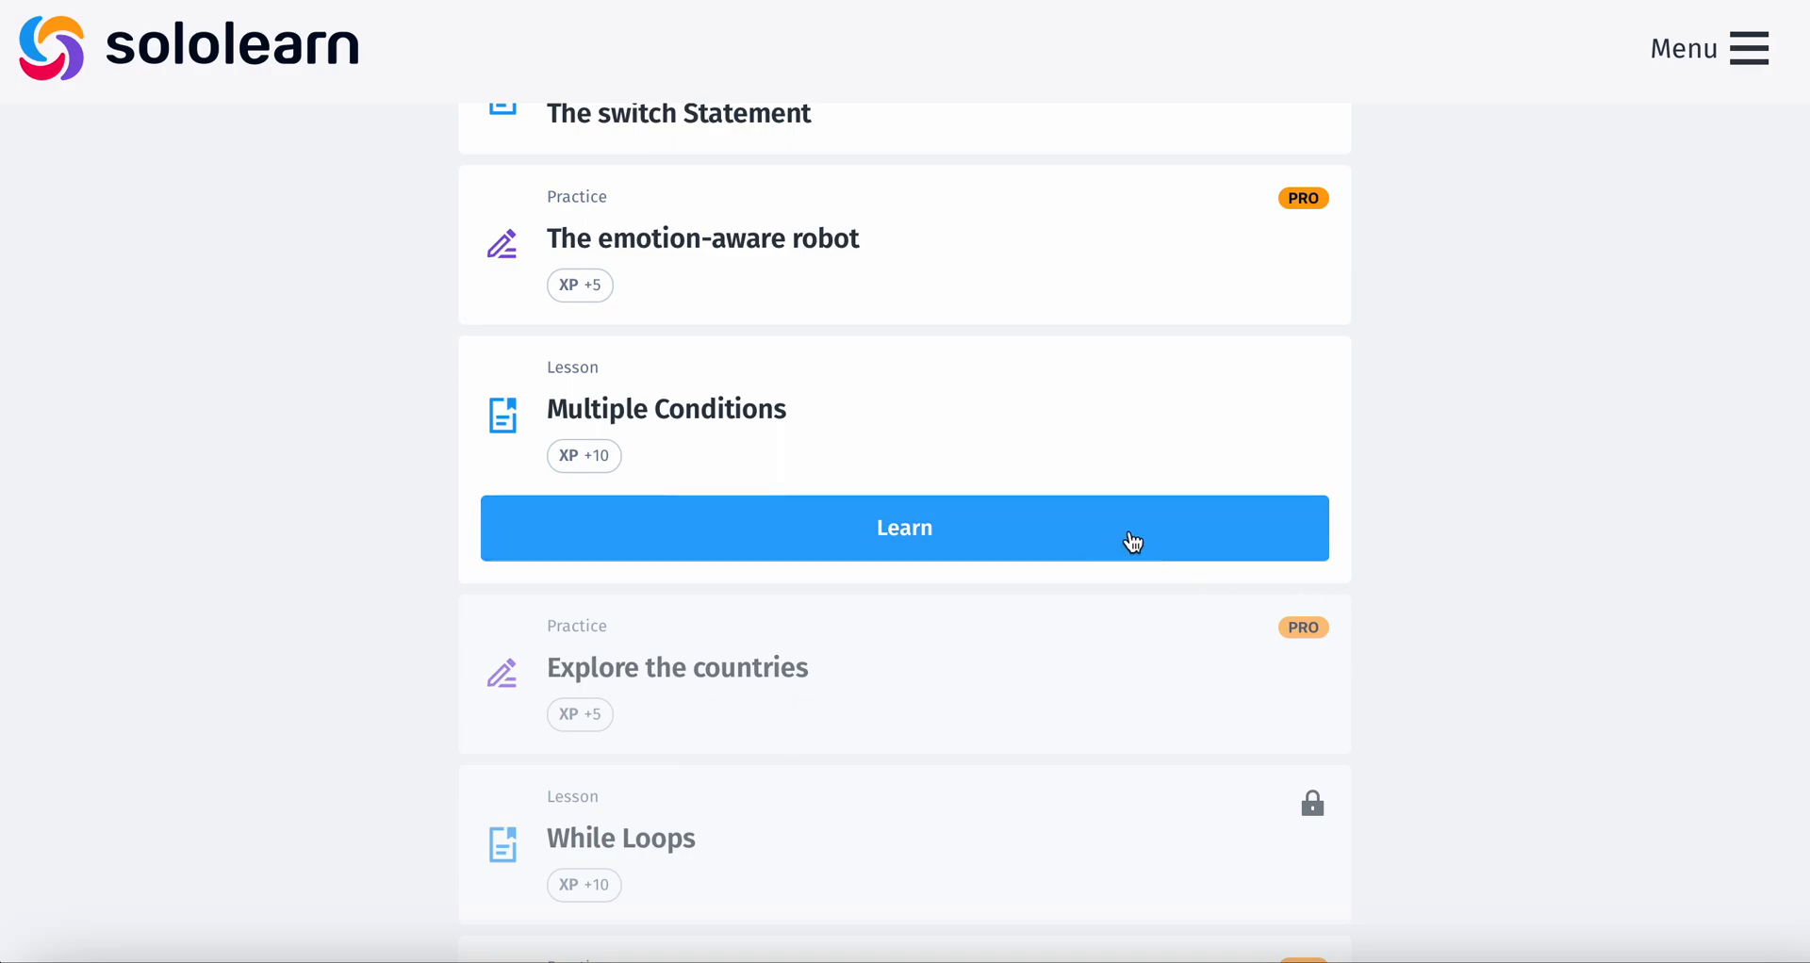
- Start the Multiple Conditions lesson and read its logical AND introduction
left_click(904, 528)
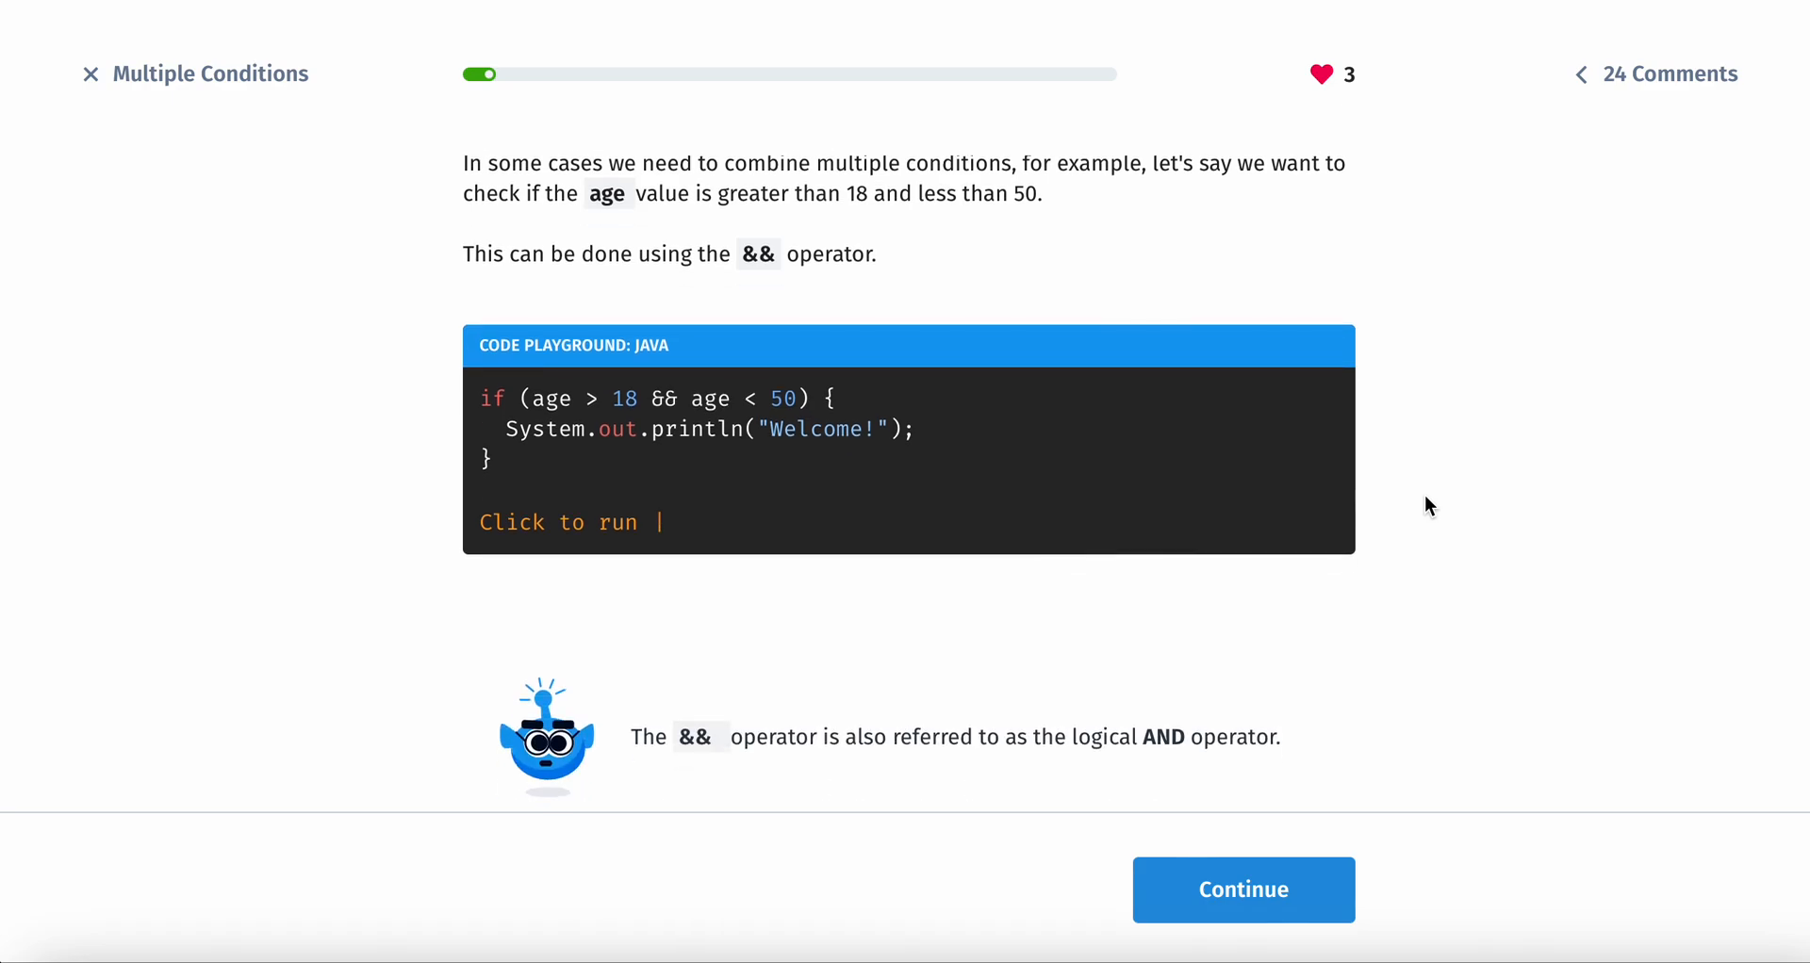
scroll("down", 3)
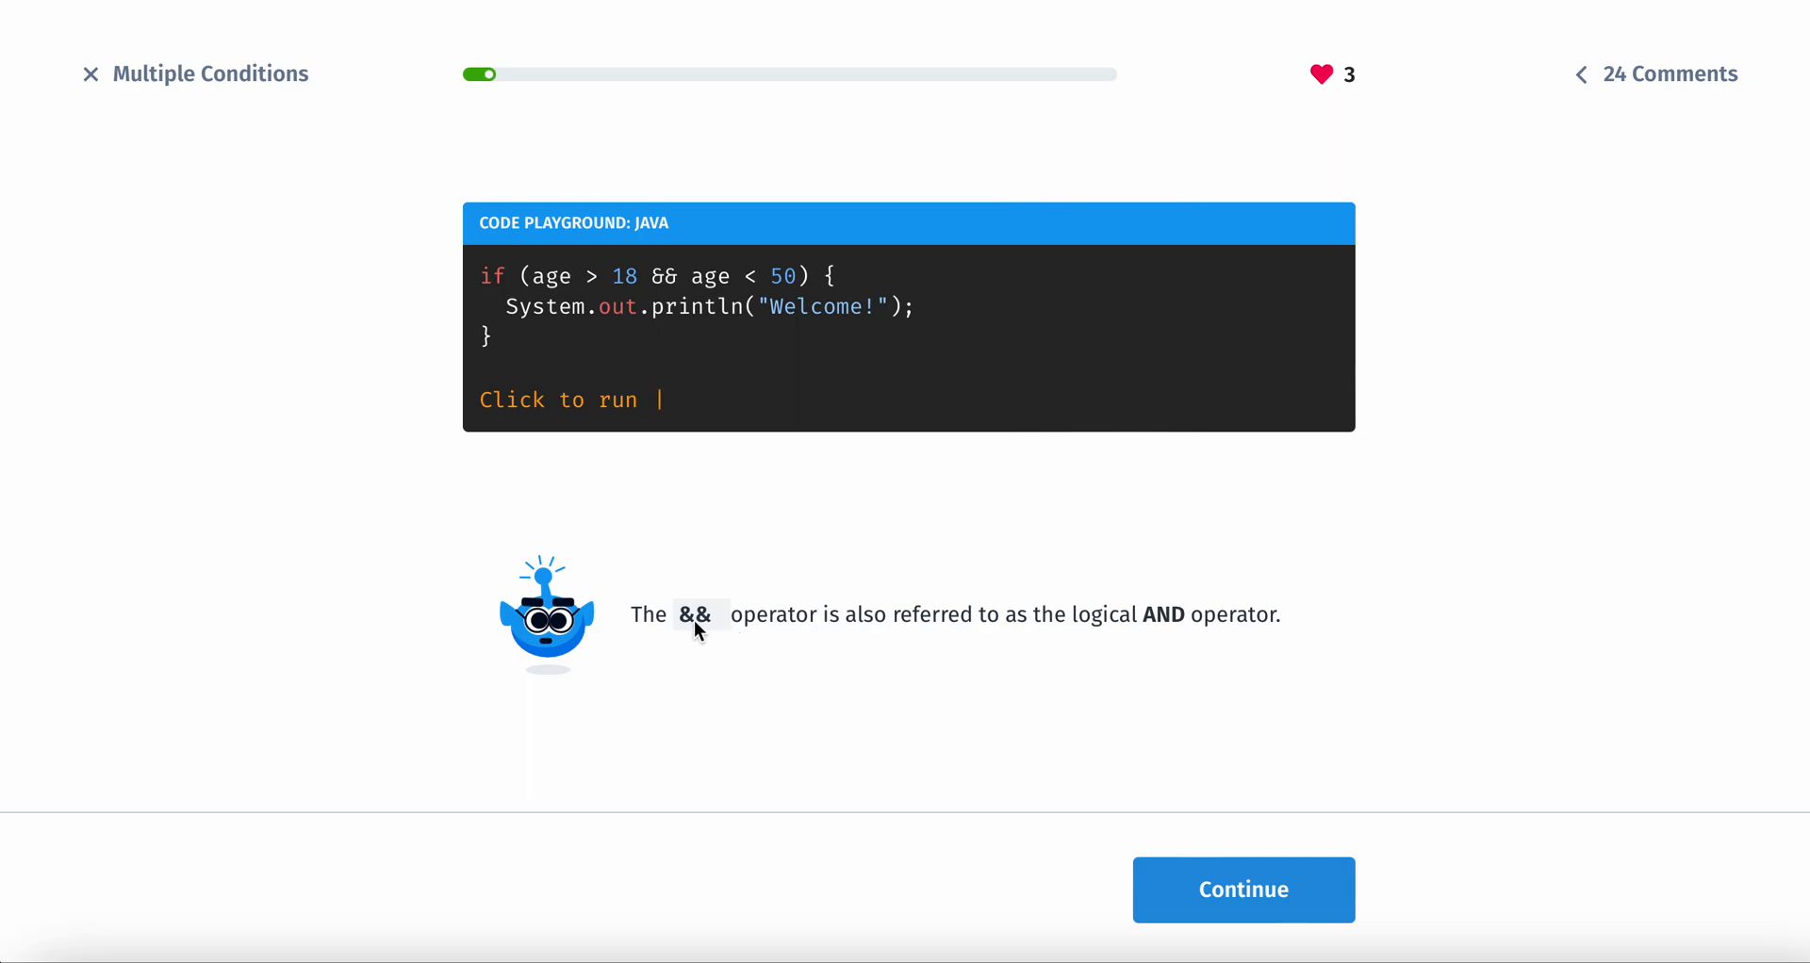
mouse_move(686, 619)
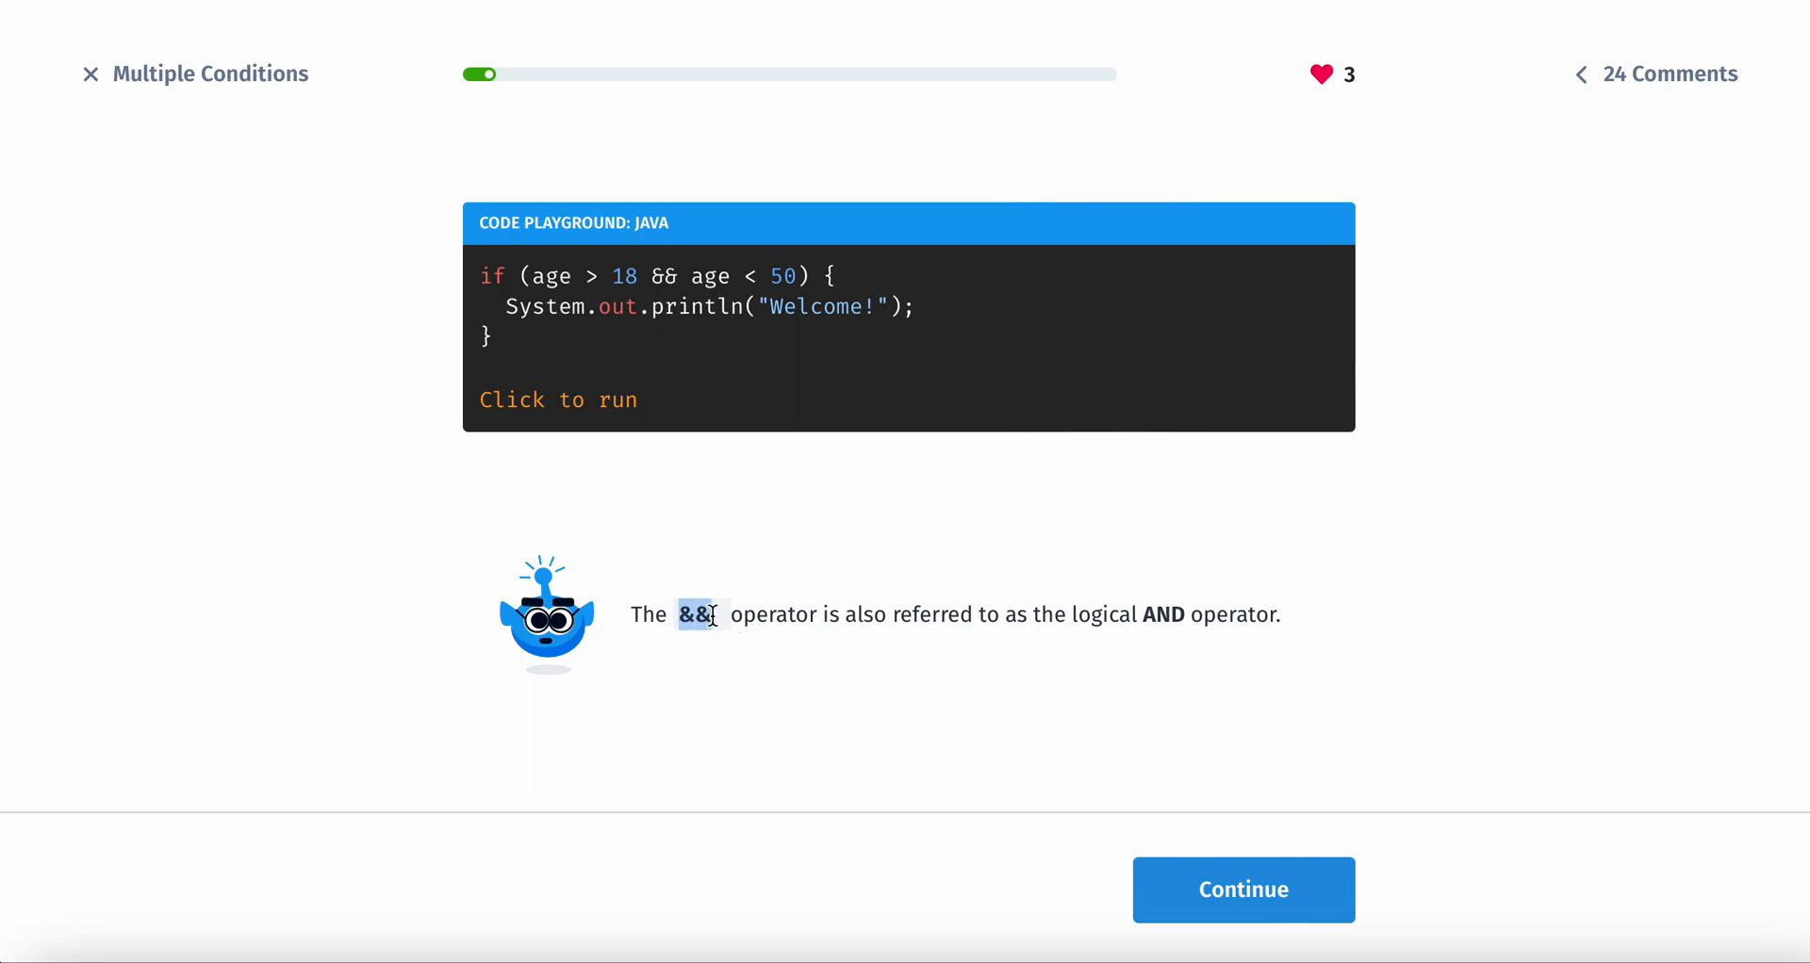
left_click_drag(1070, 614, 1214, 614)
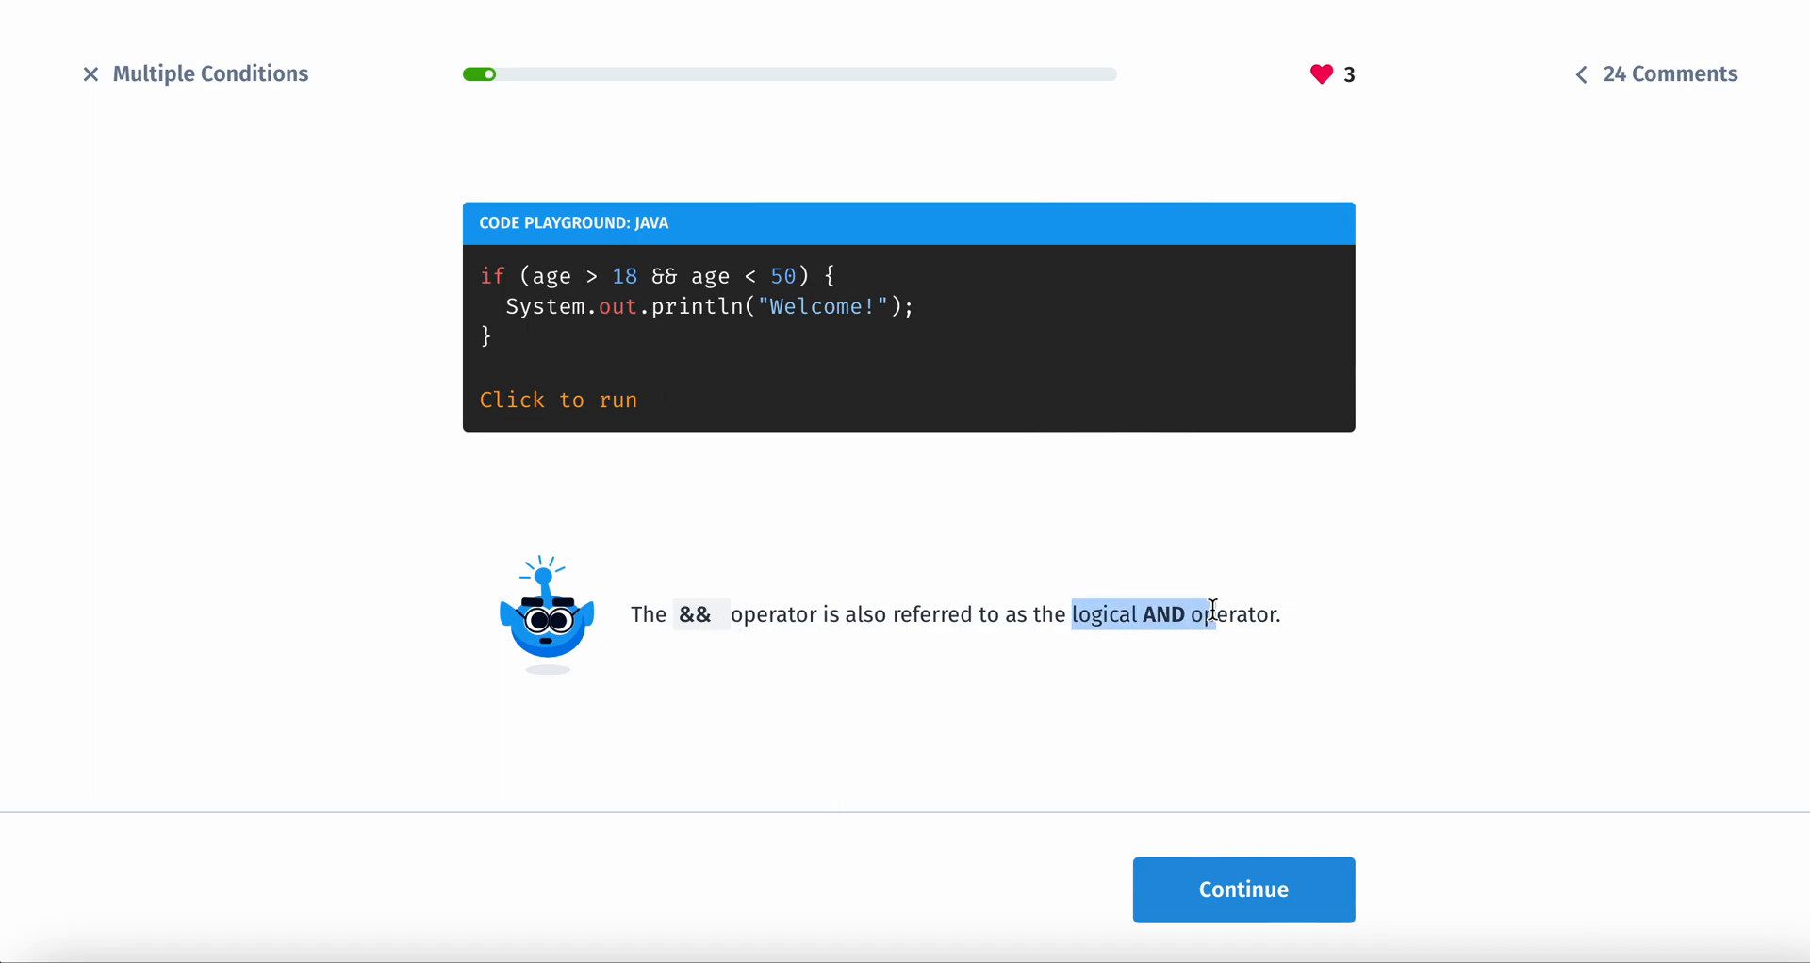
left_click(1242, 890)
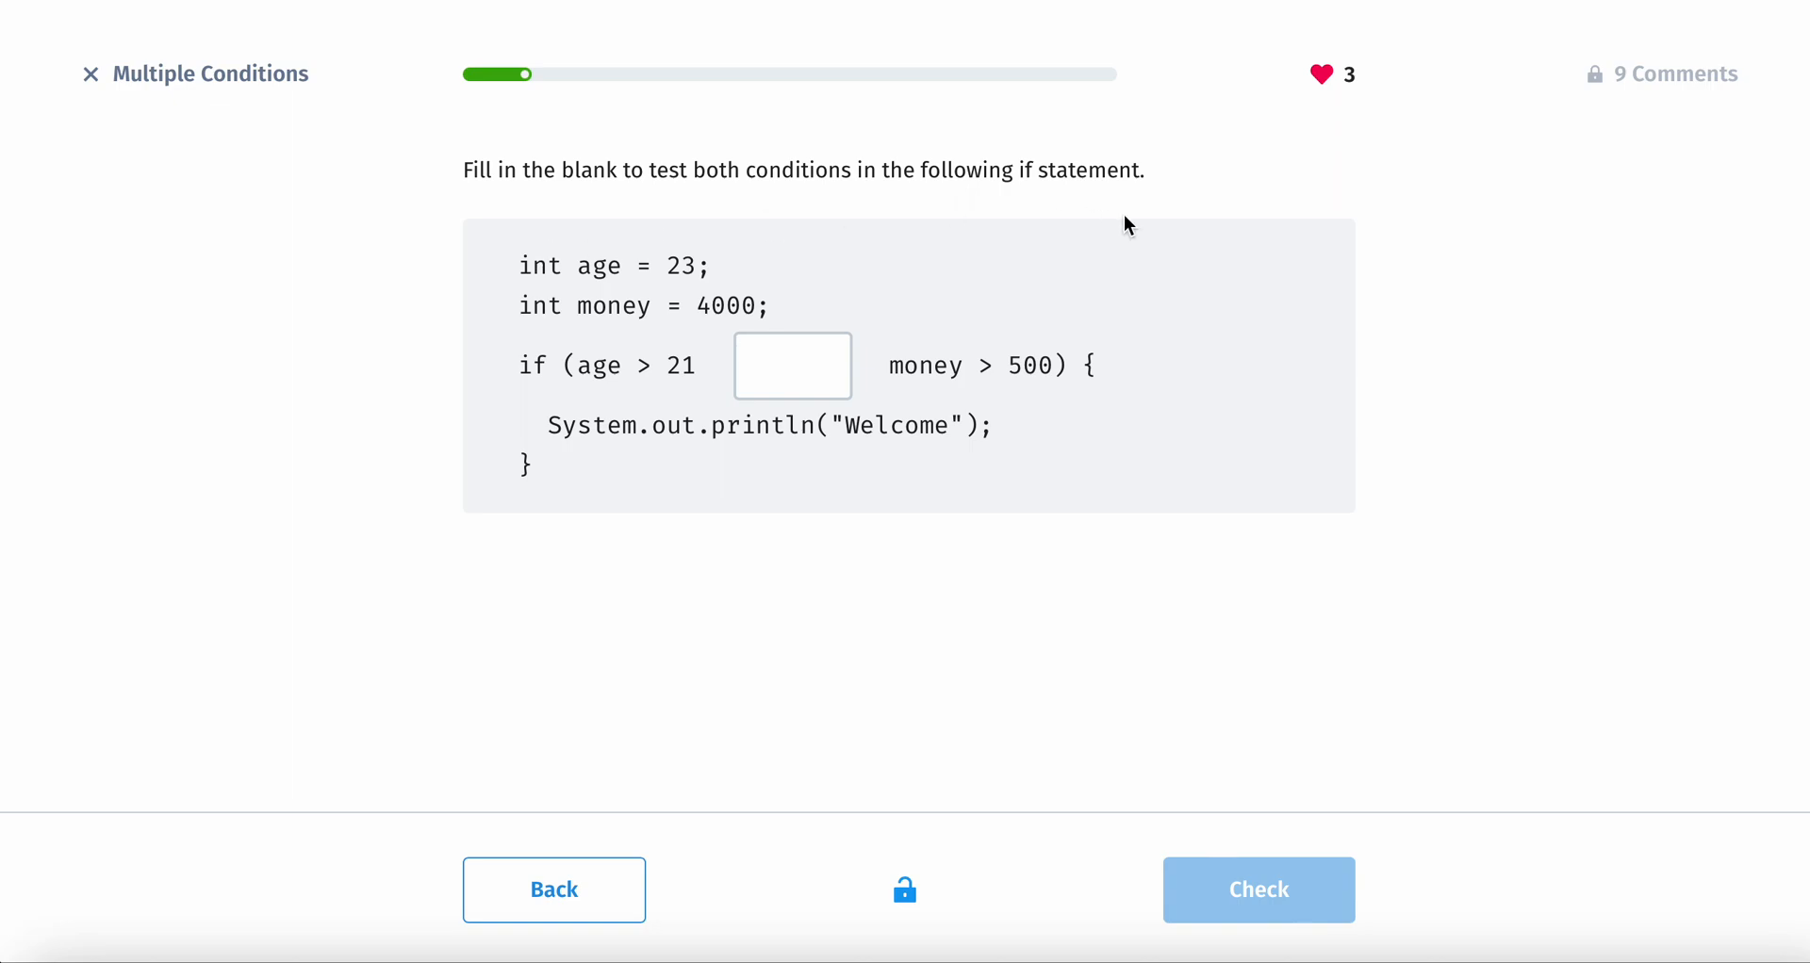
- Fill the blank with && and get it marked correct
type("&&")
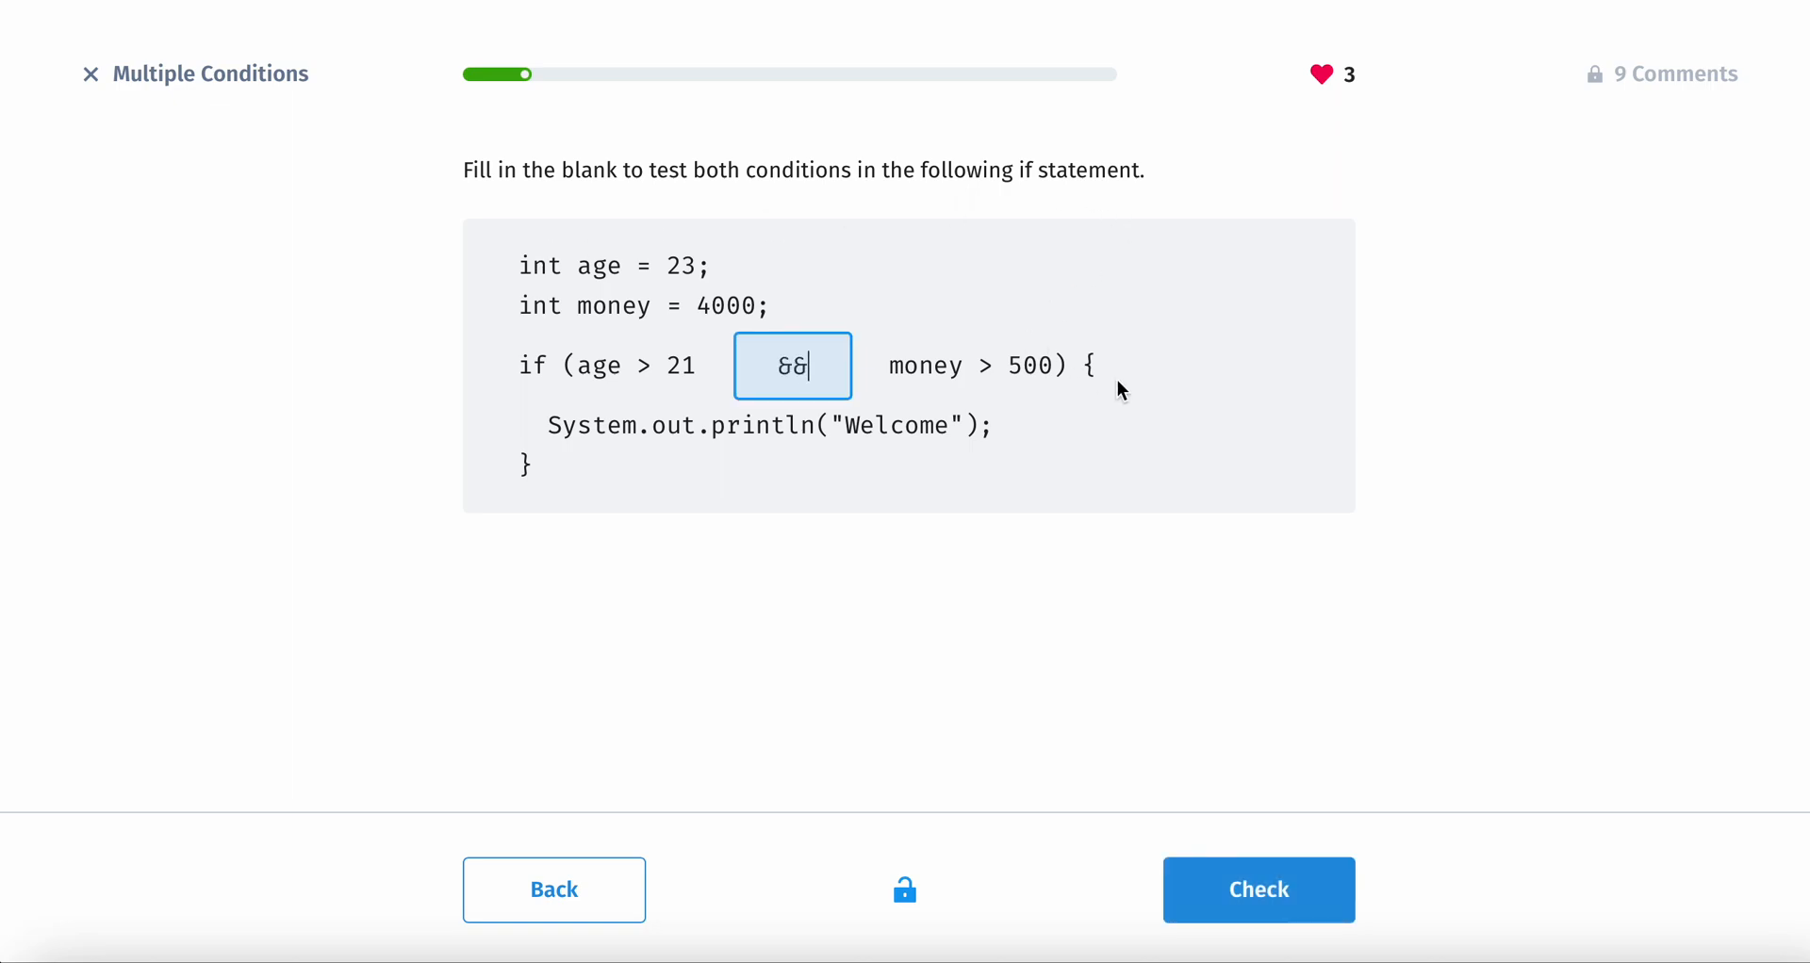
left_click(1259, 889)
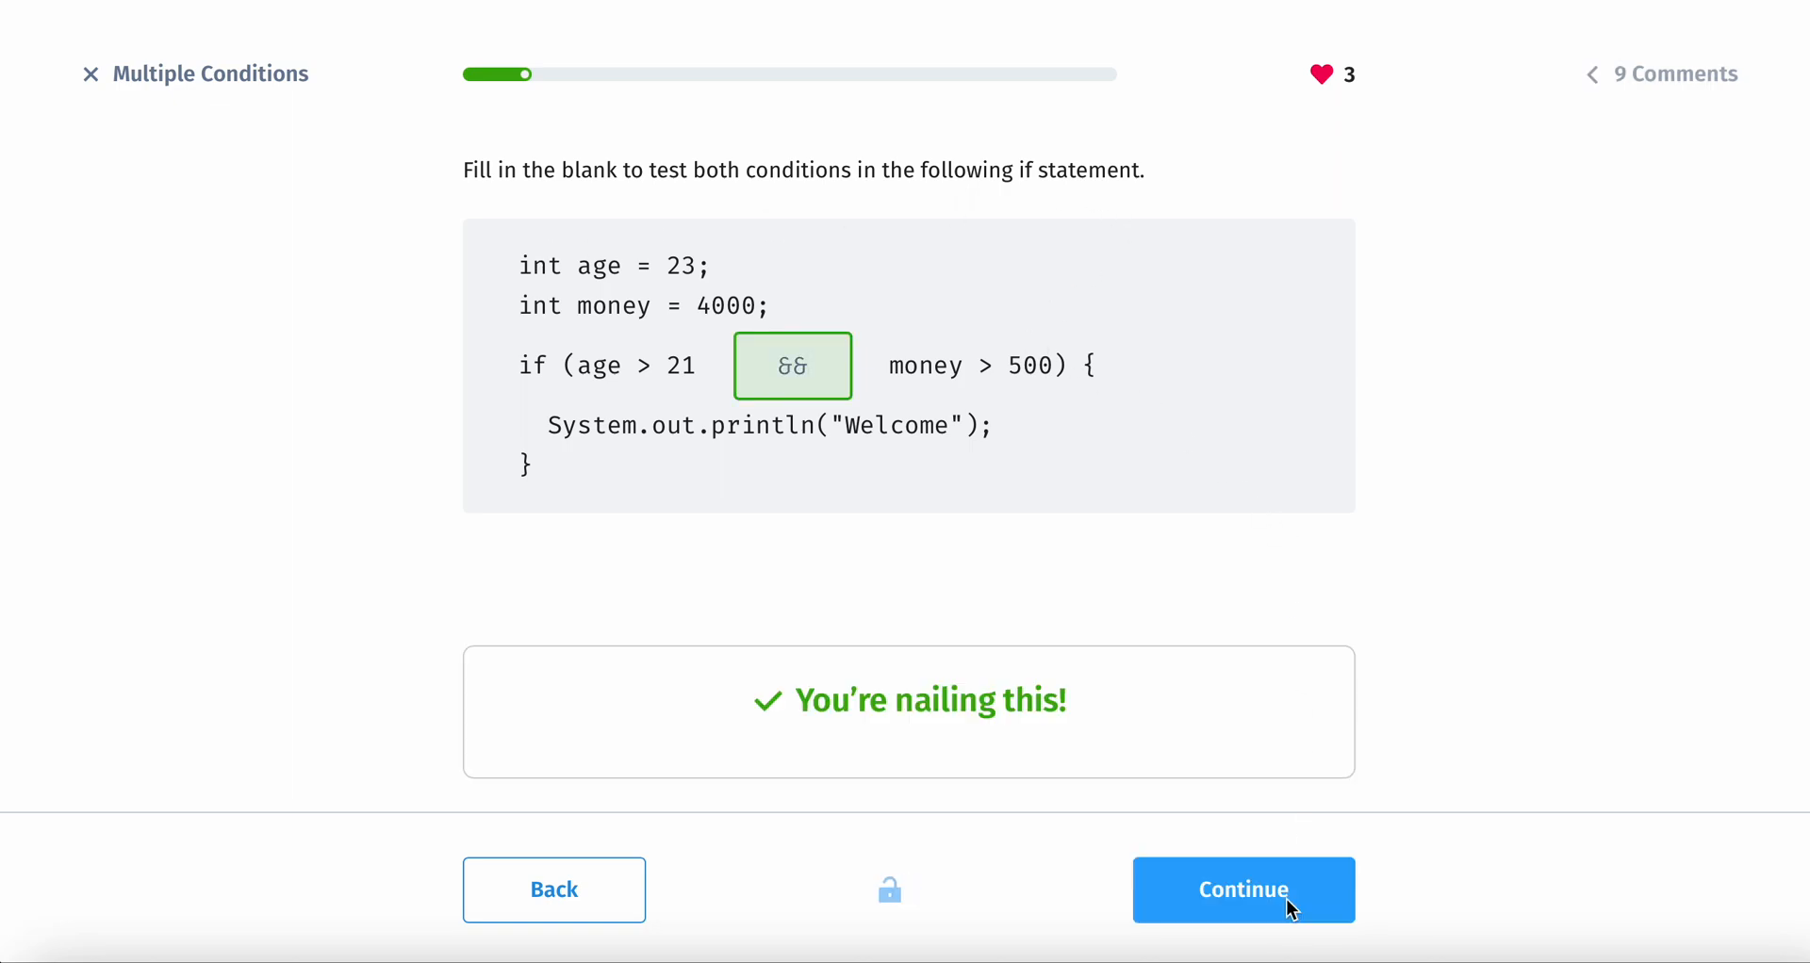
left_click(1243, 890)
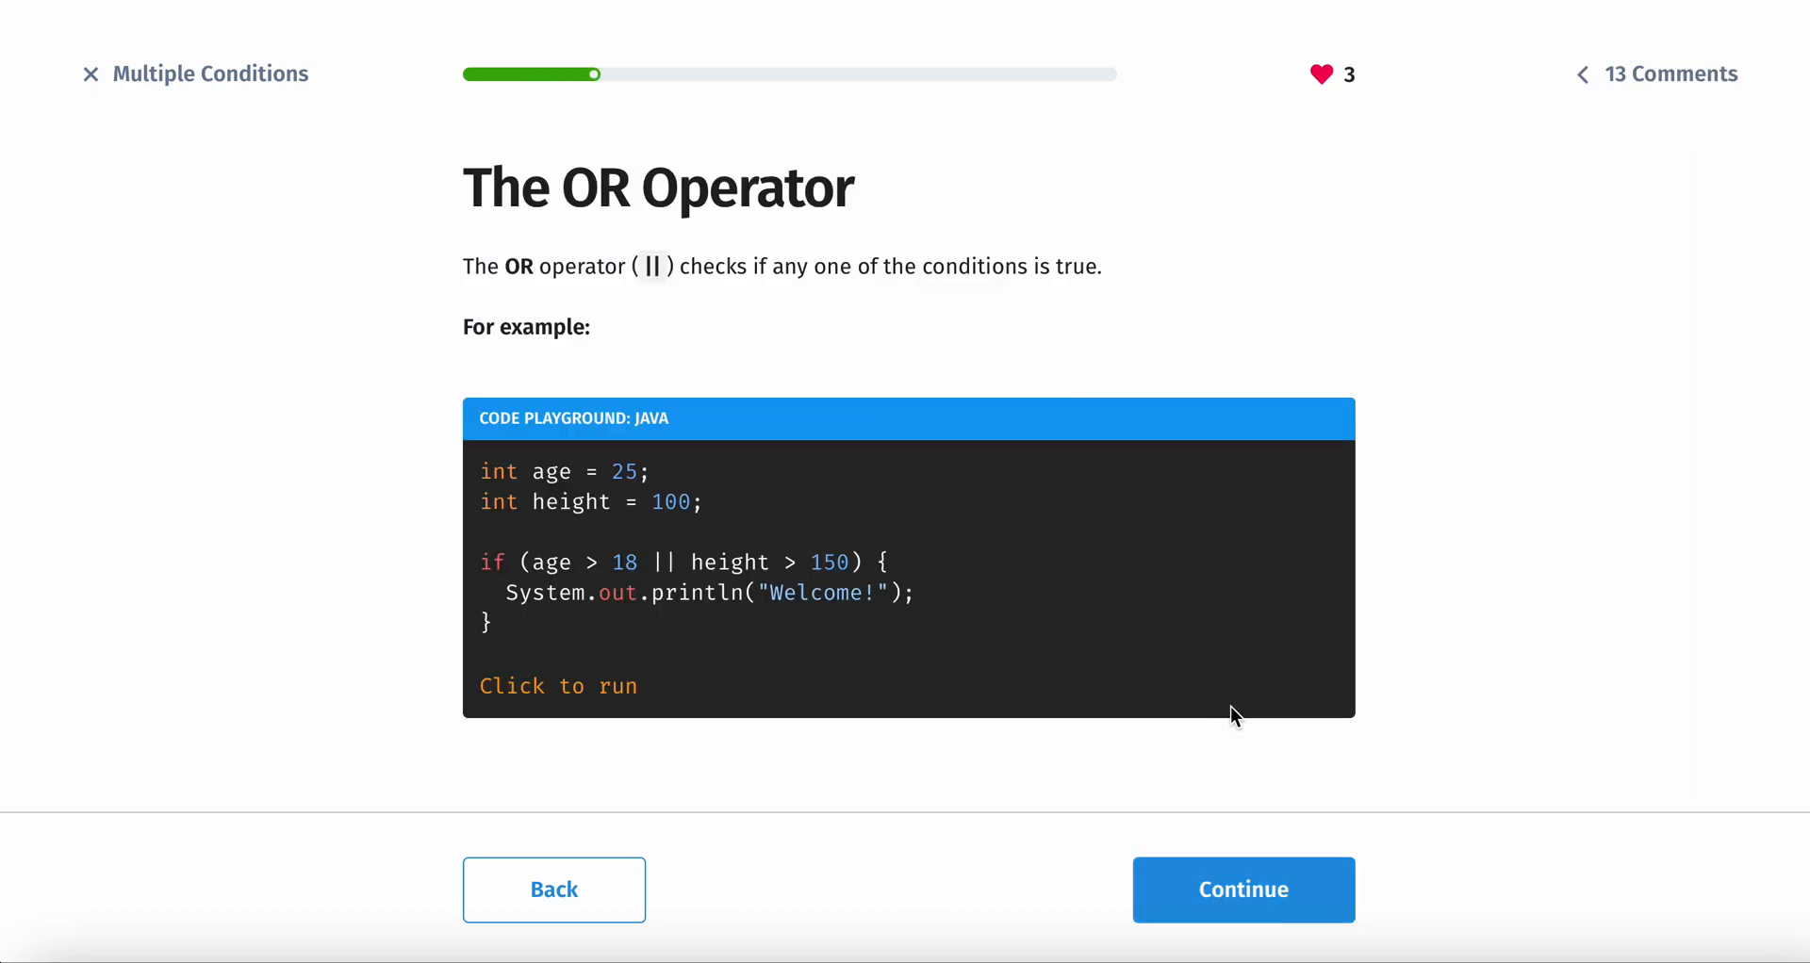
mouse_move(650, 271)
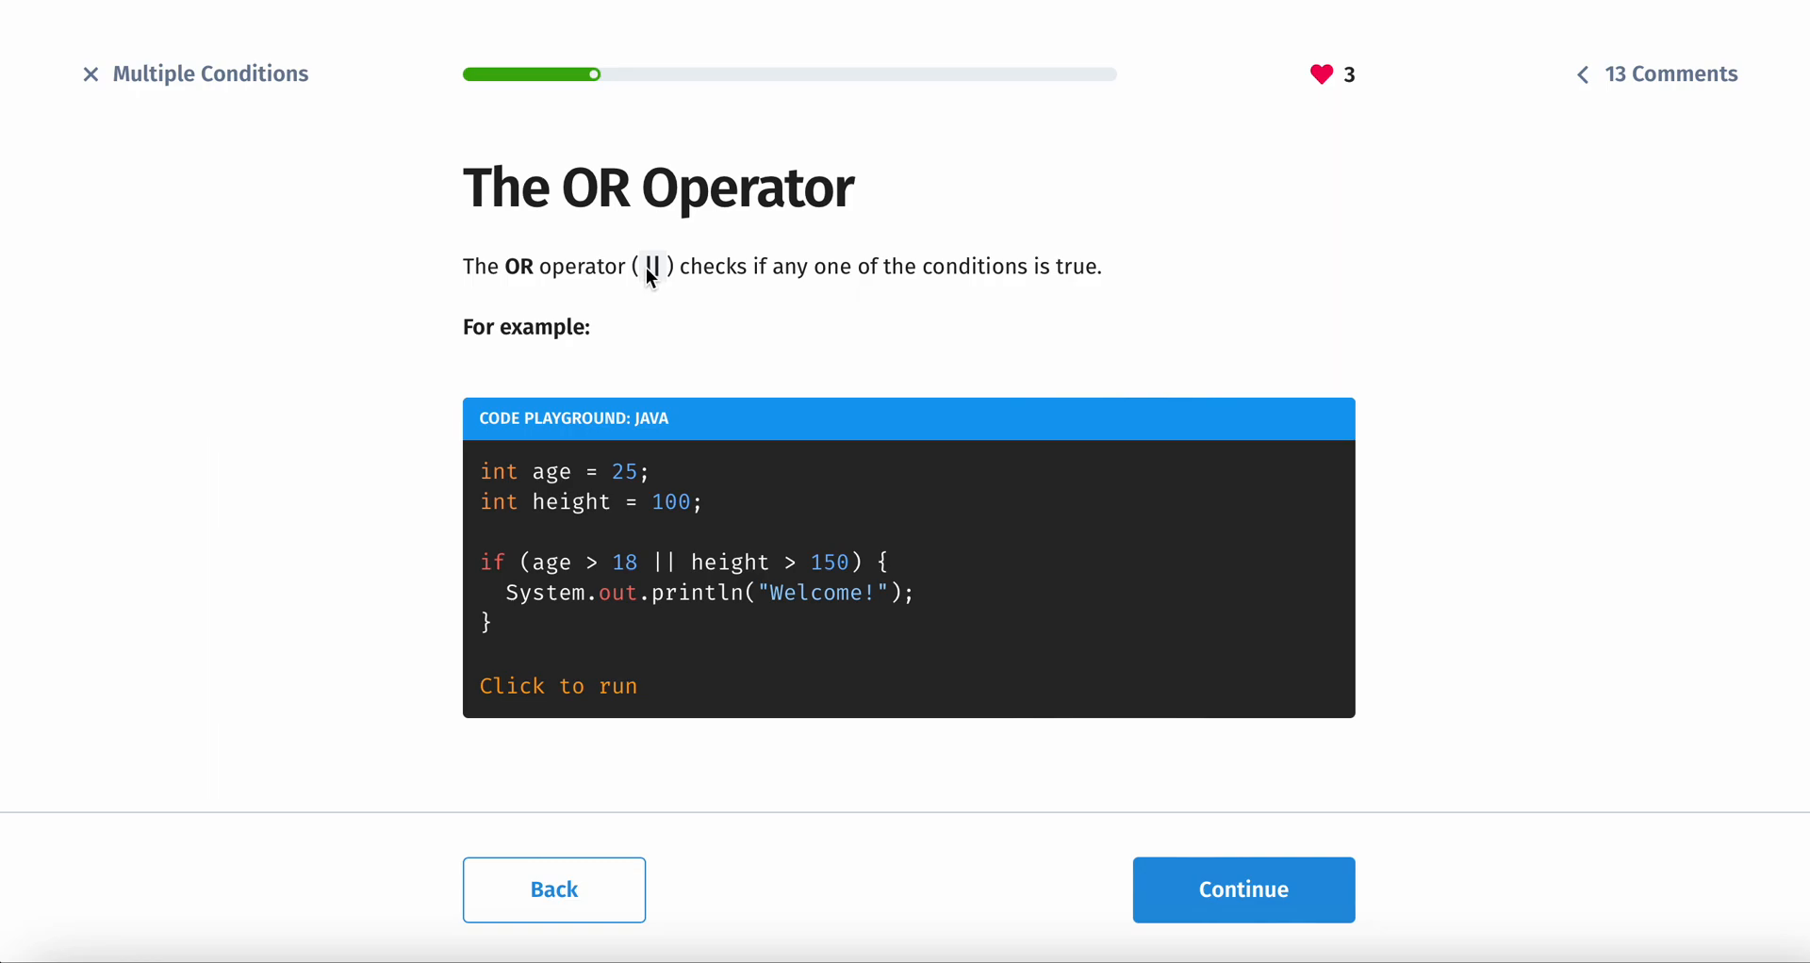
- Read the OR operator explanation and its || example, then advance
double_click(653, 267)
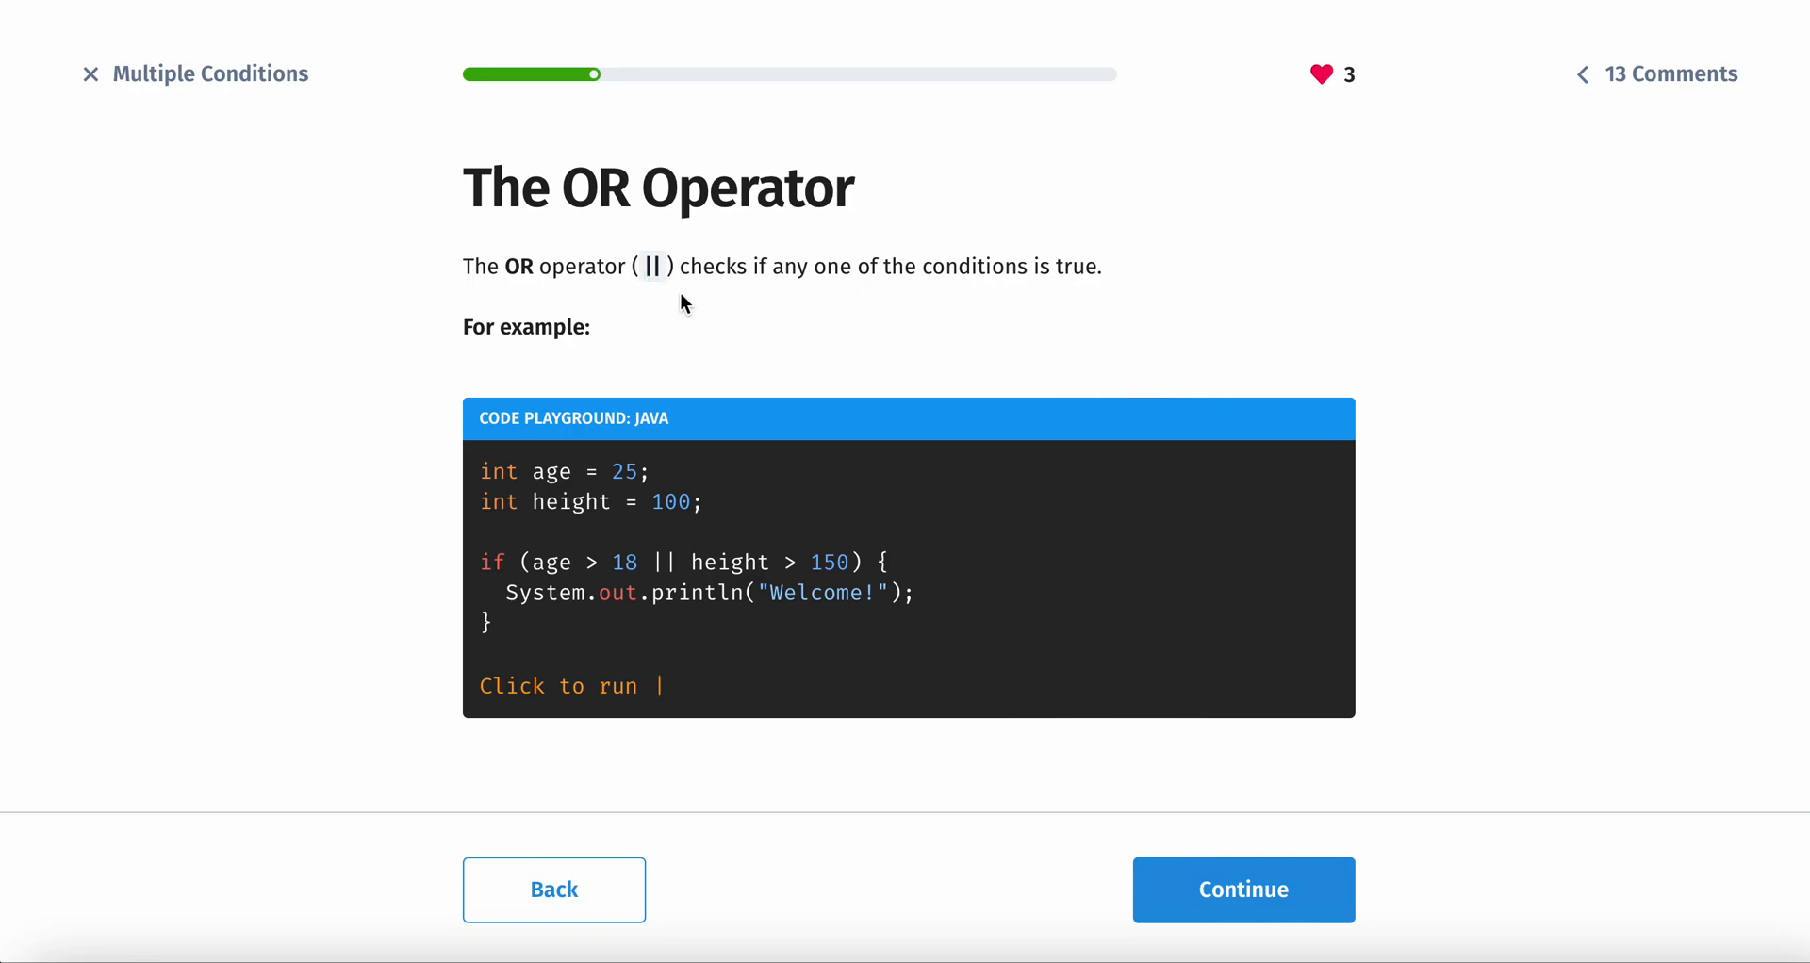
mouse_move(698, 359)
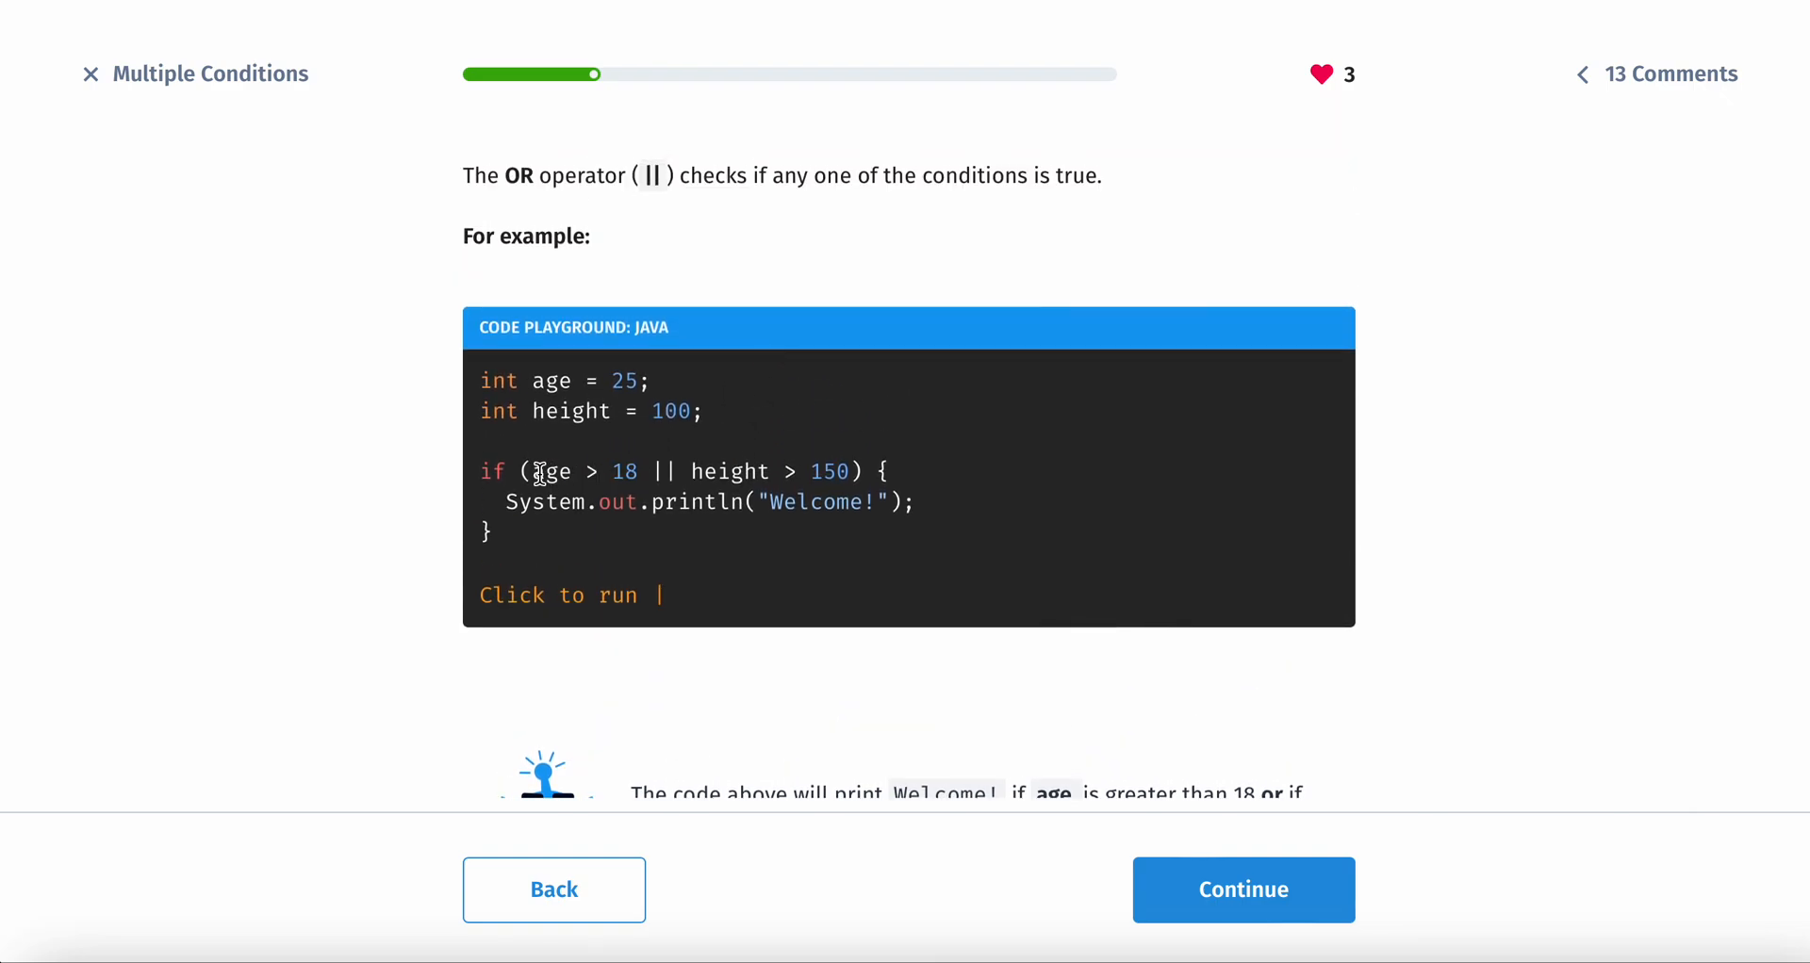
mouse_move(616, 472)
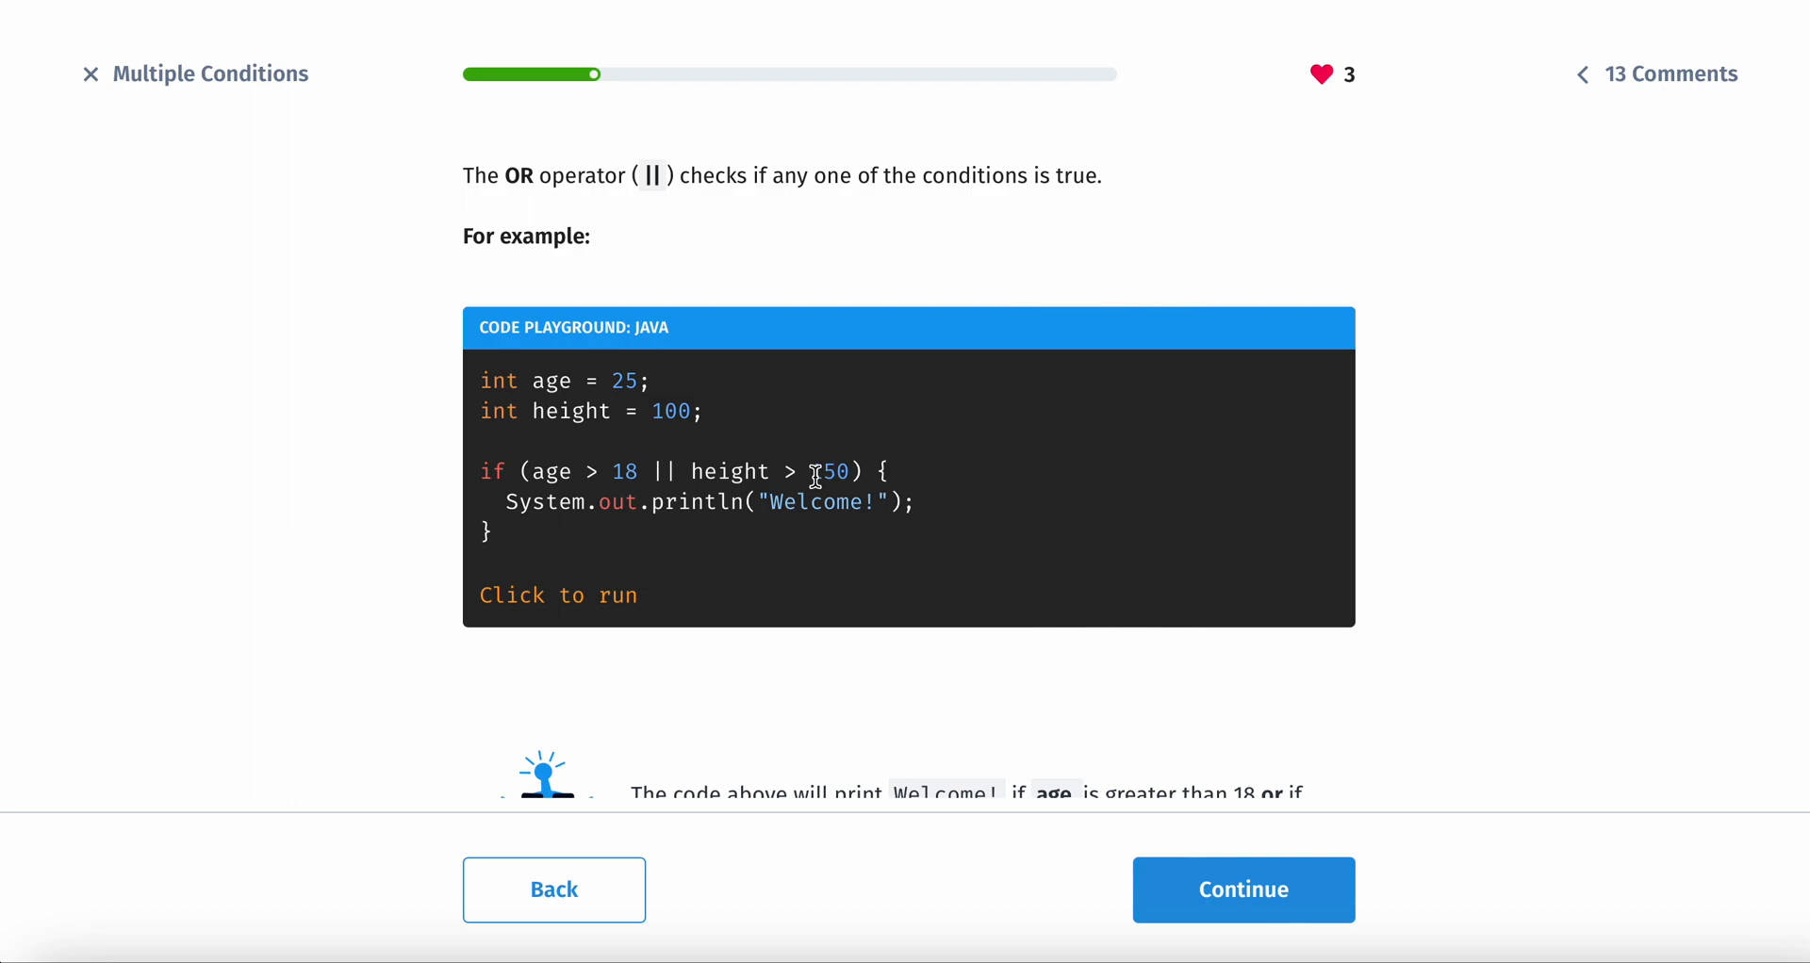
left_click(1244, 890)
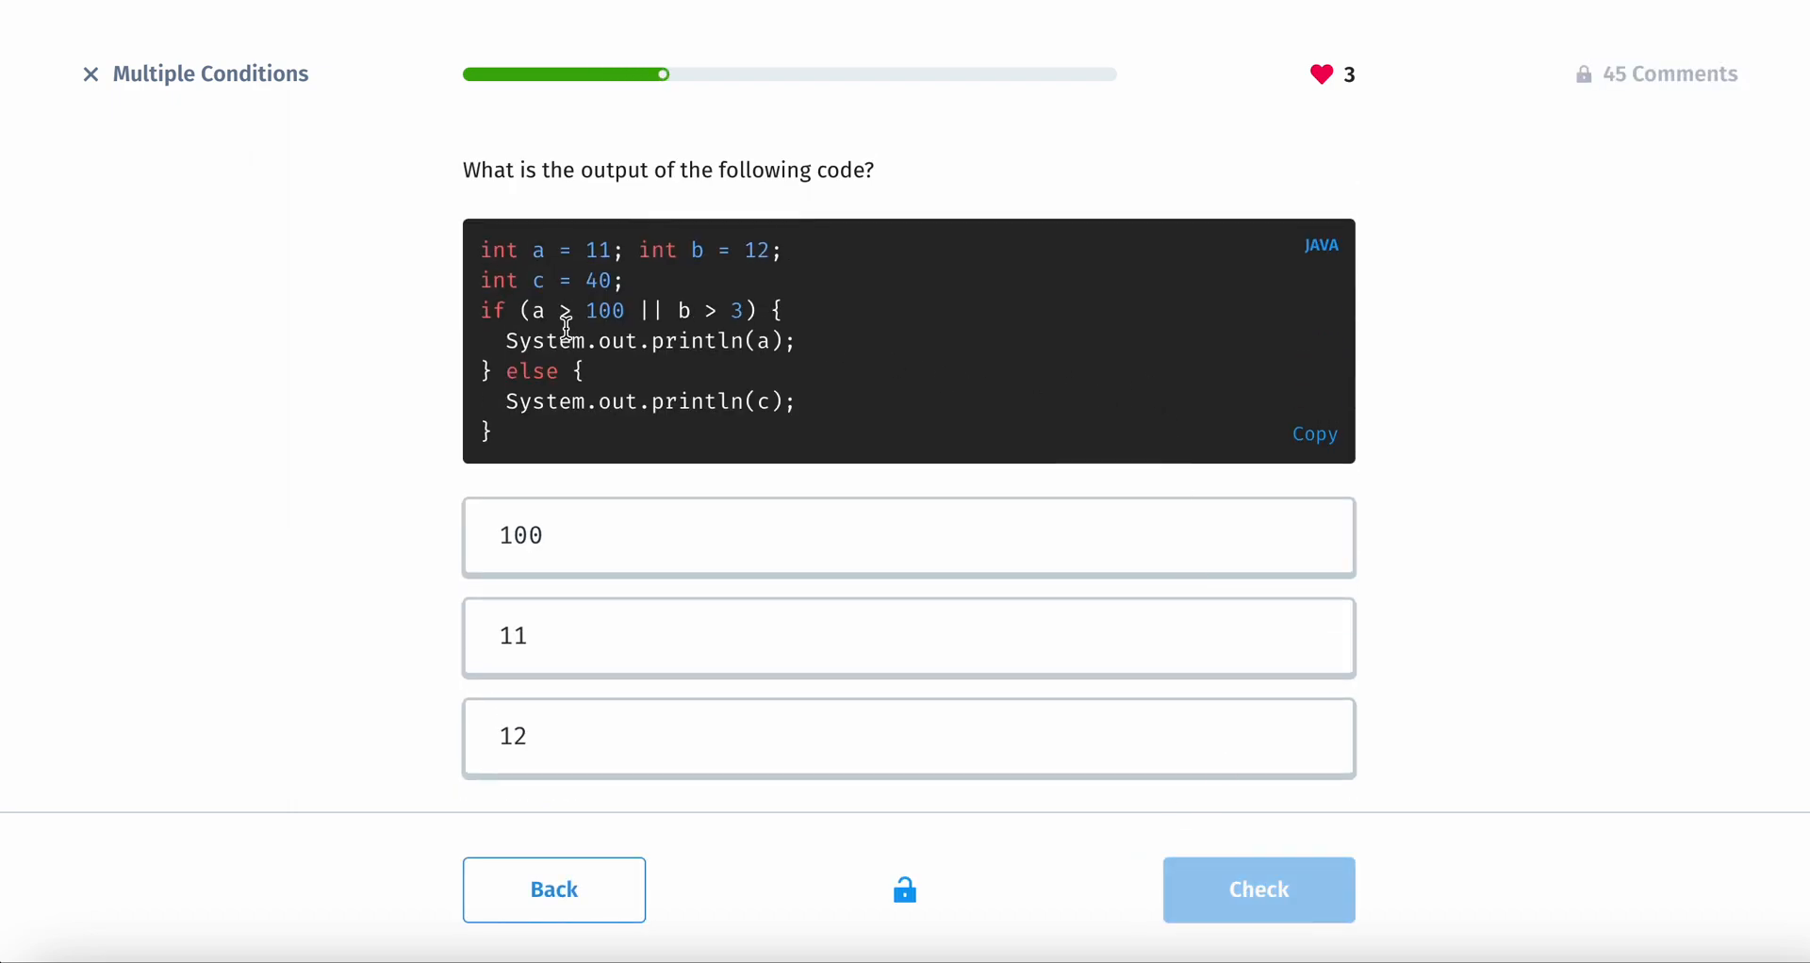
mouse_move(397, 305)
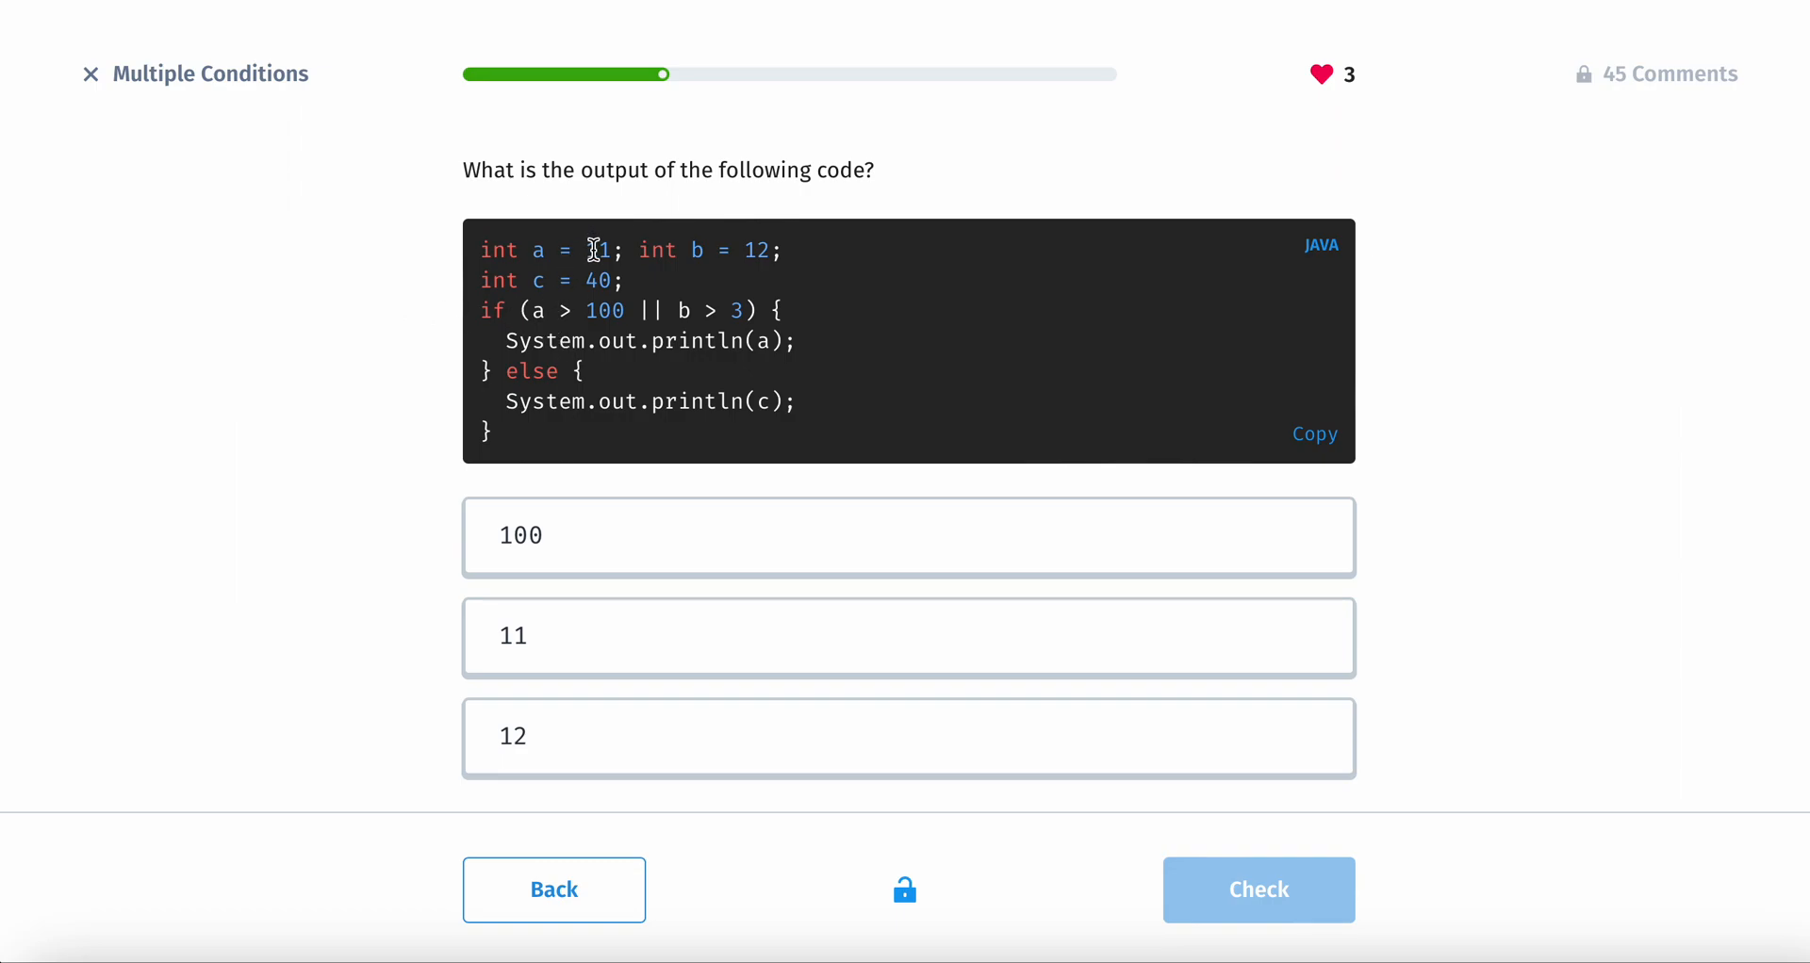
- Answer 11 as the output of the || code snippet
double_click(756, 251)
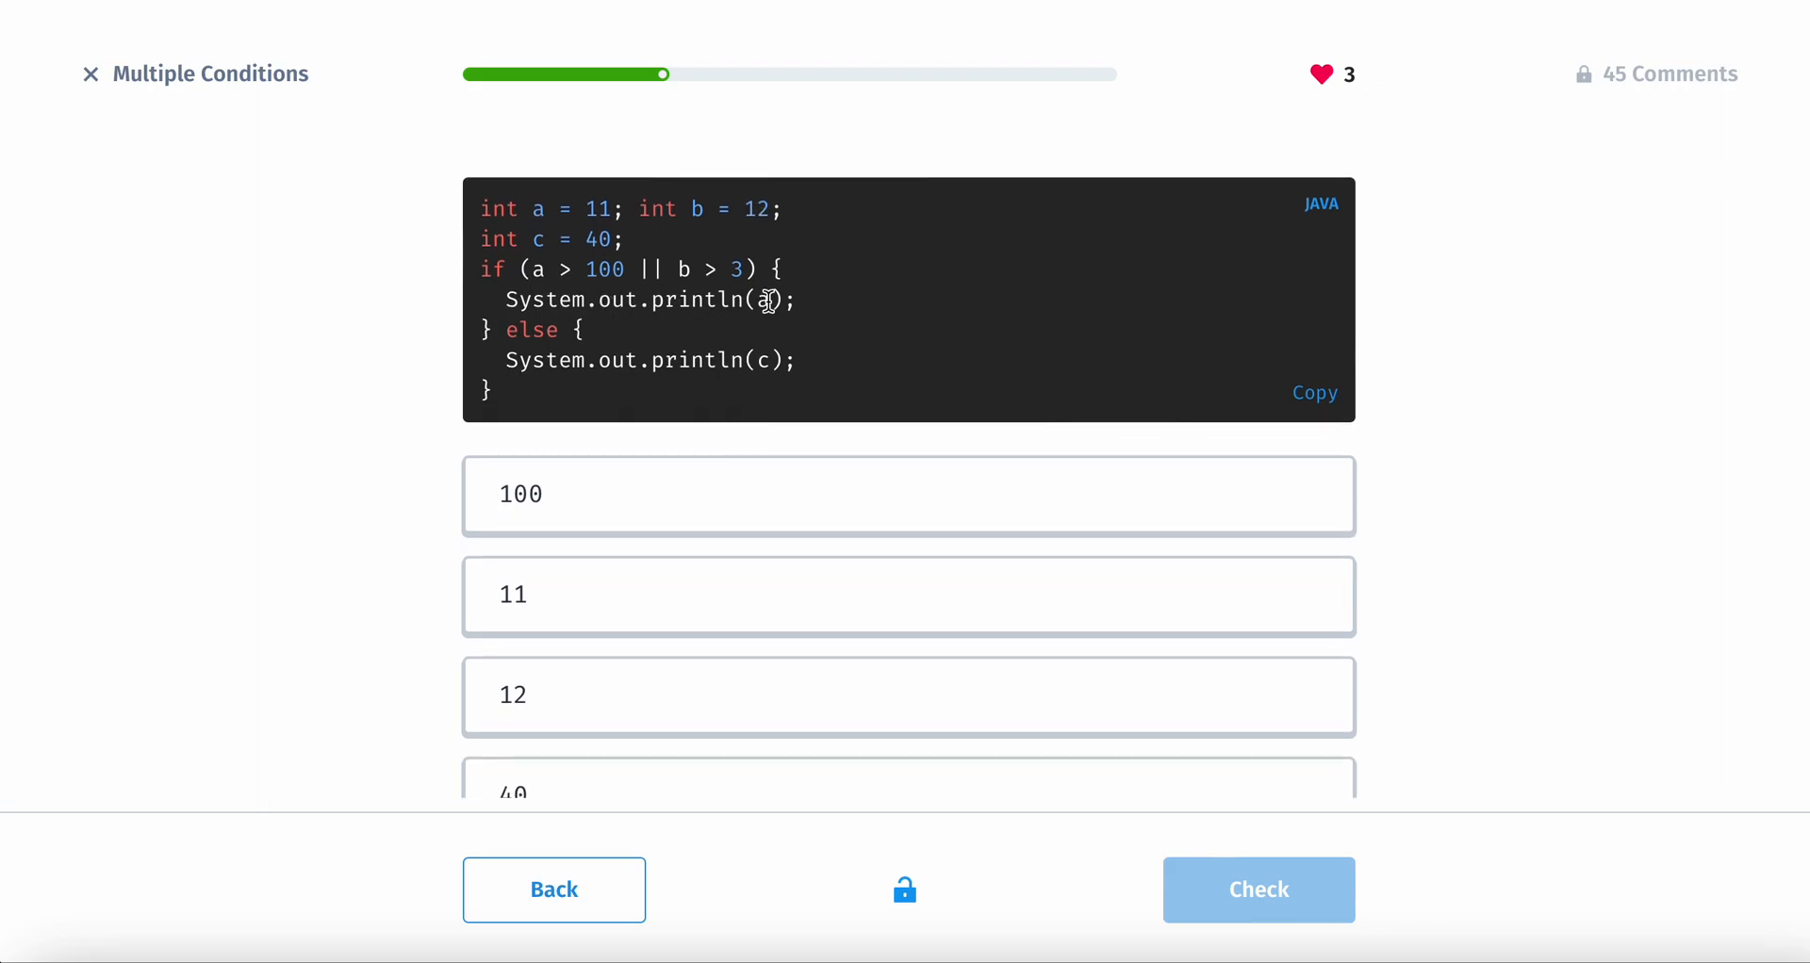
left_click(907, 595)
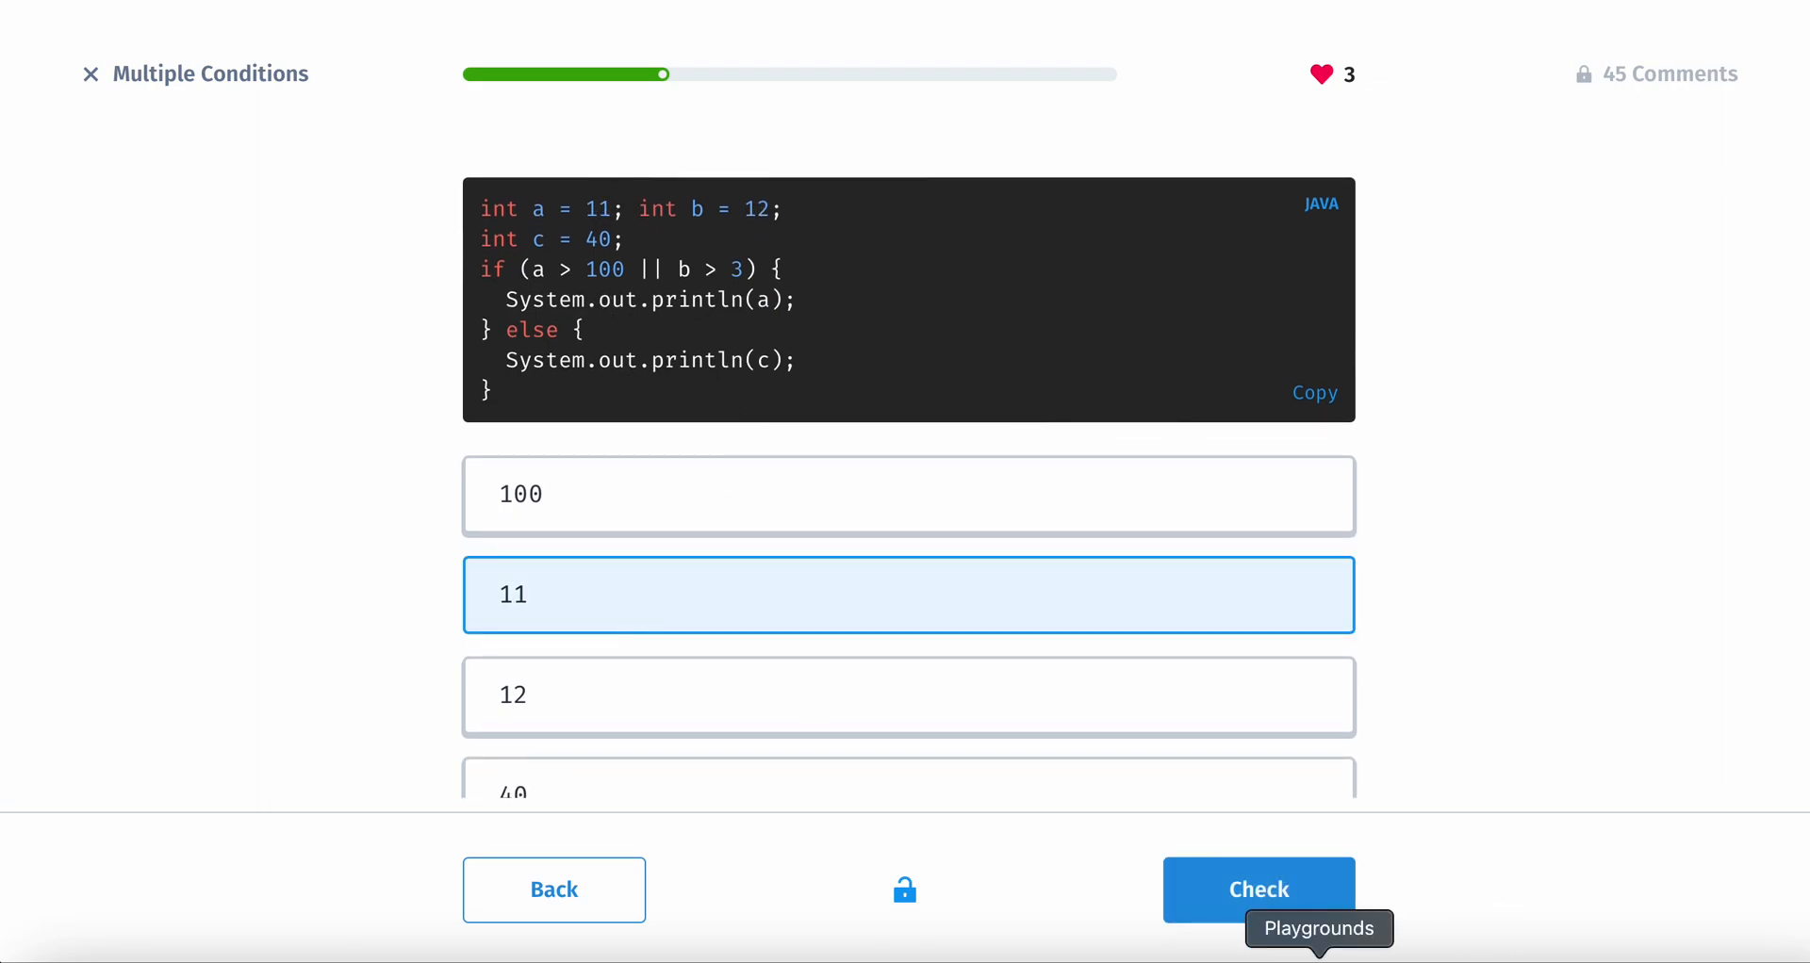
left_click(1260, 888)
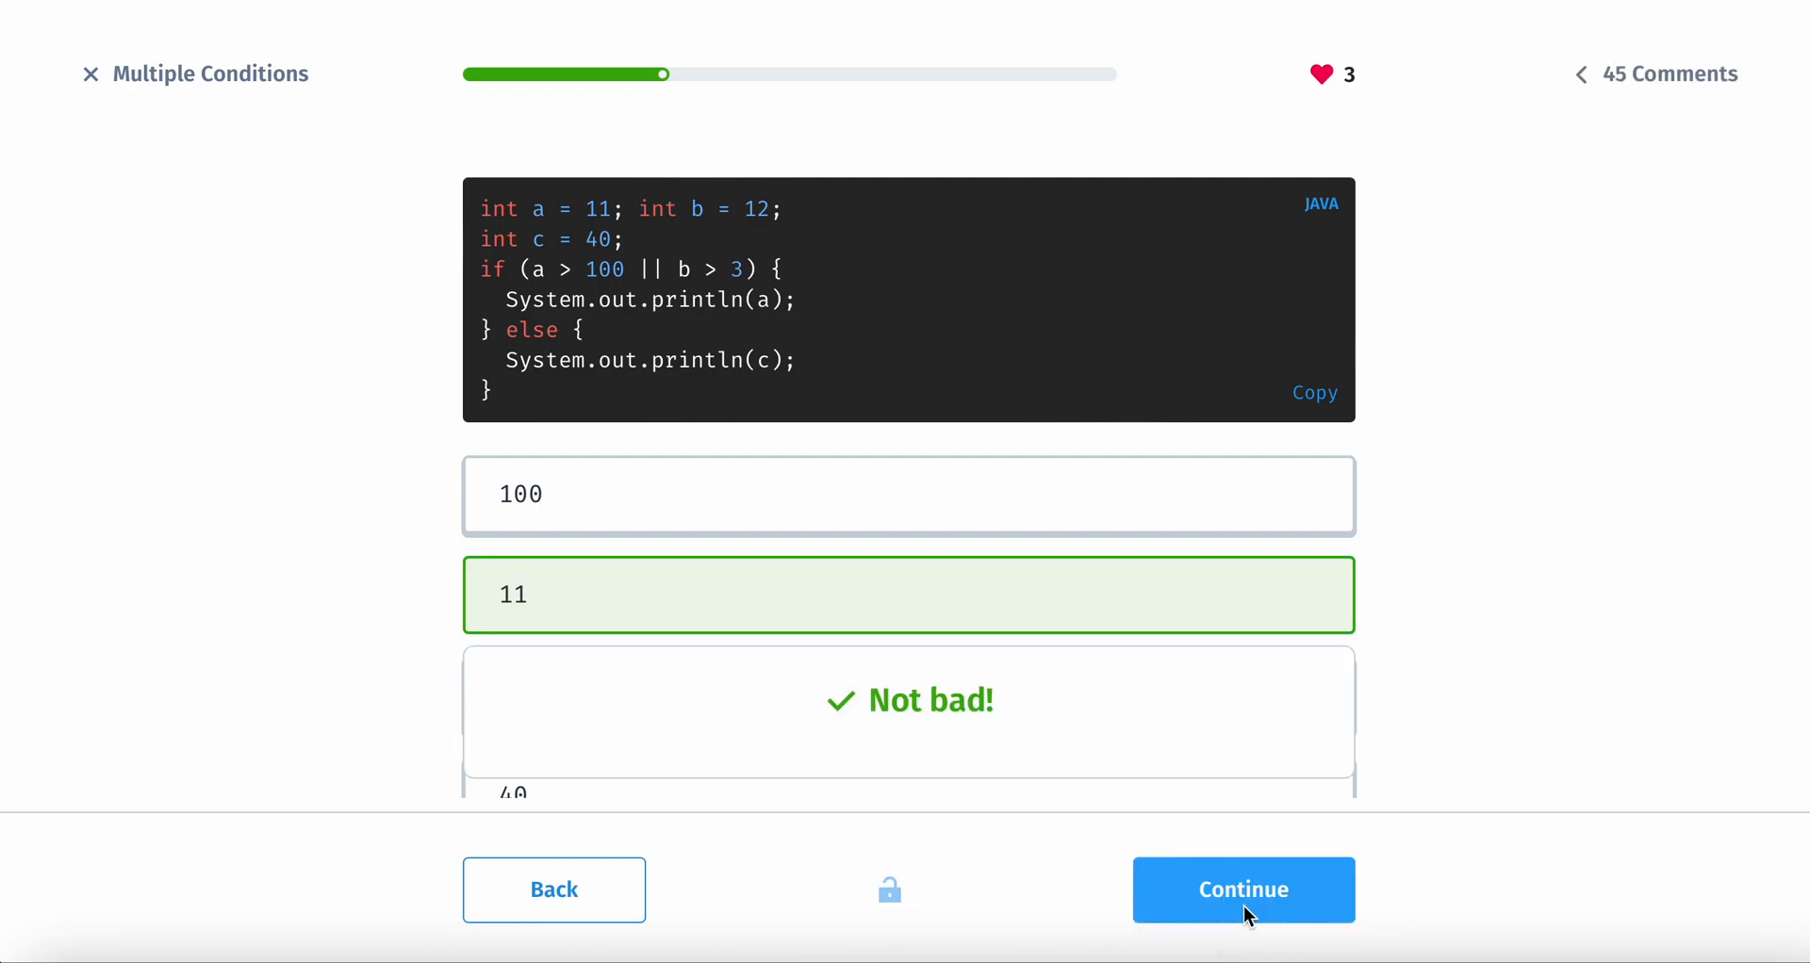
left_click(1243, 889)
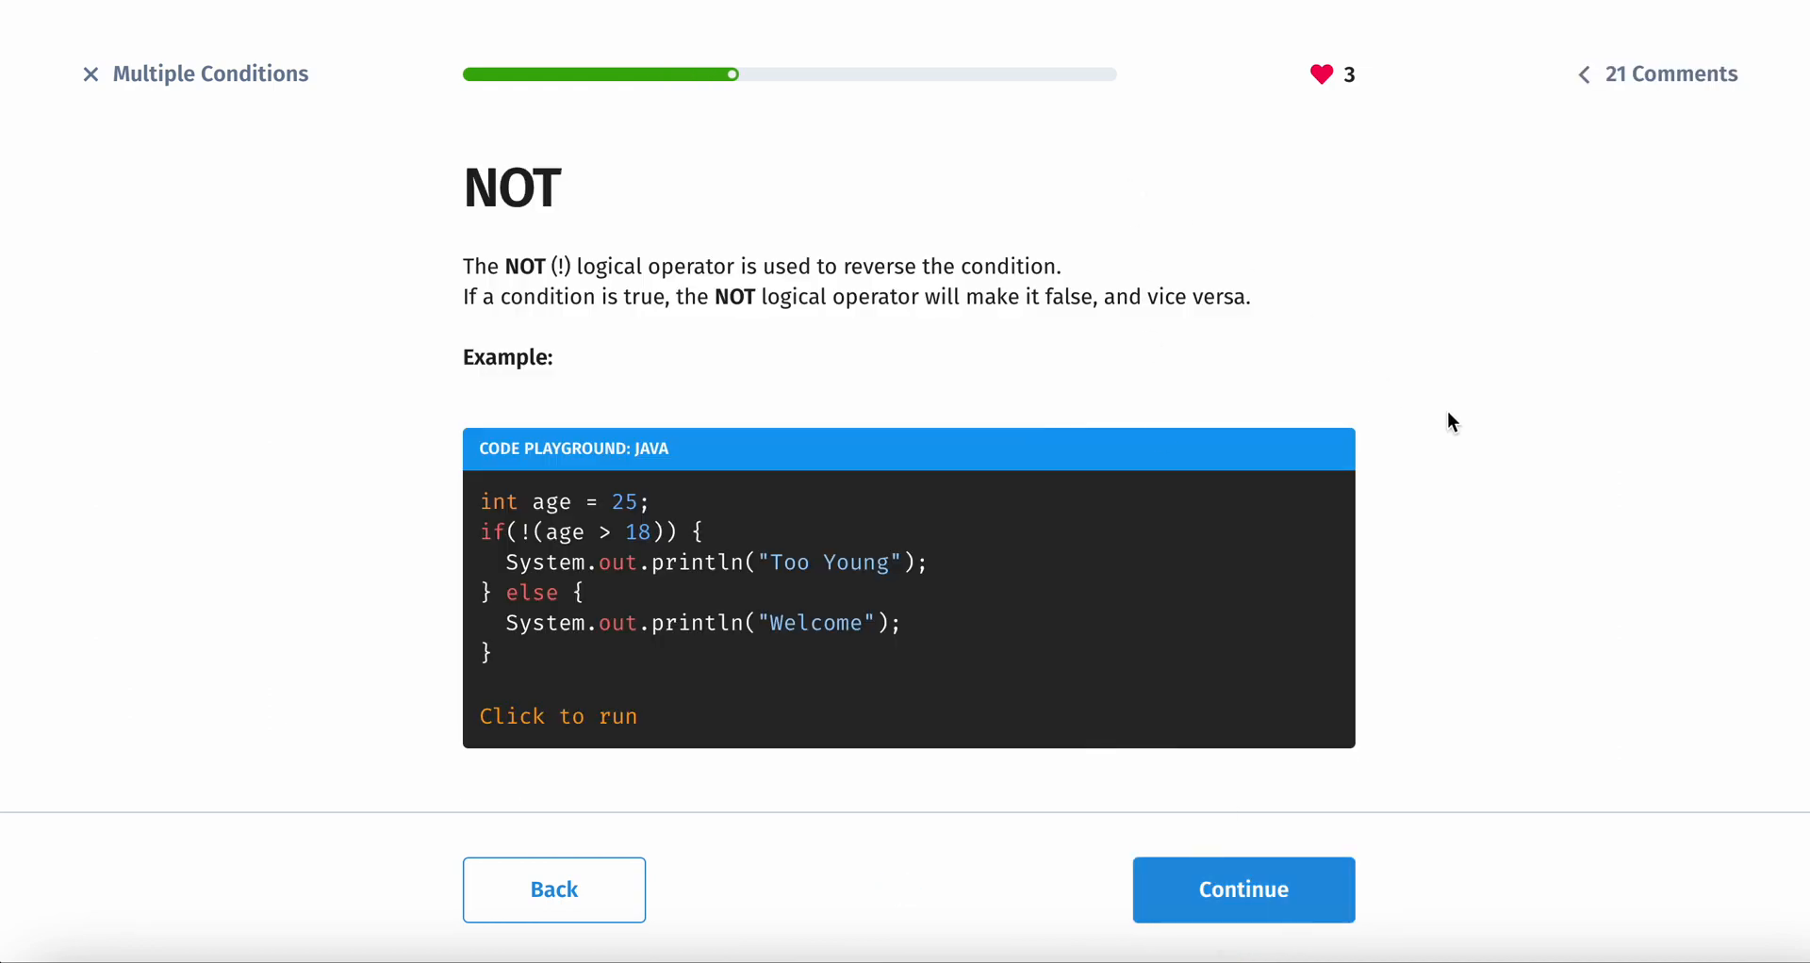
mouse_move(1306, 346)
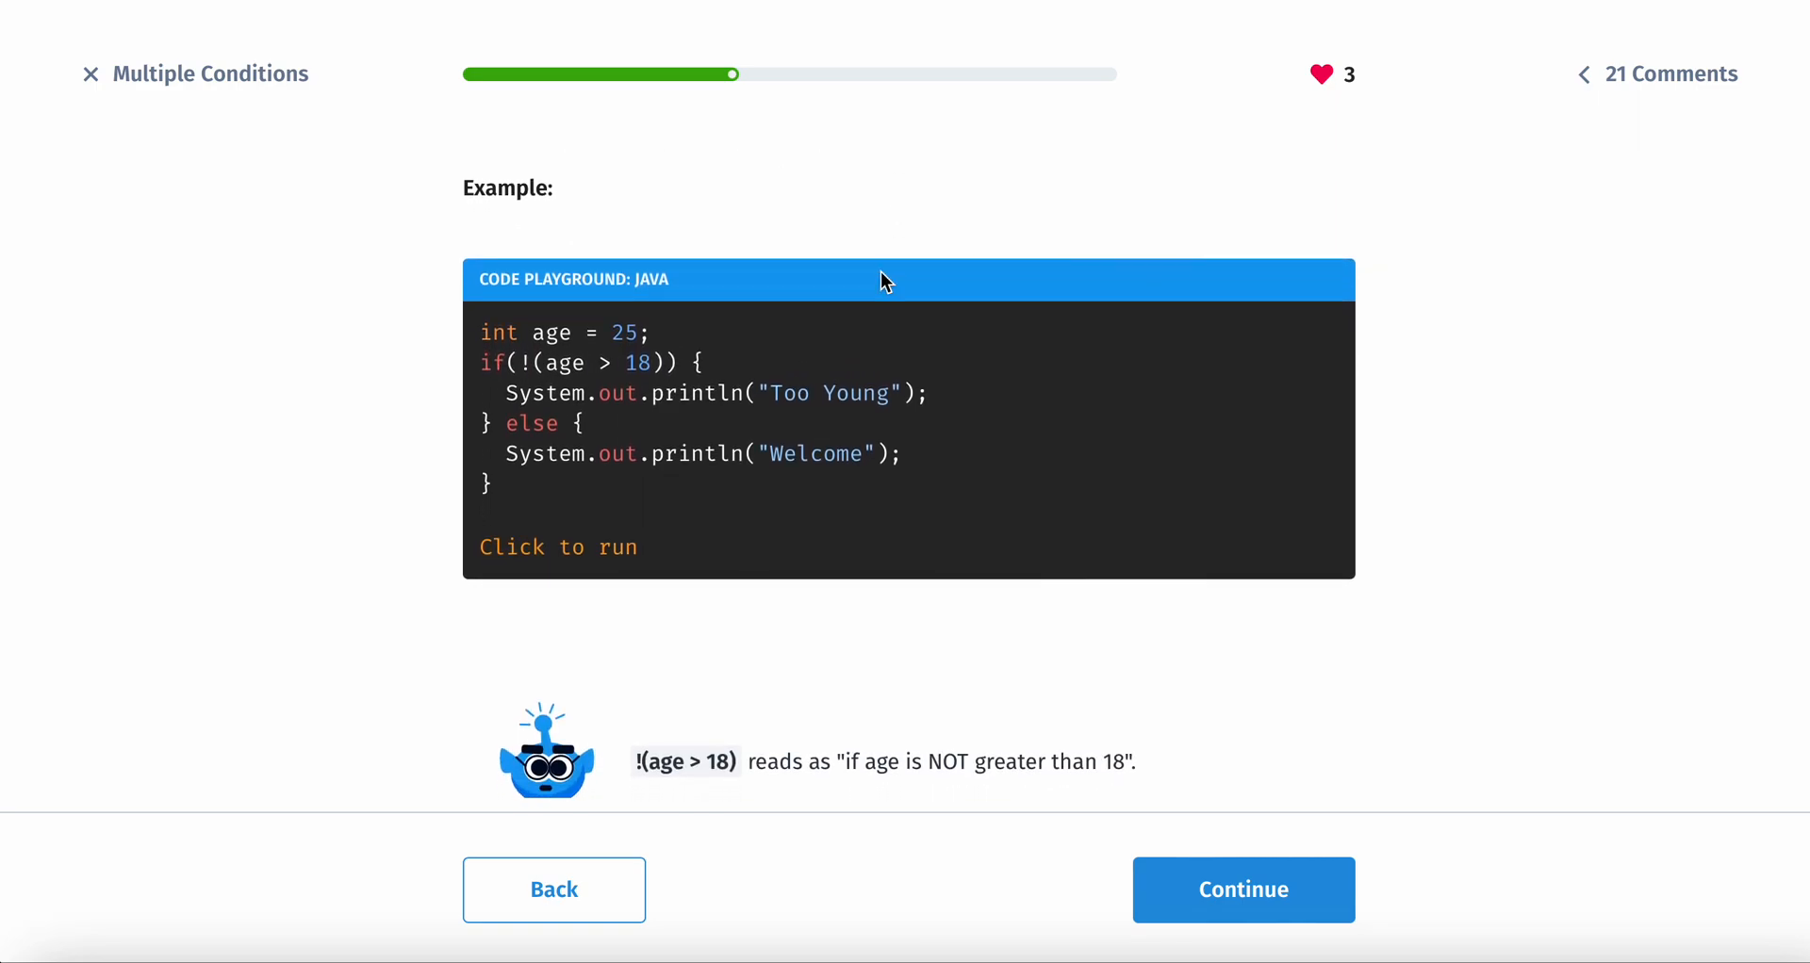
- Read the NOT operator page and answer true for !(x < 3)
scroll("down", 3)
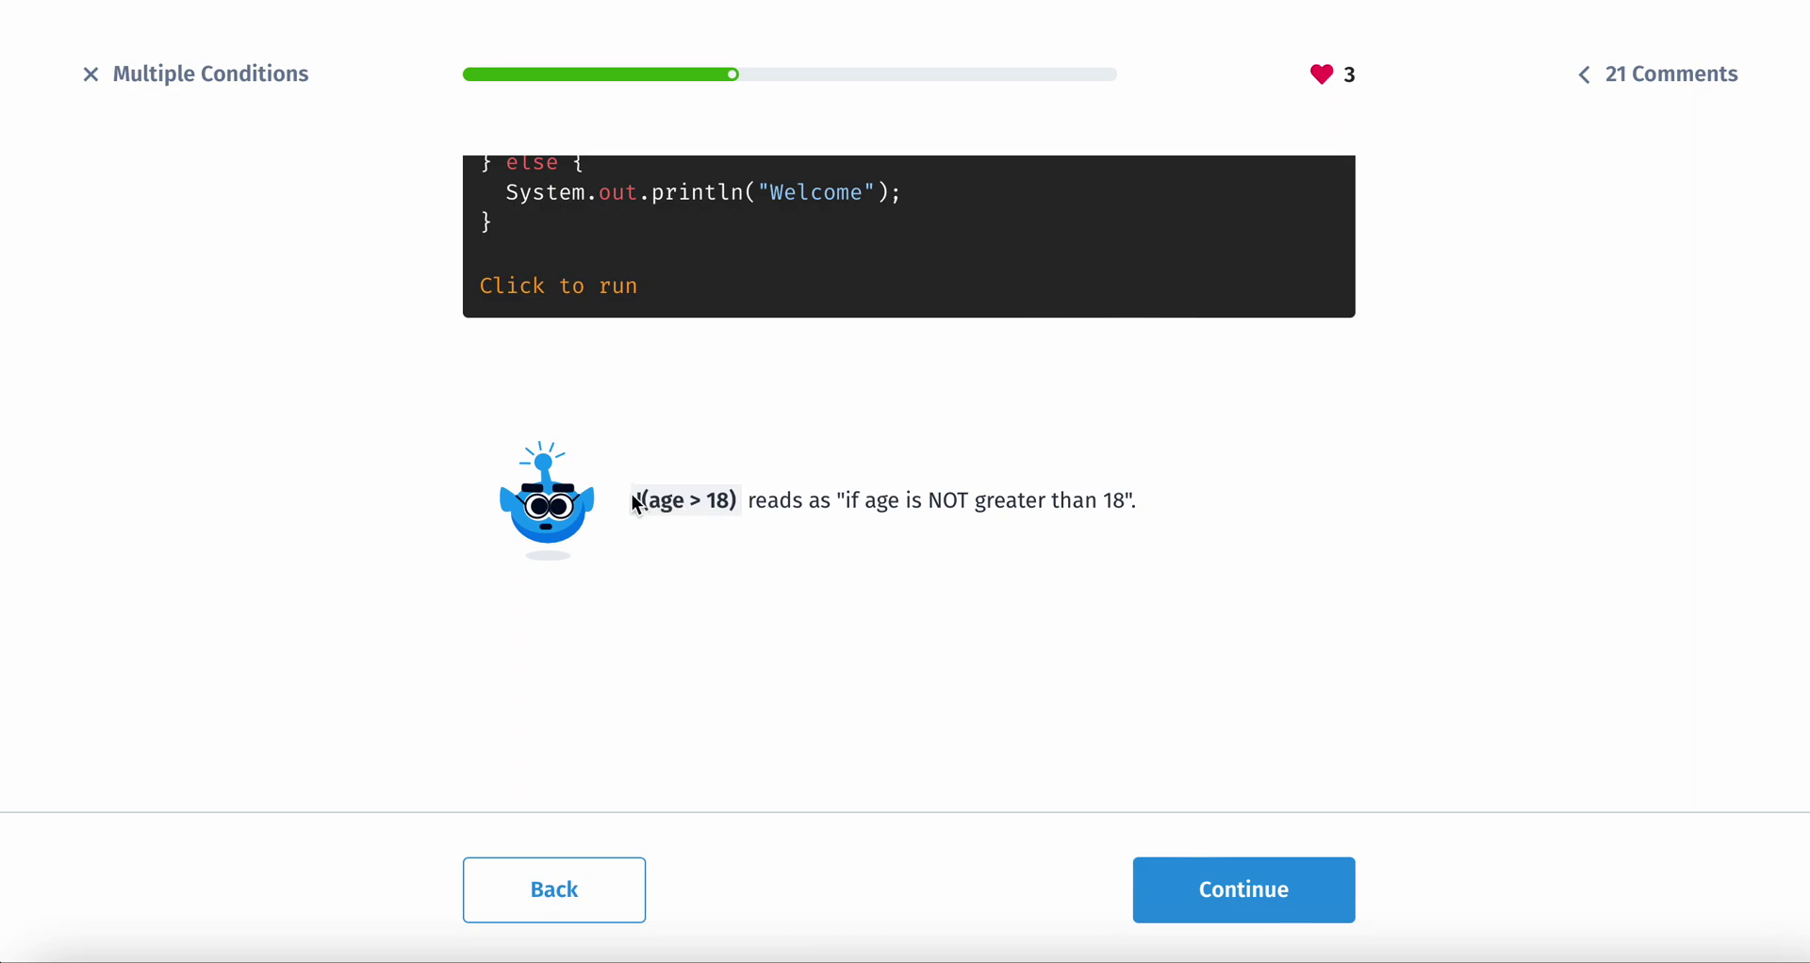
left_click(1243, 890)
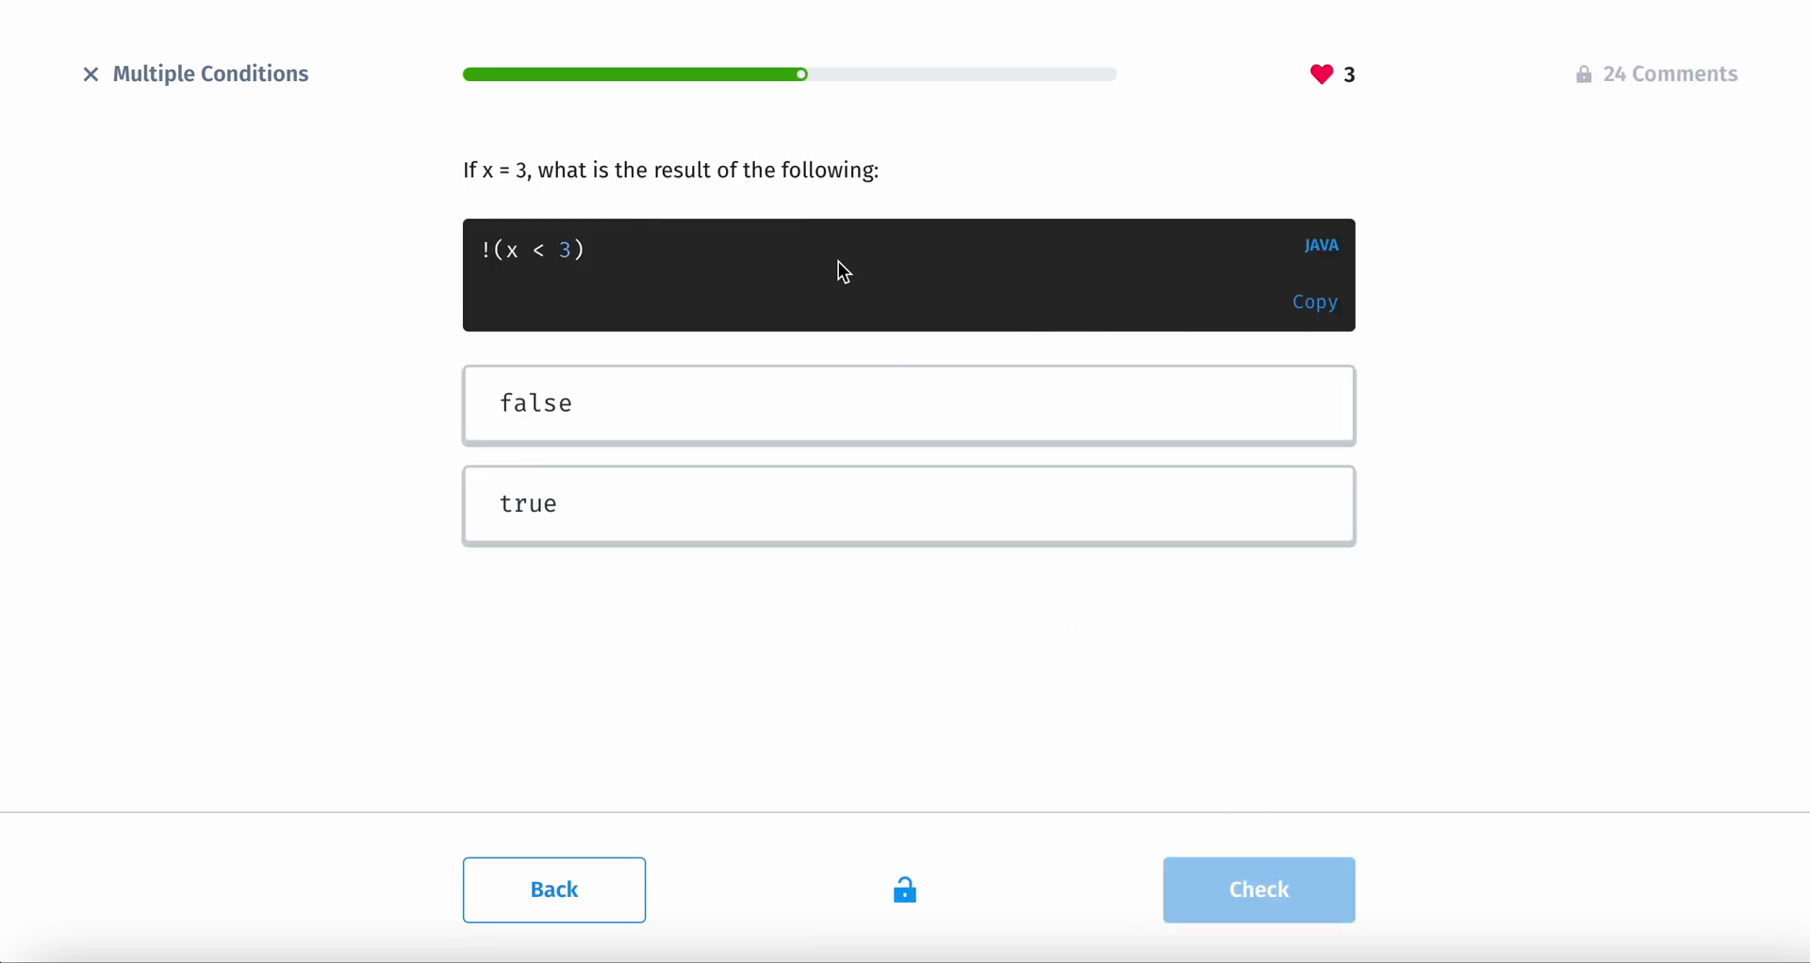
mouse_move(698, 189)
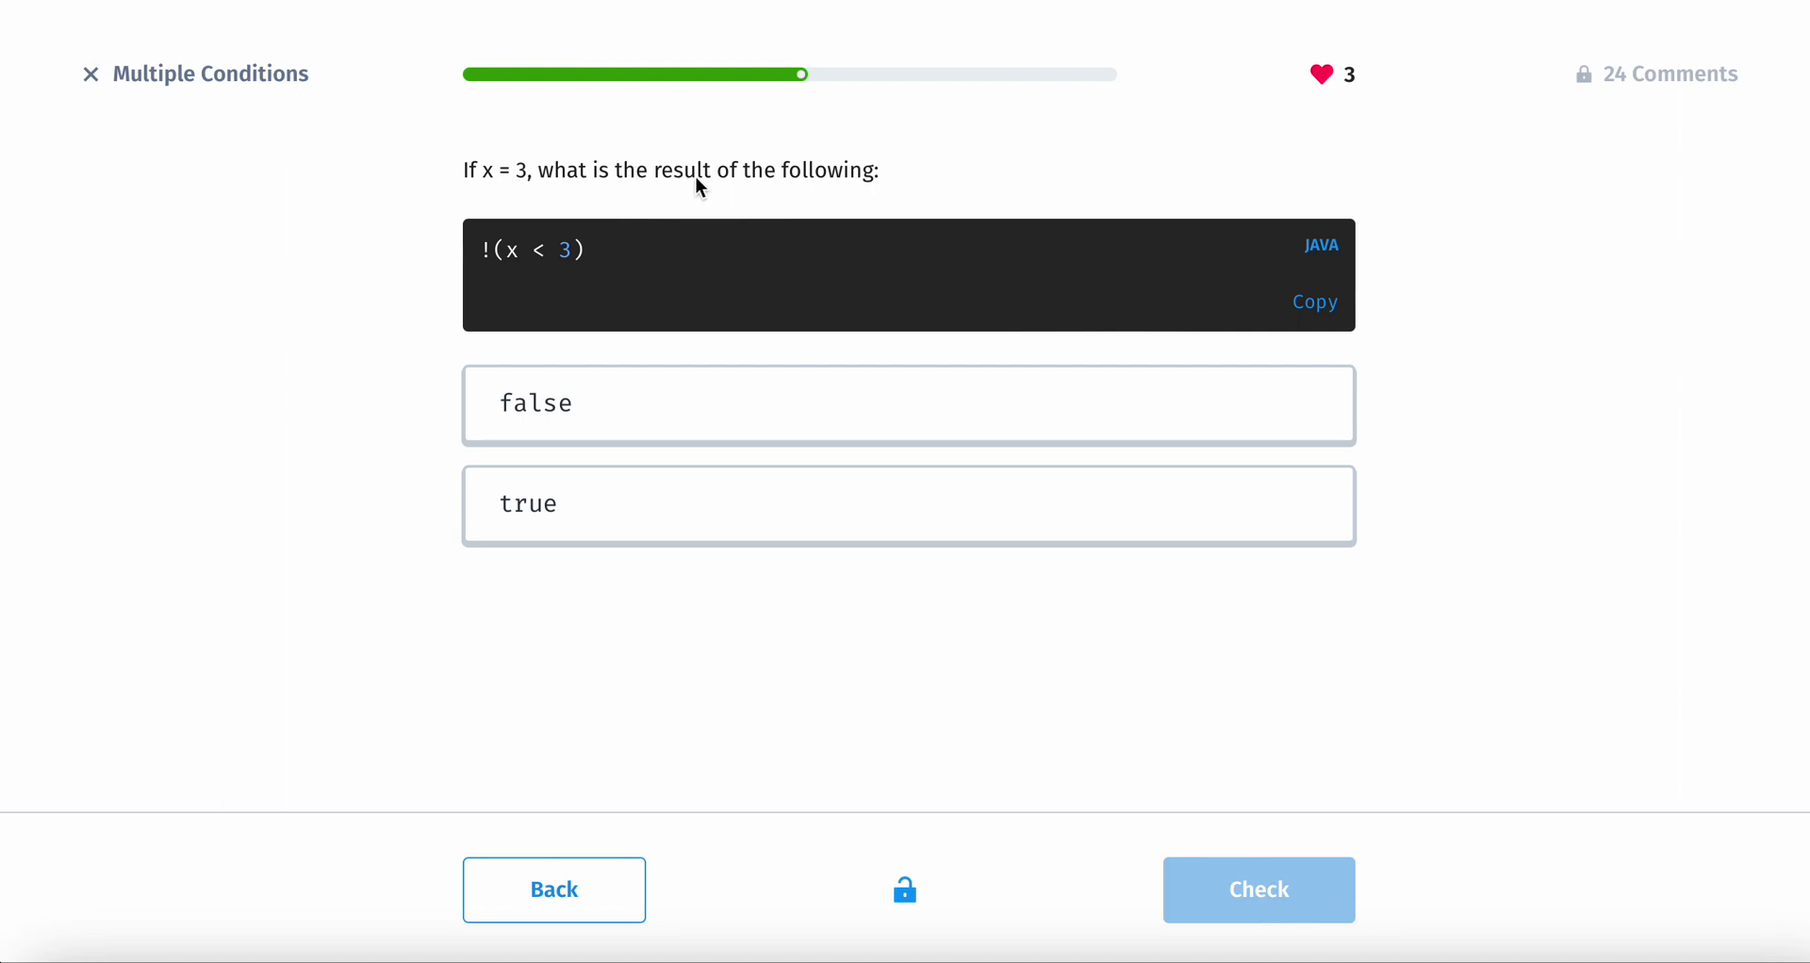
mouse_move(532, 274)
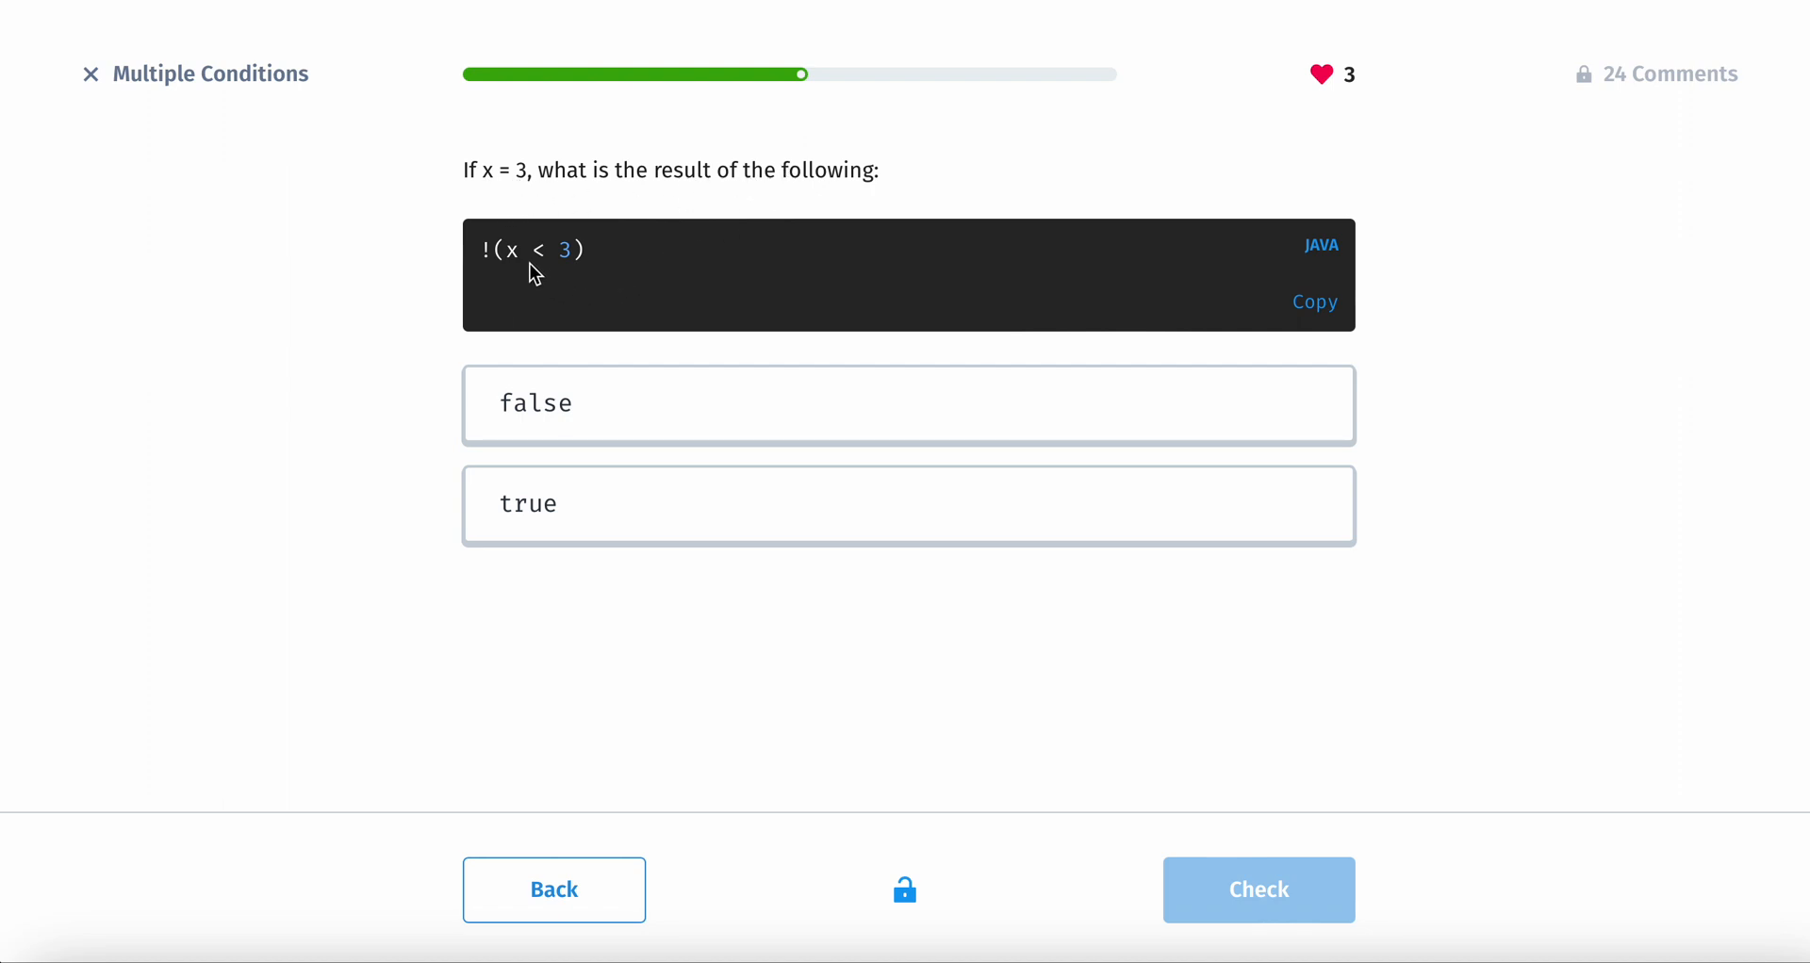
mouse_move(518, 256)
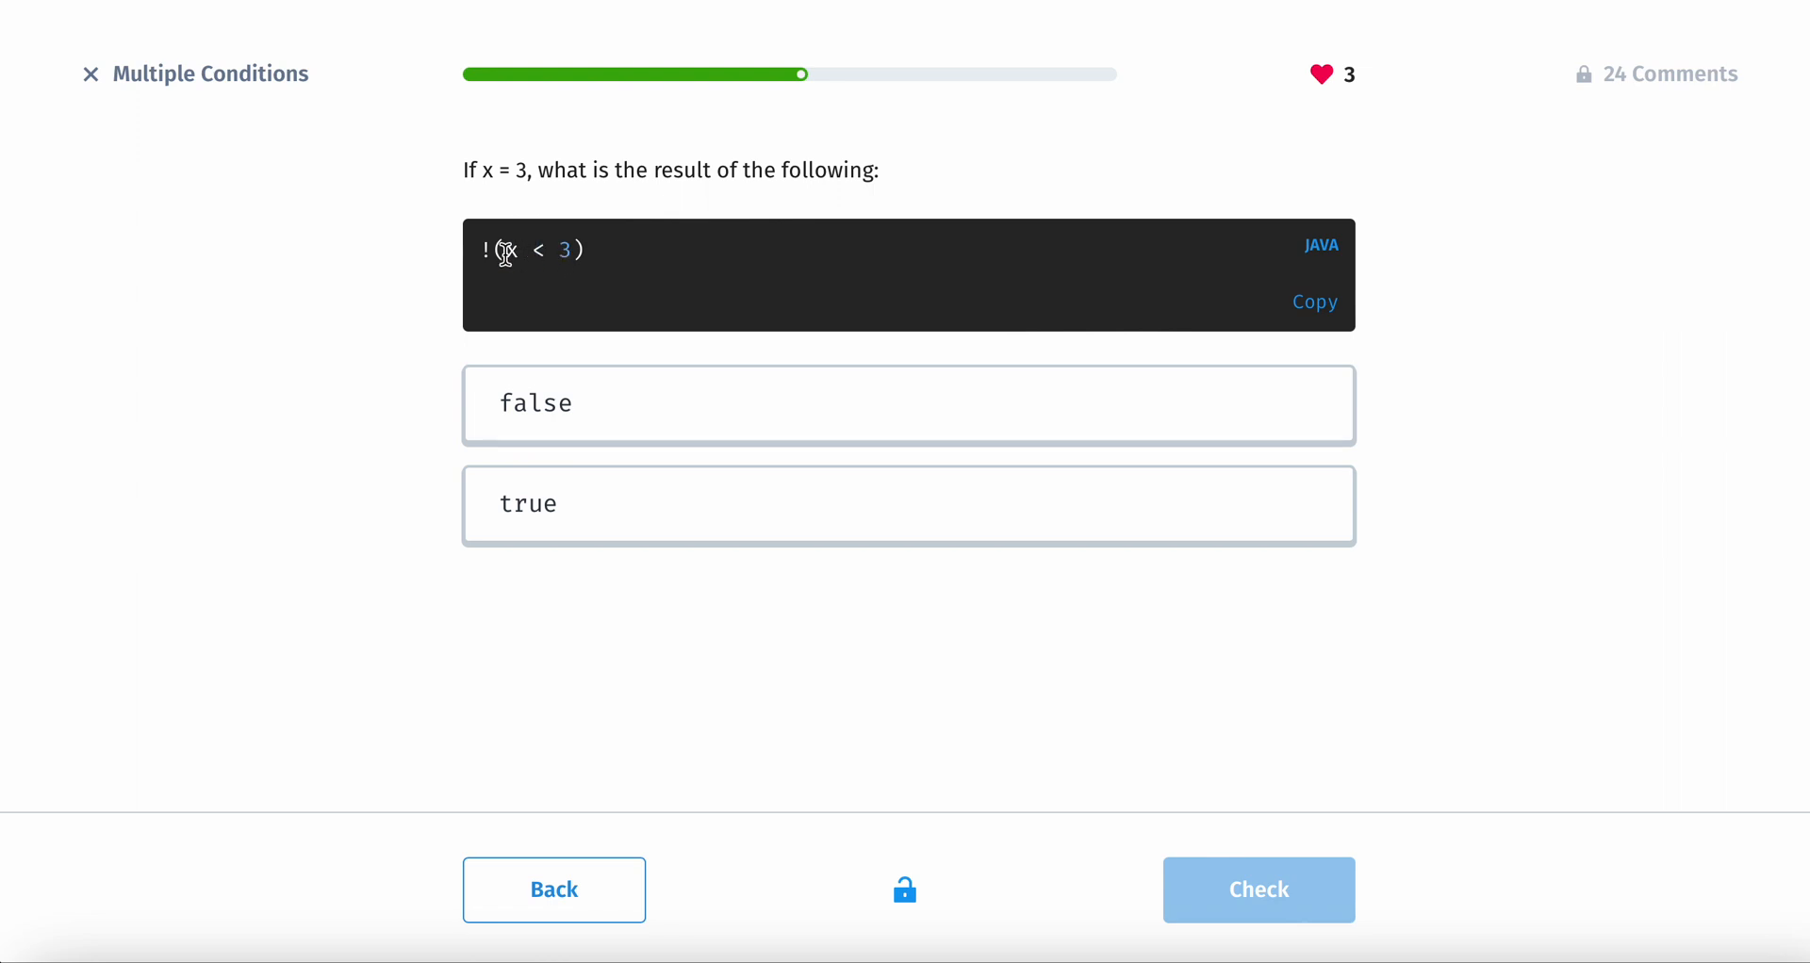
double_click(511, 249)
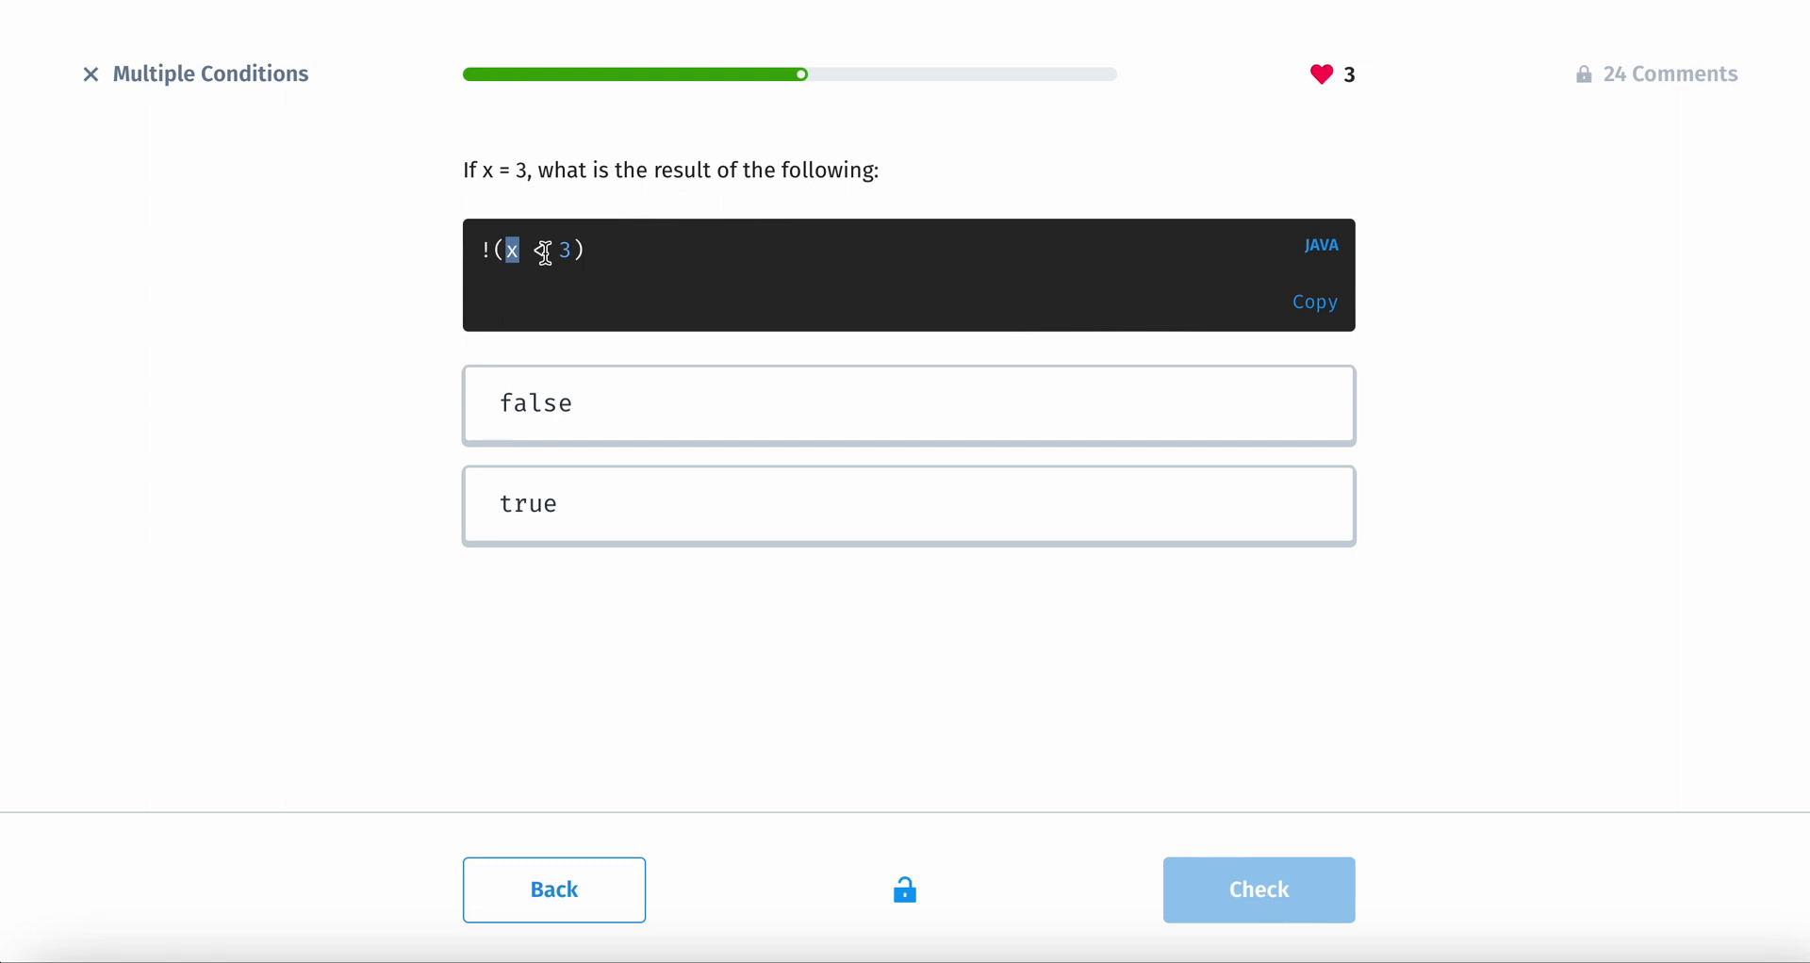
left_click(595, 518)
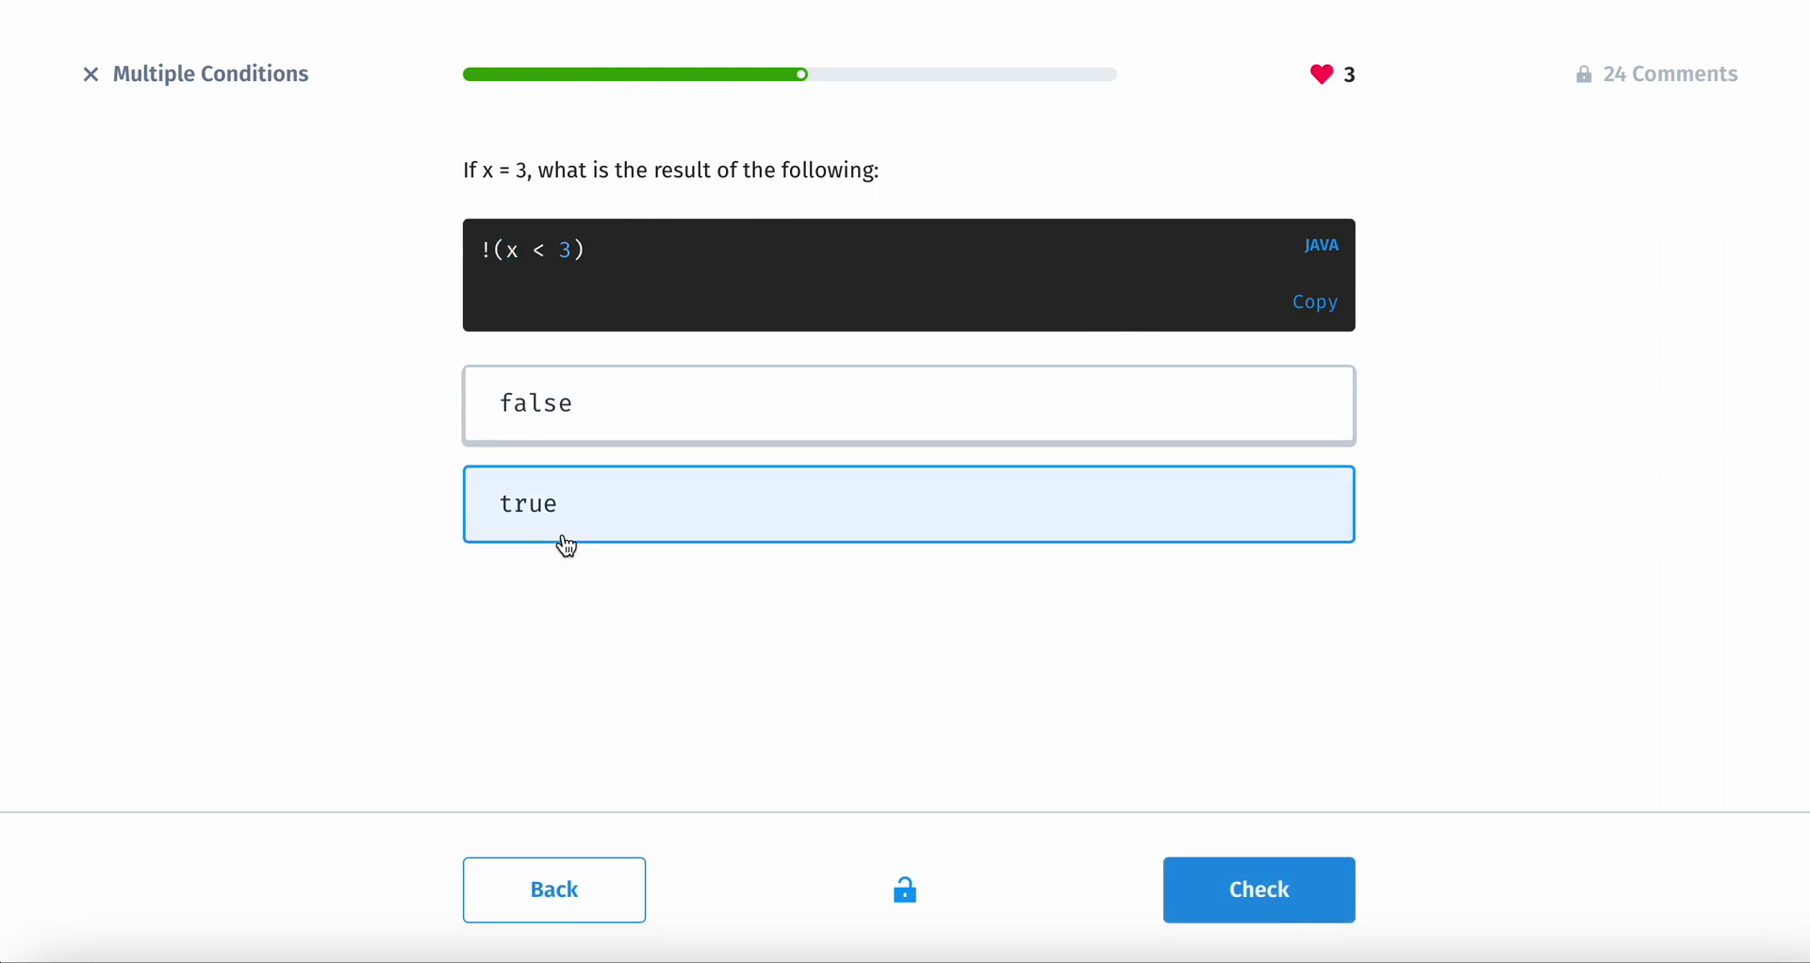
left_click(1259, 890)
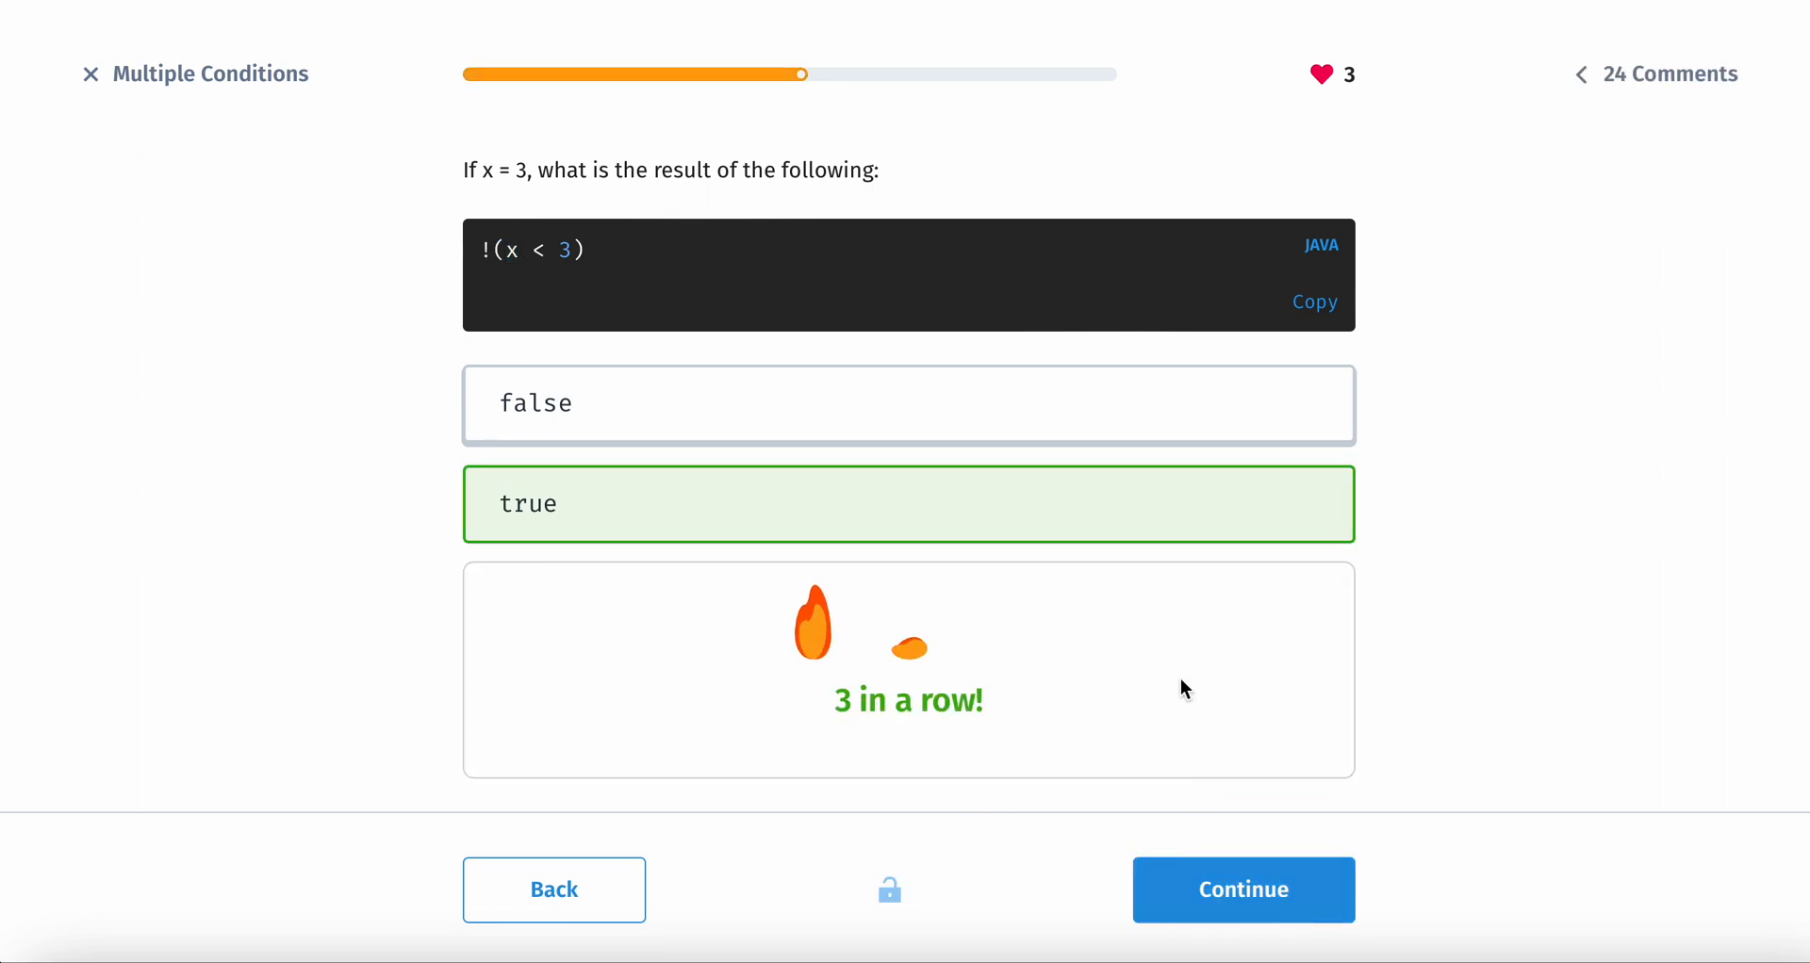
left_click(1244, 890)
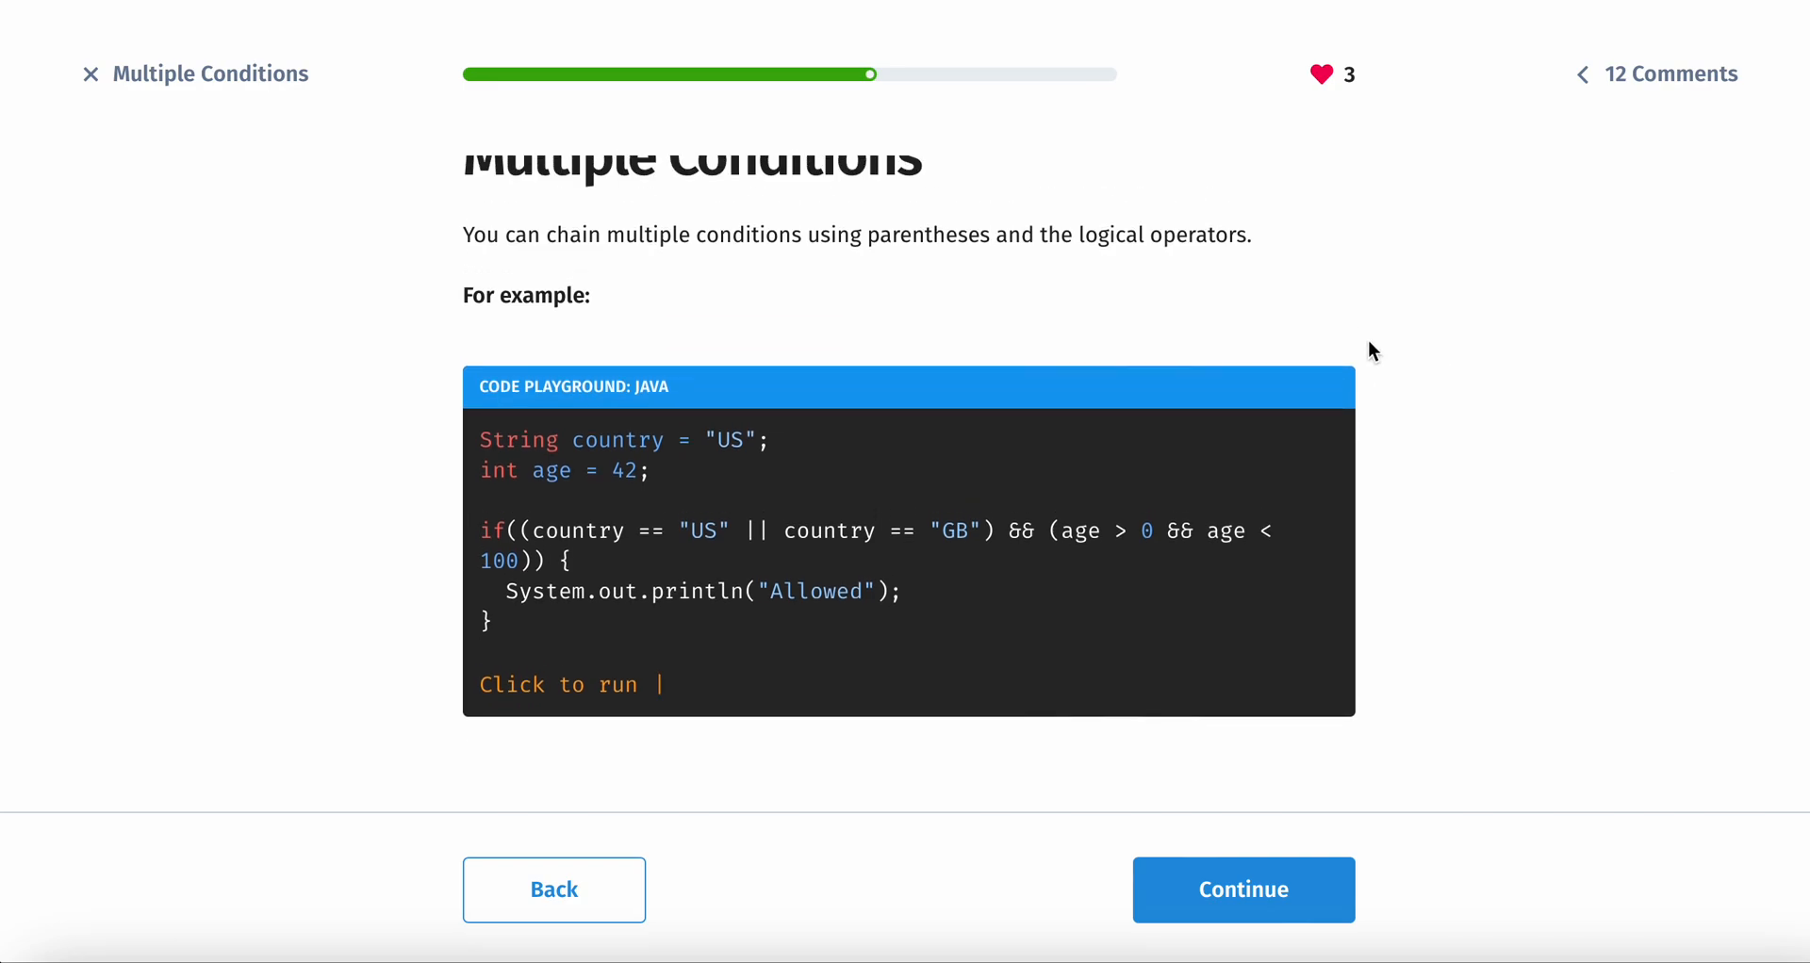
- Read the chained-conditions example and advance to the temperature exercise
scroll("down", 3)
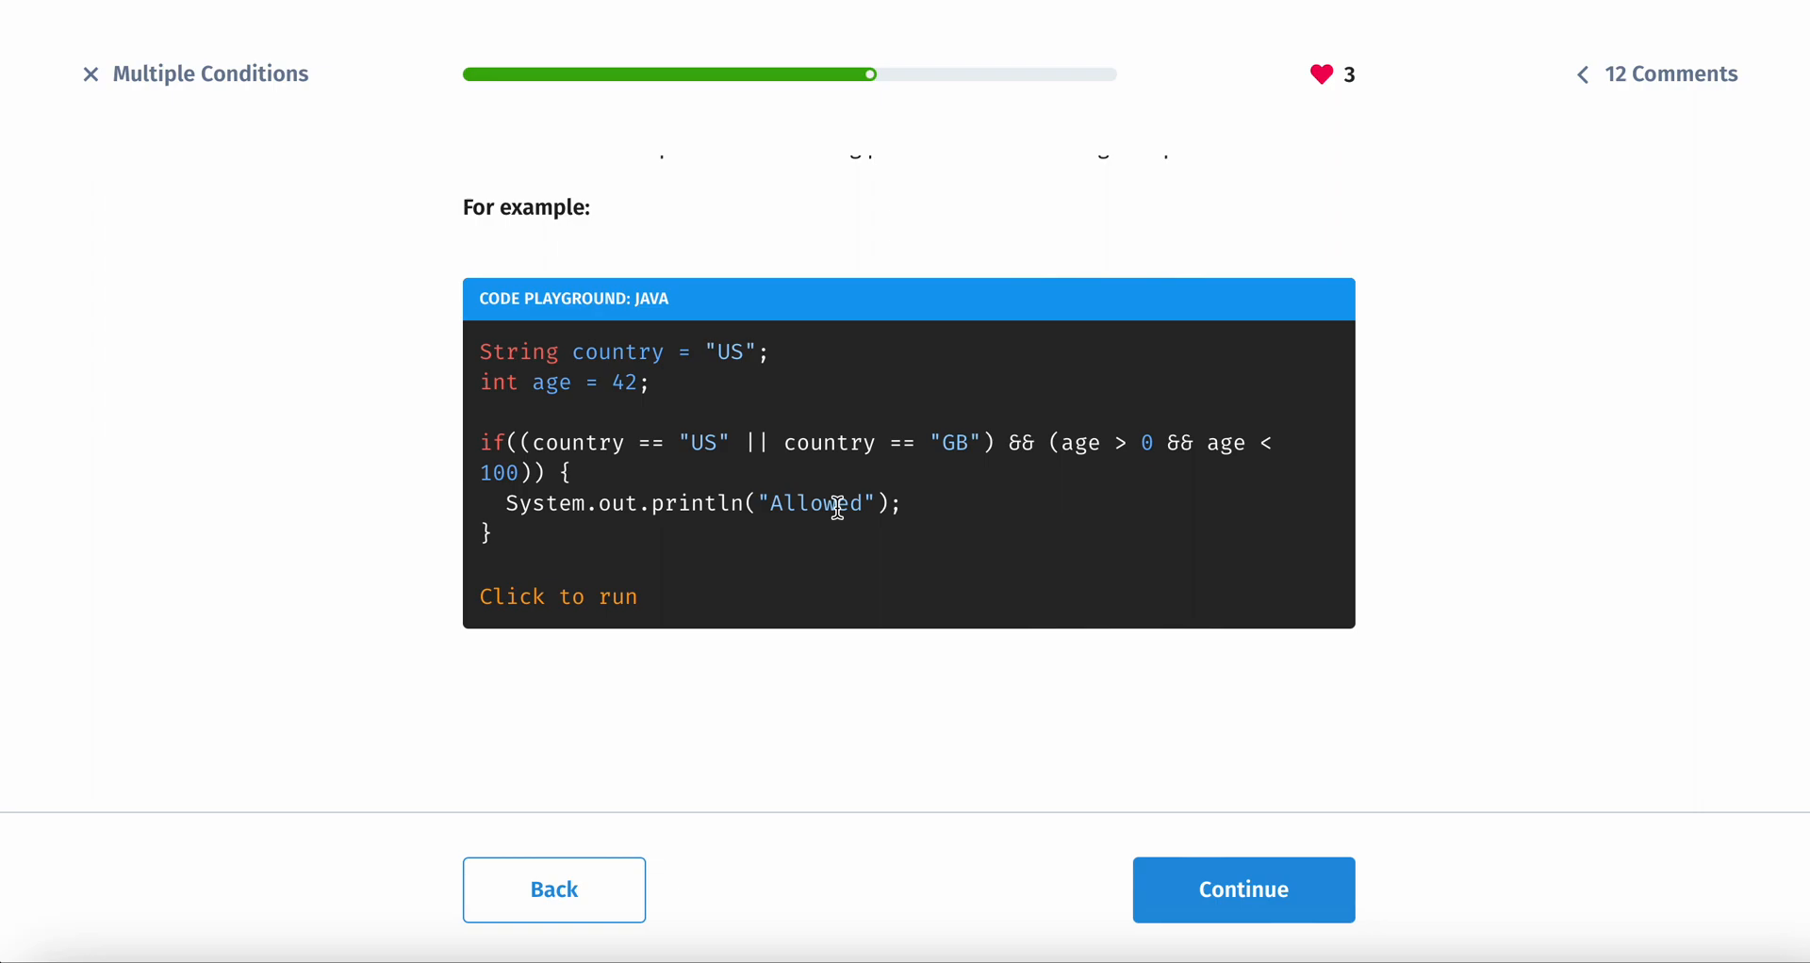
left_click(1242, 890)
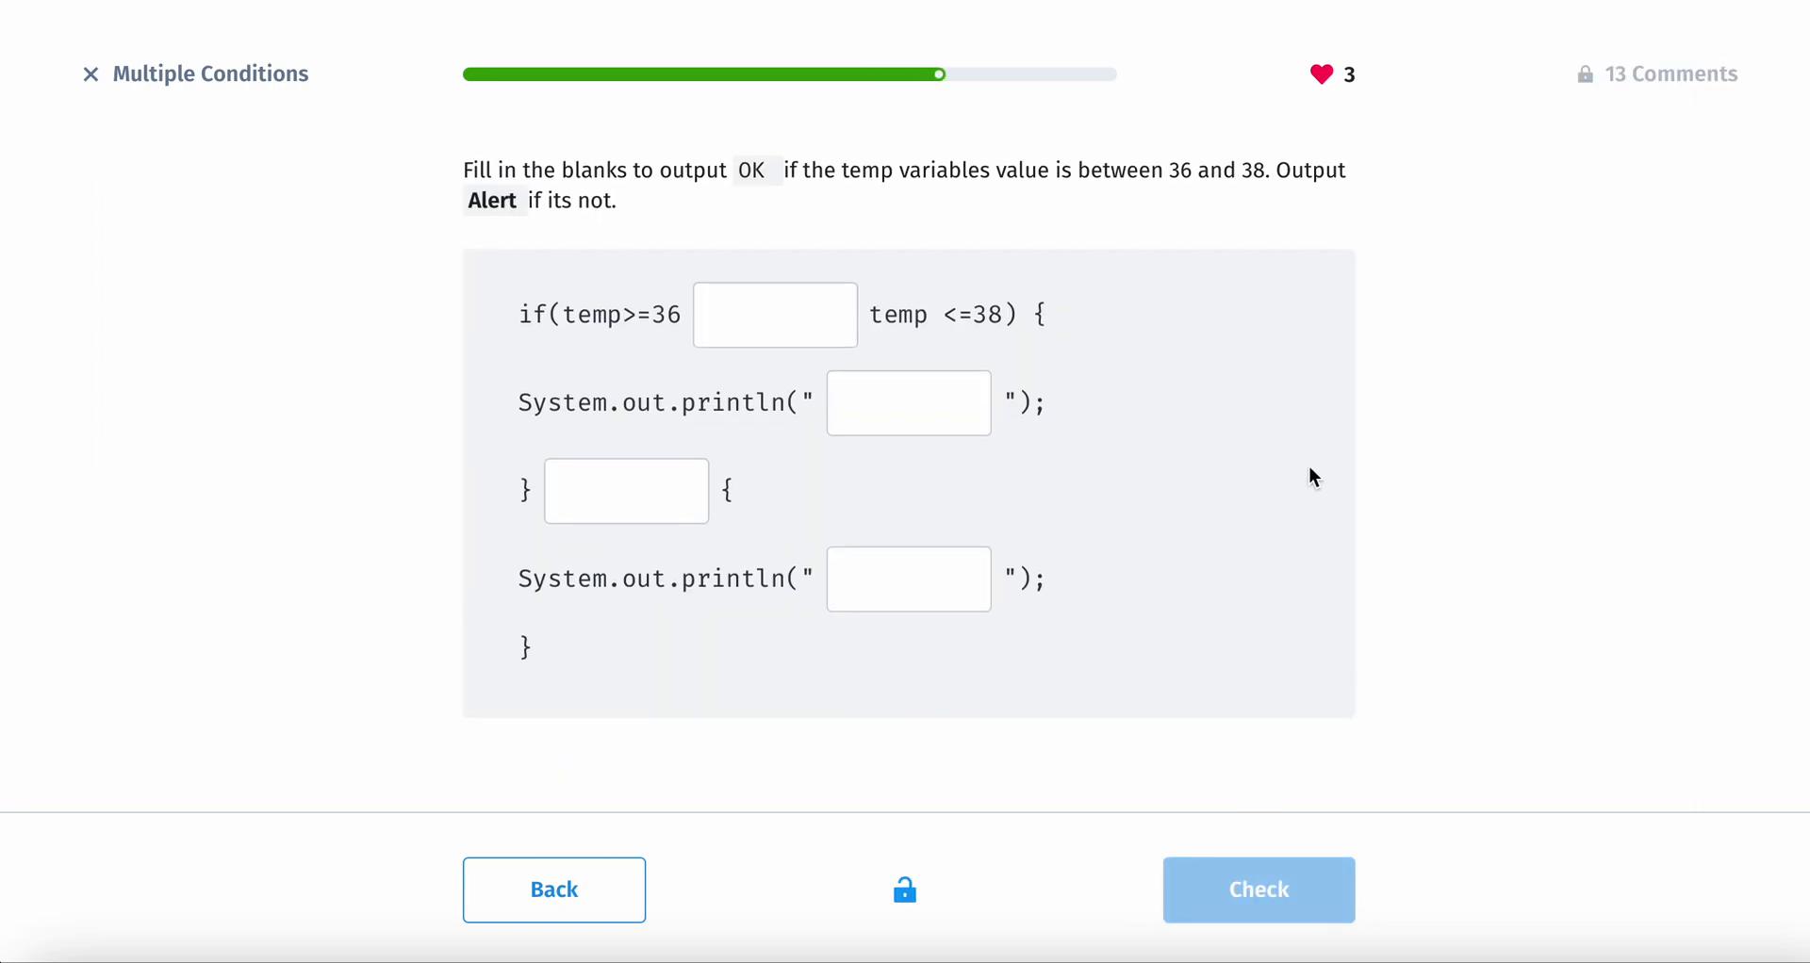
mouse_move(686, 248)
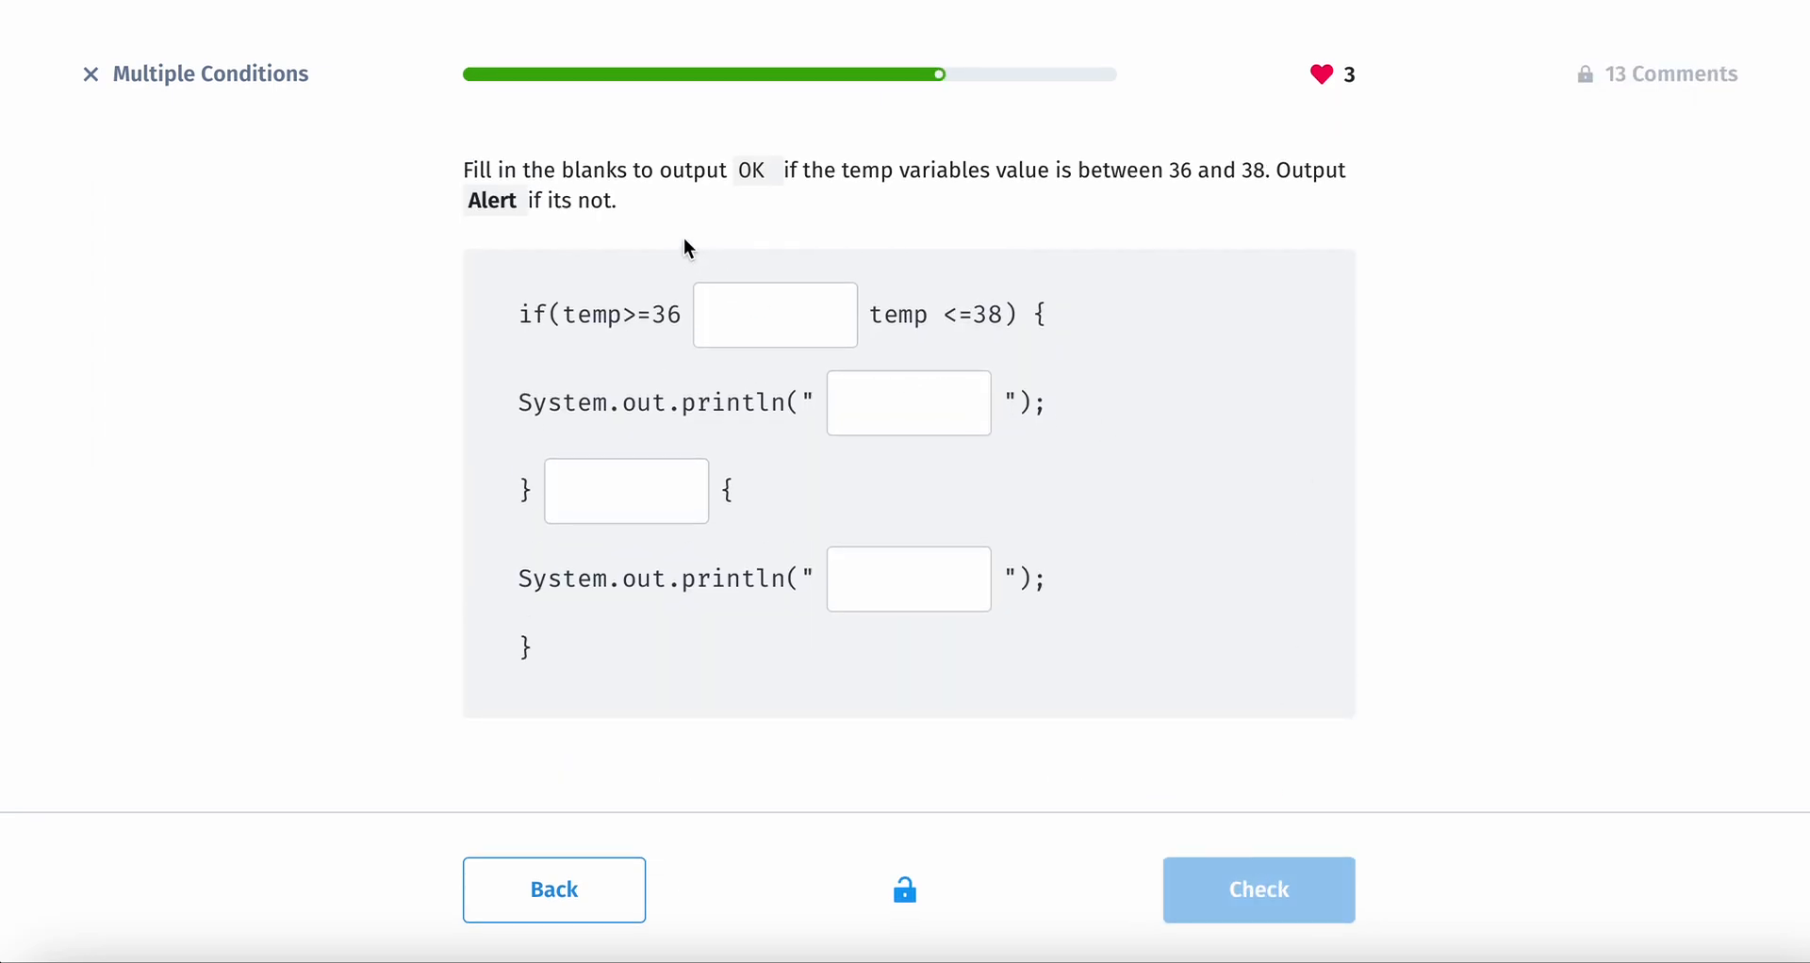
mouse_move(694, 184)
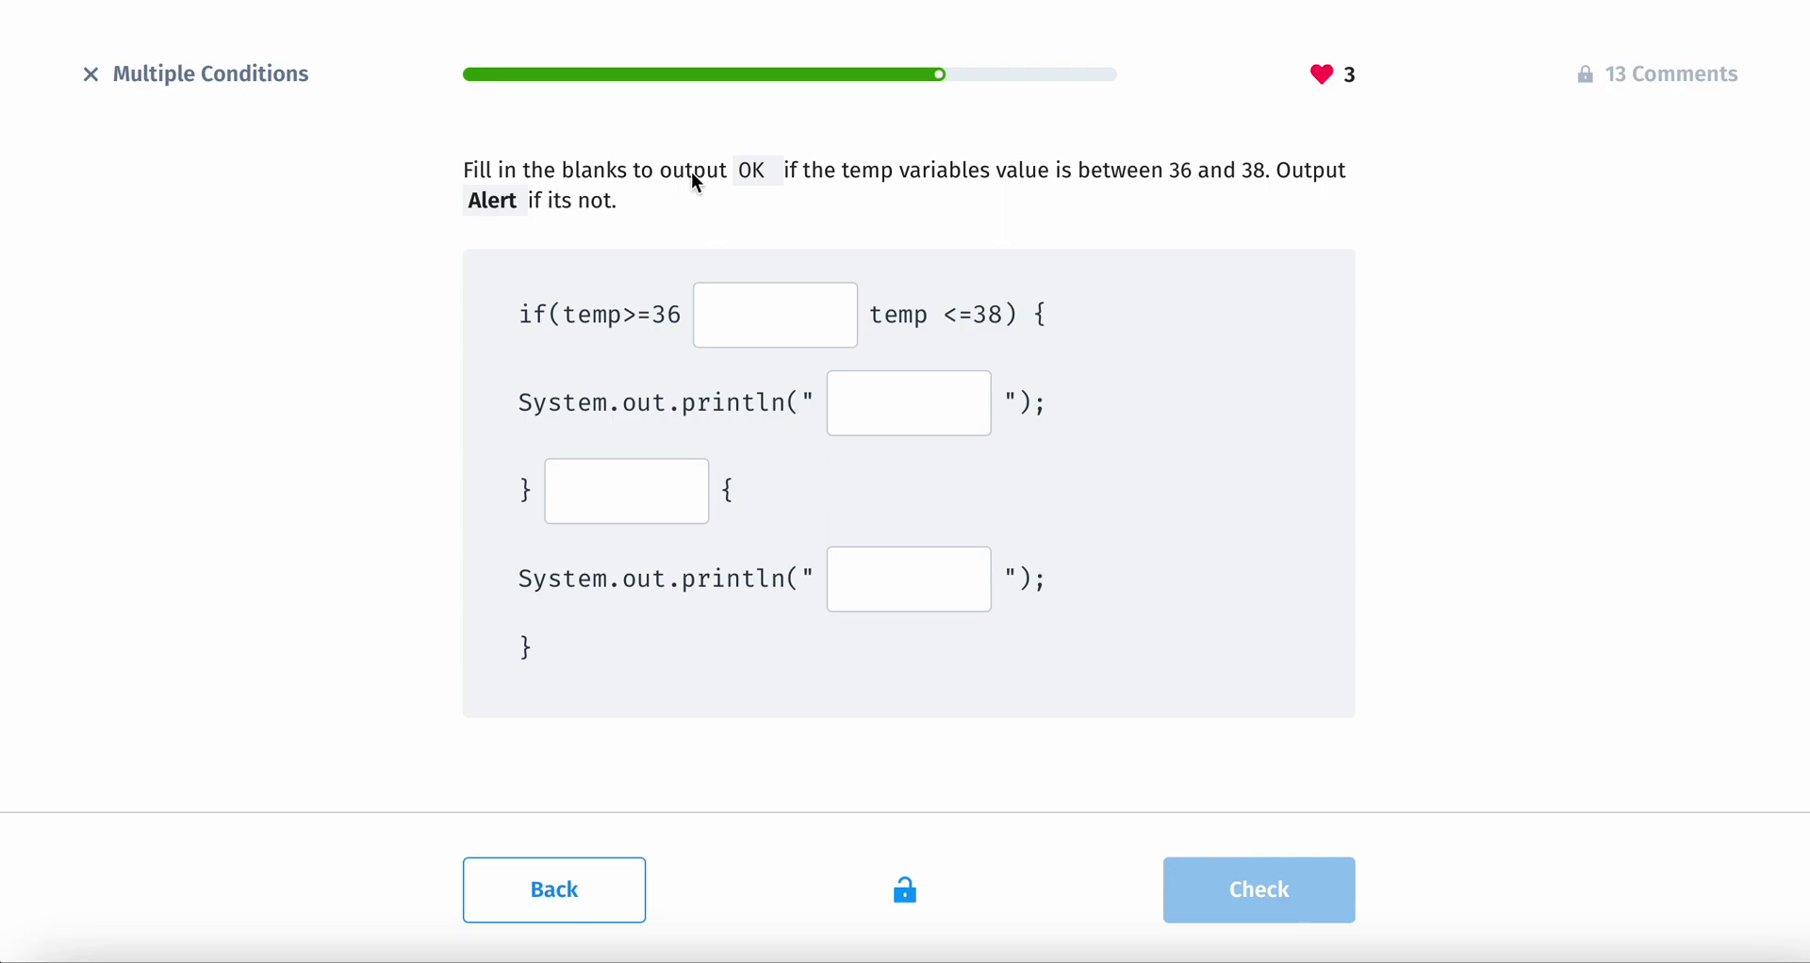
mouse_move(1037, 200)
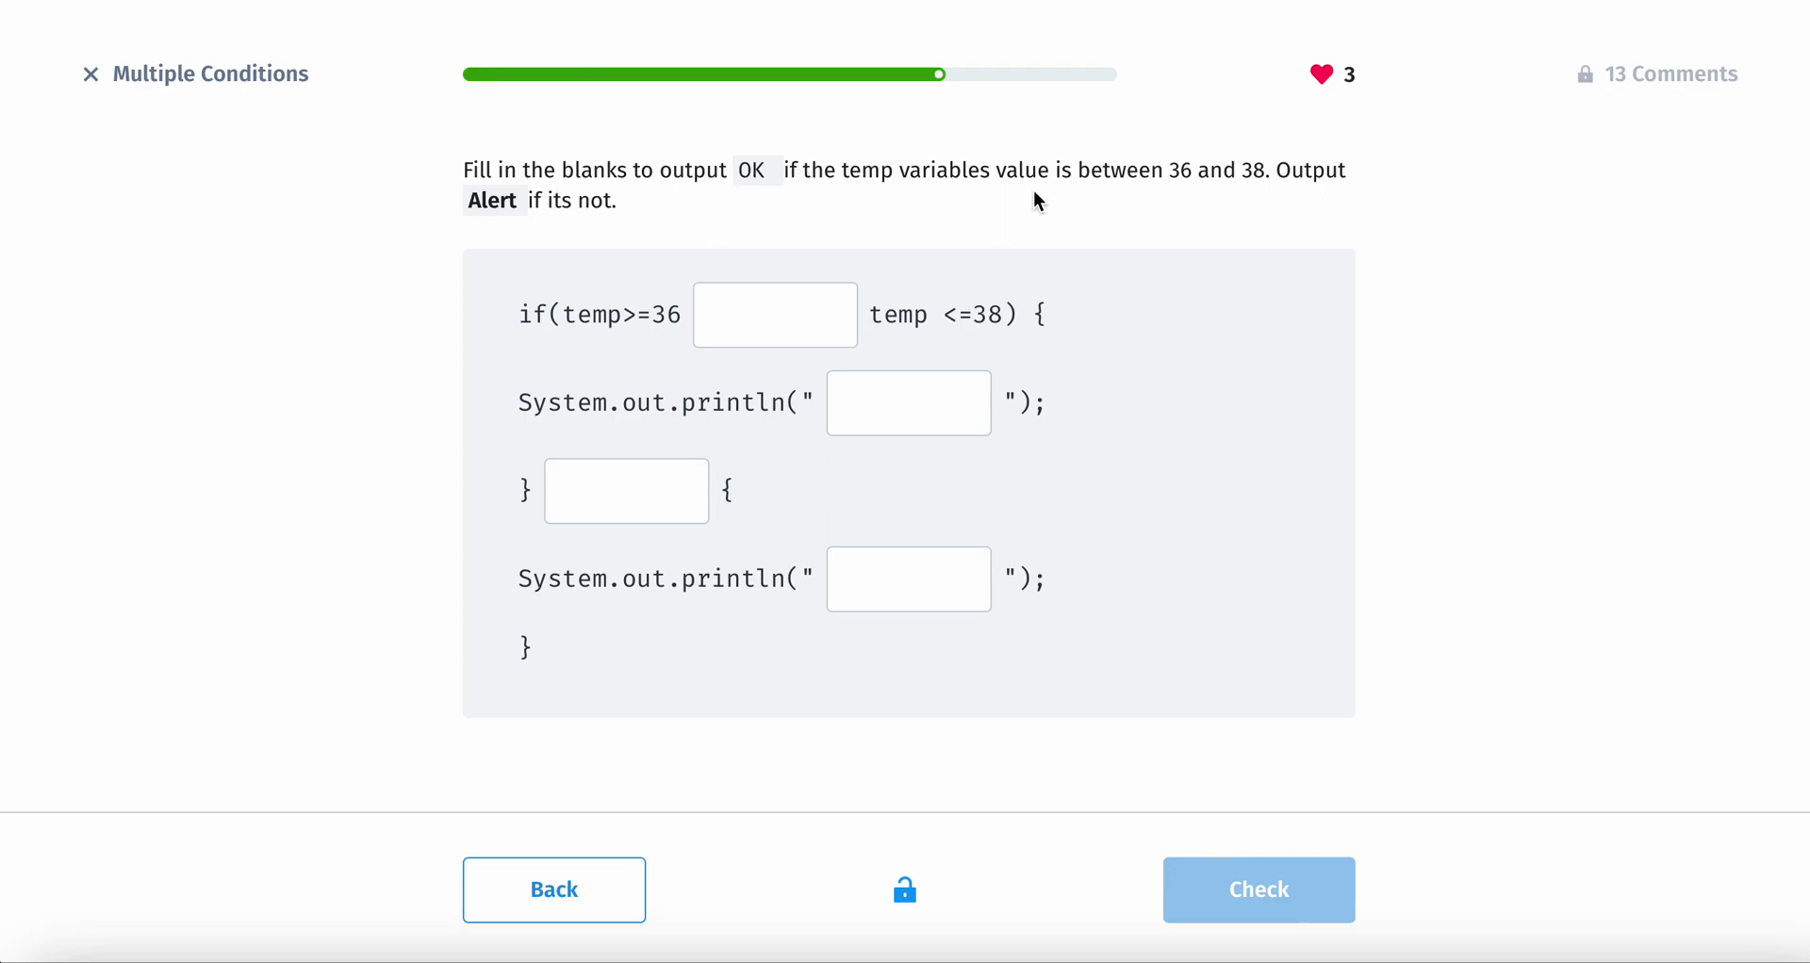
mouse_move(1080, 193)
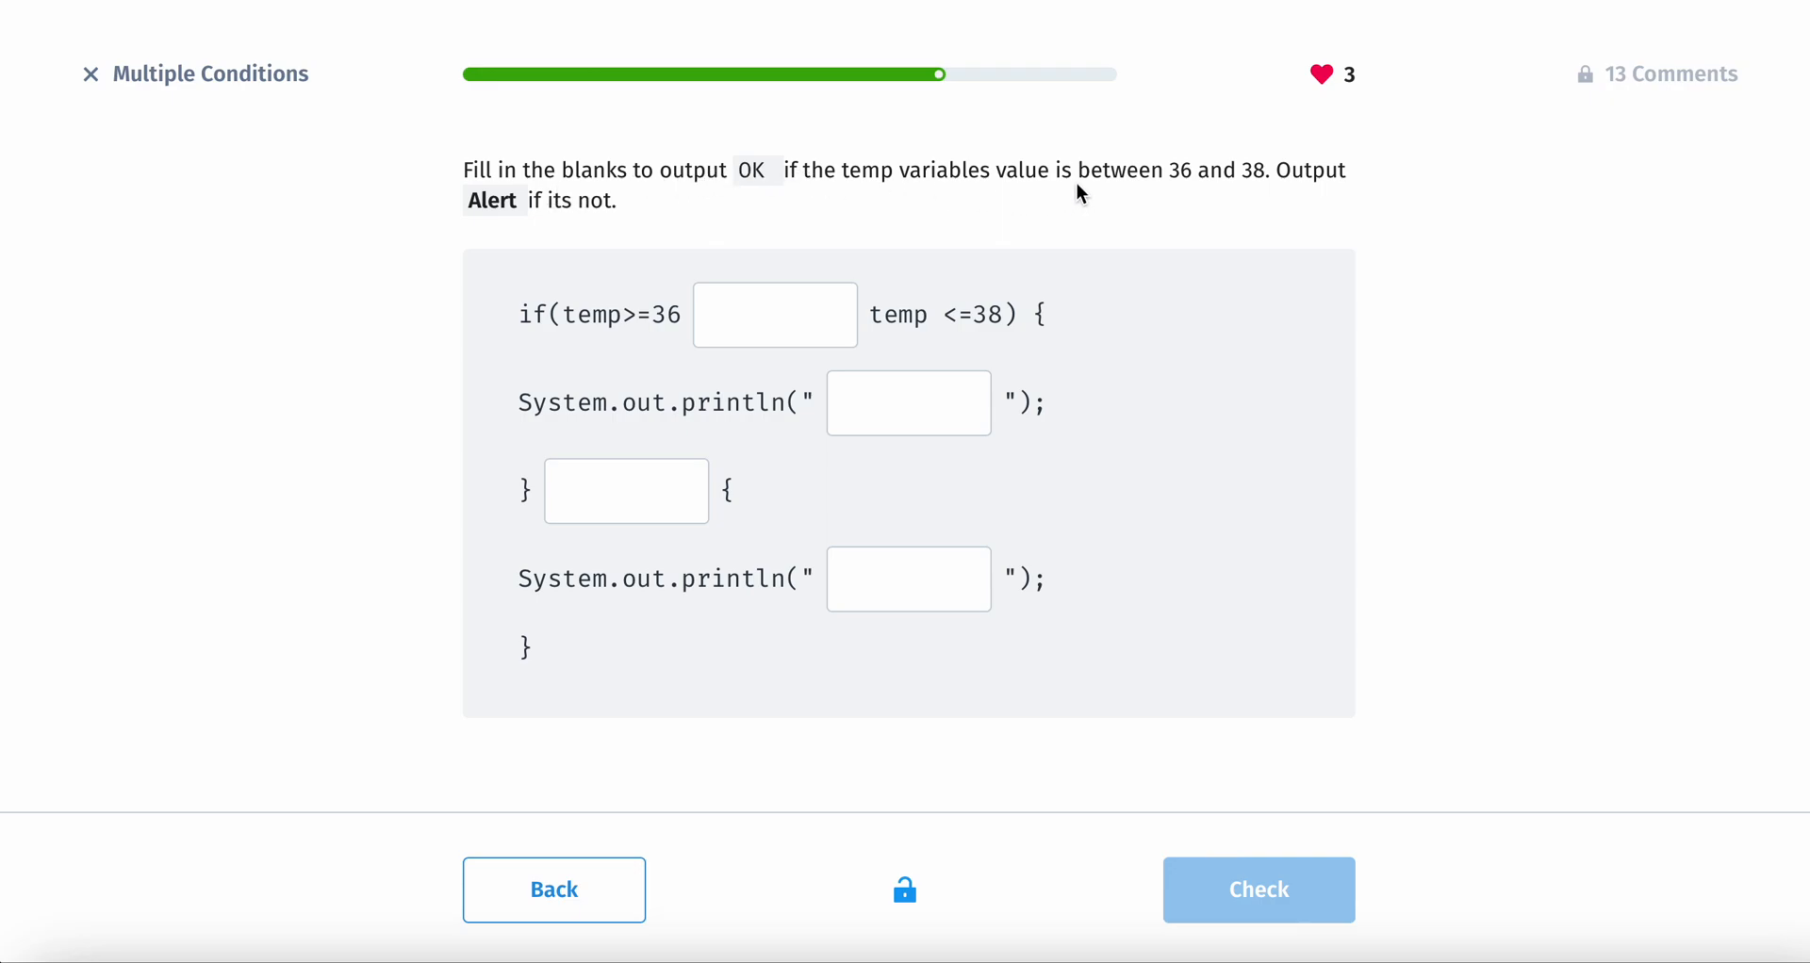
mouse_move(1230, 201)
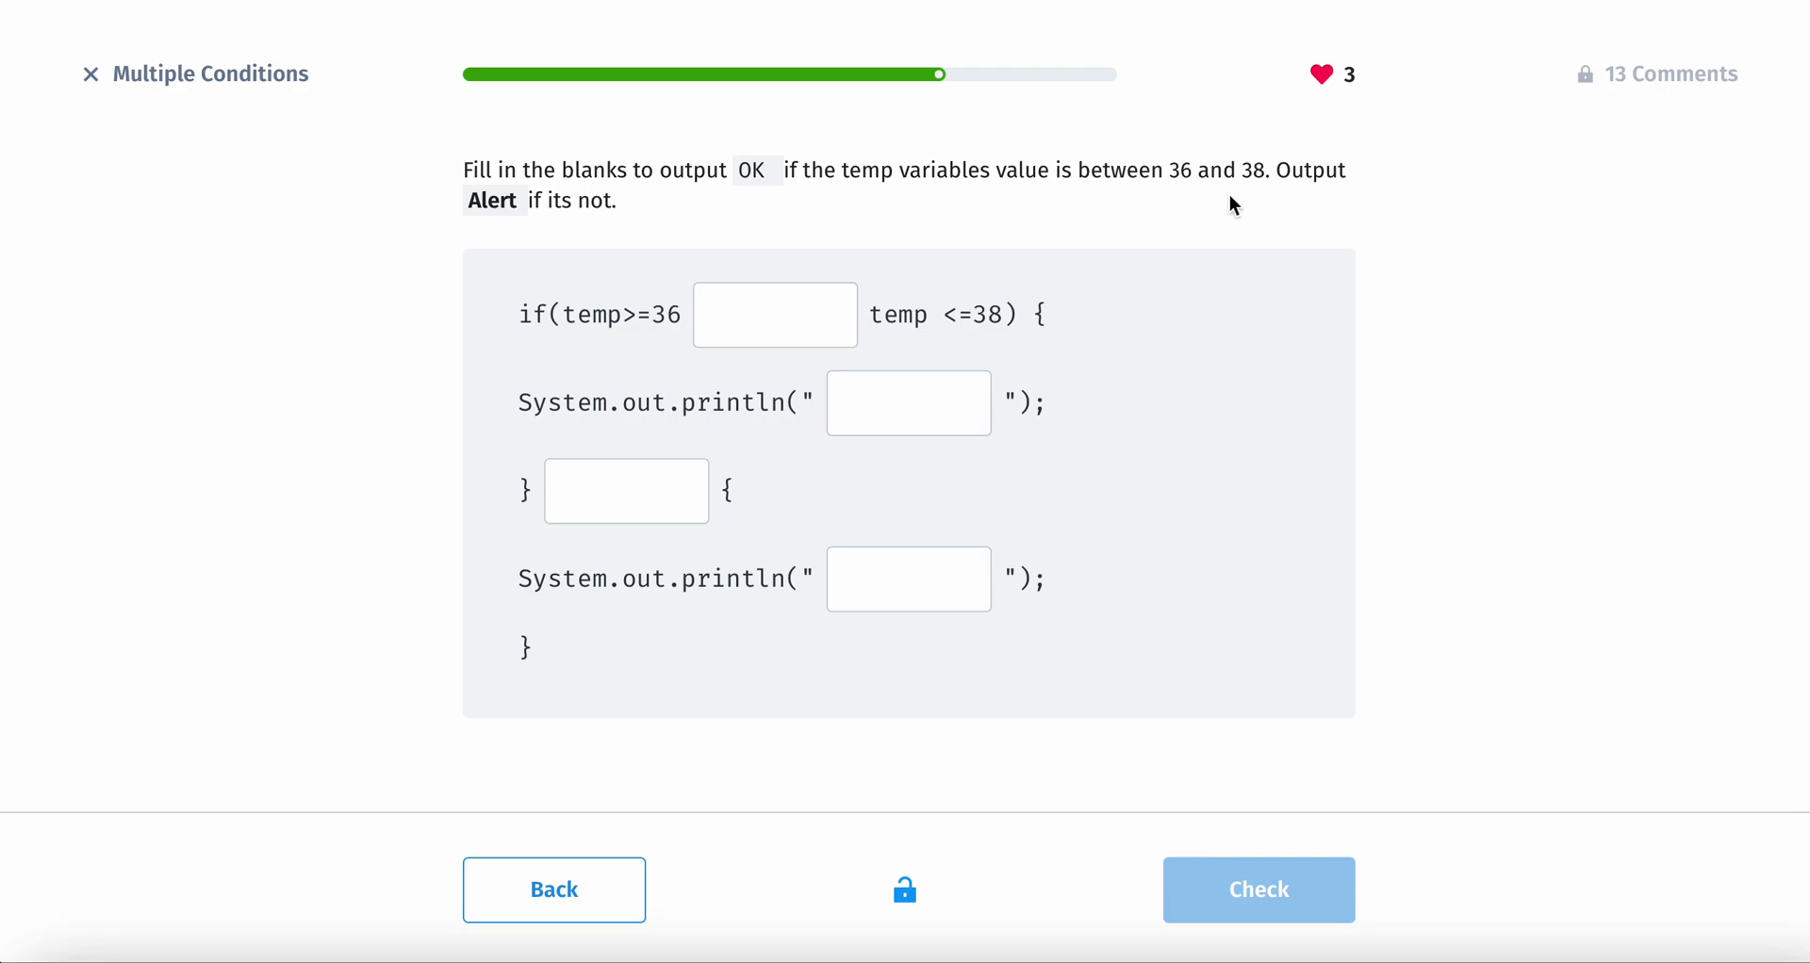
mouse_move(944, 259)
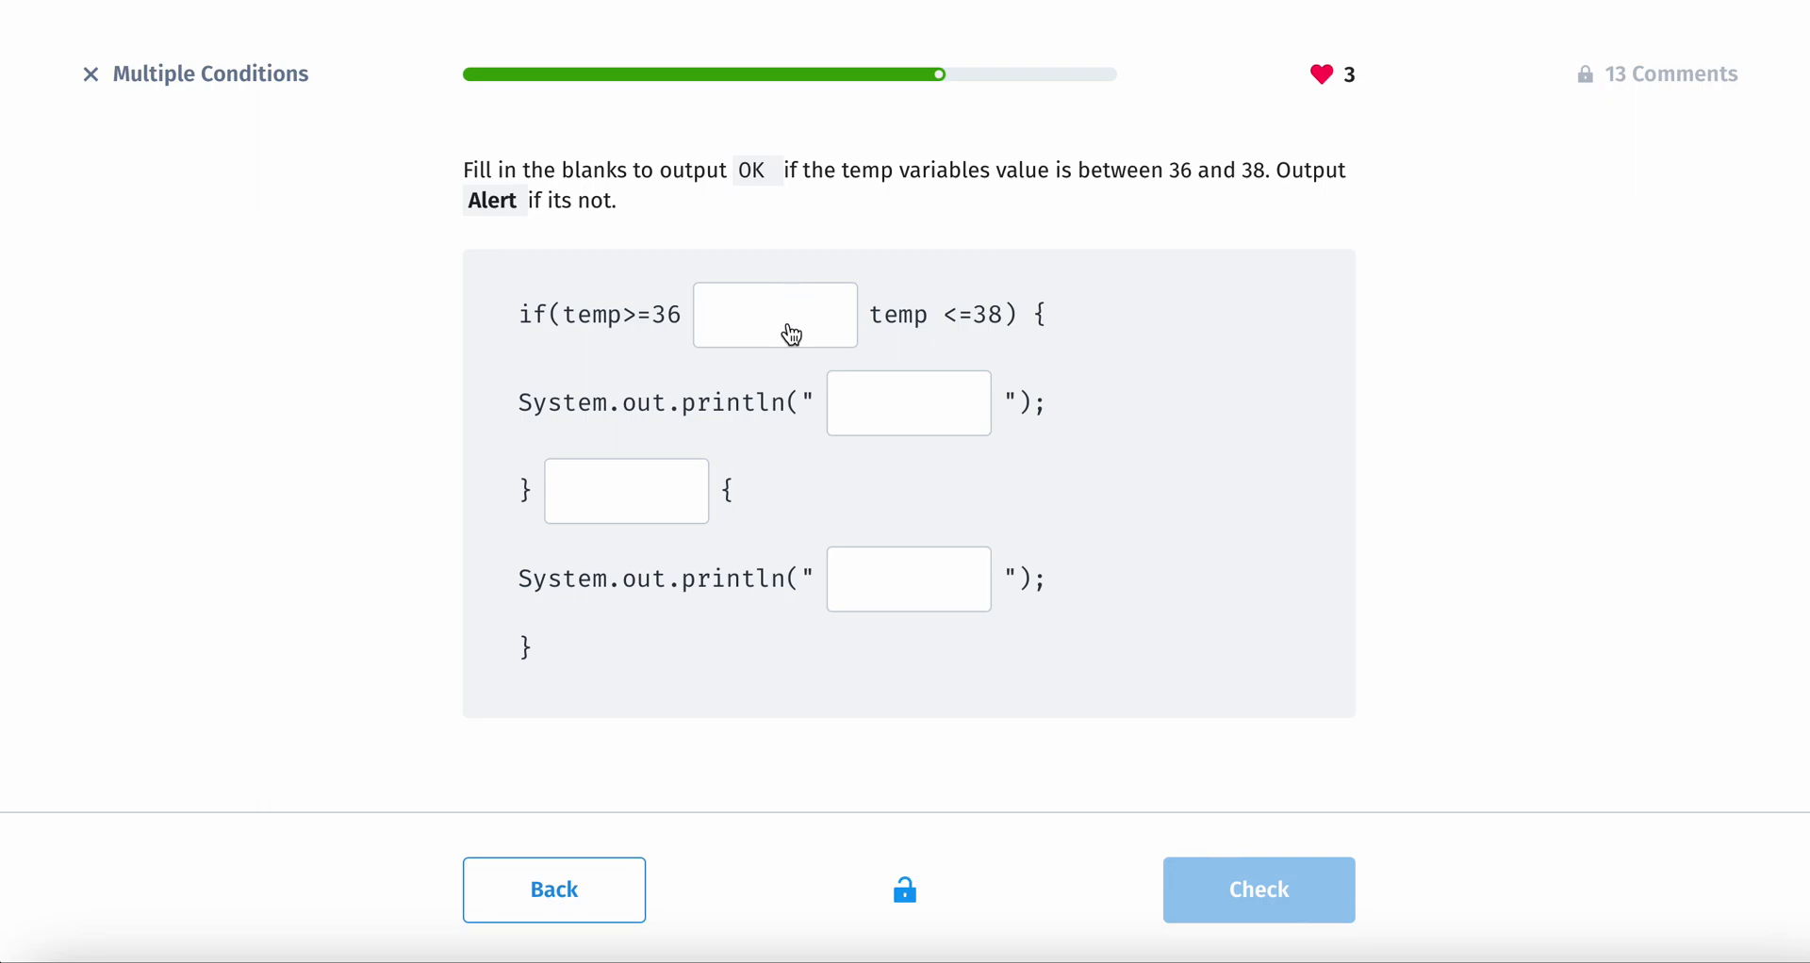
- Fill the temperature code blanks with &&, OK, else and Alert and check it
left_click(774, 314)
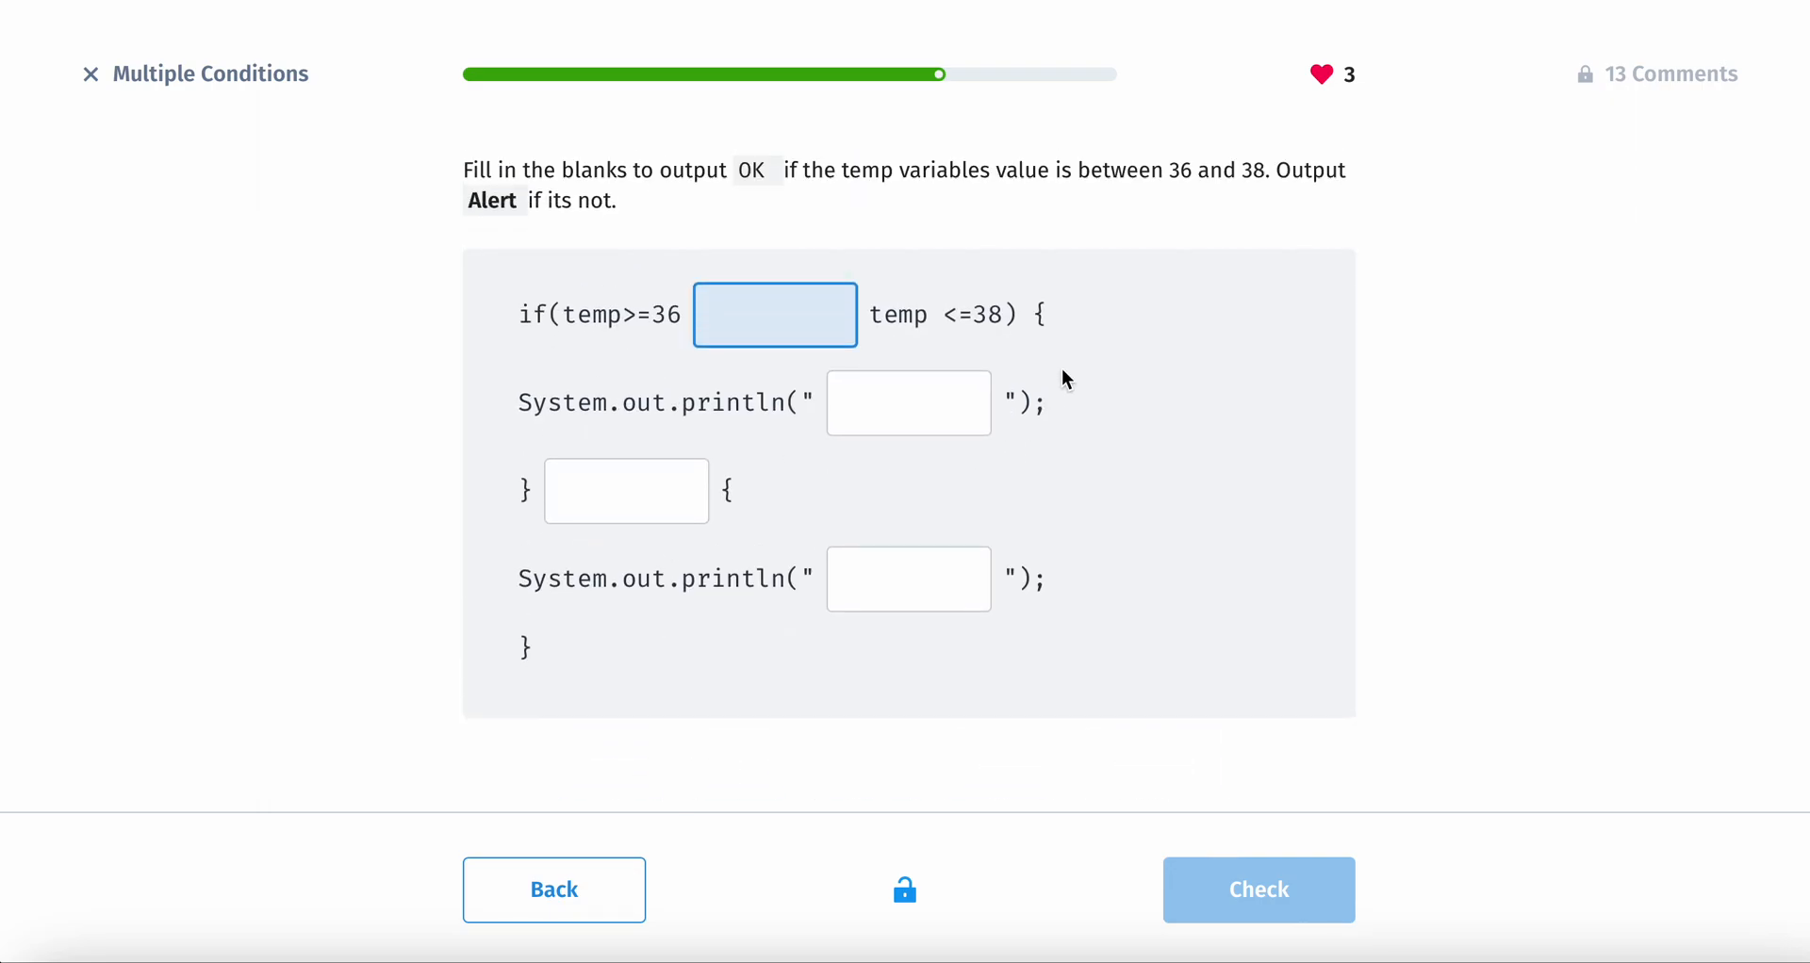
scroll("down", 3)
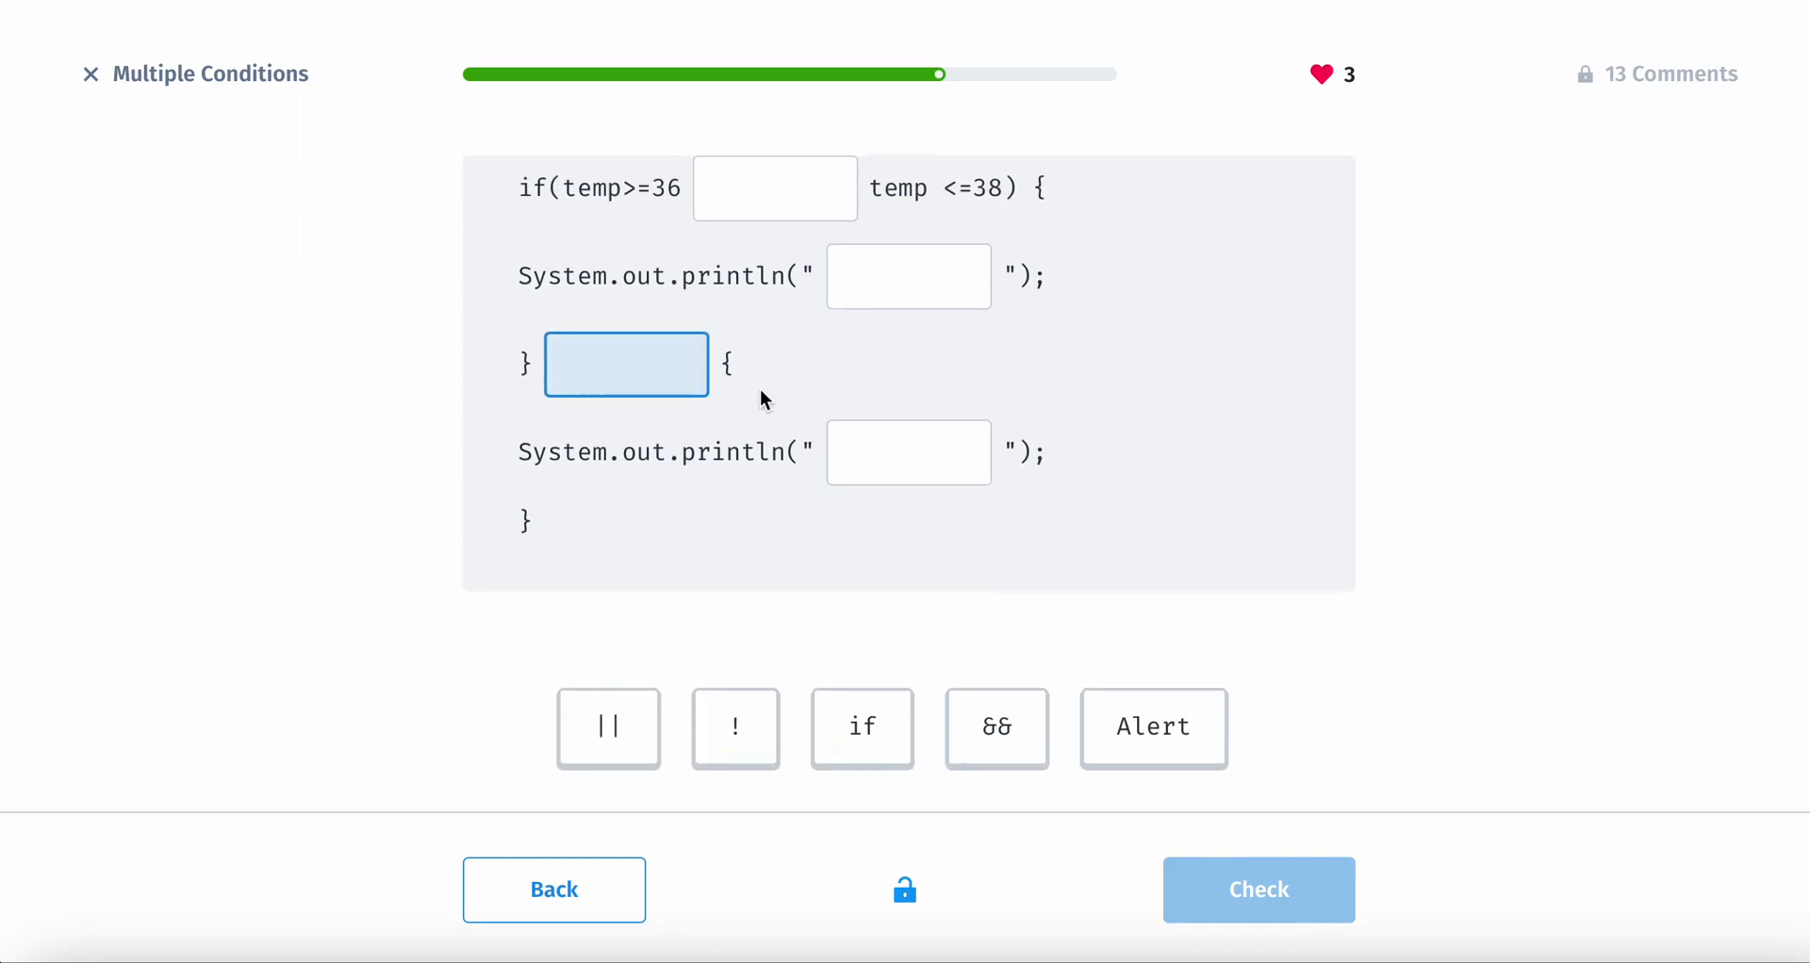
scroll("down", 3)
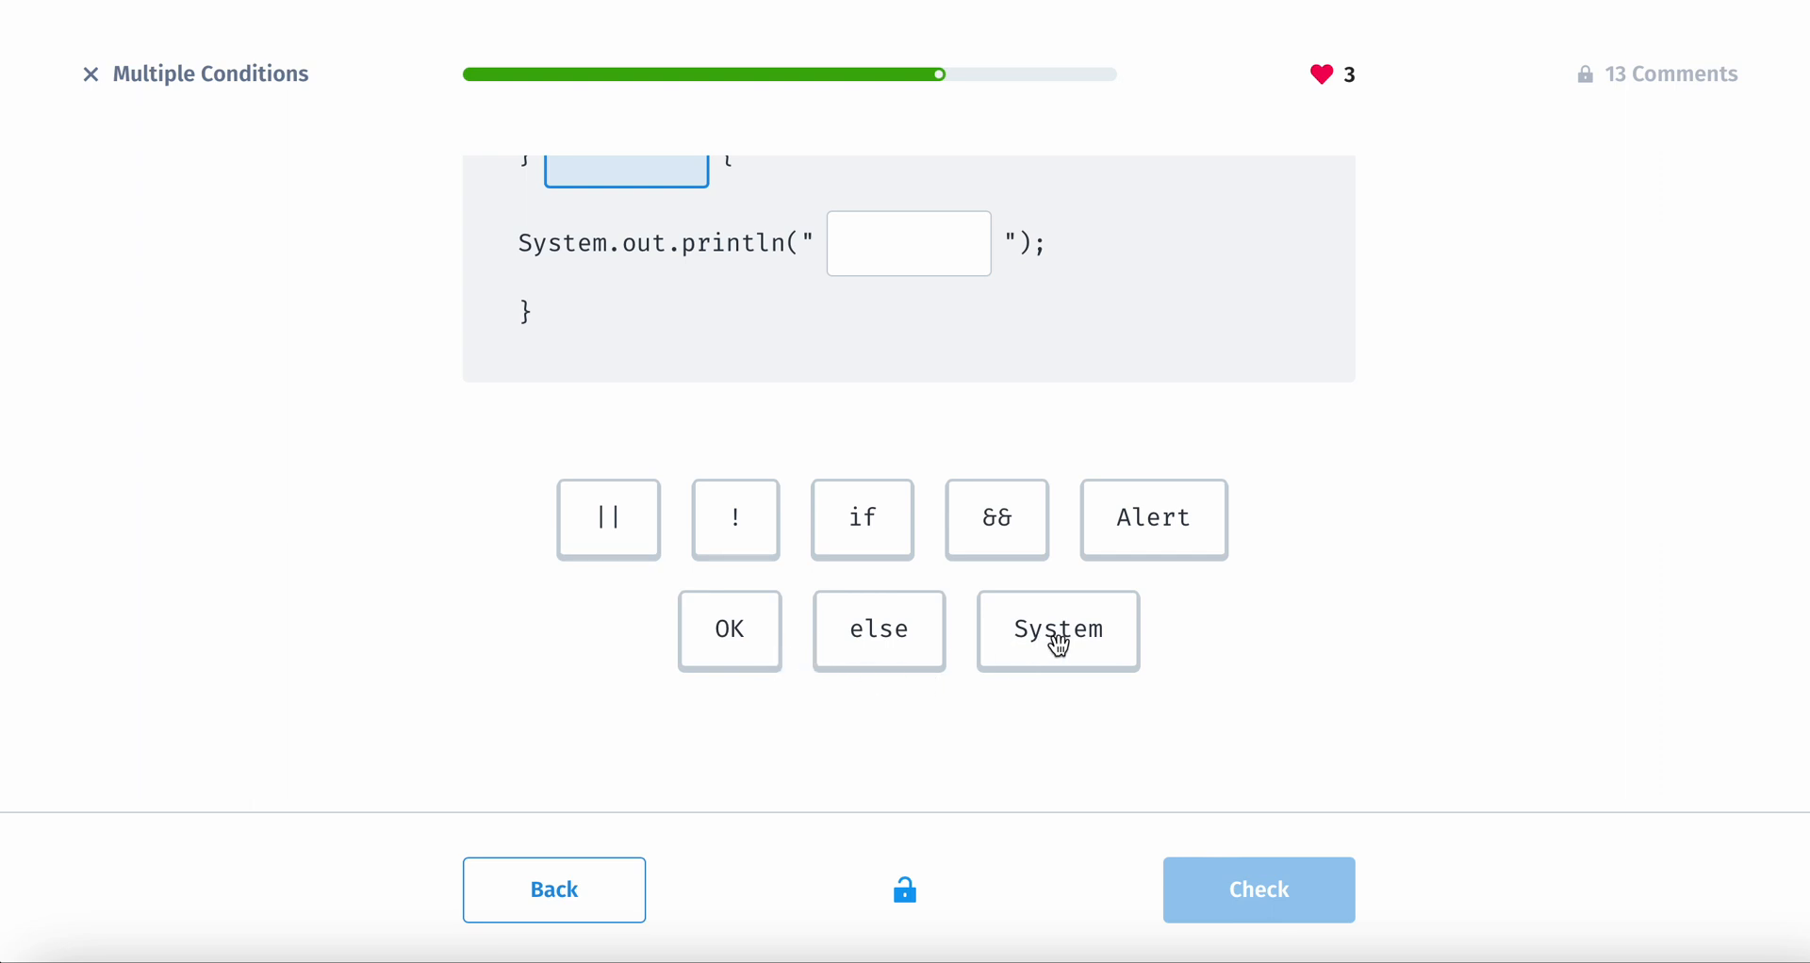
left_click(1058, 630)
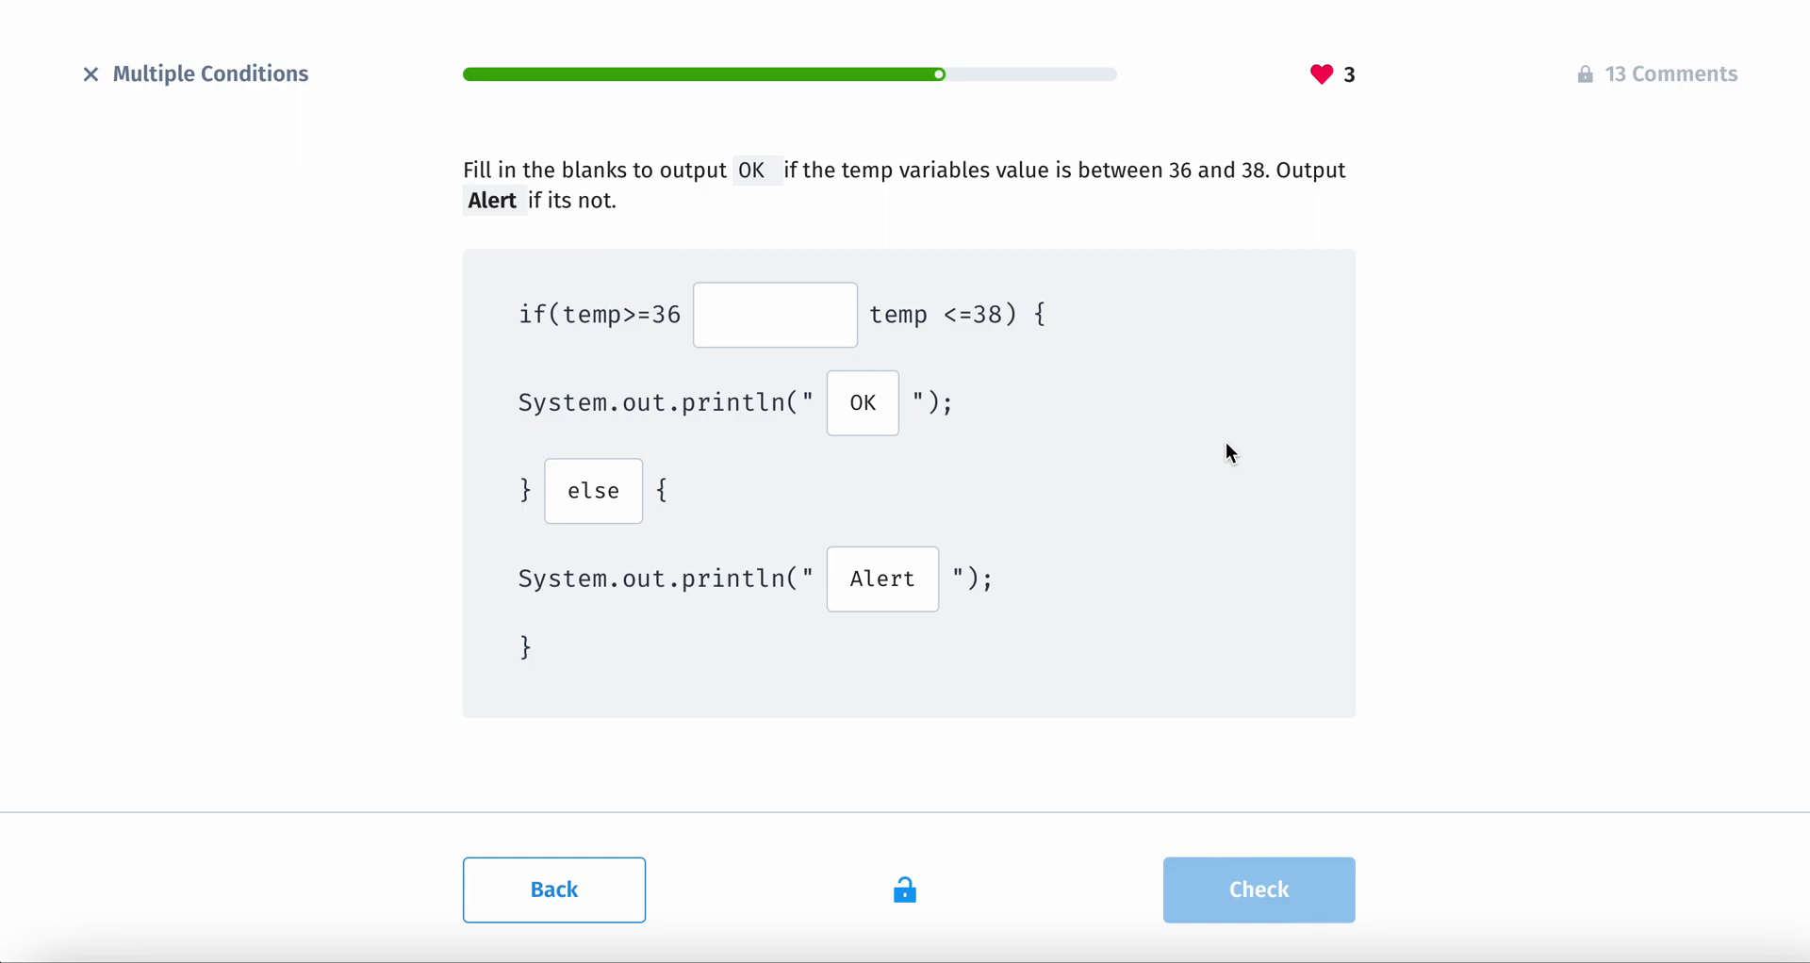
double_click(1213, 171)
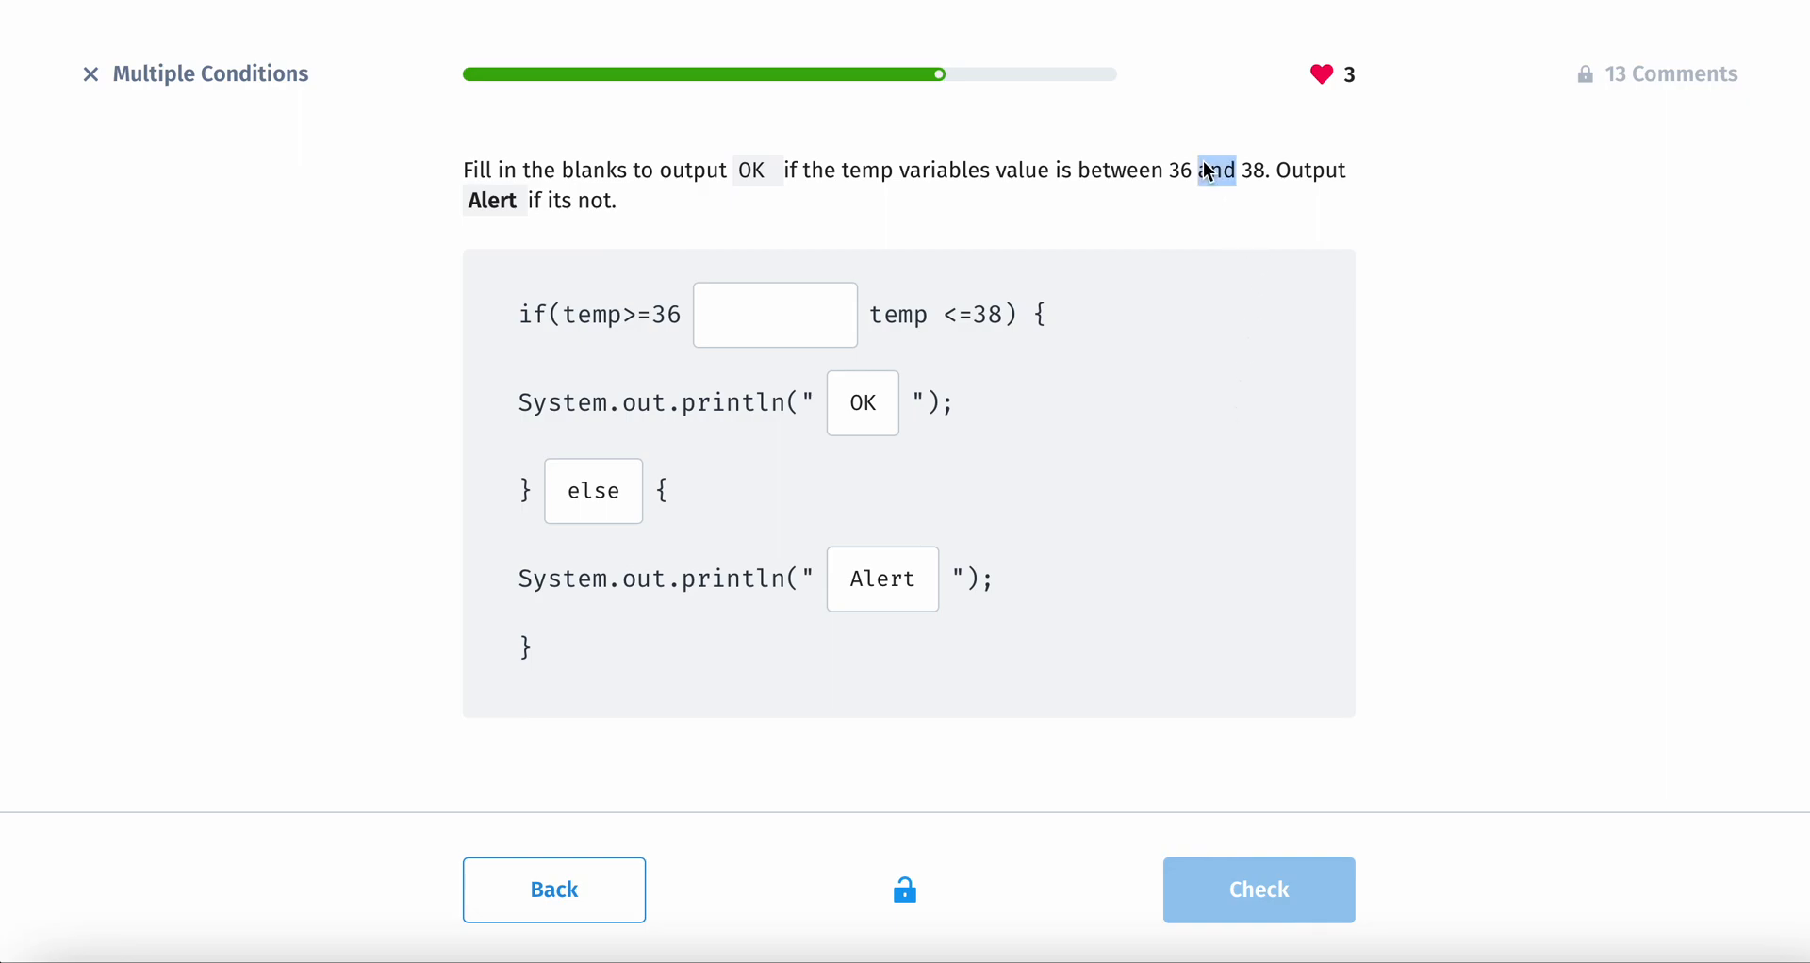
type("&&")
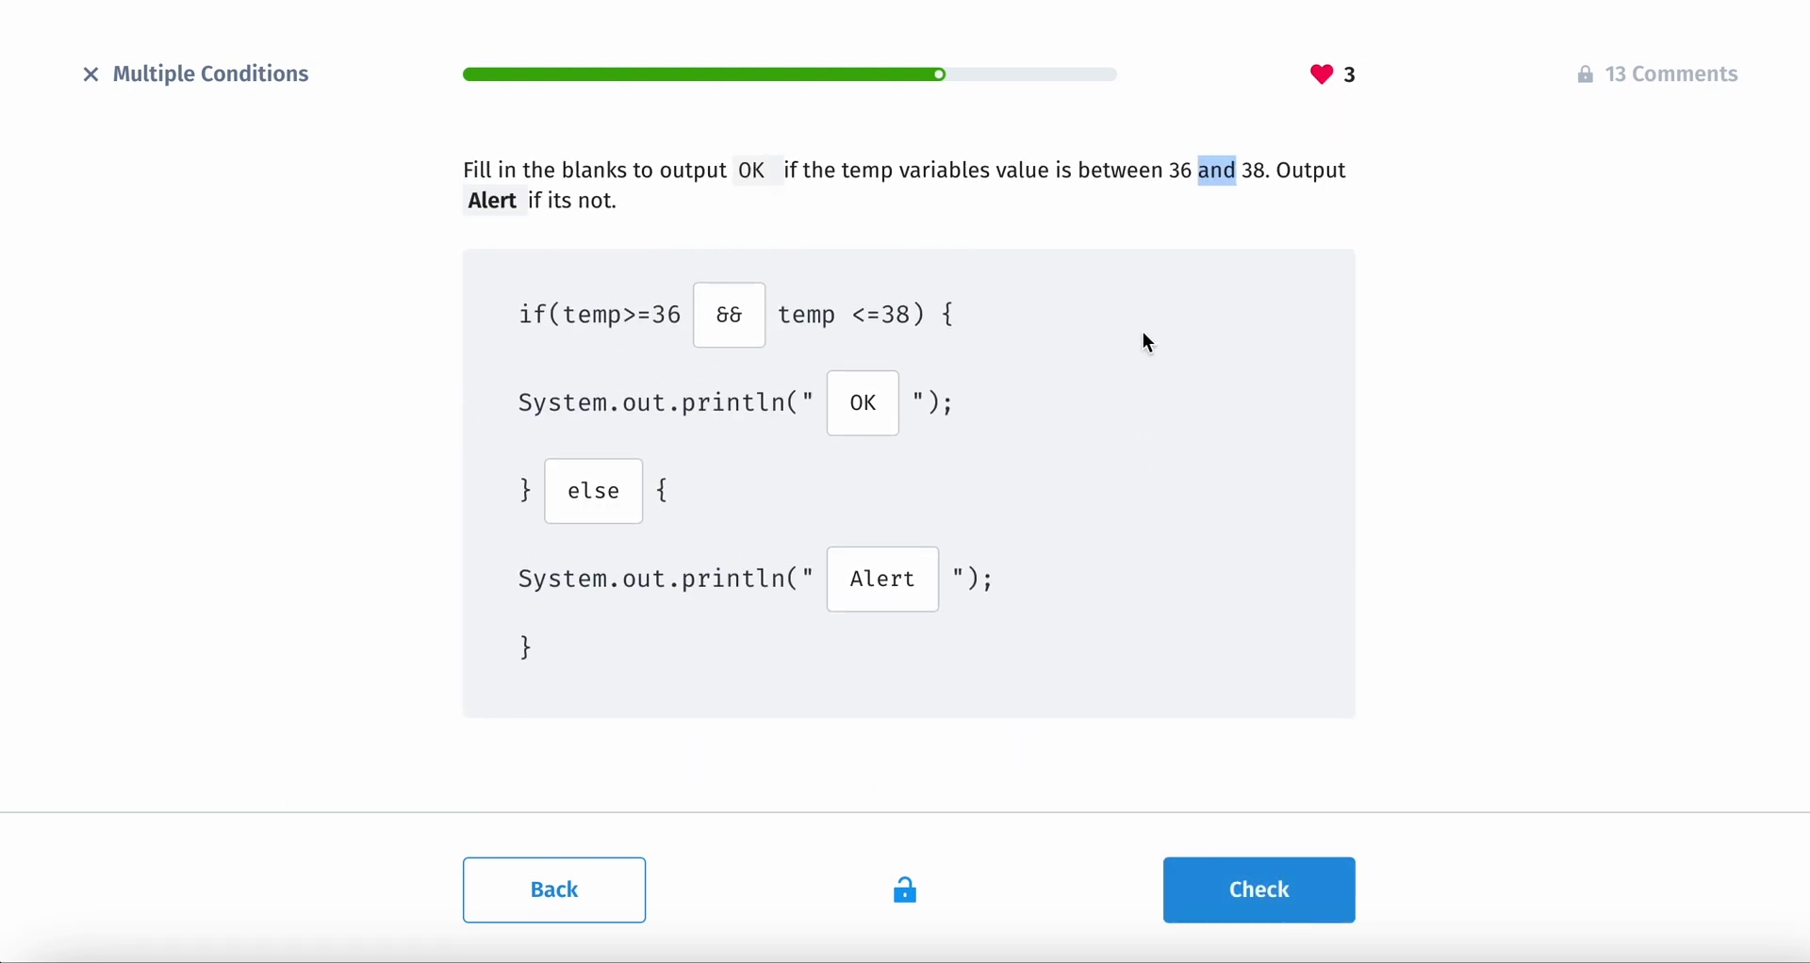
left_click(1257, 890)
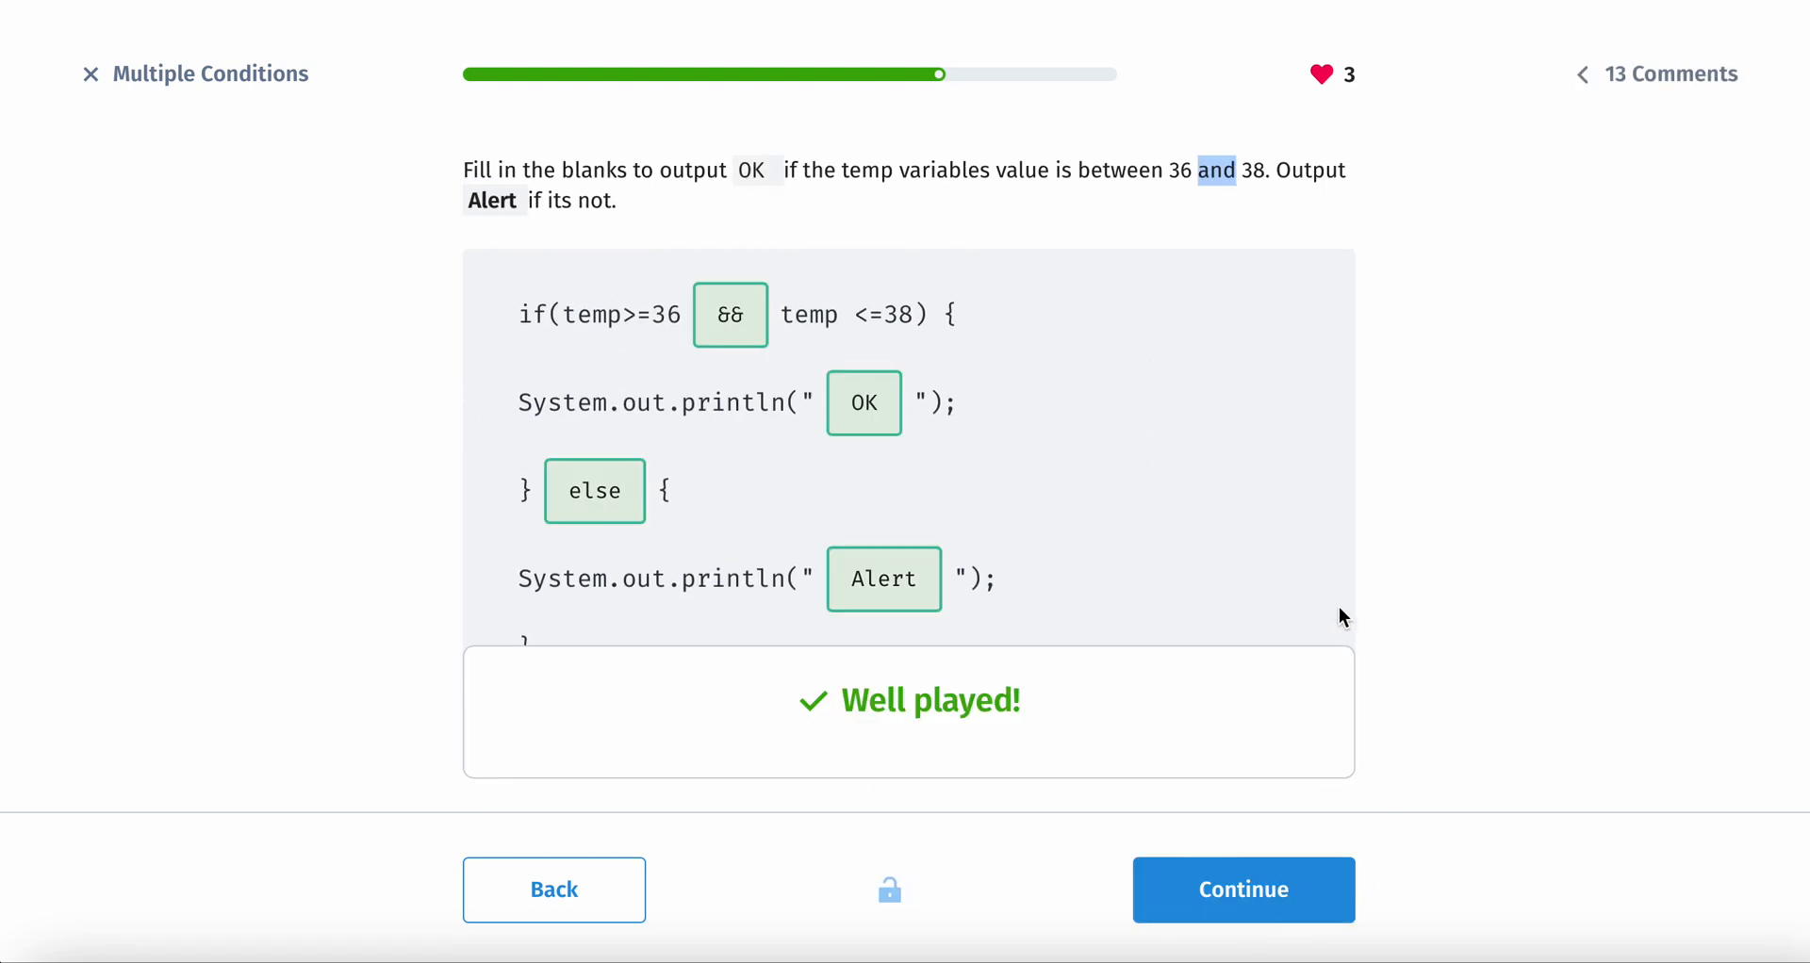
left_click(1243, 890)
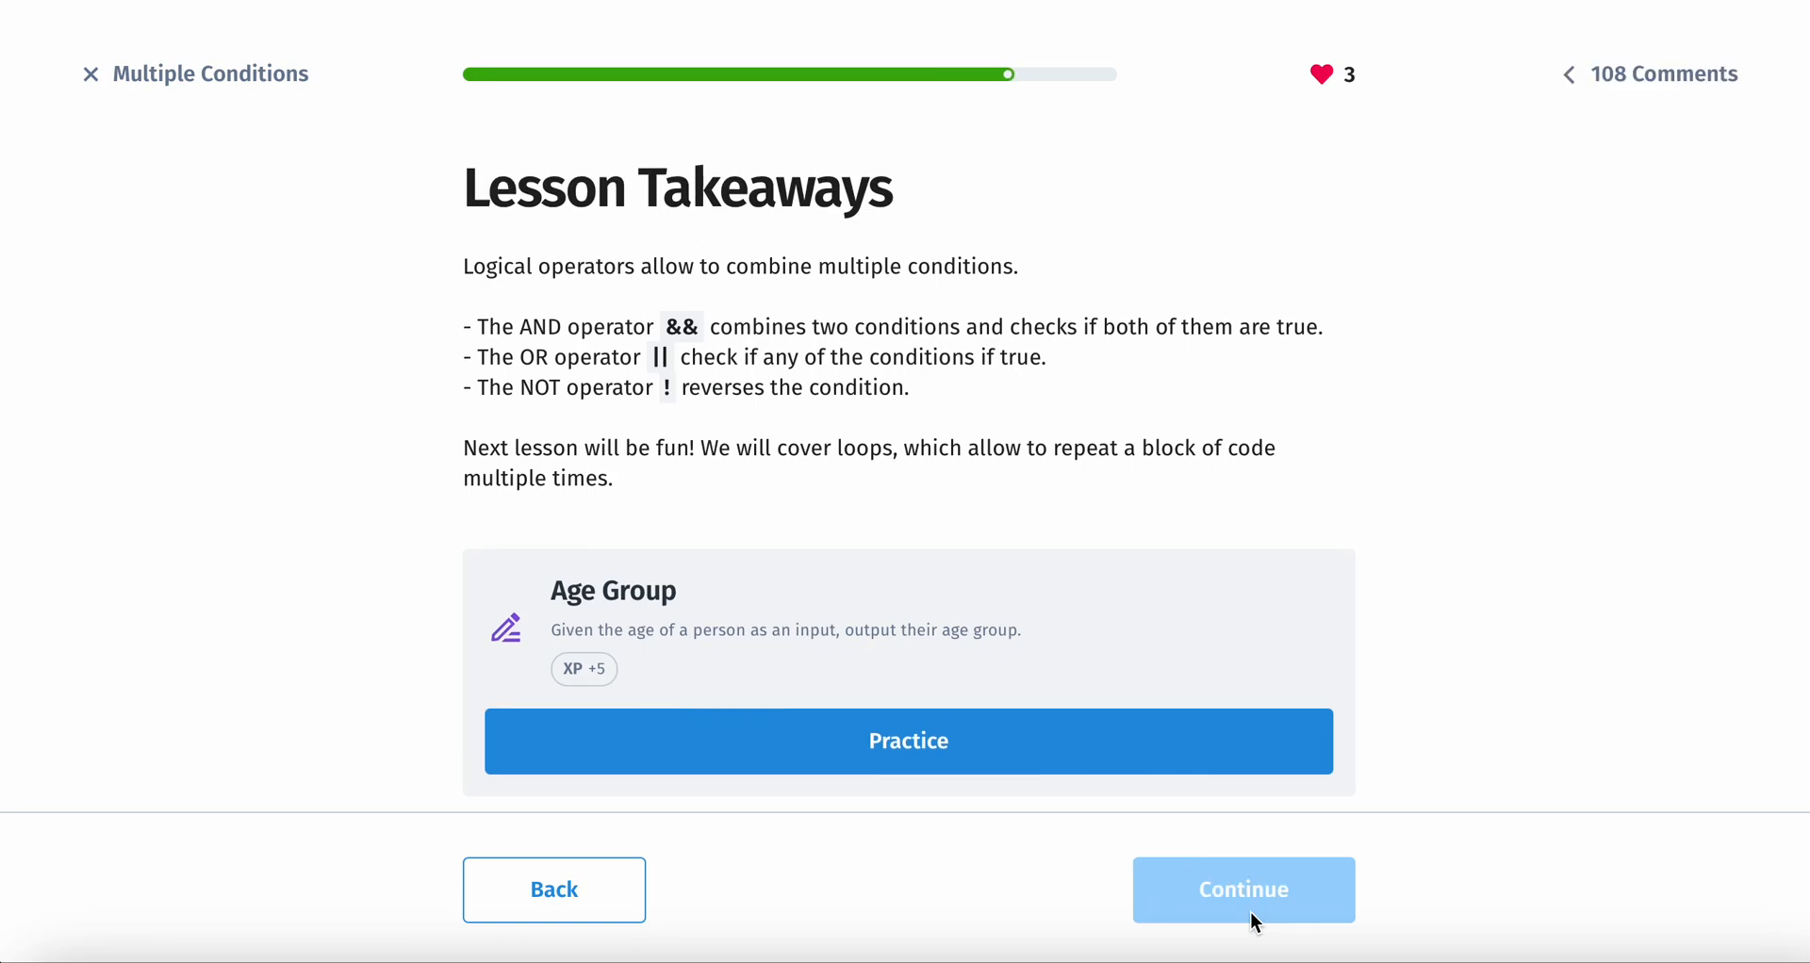
mouse_move(1212, 824)
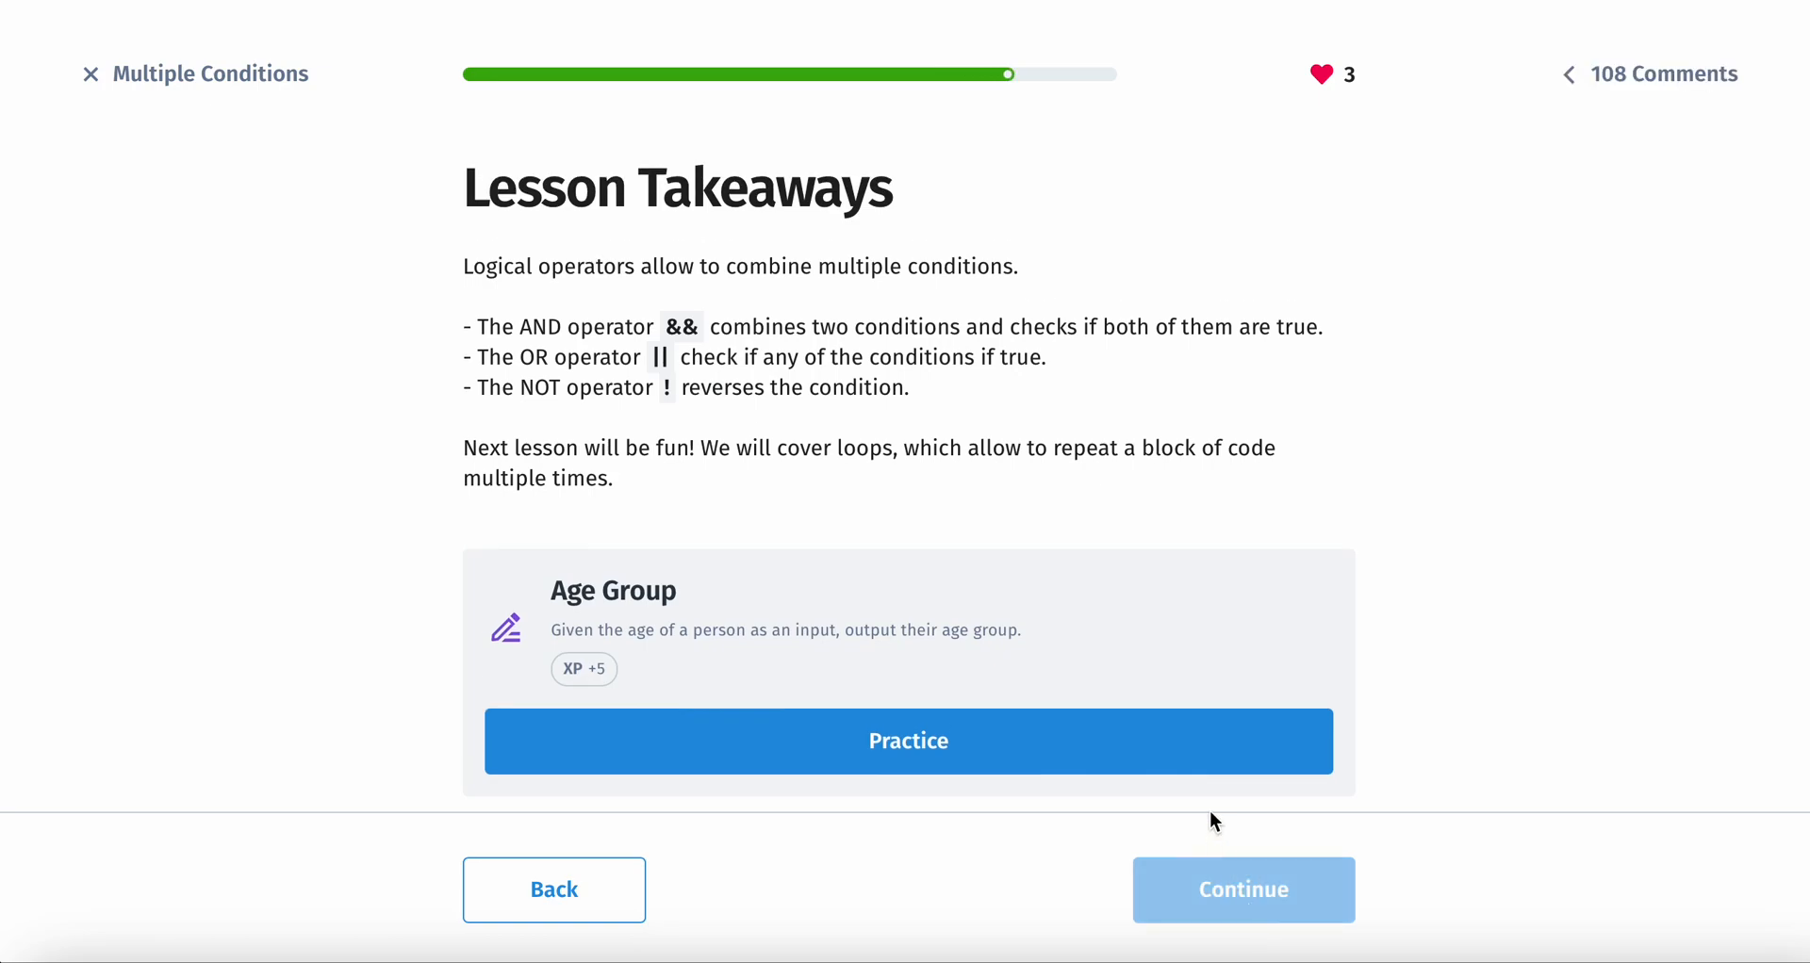
mouse_move(279, 433)
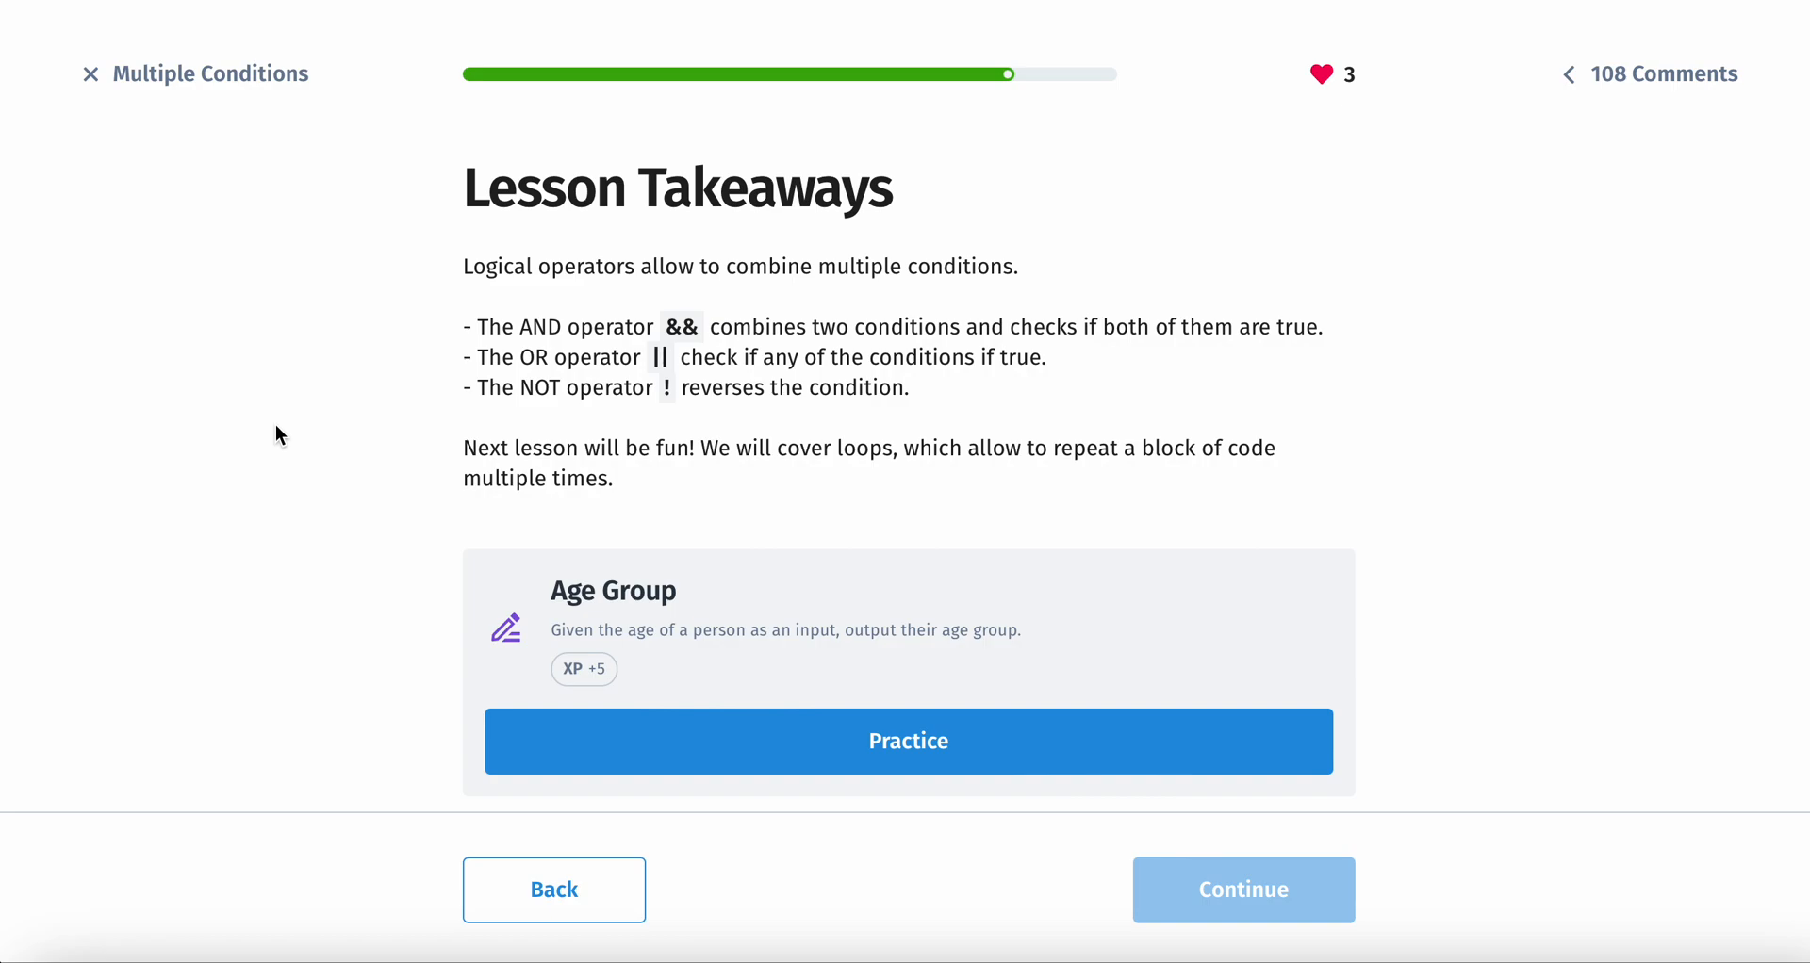
mouse_move(673, 302)
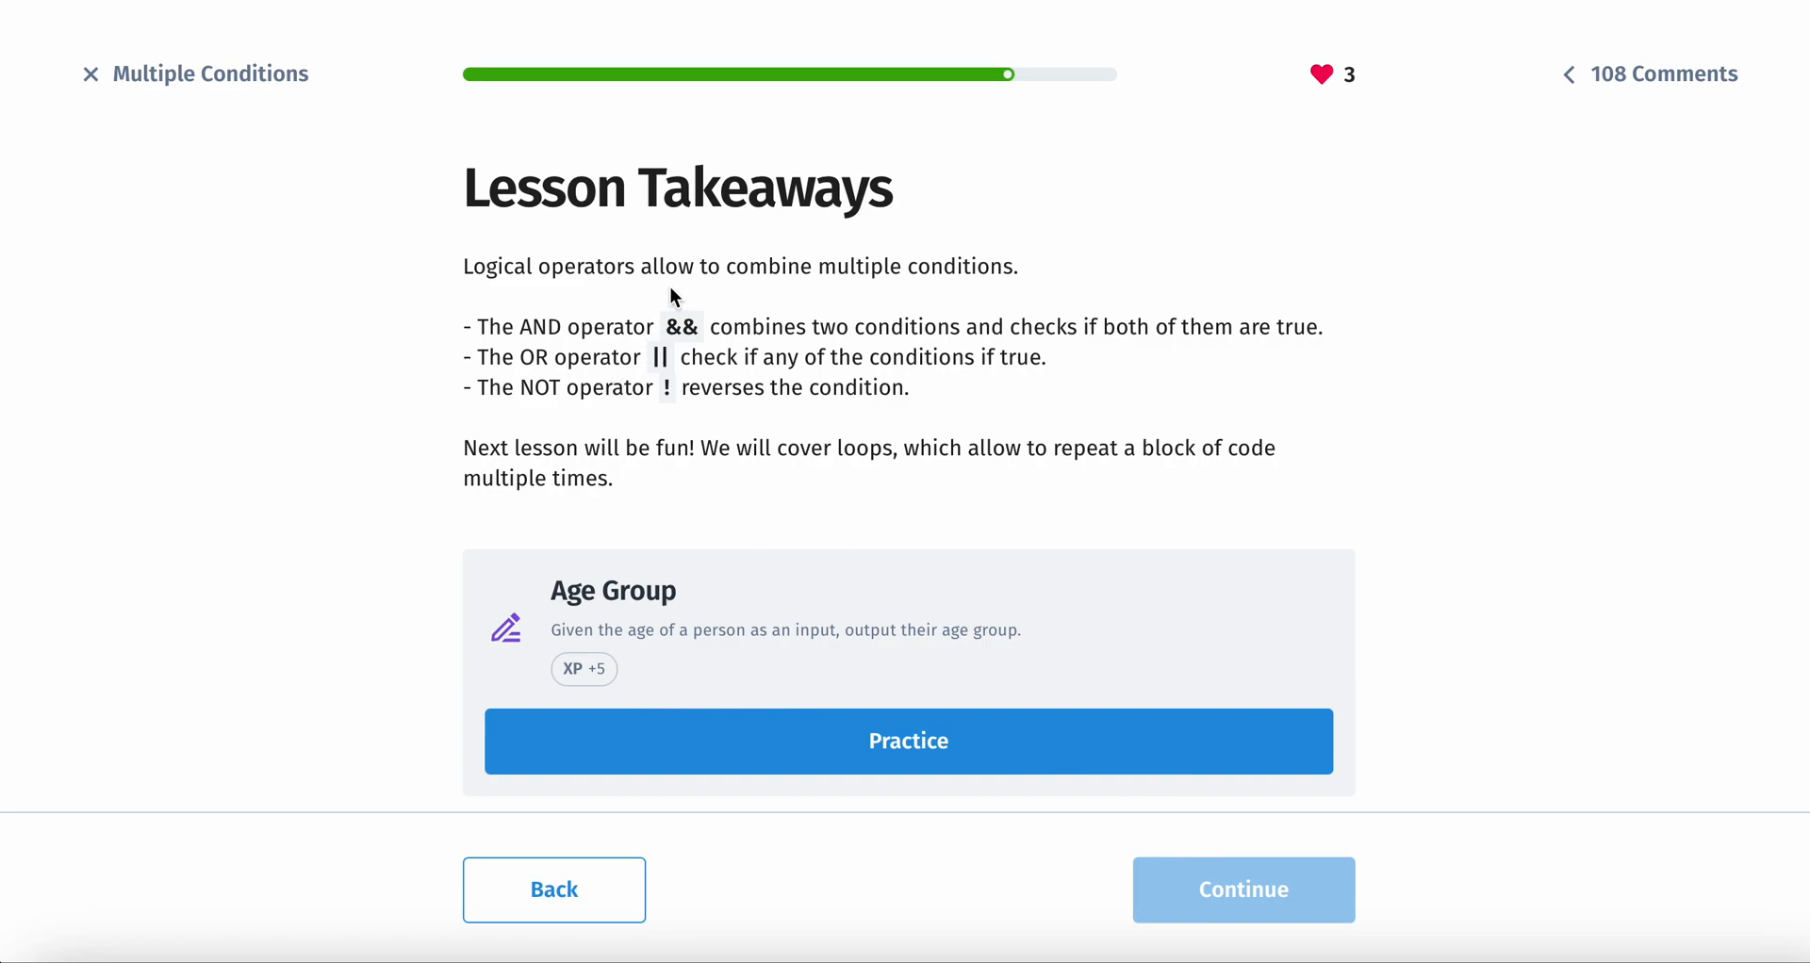
mouse_move(830, 312)
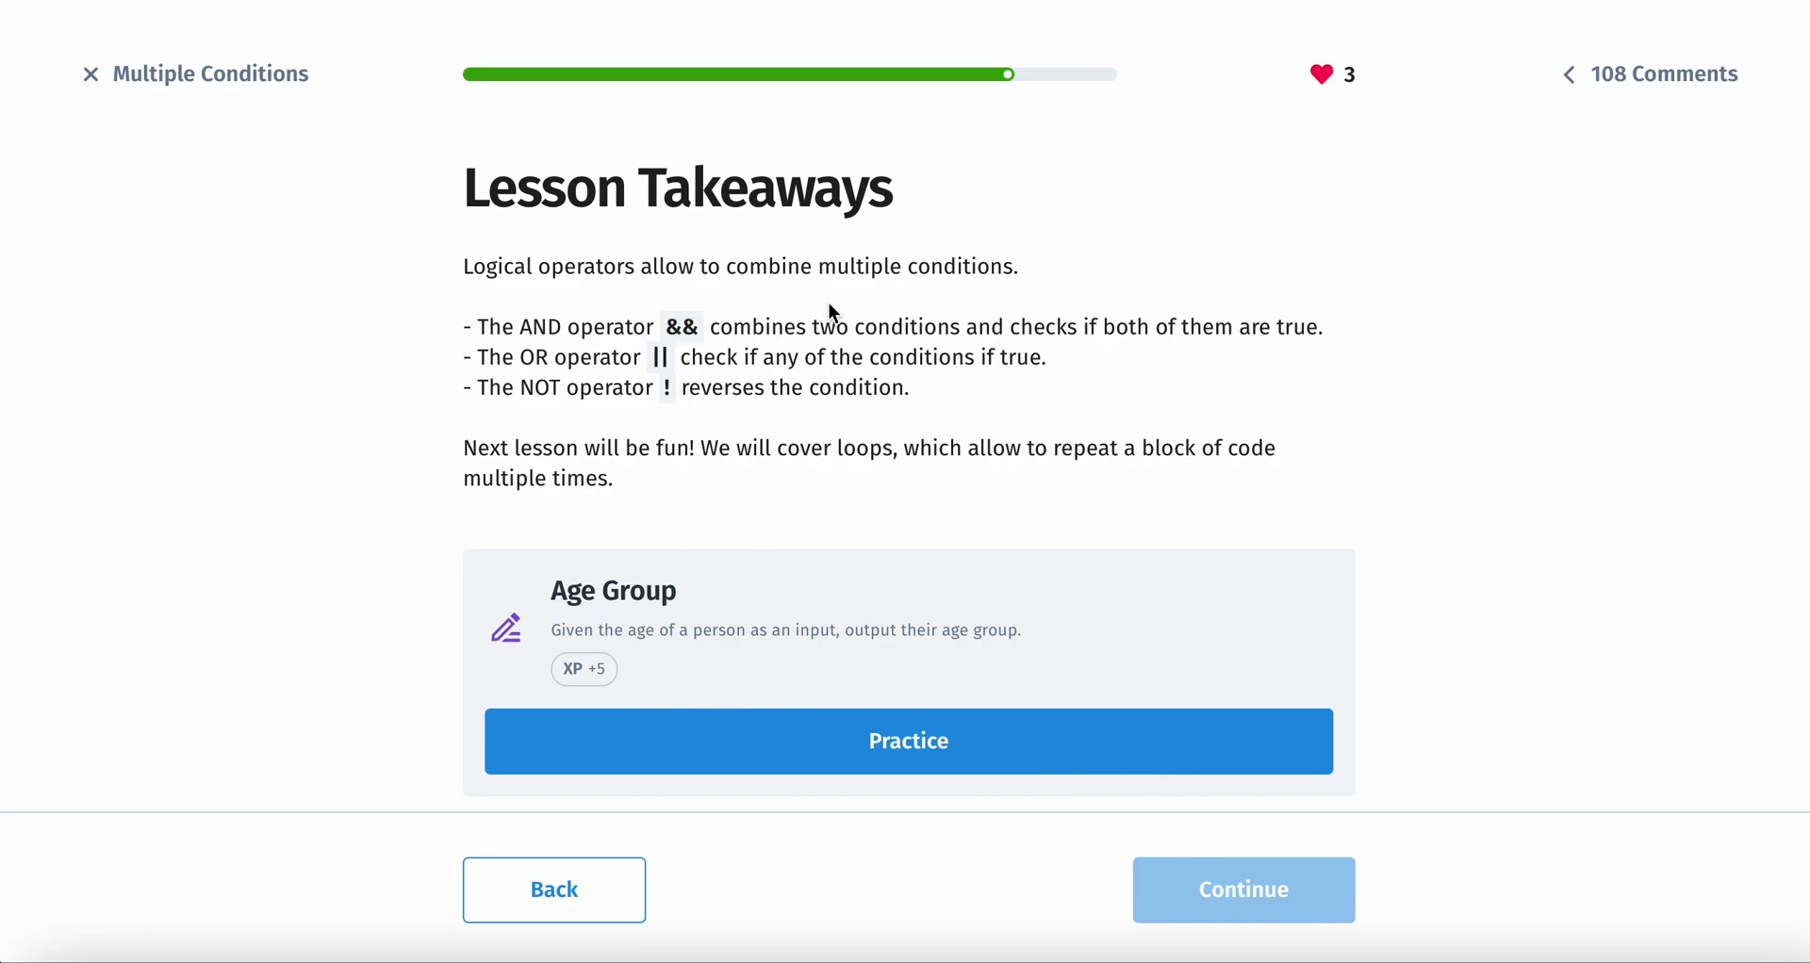
mouse_move(1177, 418)
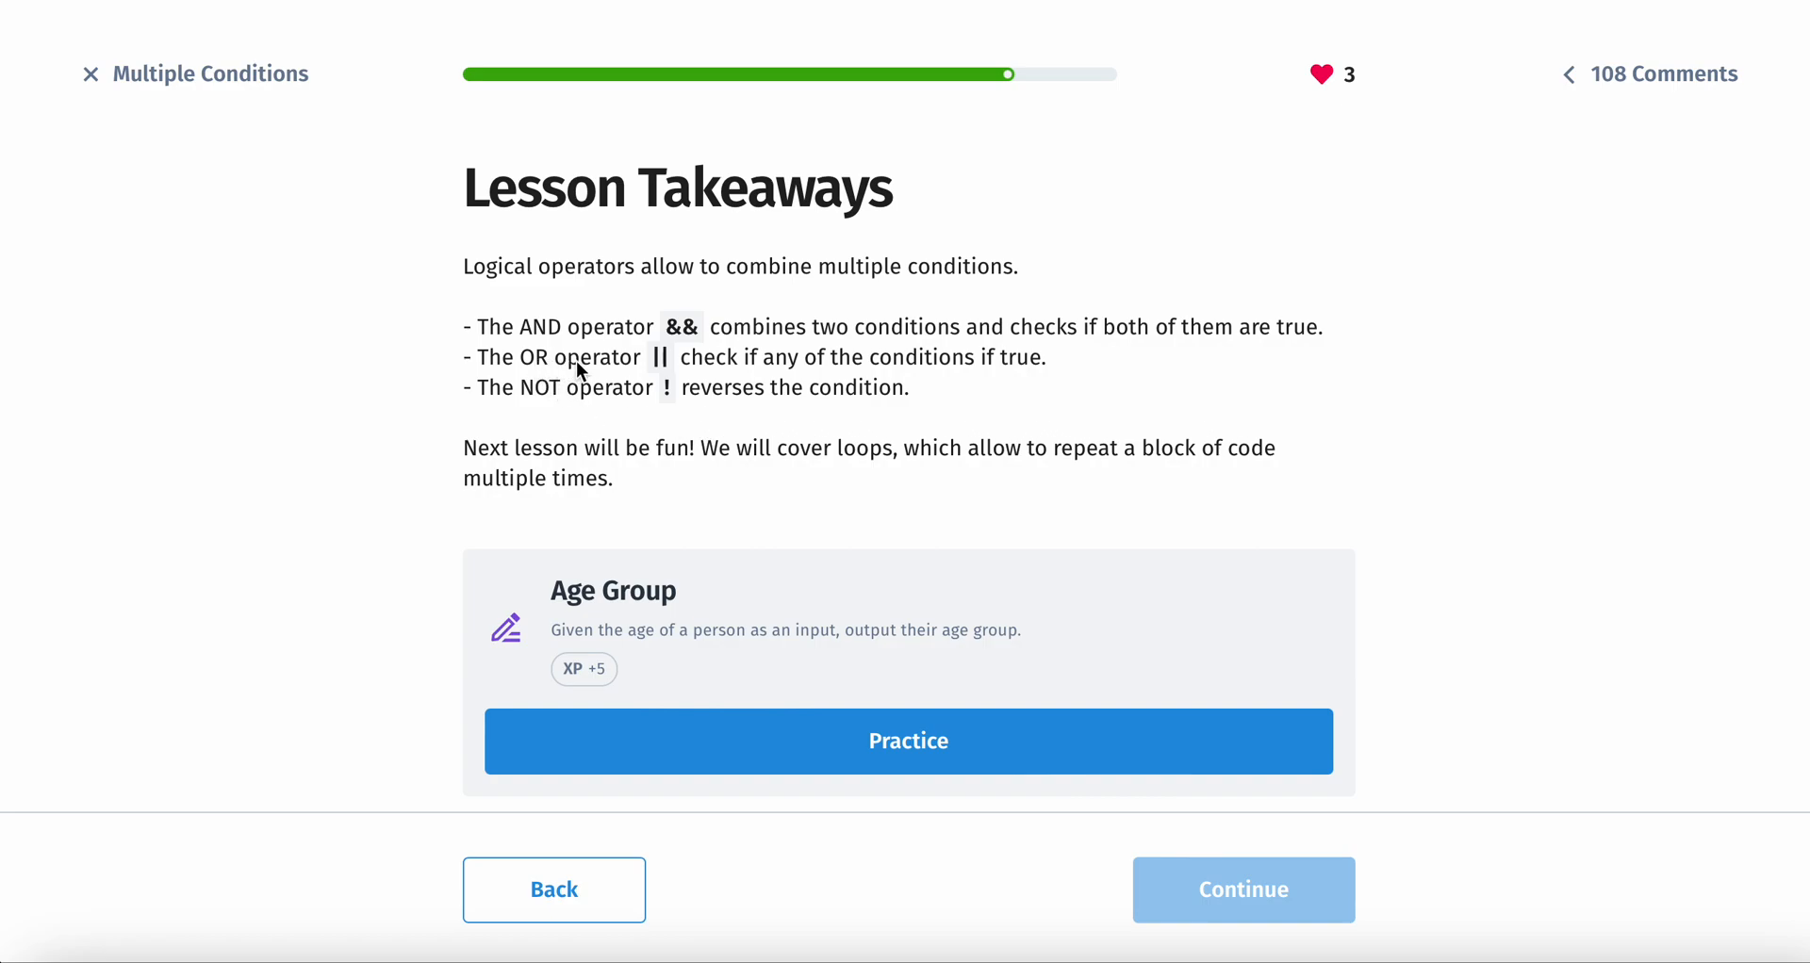
mouse_move(897, 396)
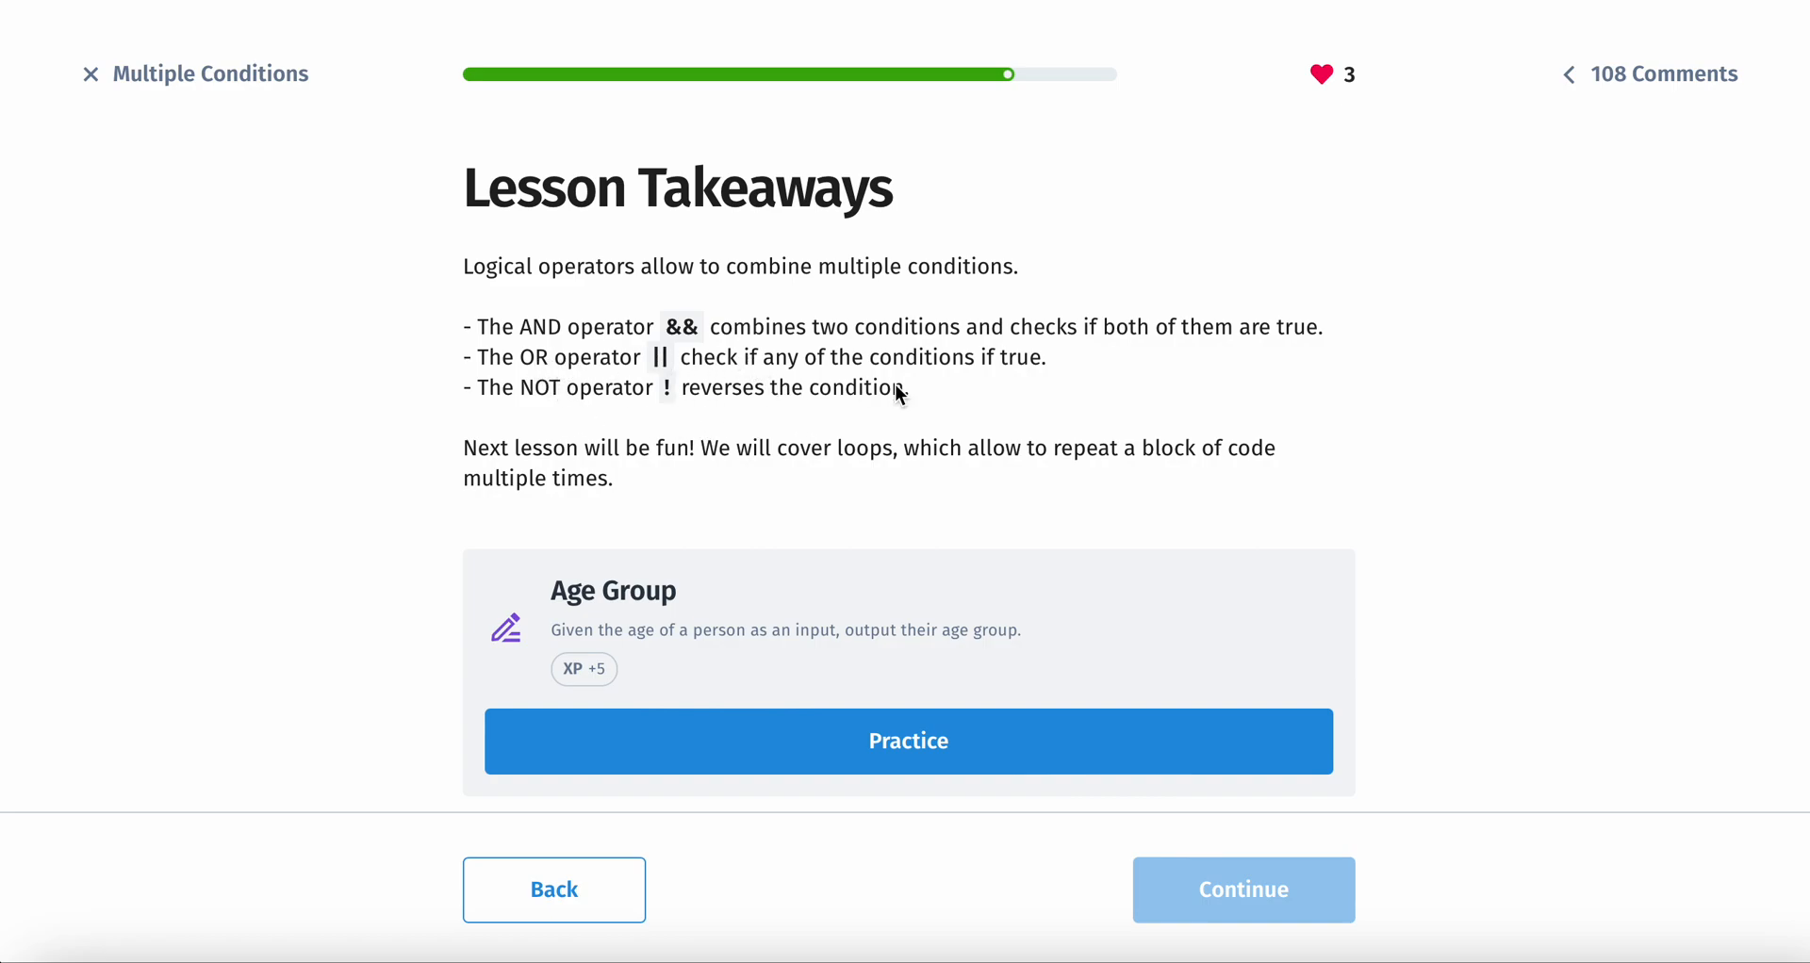
mouse_move(1060, 373)
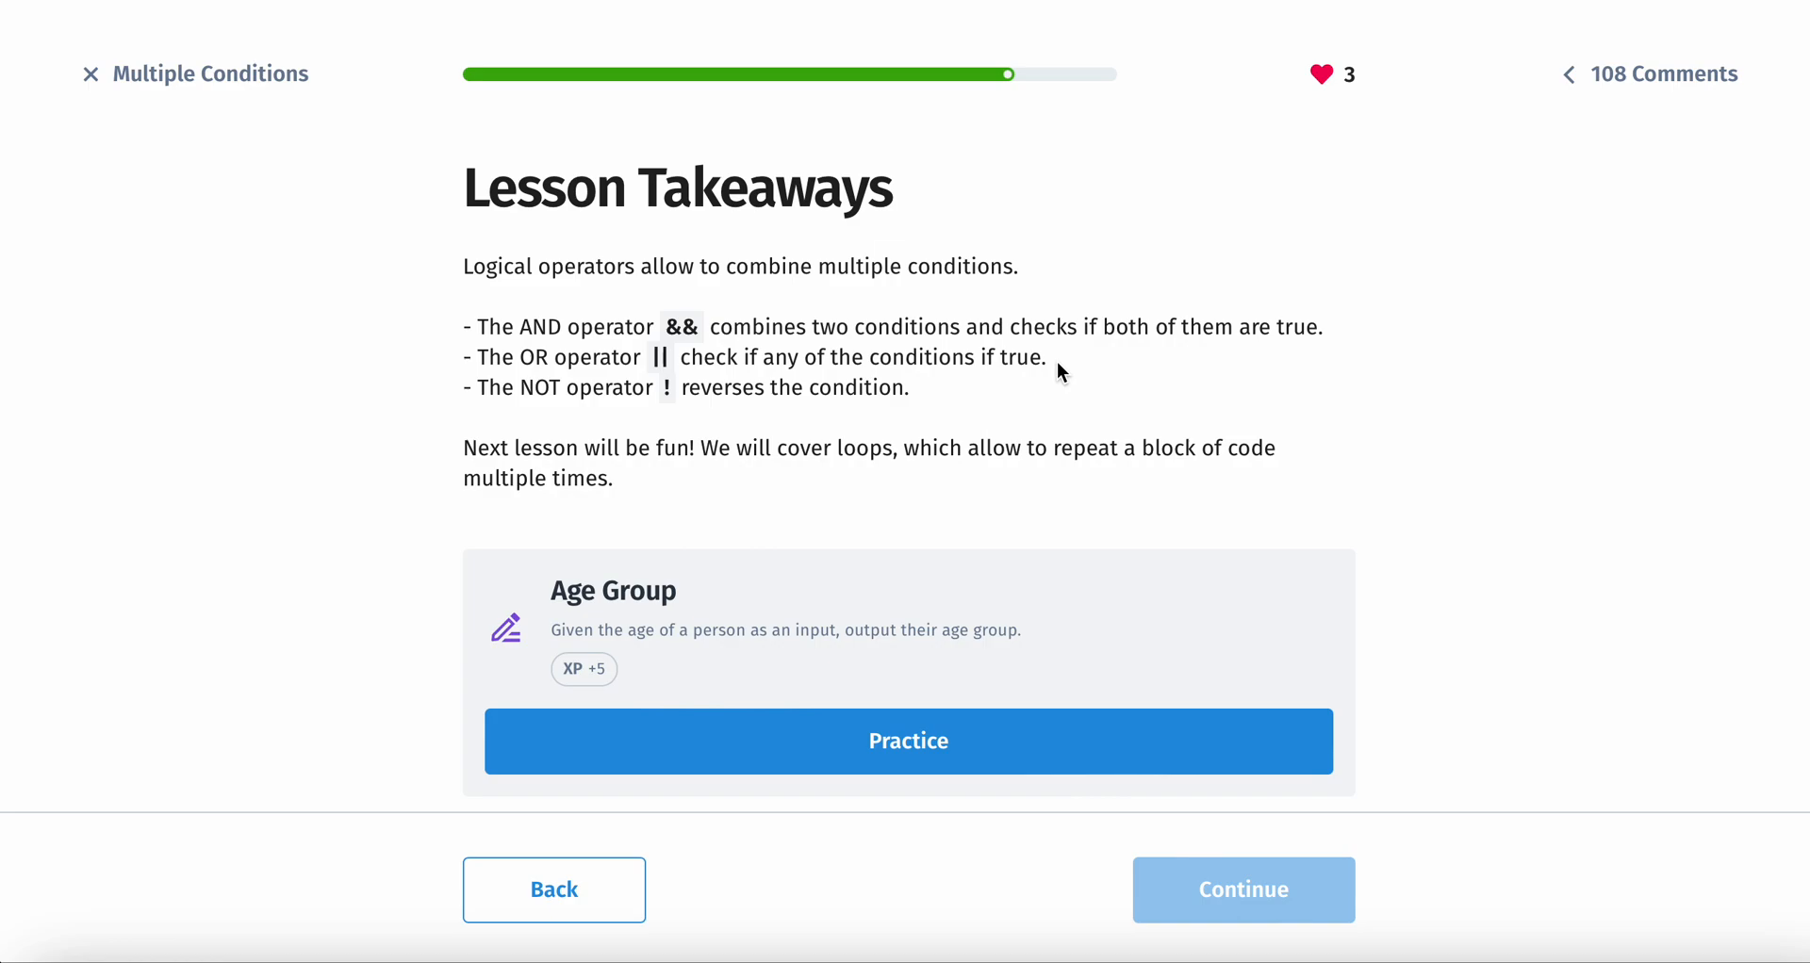
mouse_move(714, 362)
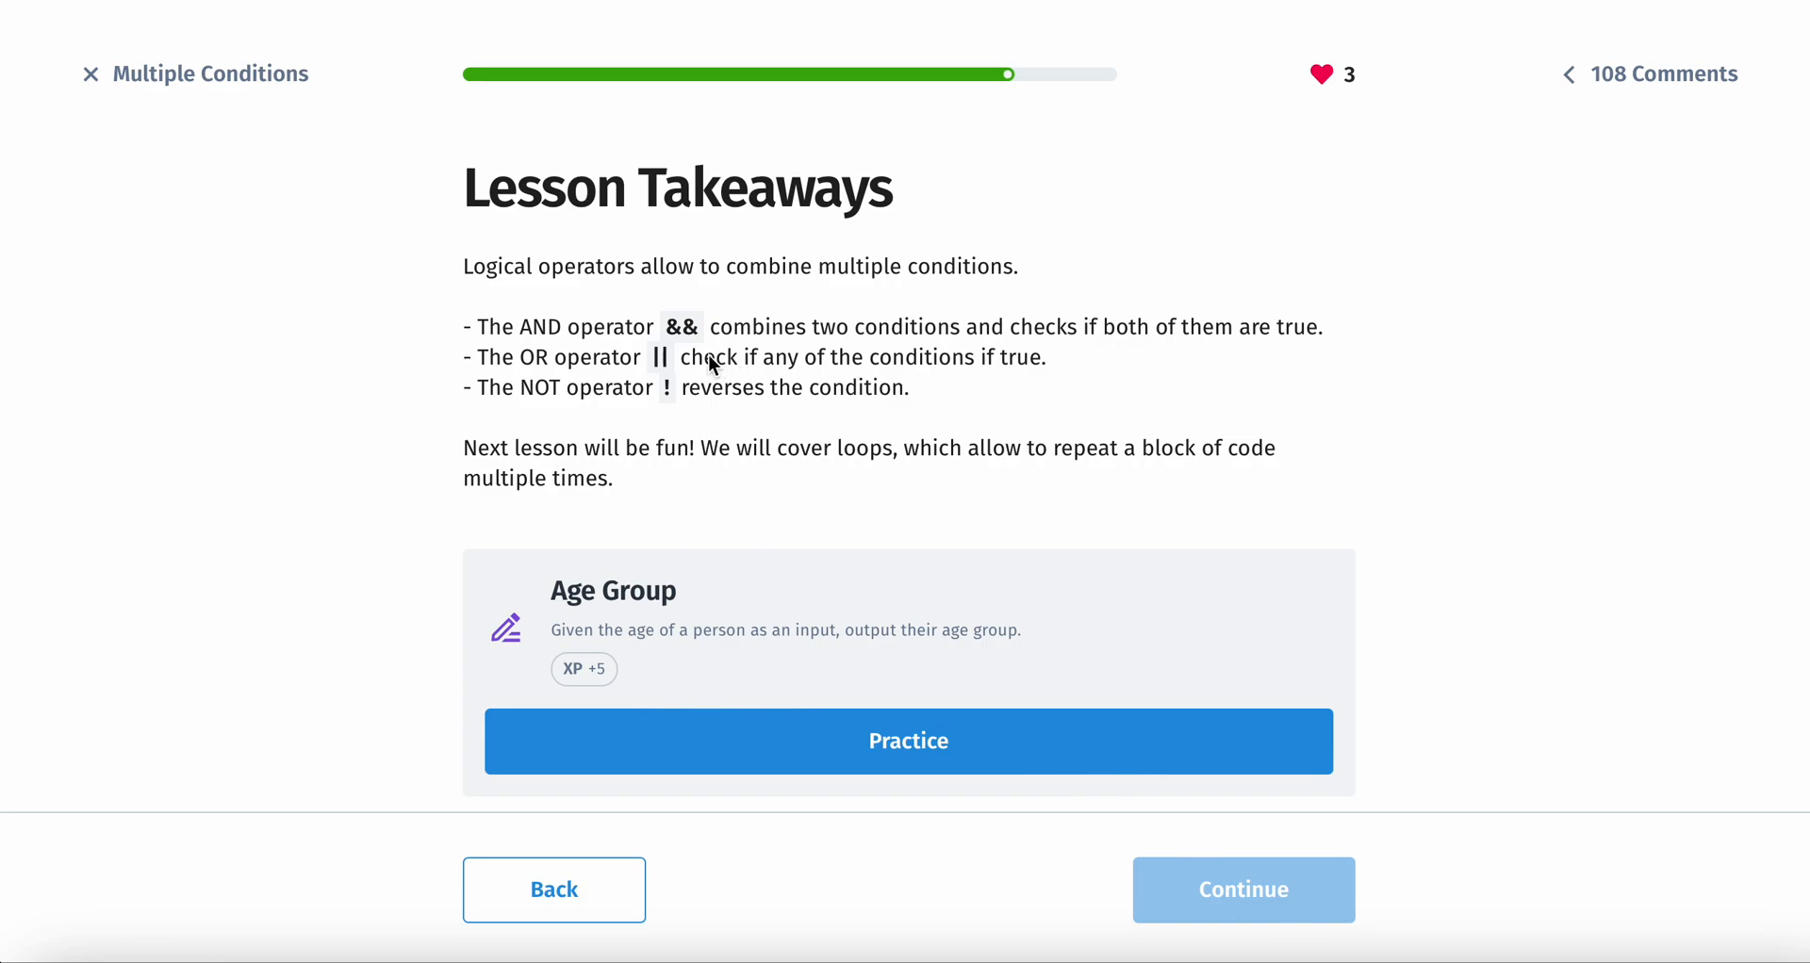
mouse_move(664, 402)
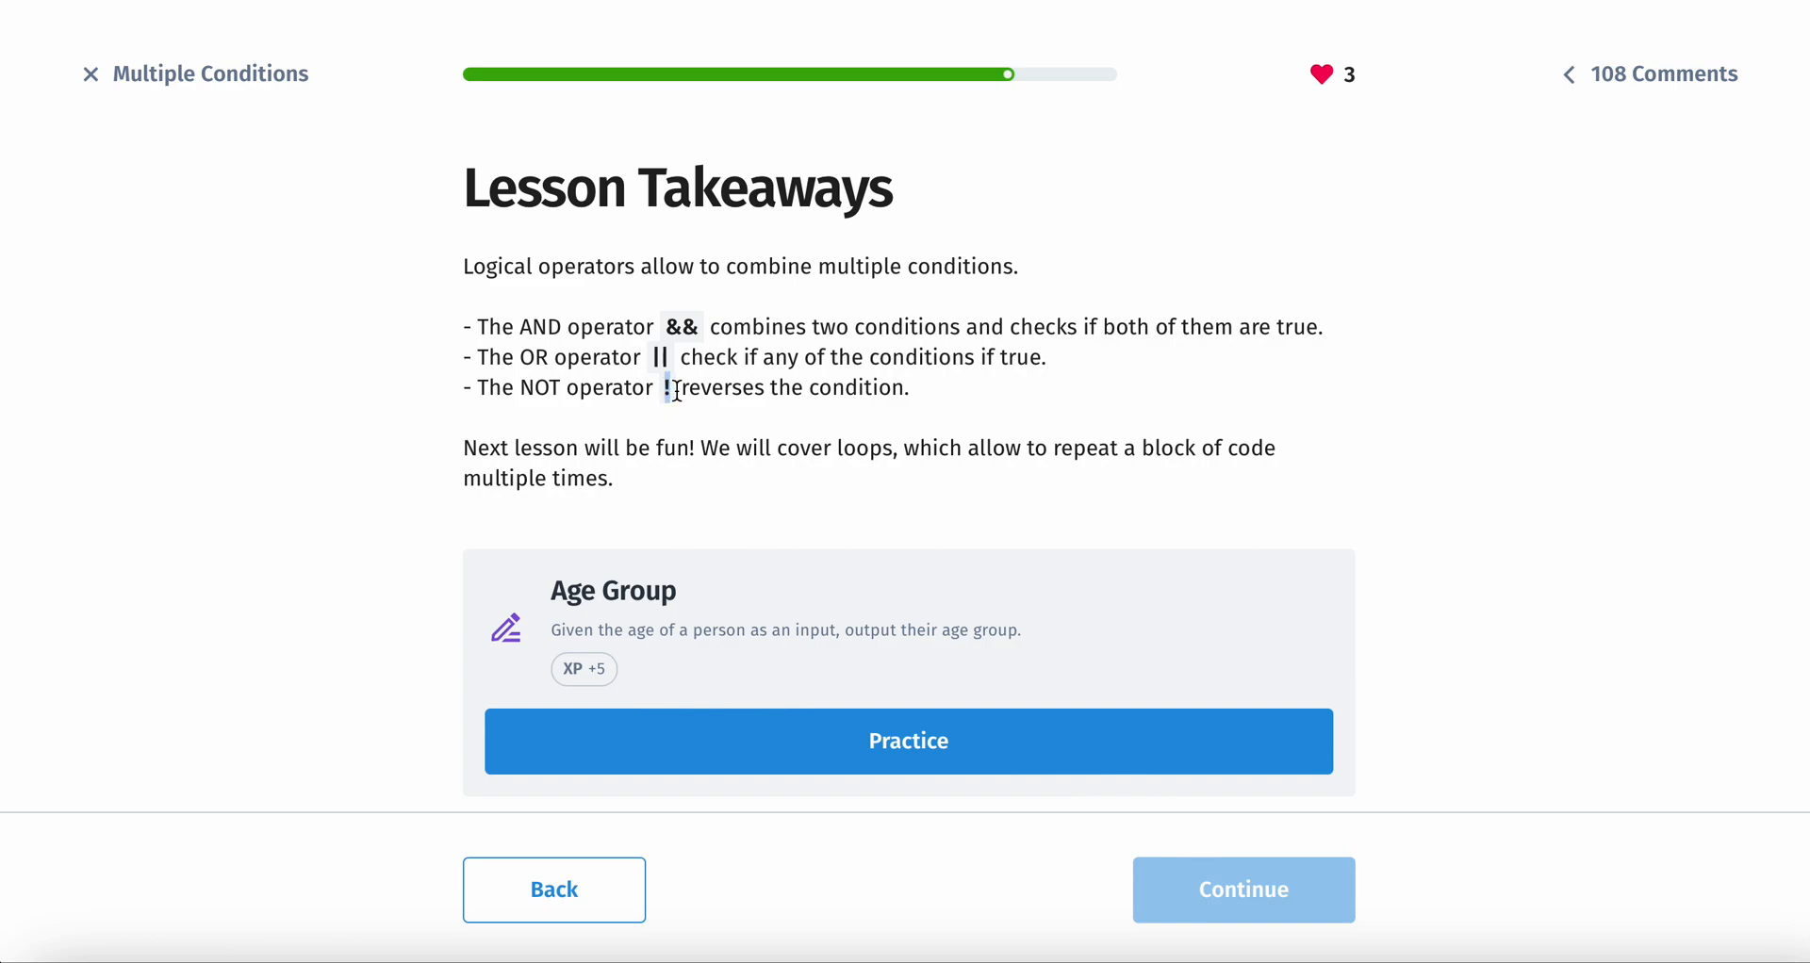
mouse_move(717, 406)
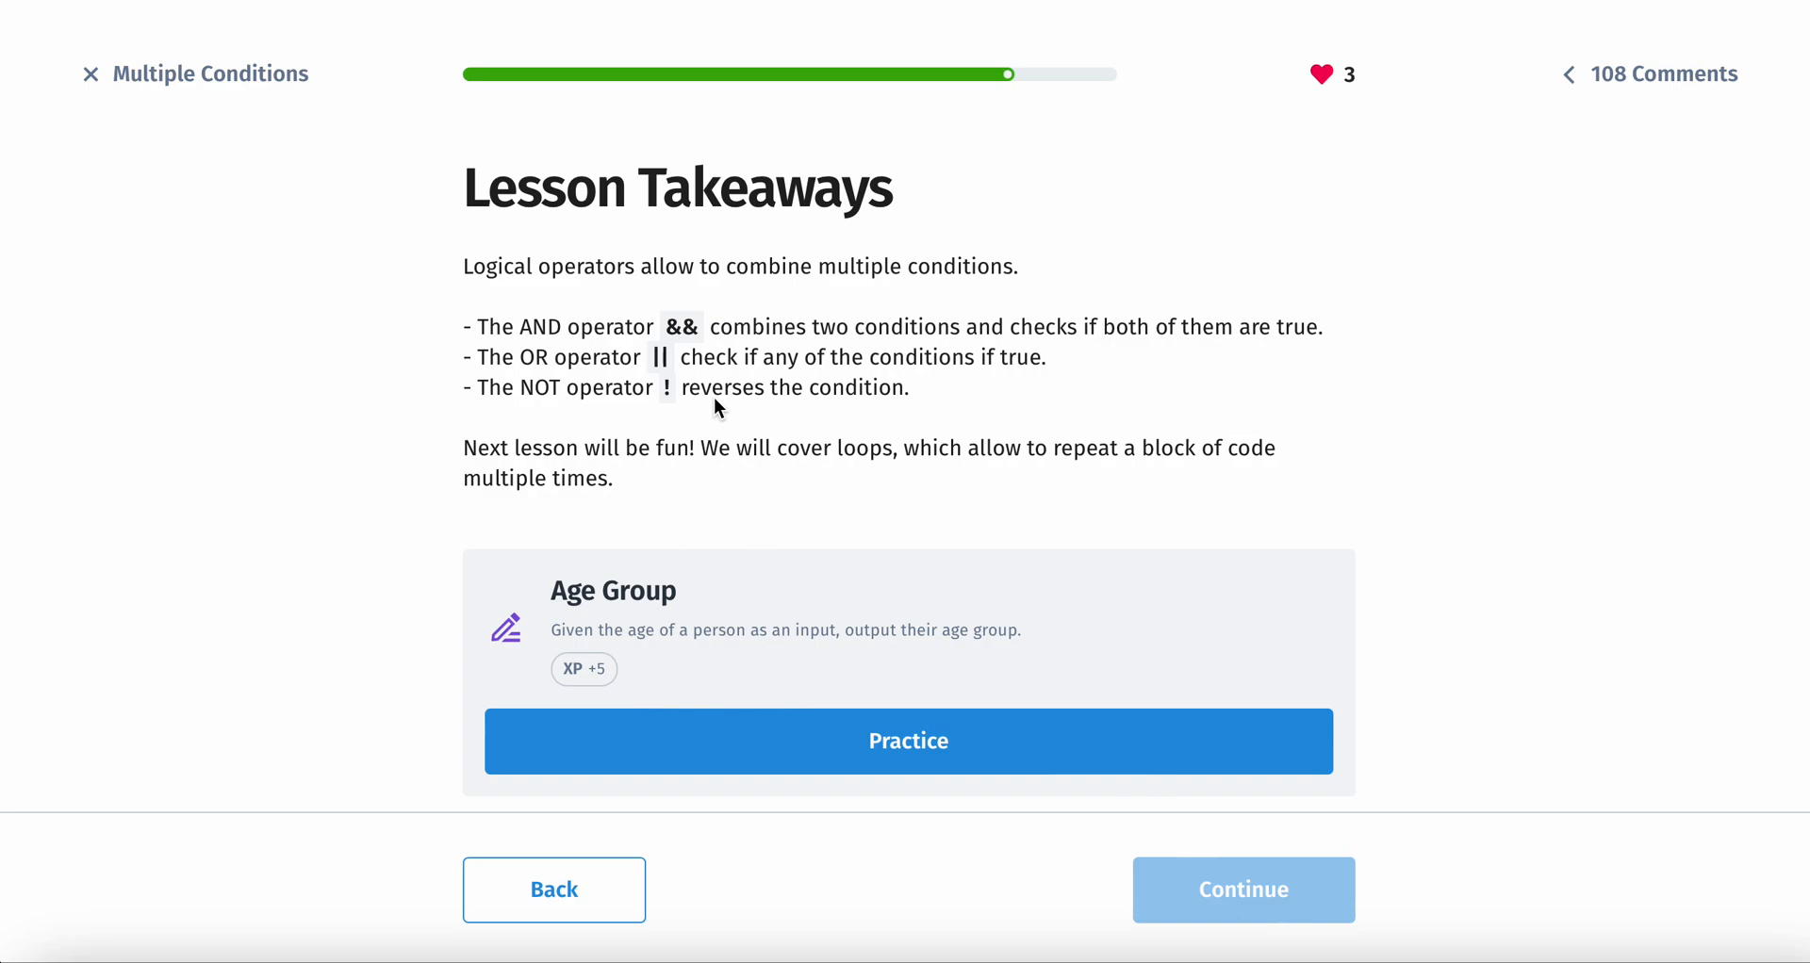
mouse_move(766, 461)
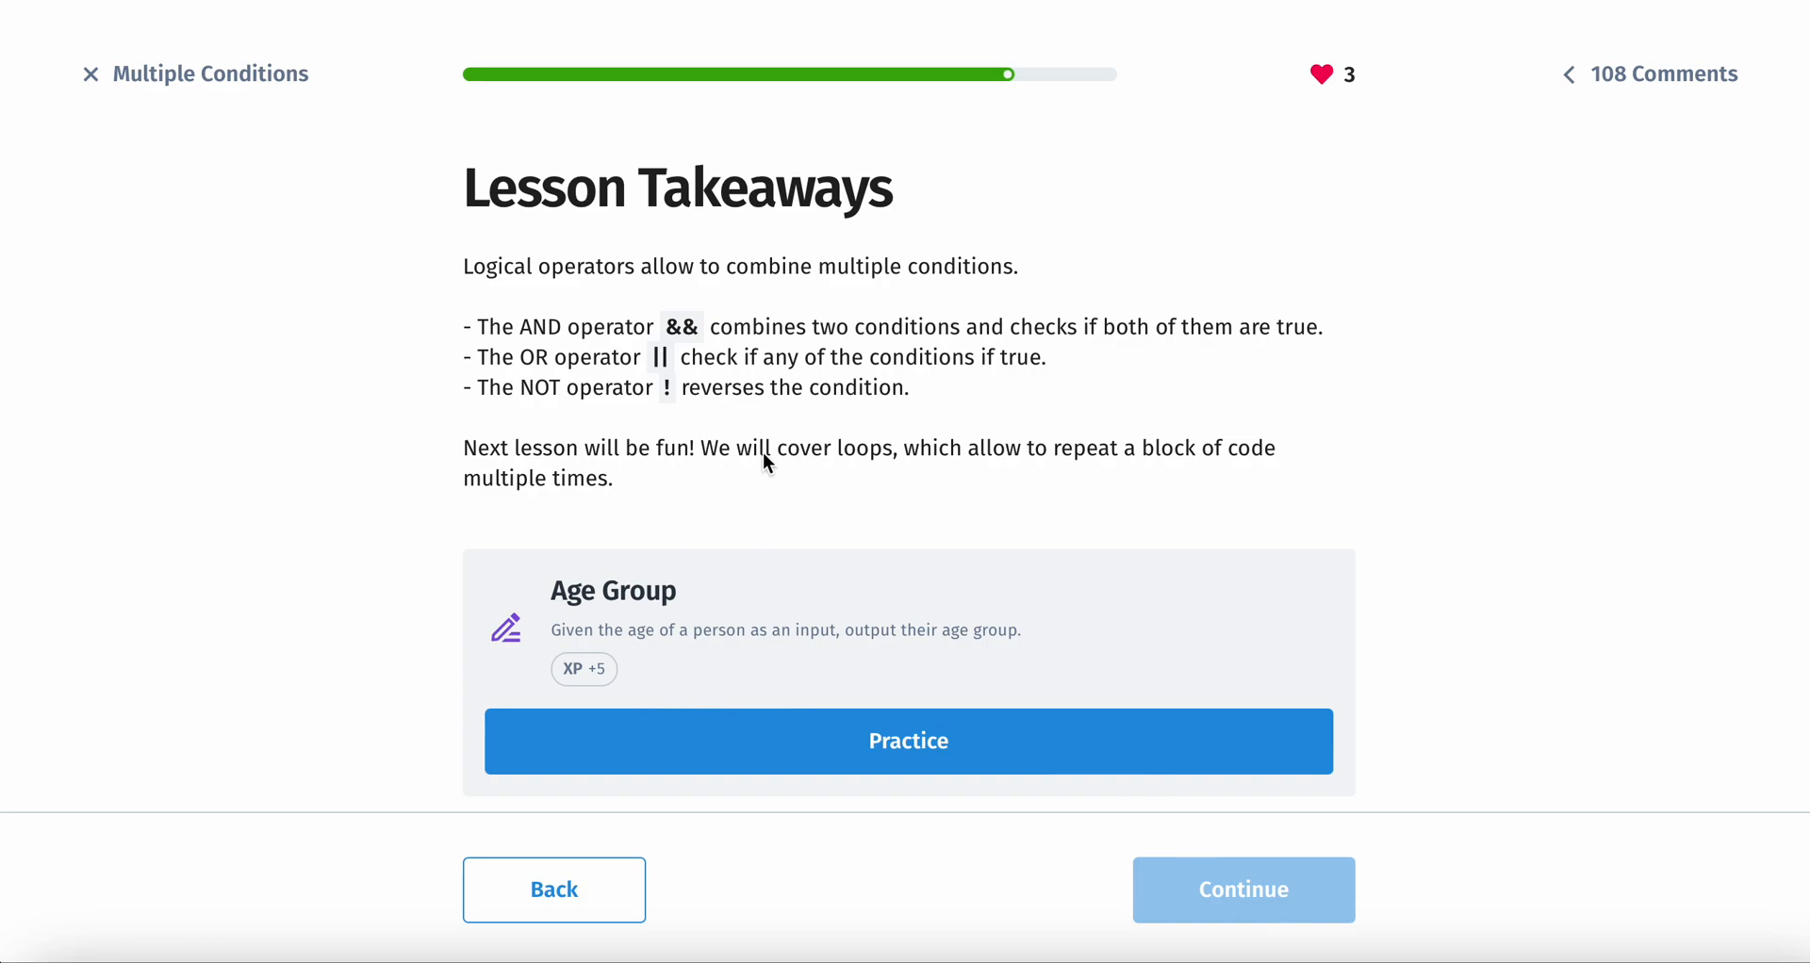
mouse_move(648, 489)
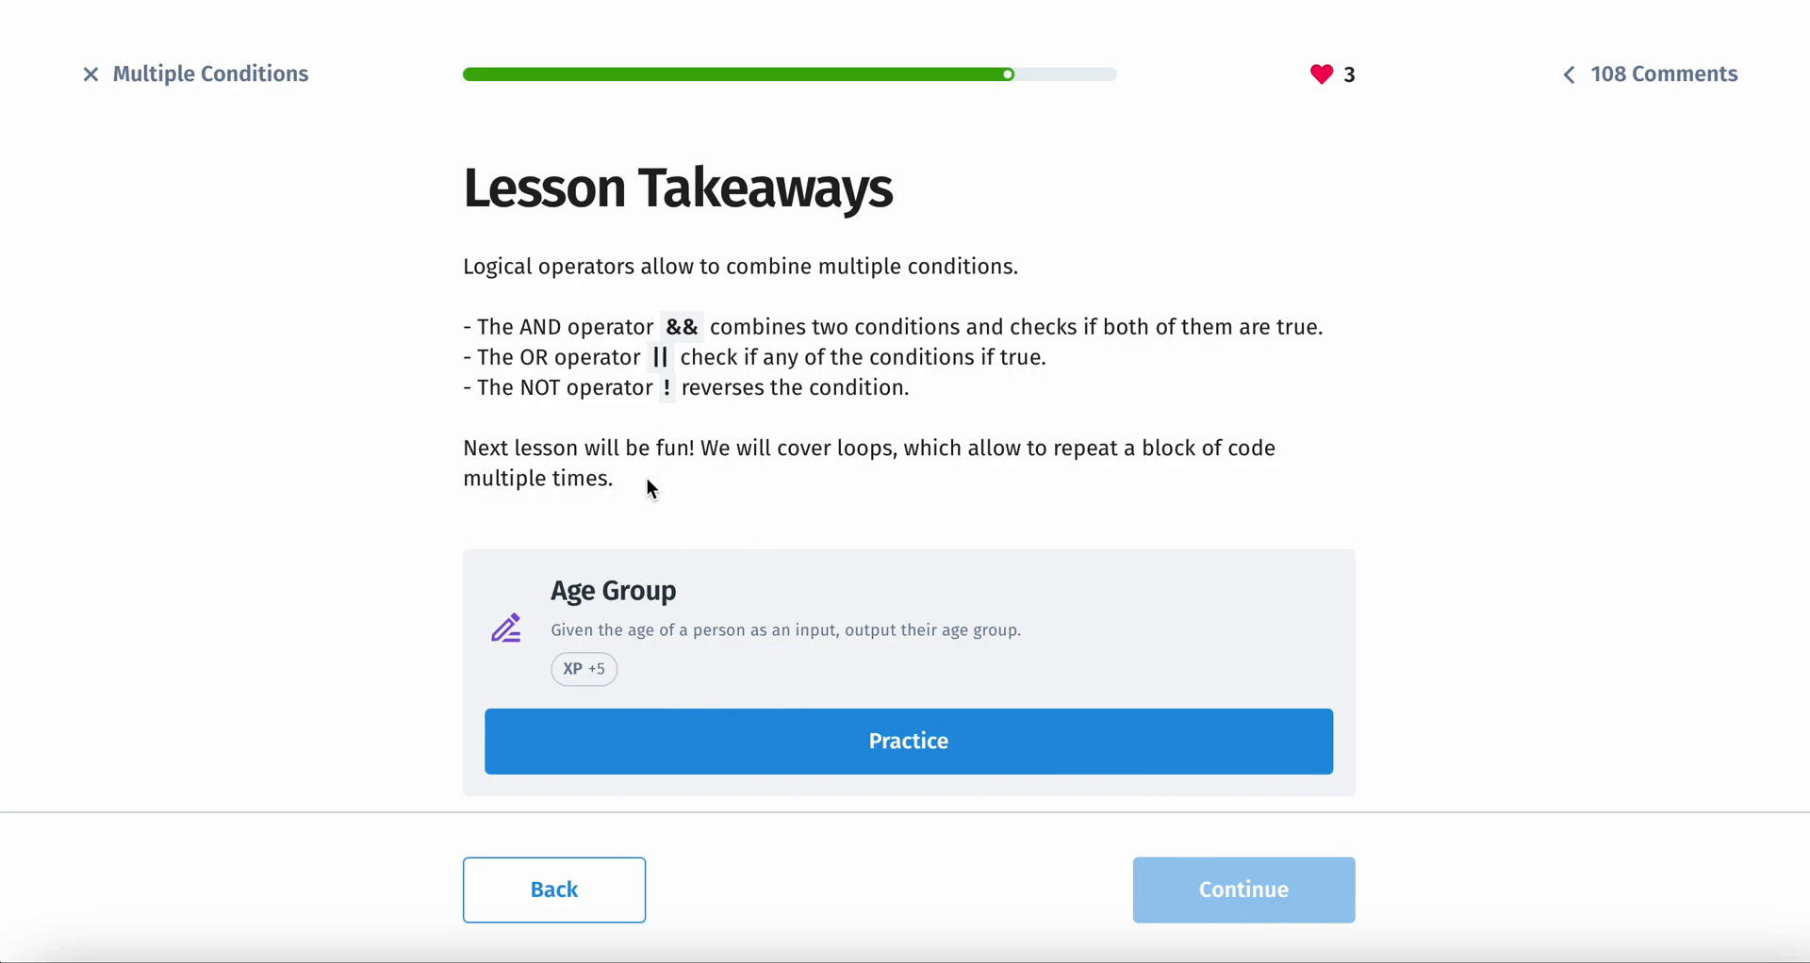
mouse_move(908, 420)
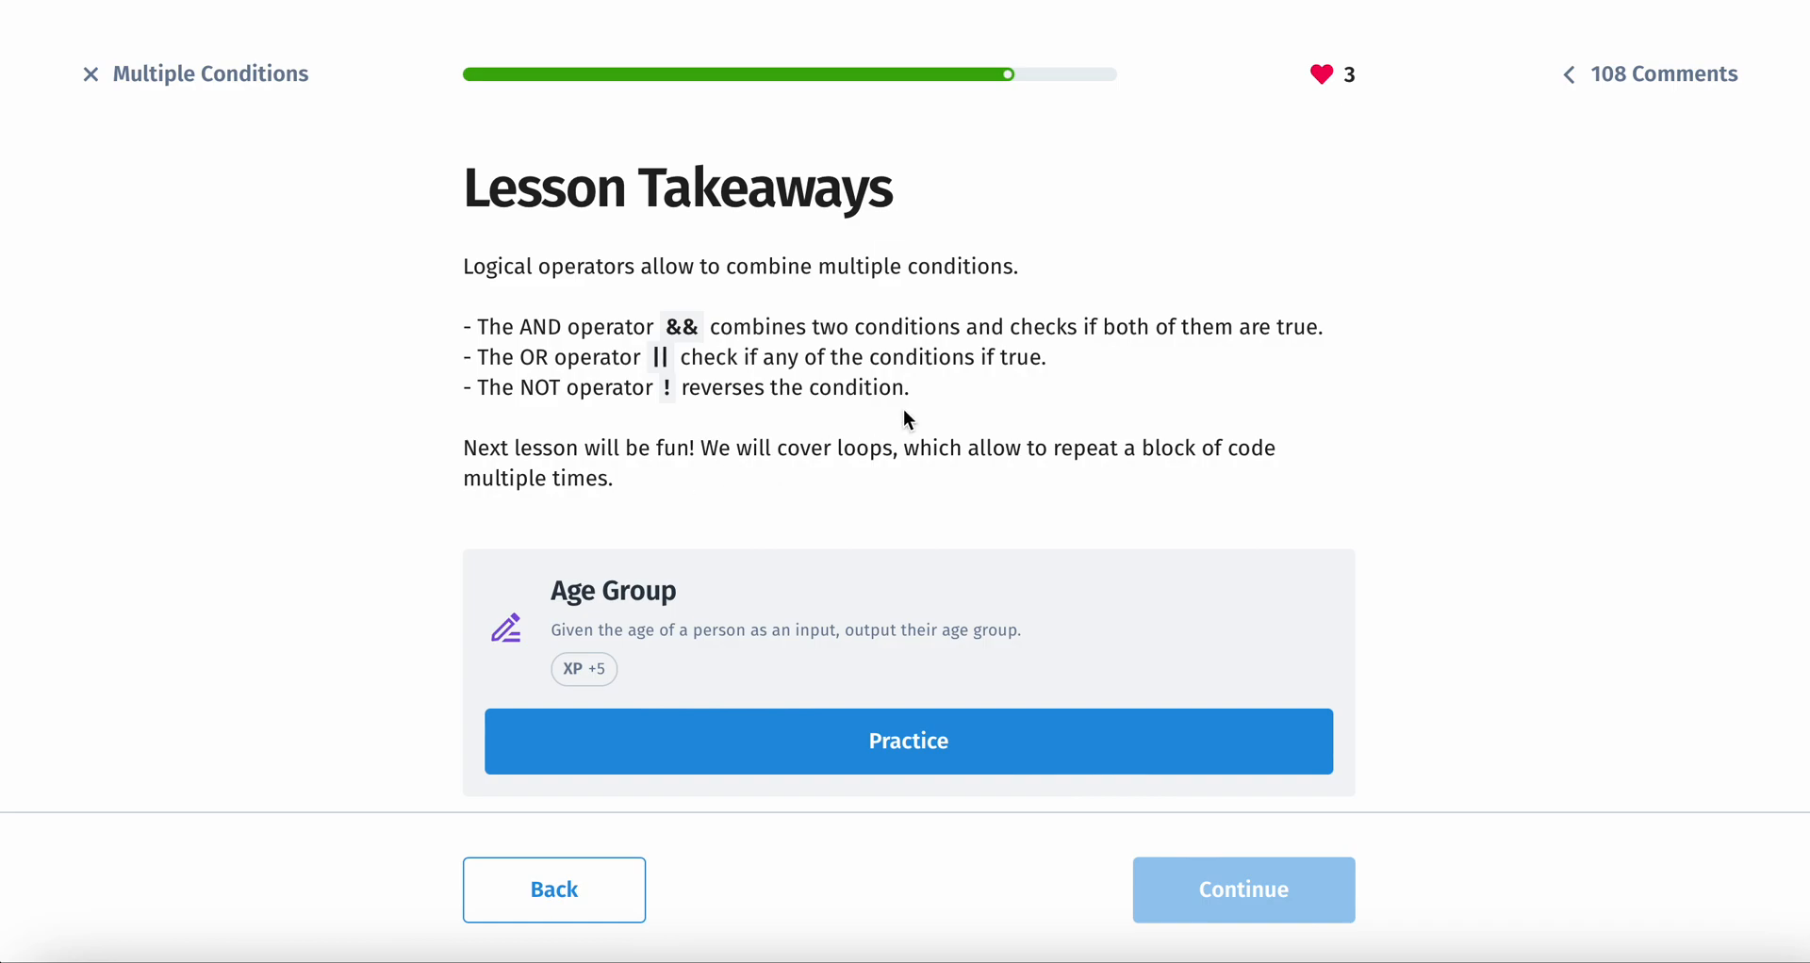
mouse_move(631, 482)
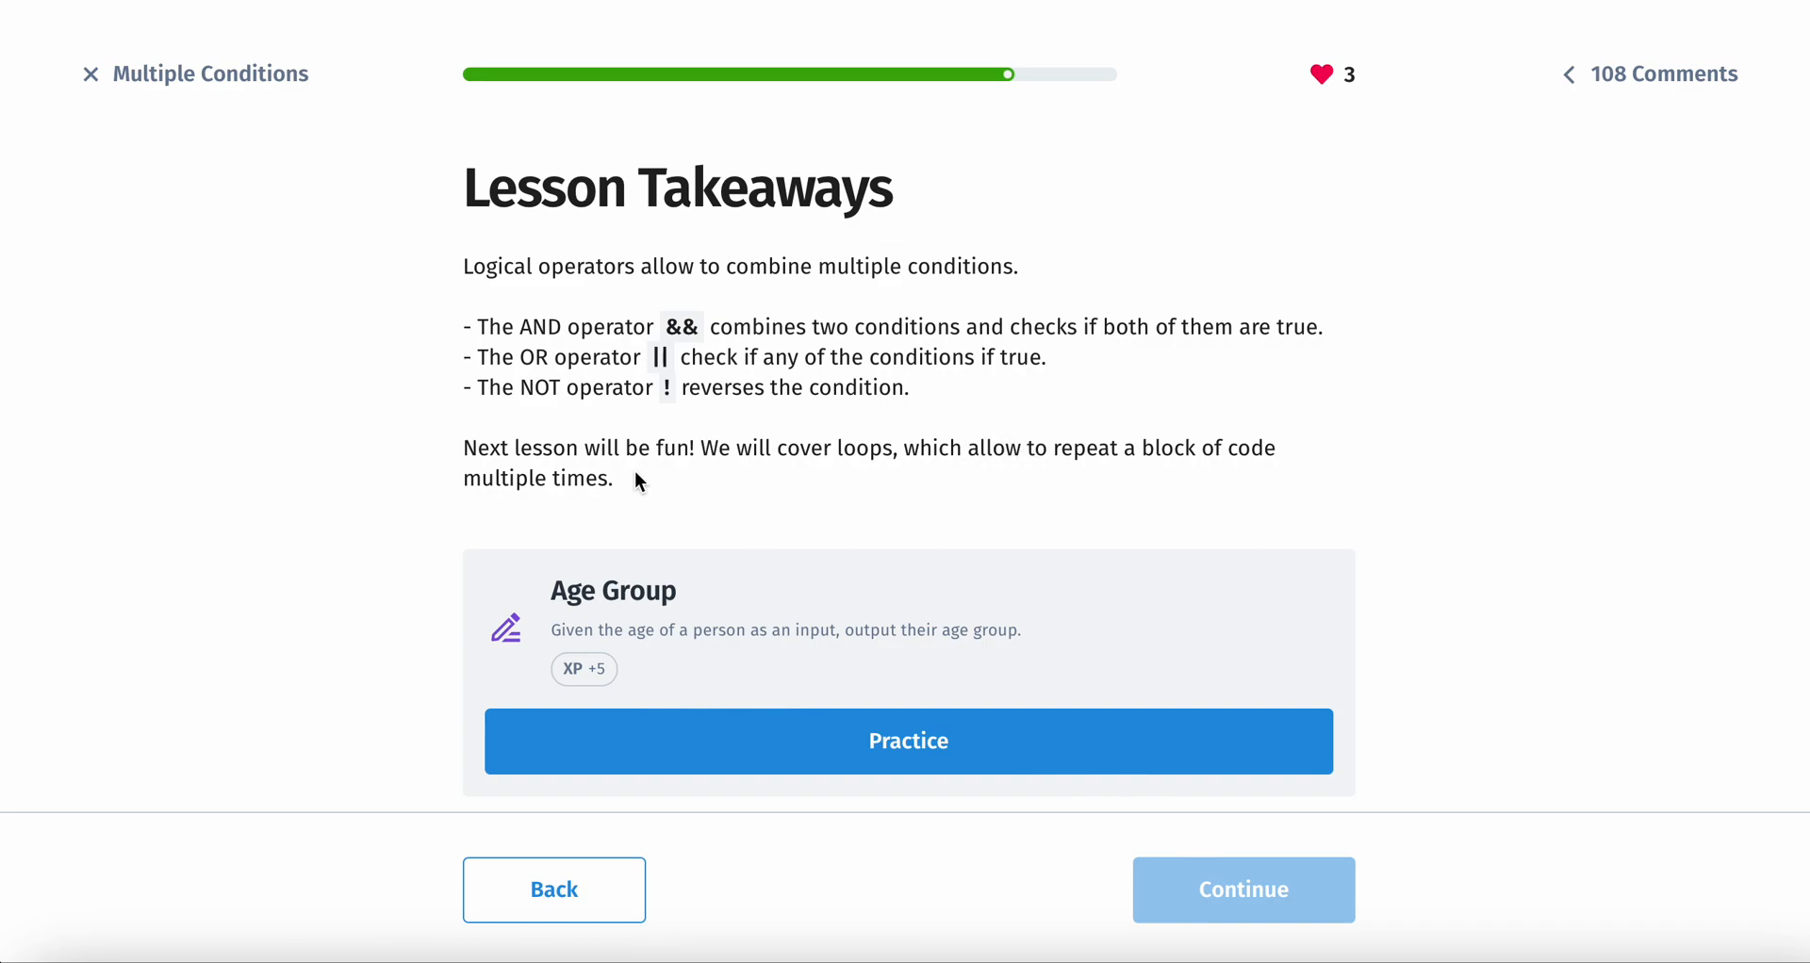
- Scroll past the logical-operator takeaways and start the Age Group practice
scroll("down", 3)
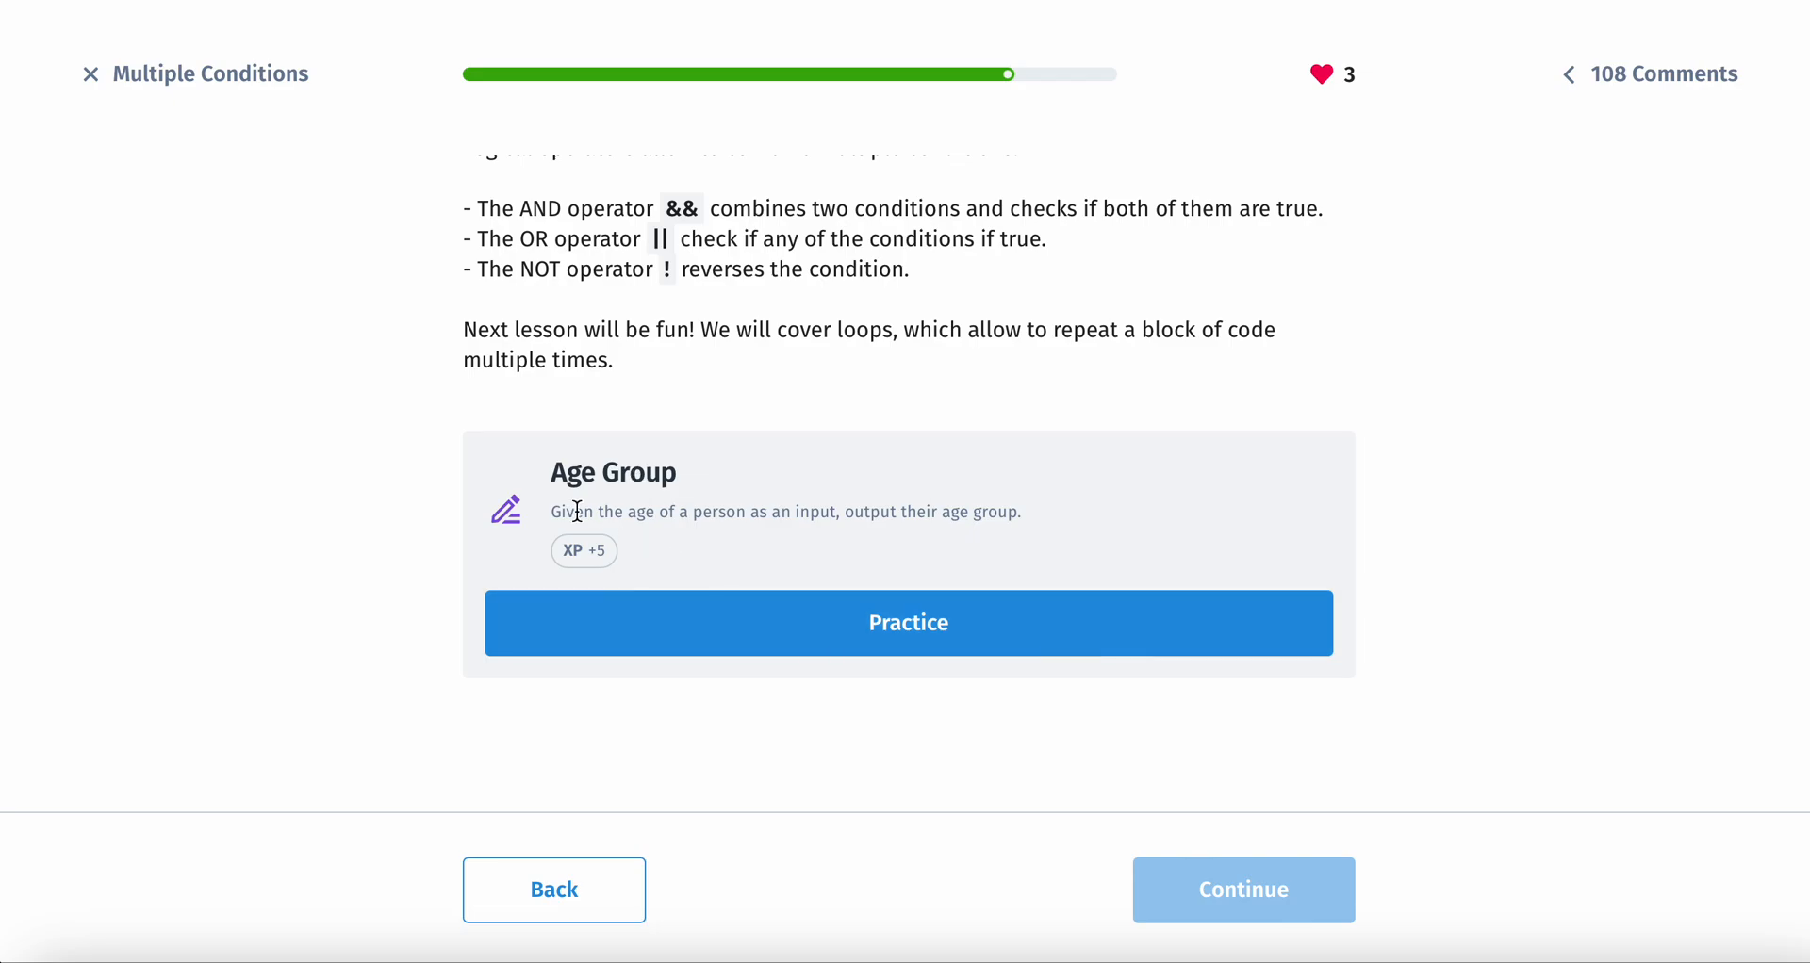
left_click(907, 622)
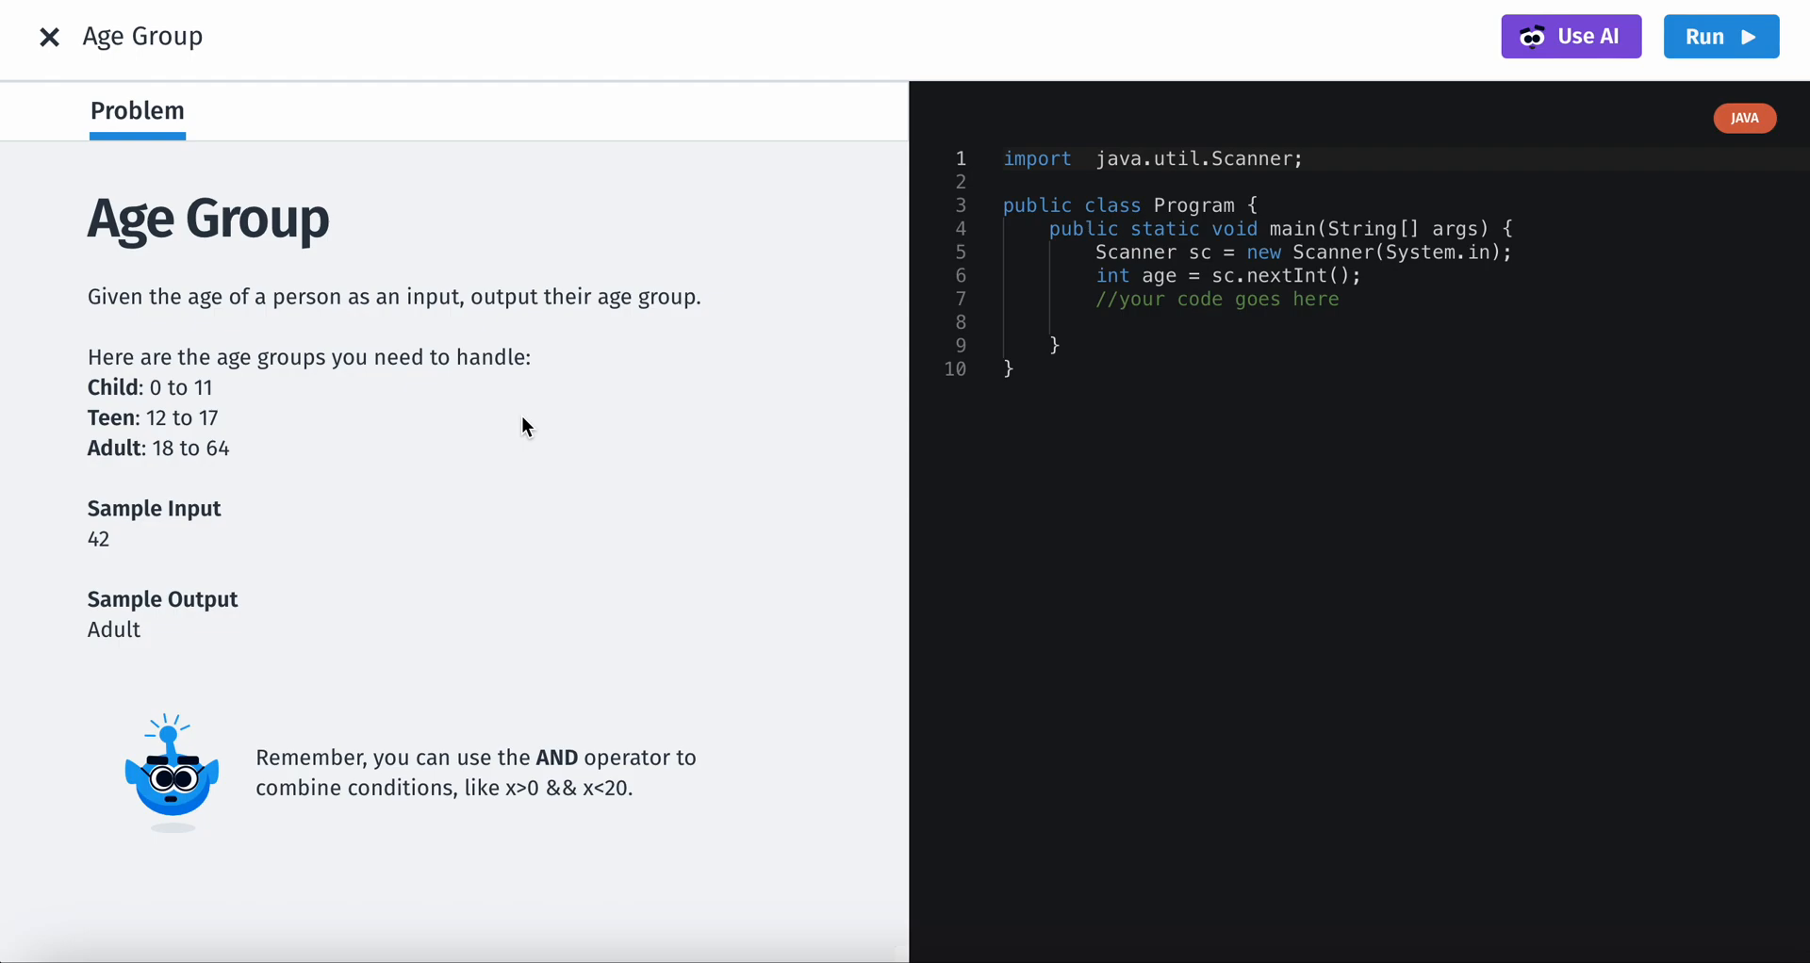
mouse_move(565, 334)
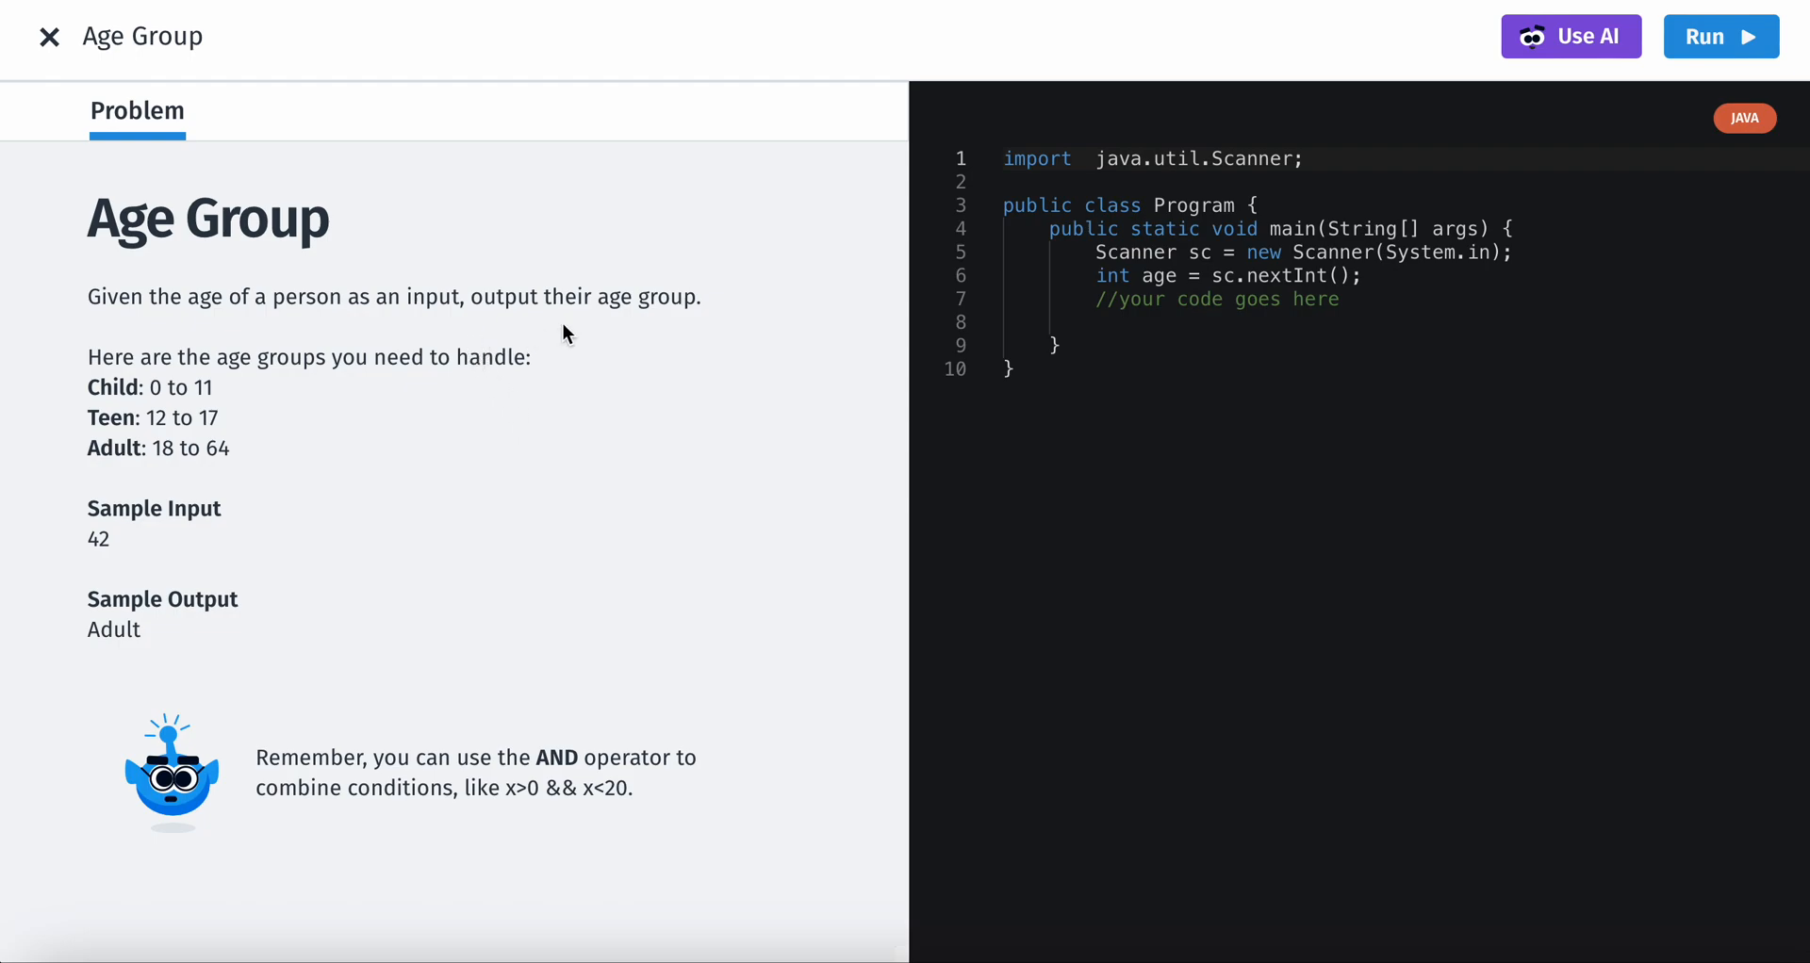
mouse_move(594, 357)
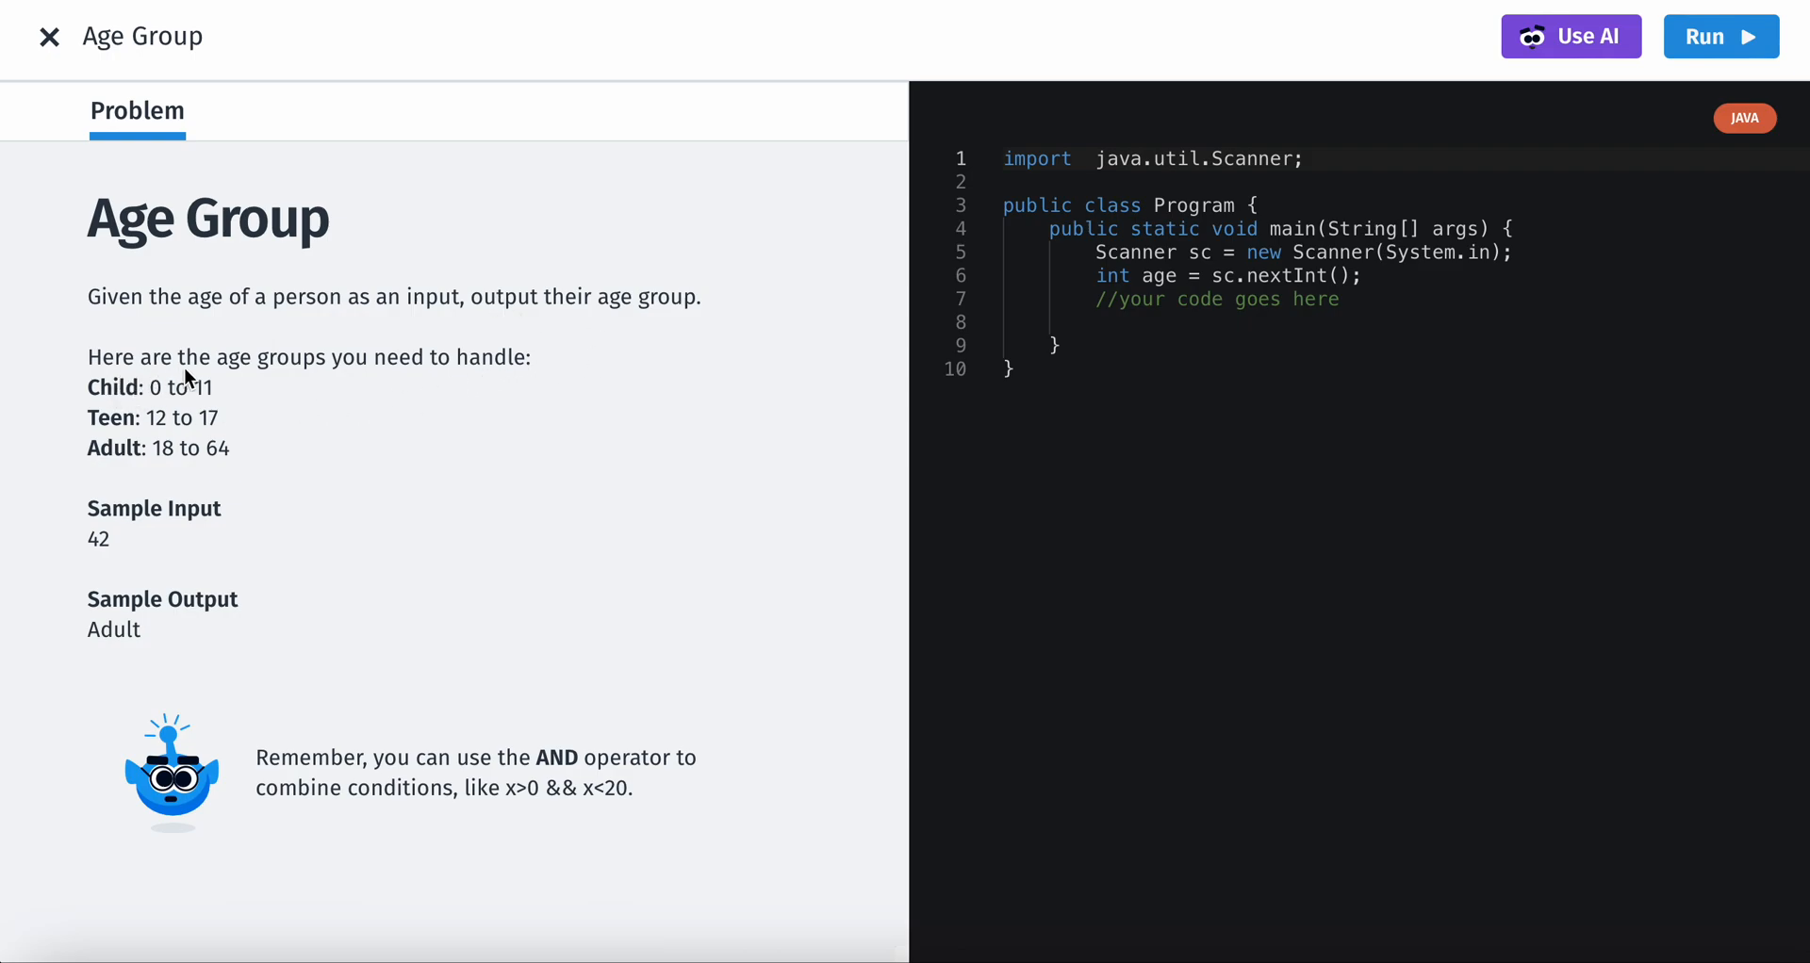
mouse_move(189, 419)
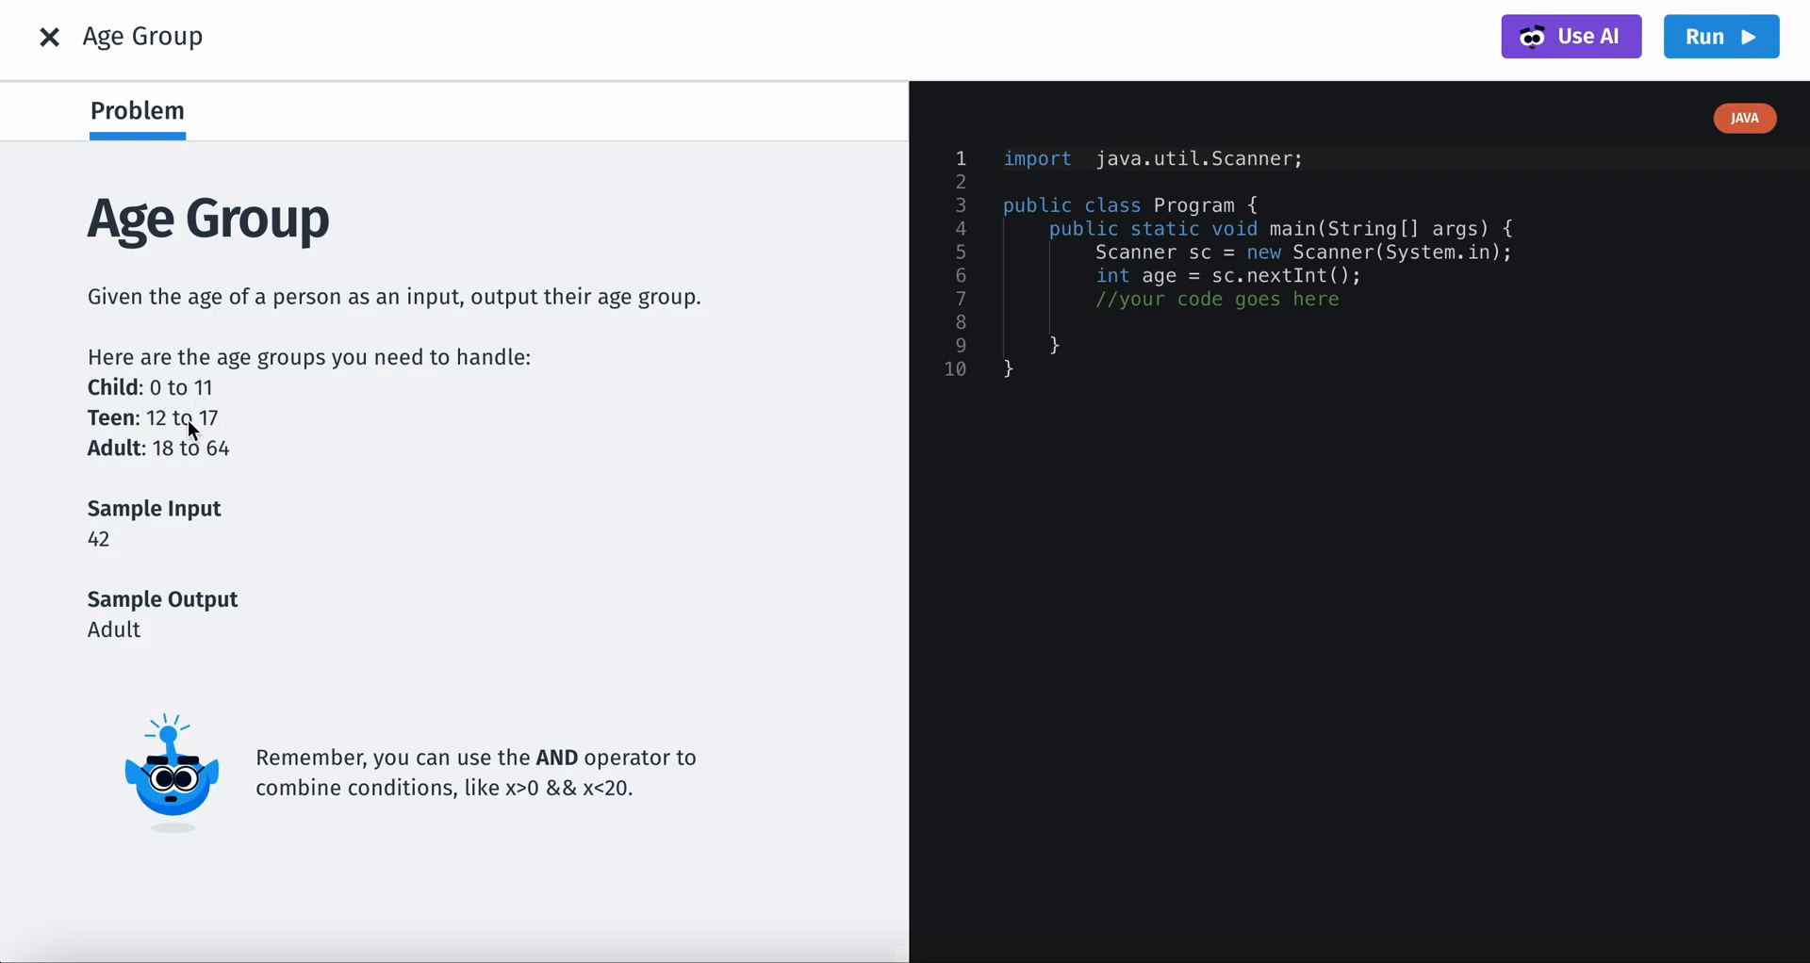
mouse_move(159, 462)
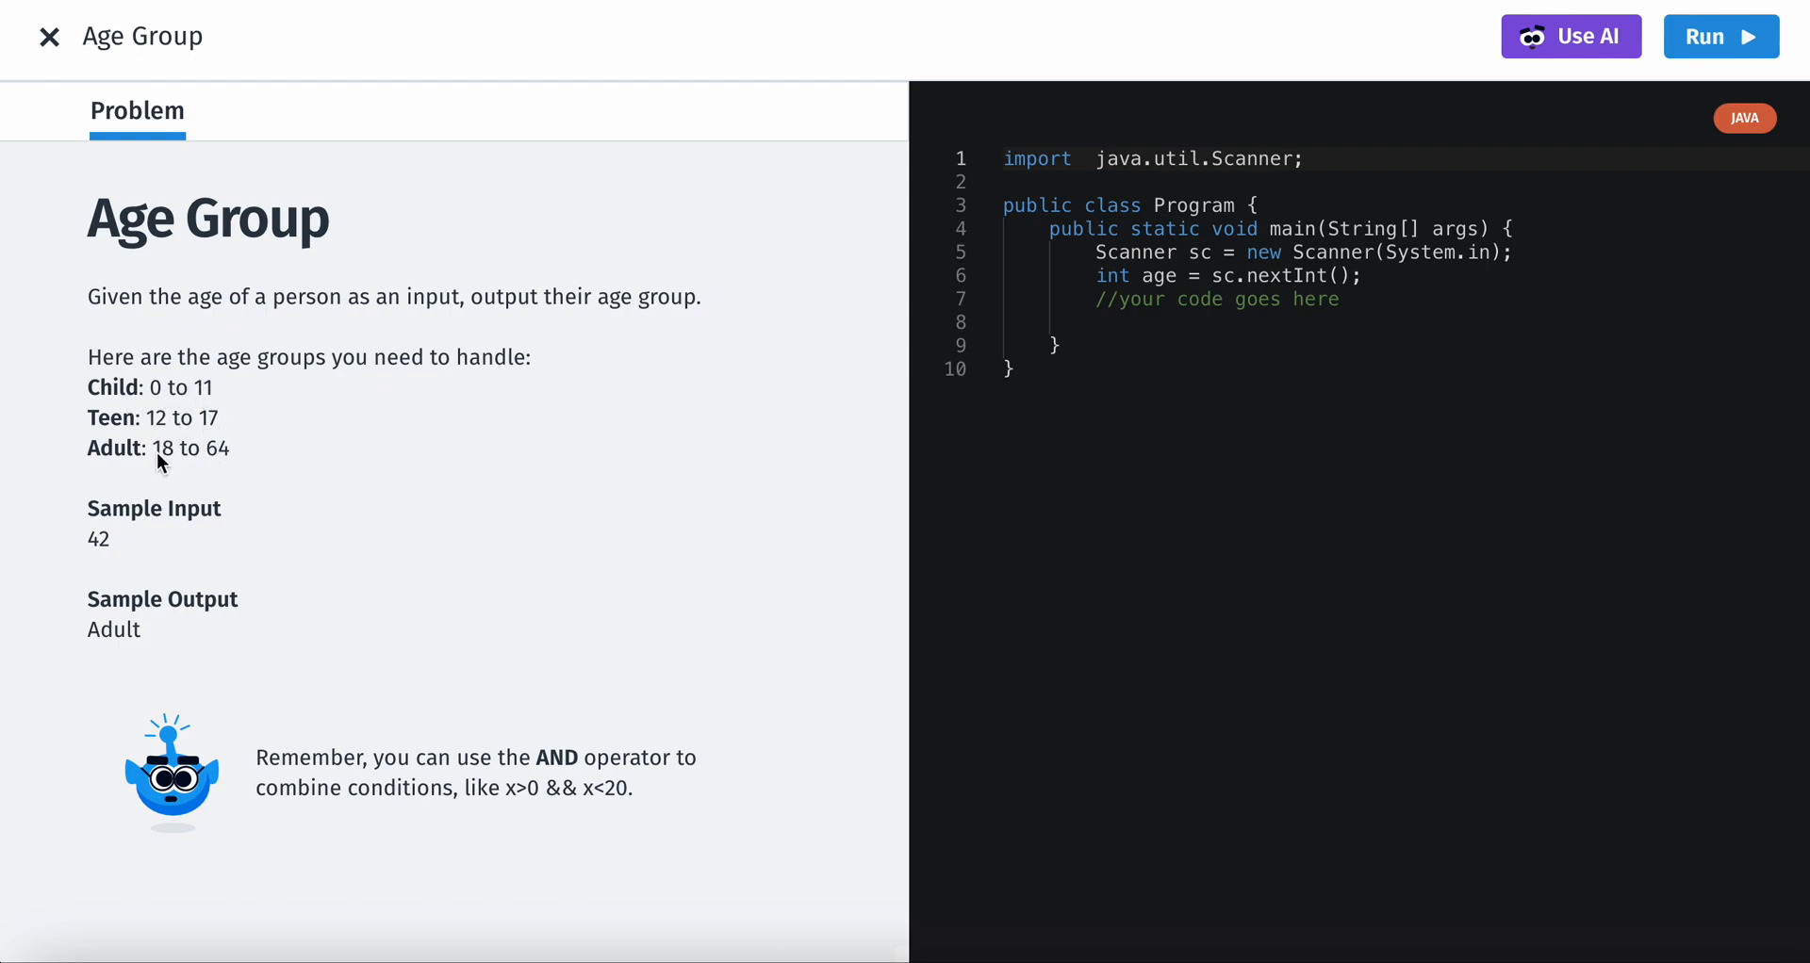
mouse_move(113, 549)
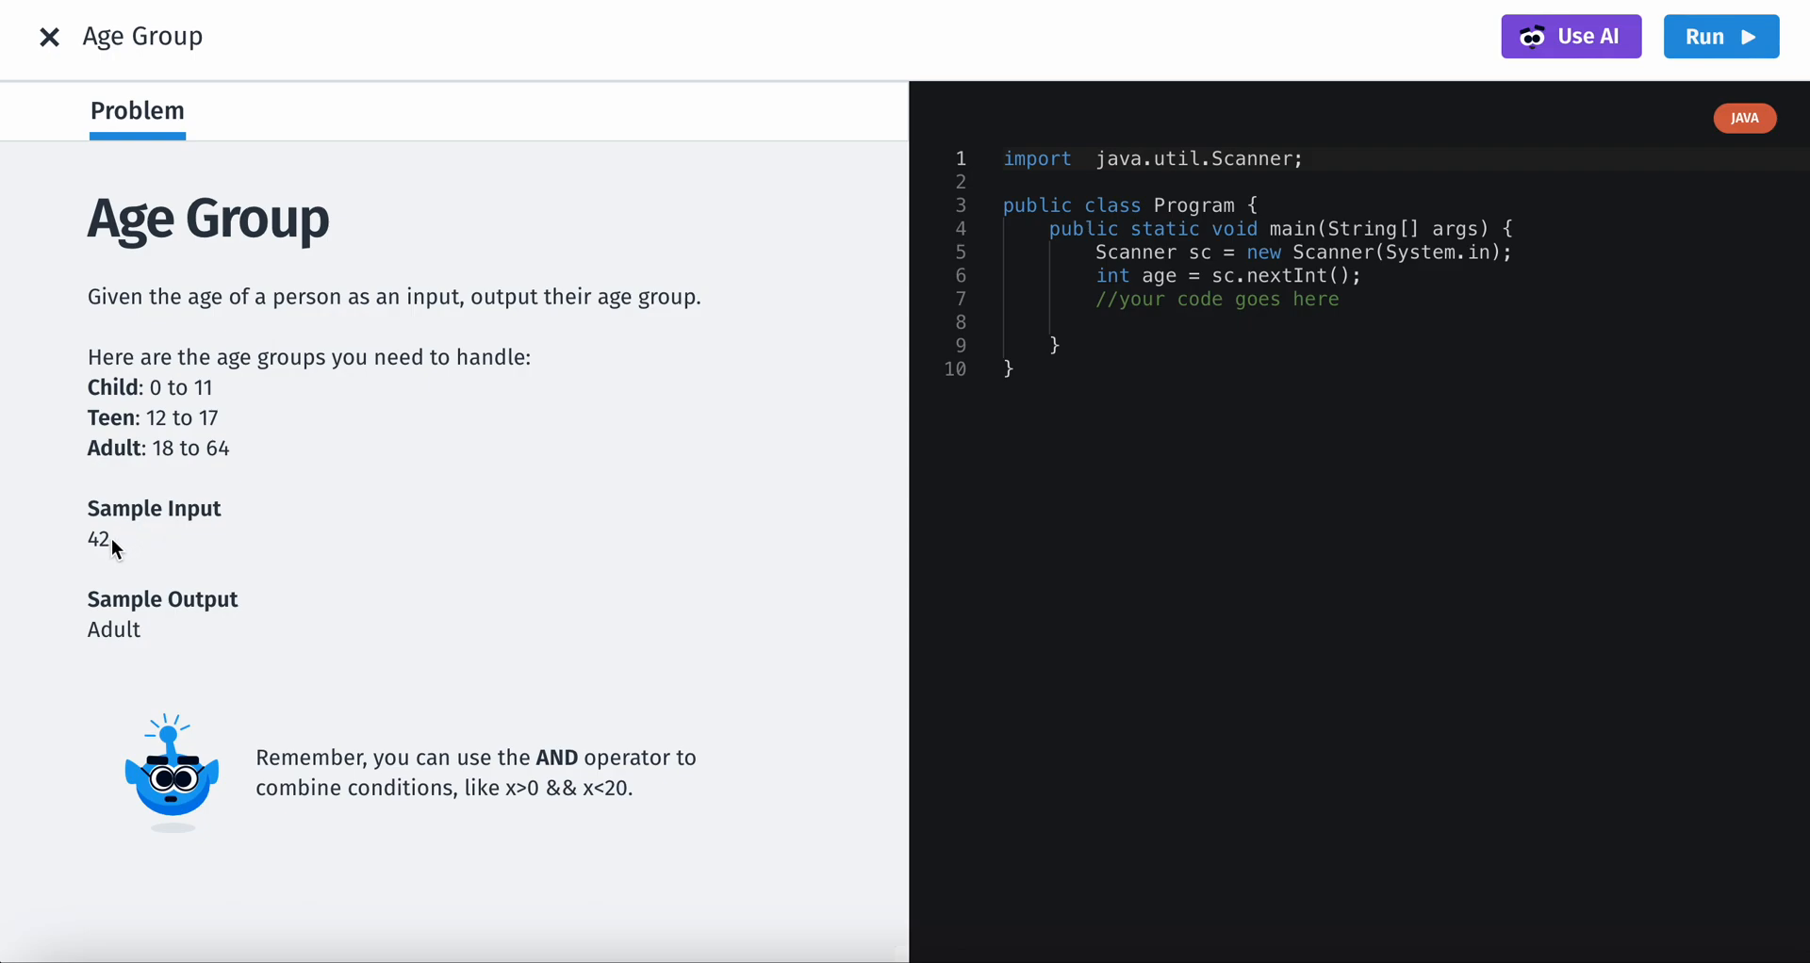
mouse_move(214, 479)
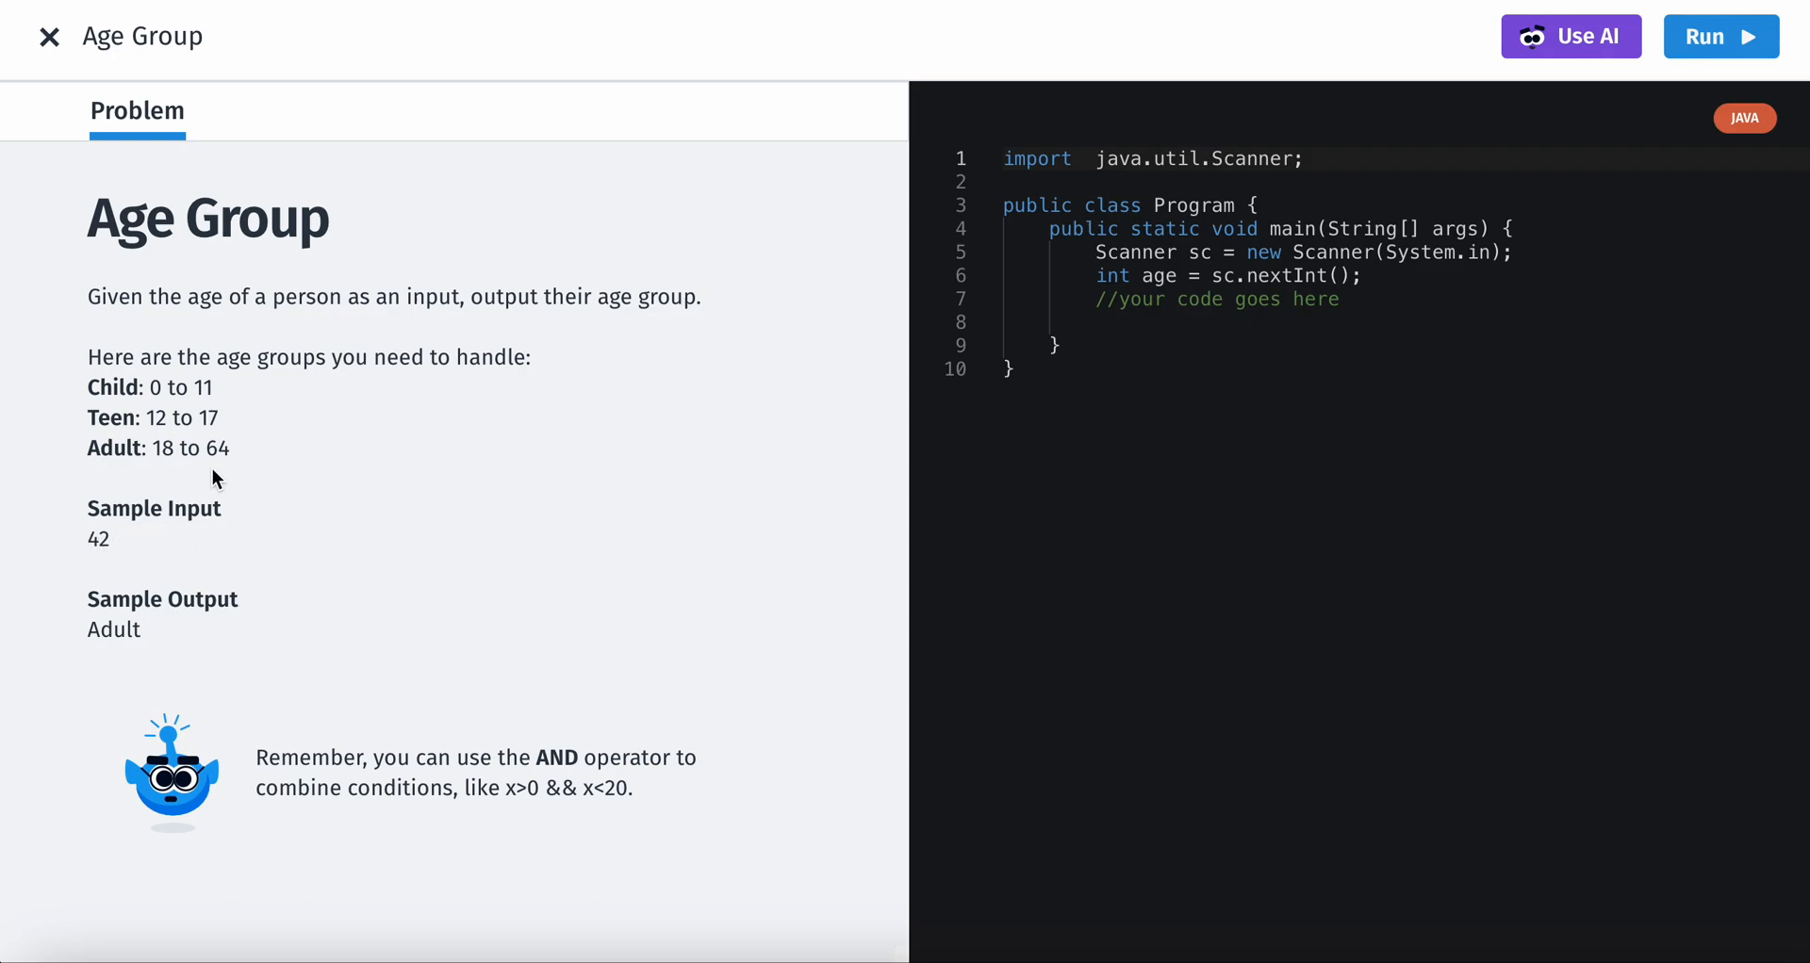
mouse_move(1368, 298)
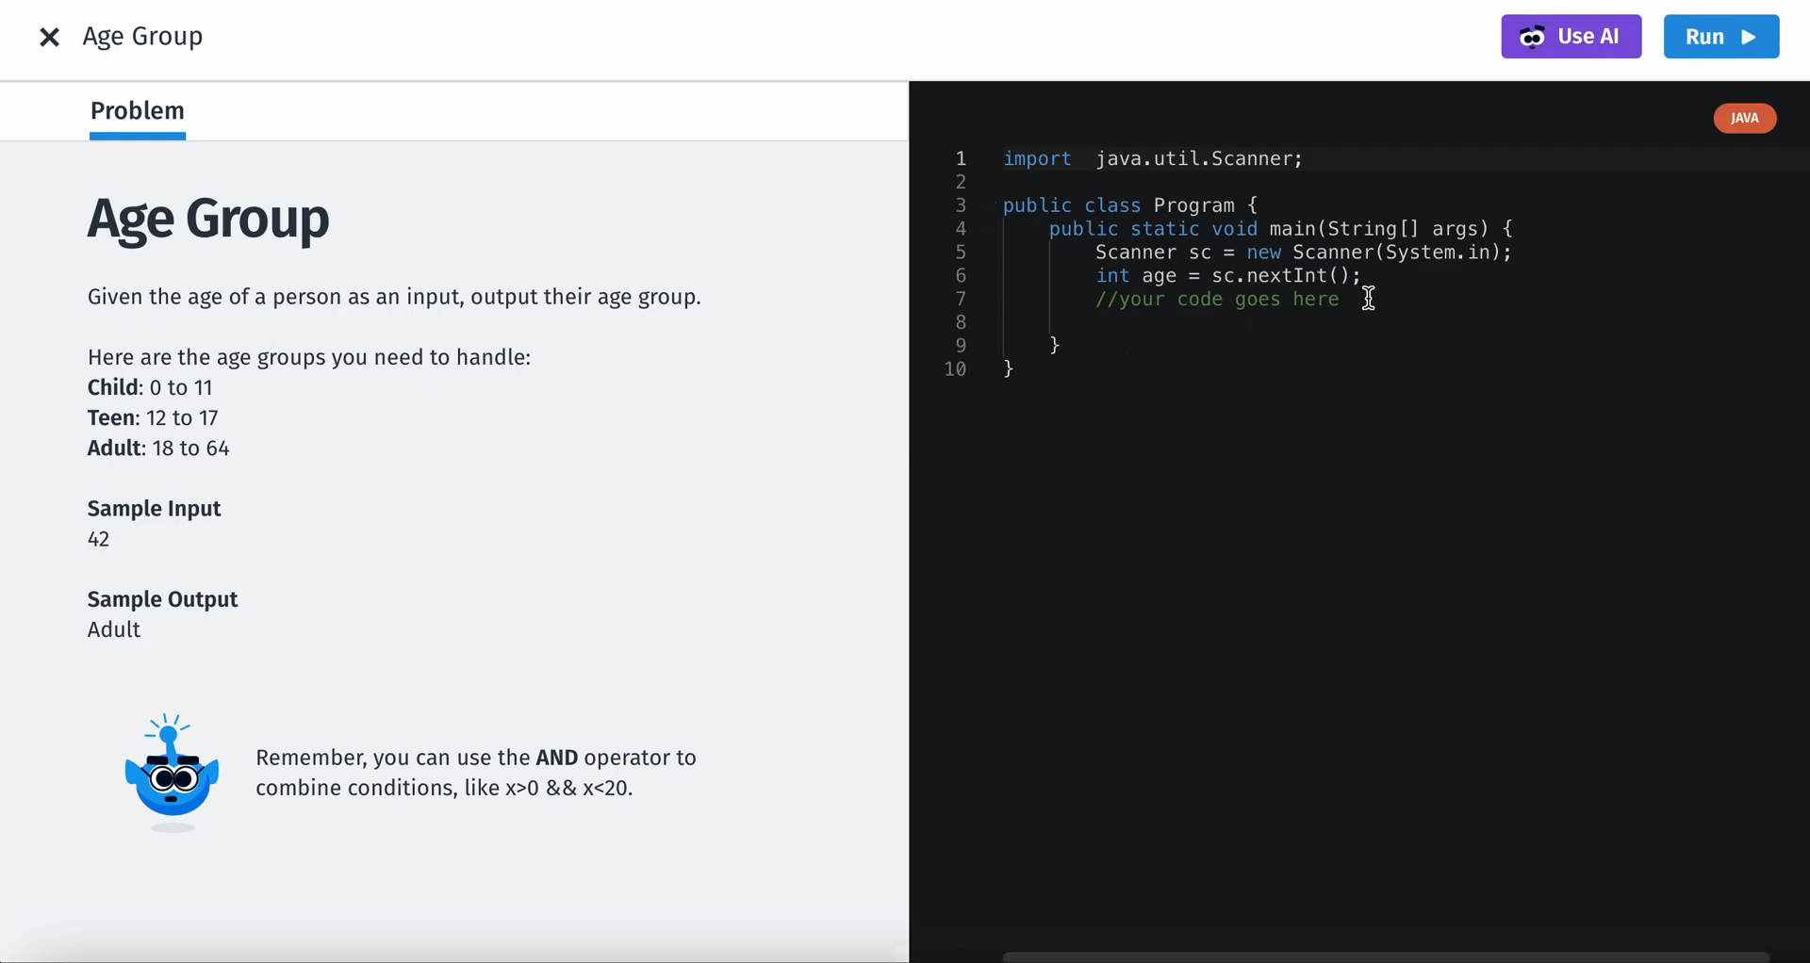
key("Enter")
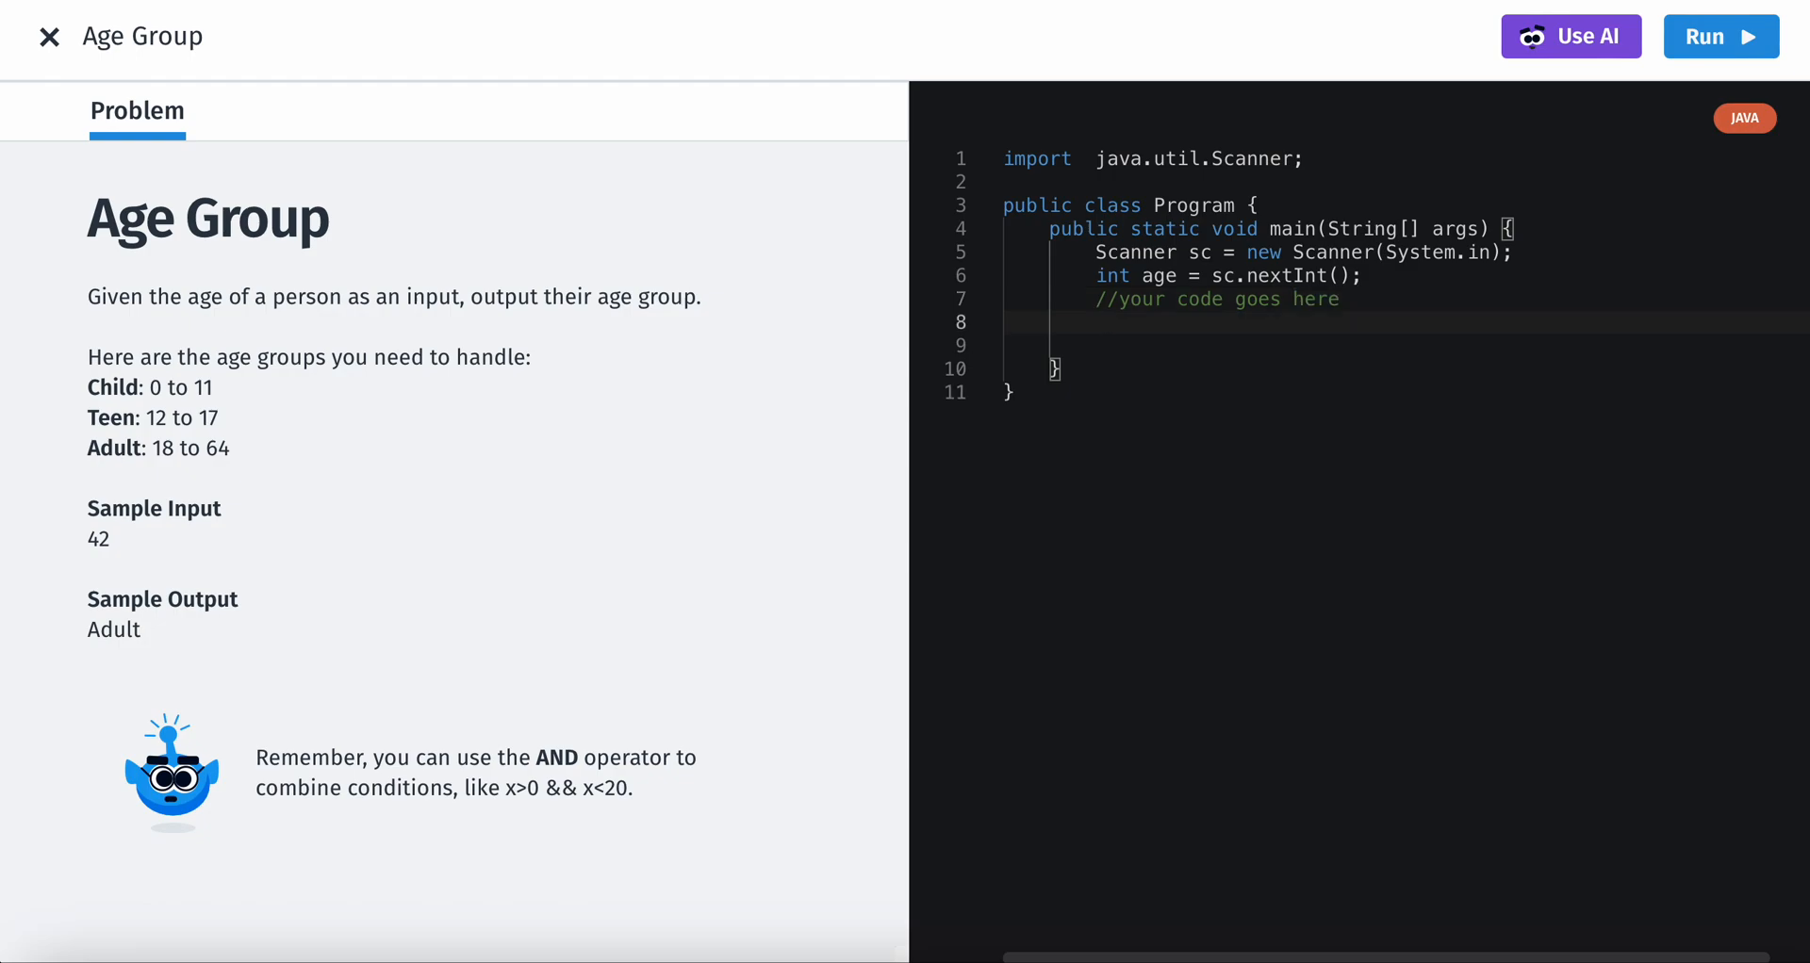
- Write the condition if(0 <= age && age <= 11) with an opening brace
type("if")
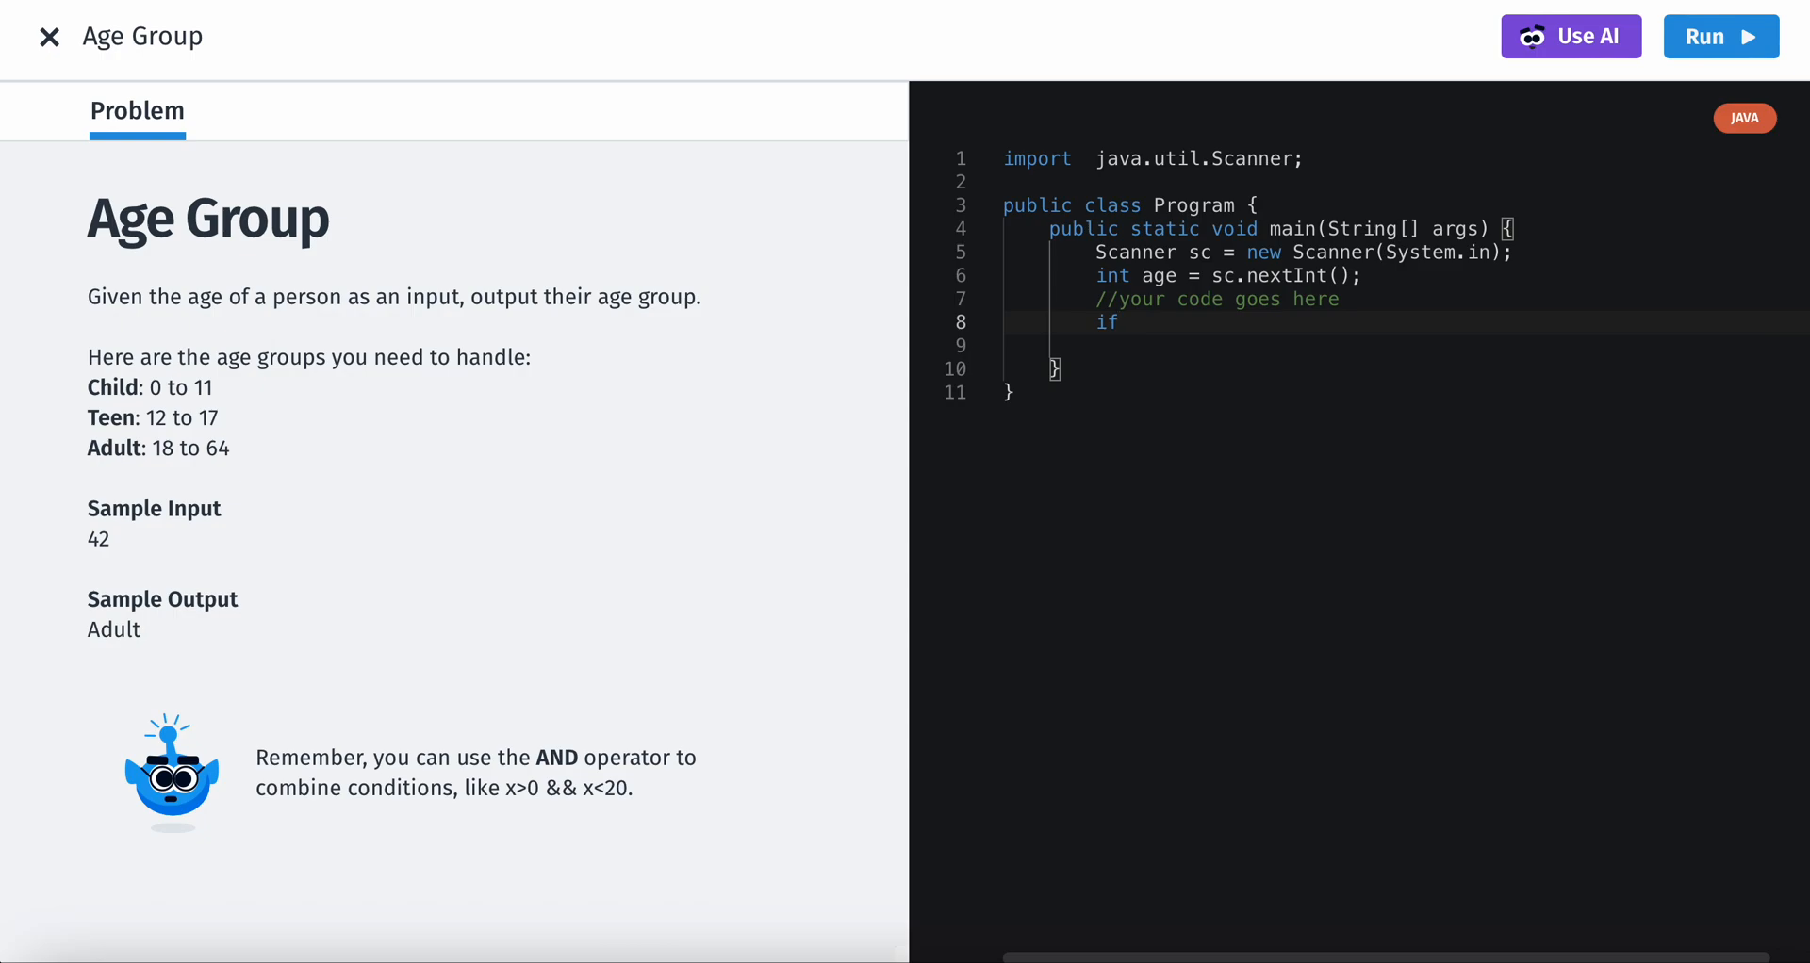
type("(")
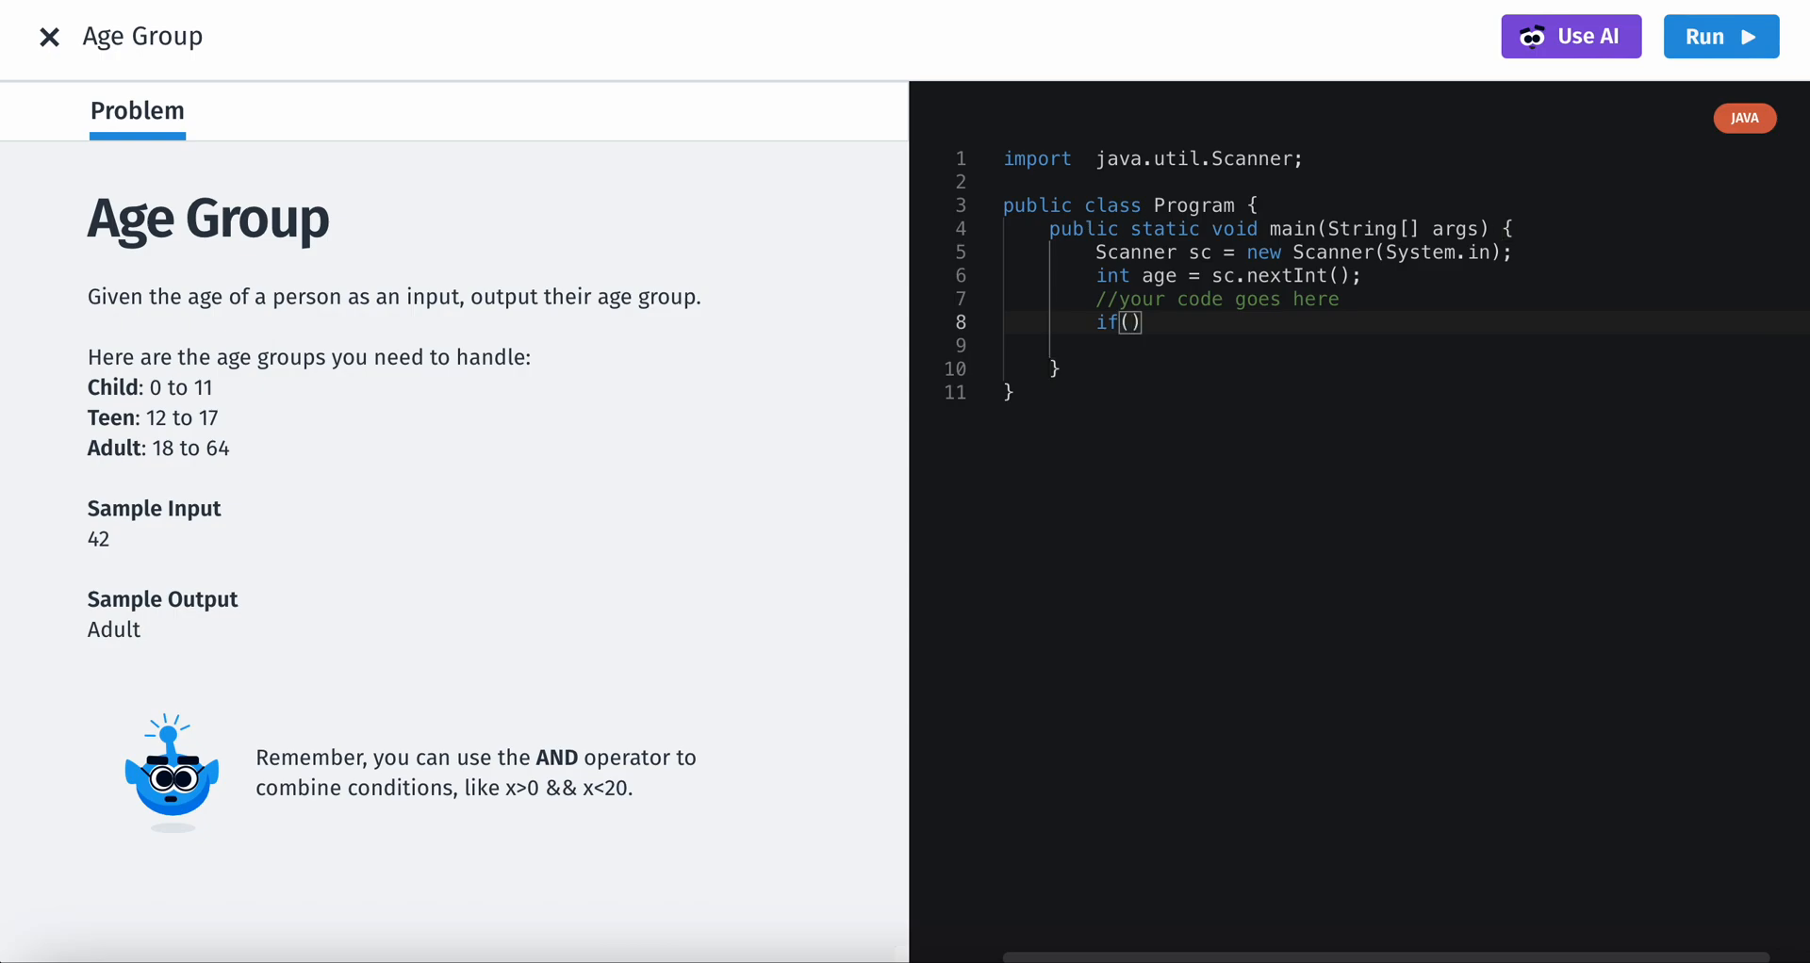
type("age")
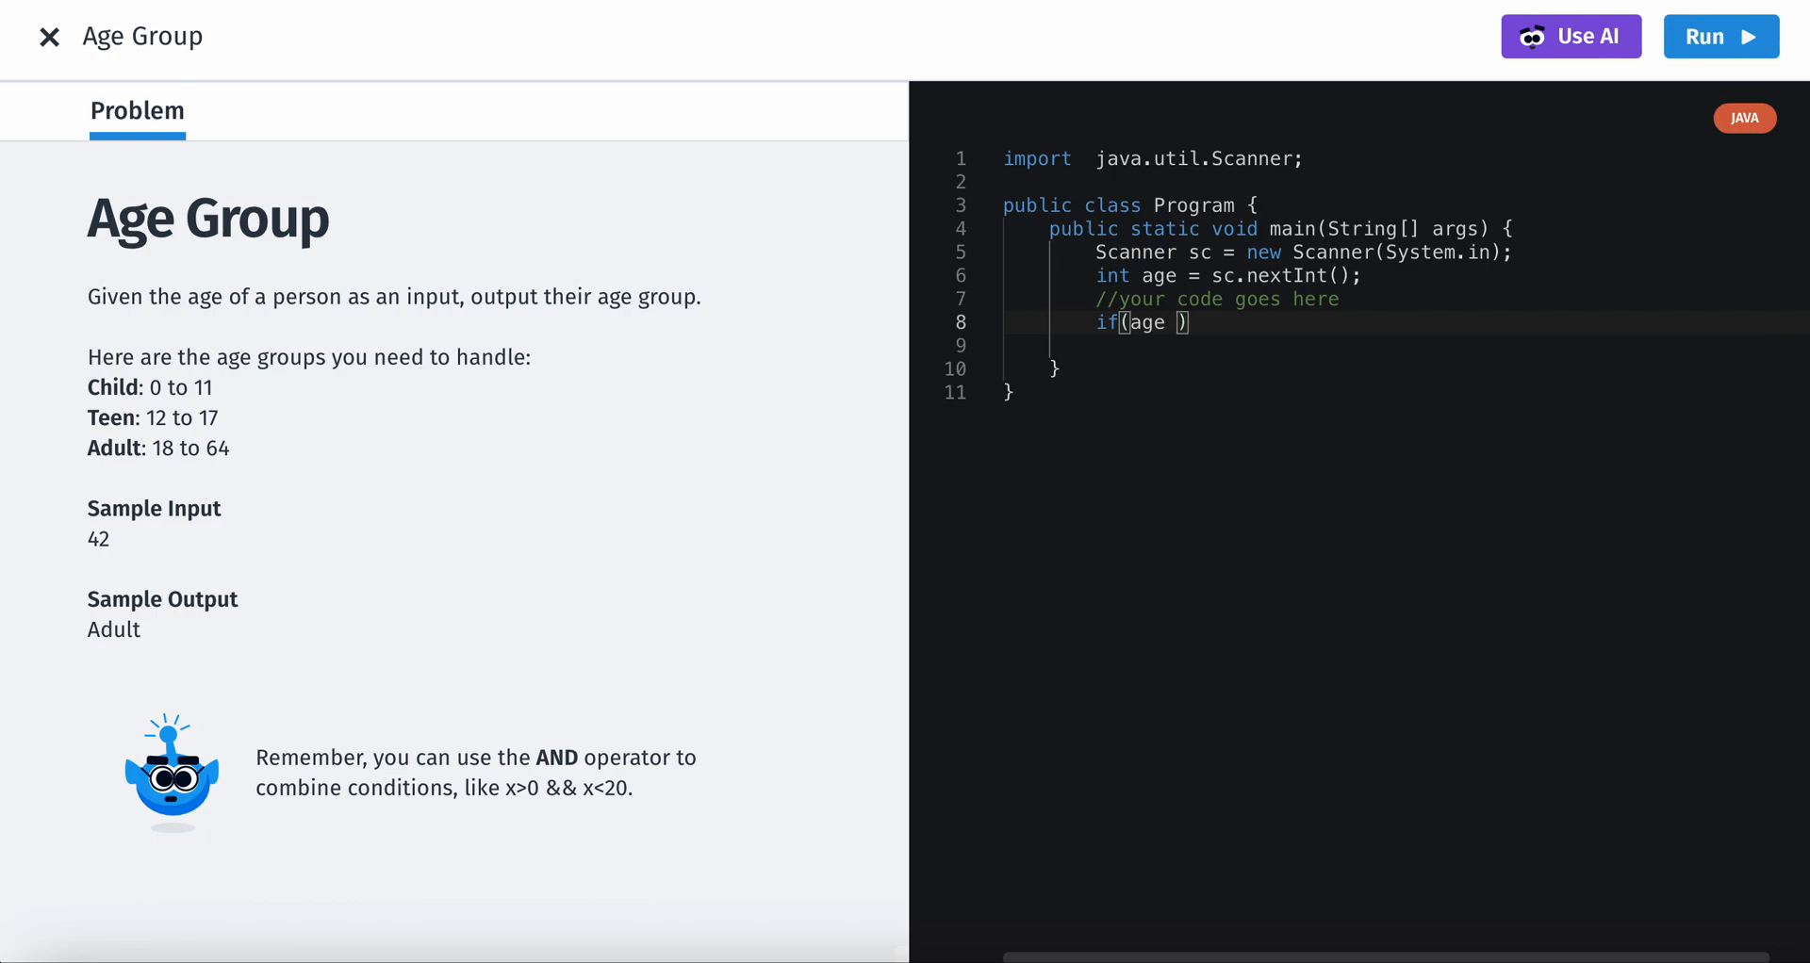
type(">")
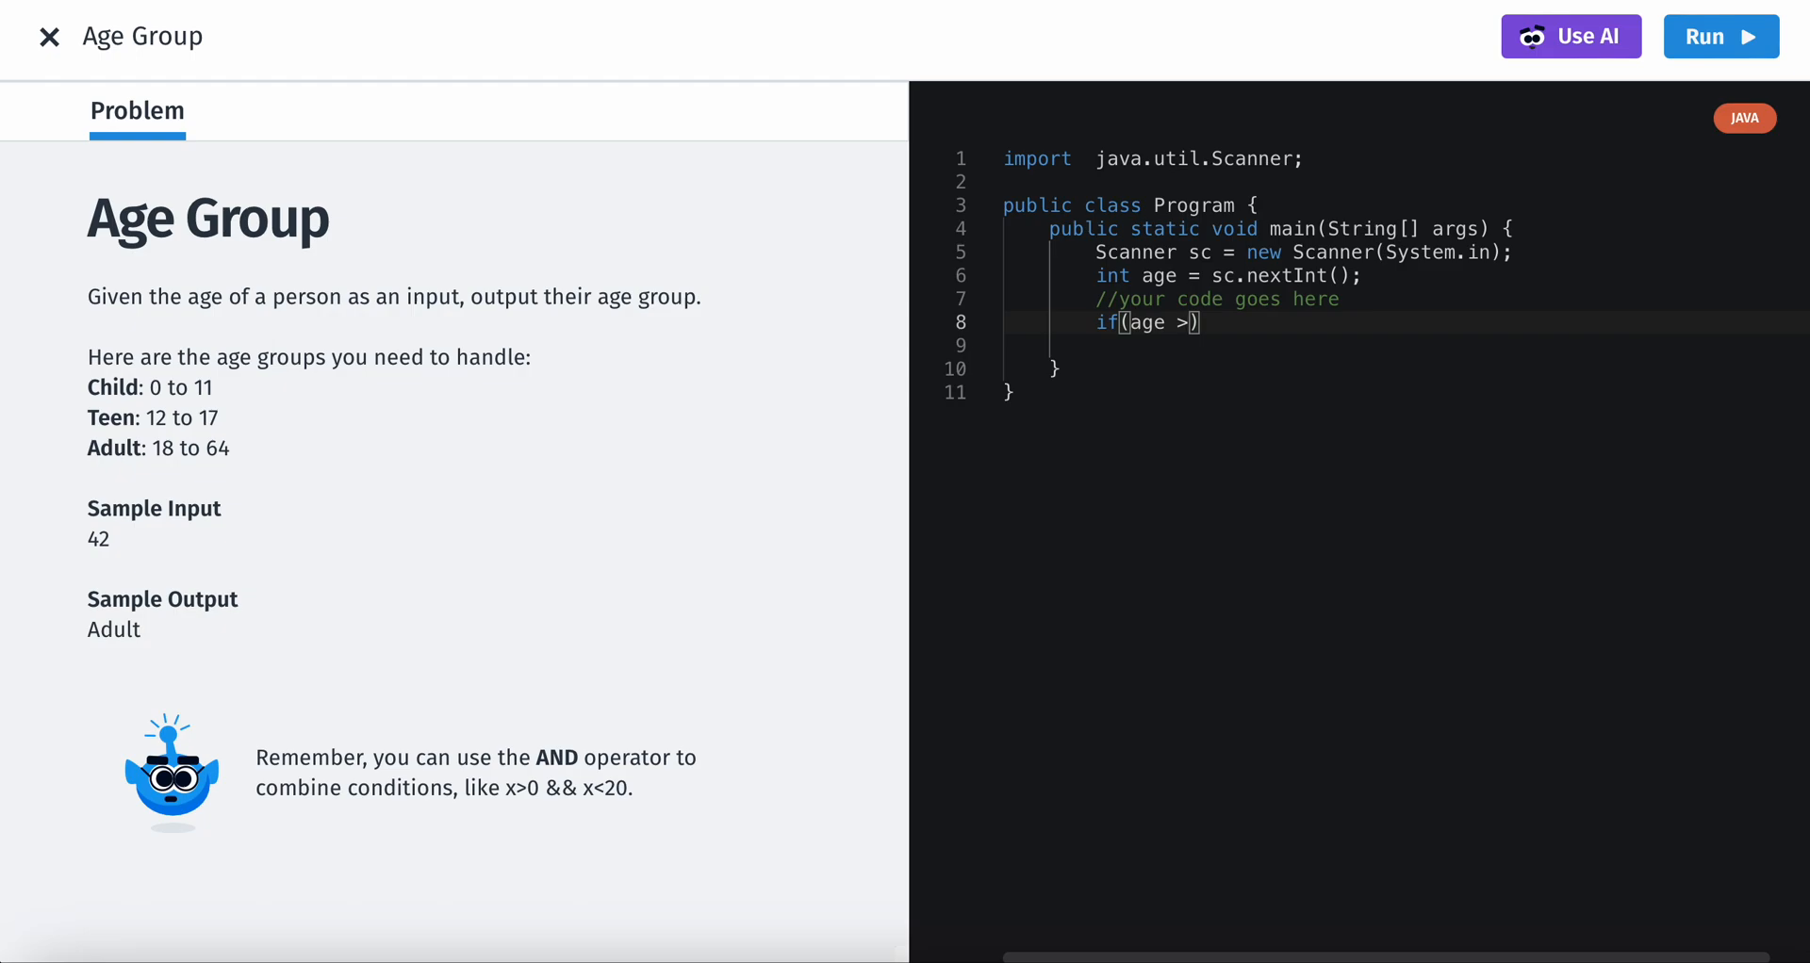
type("=")
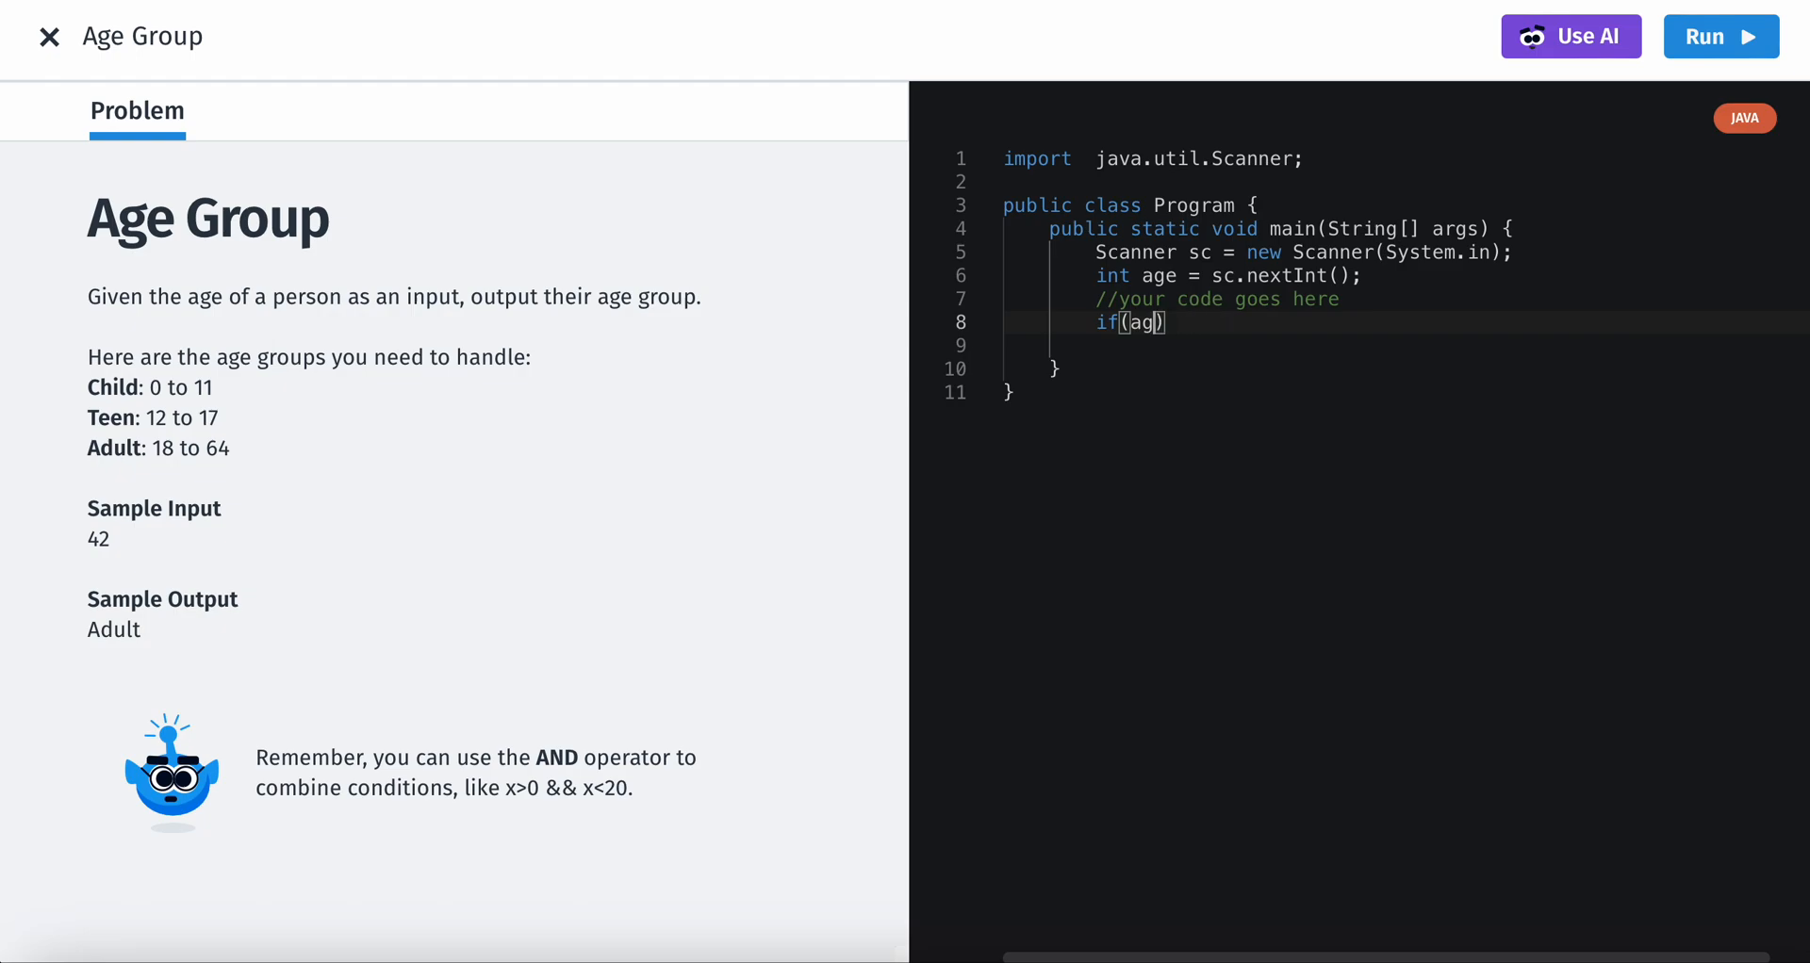
key("Backspace")
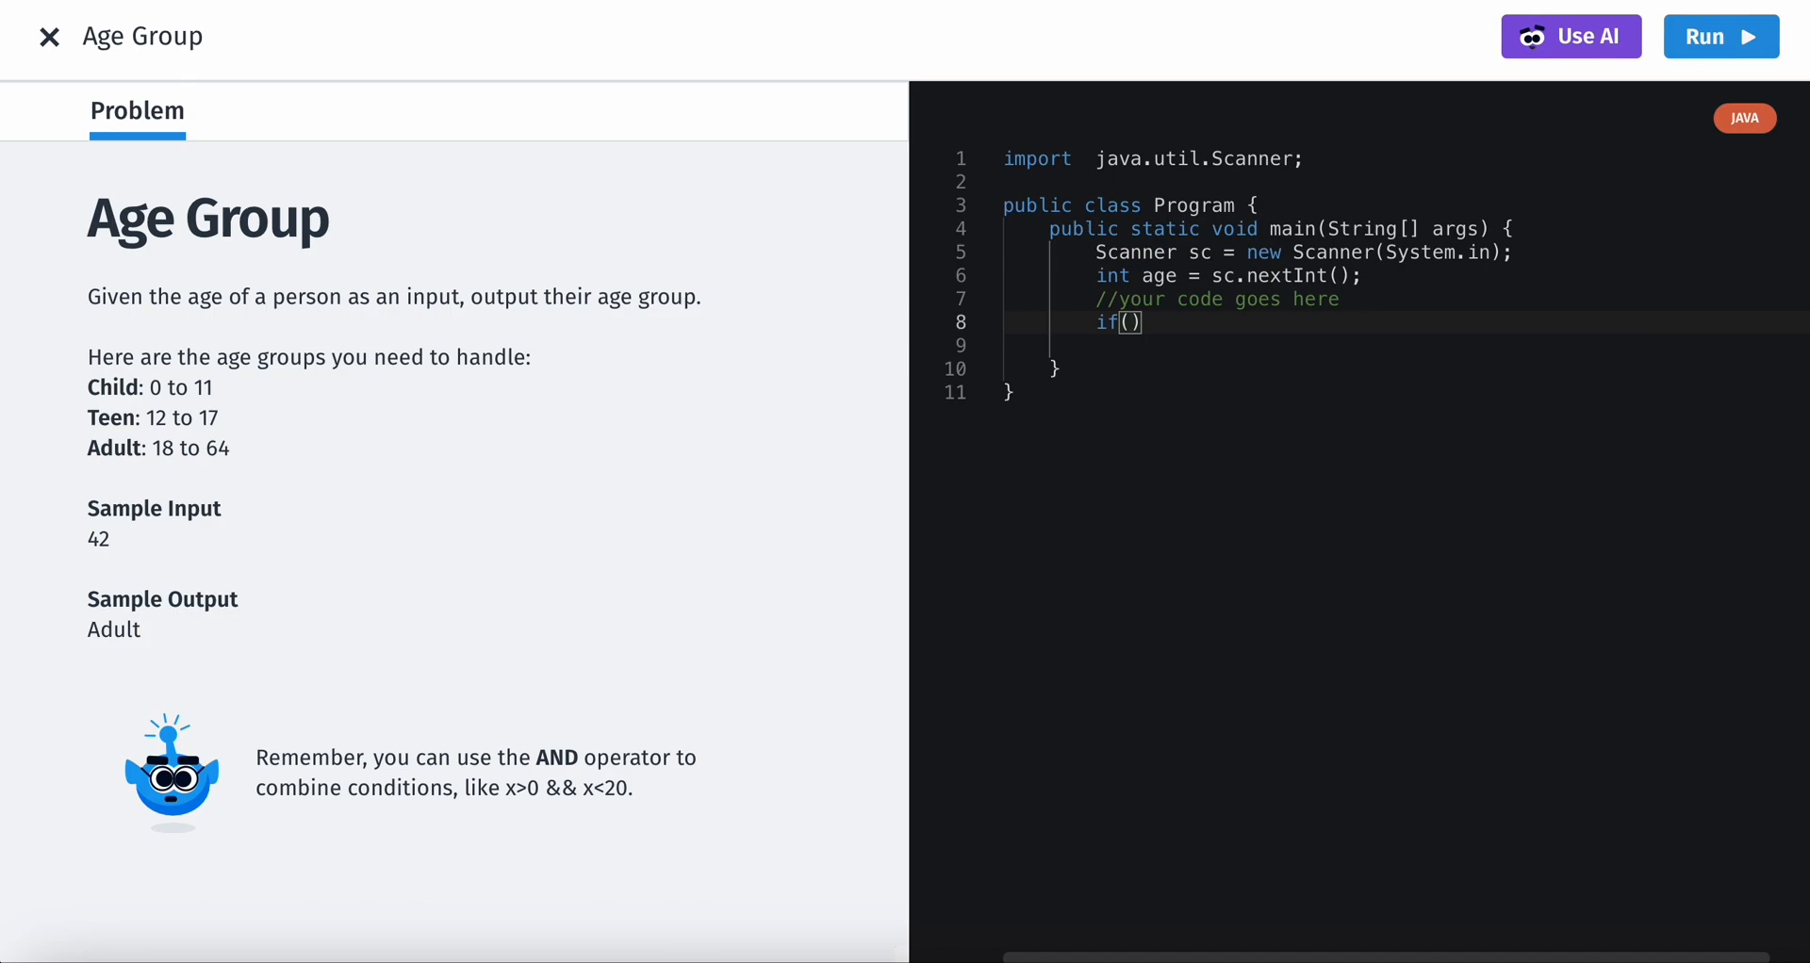
type("0")
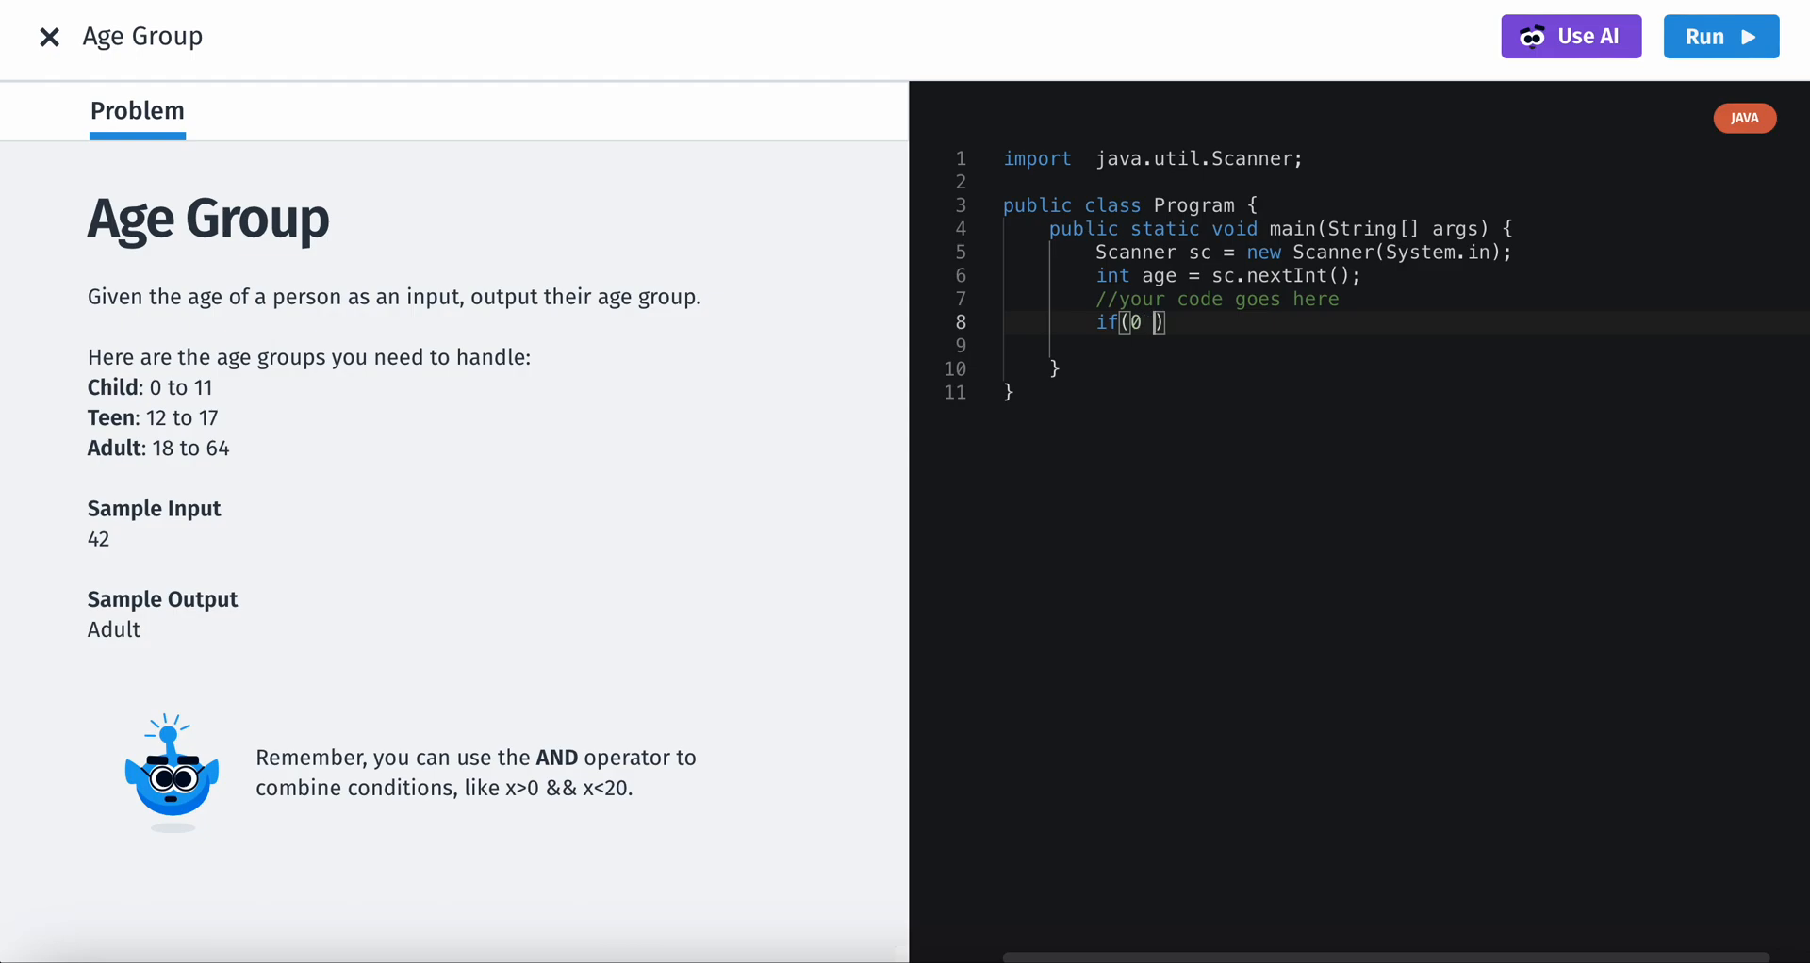
type("<")
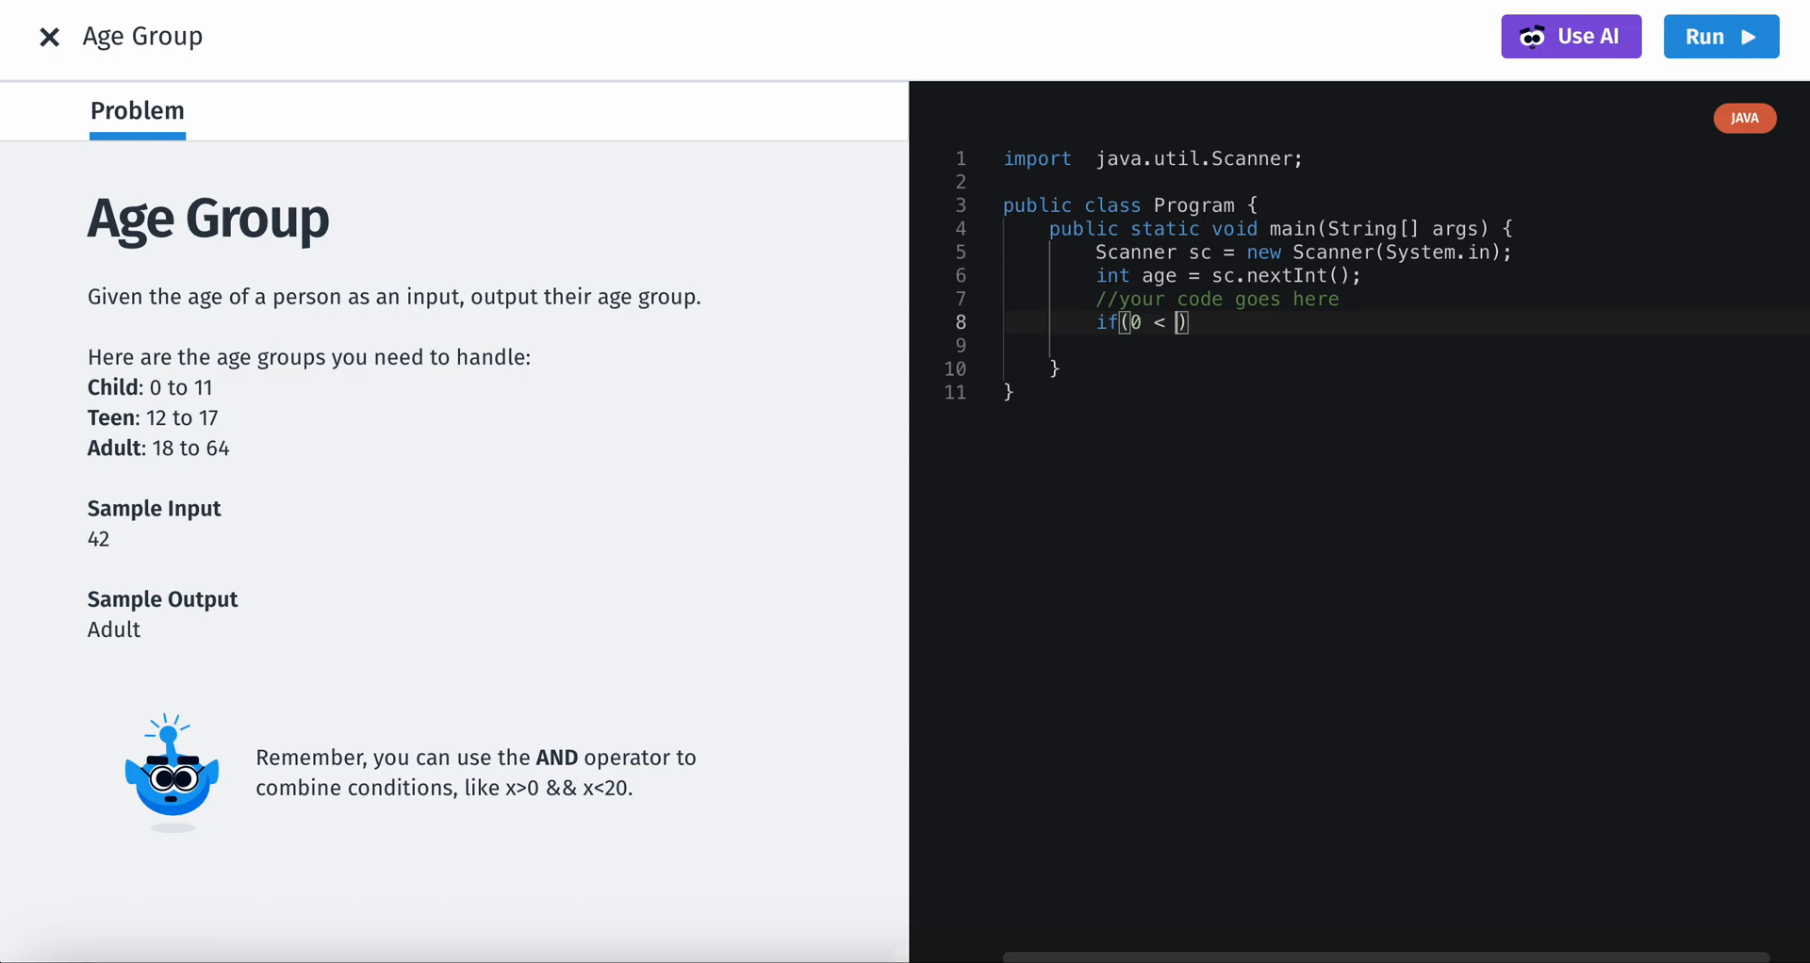
type("=")
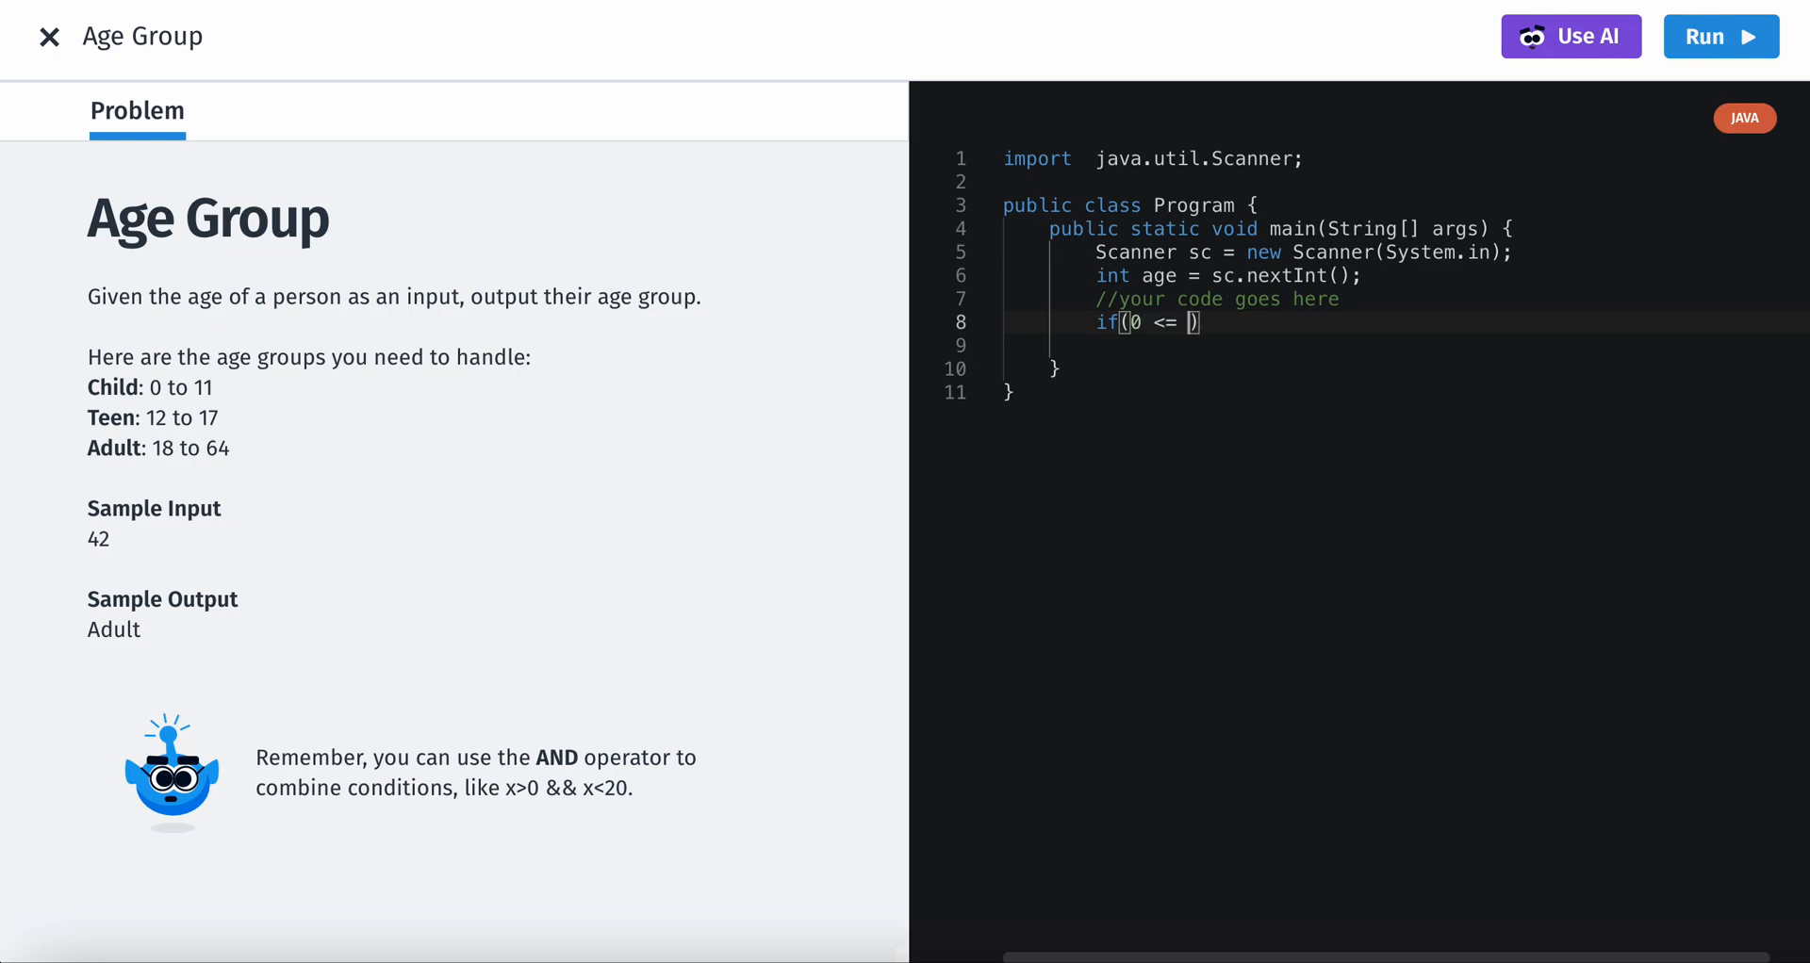
type("age")
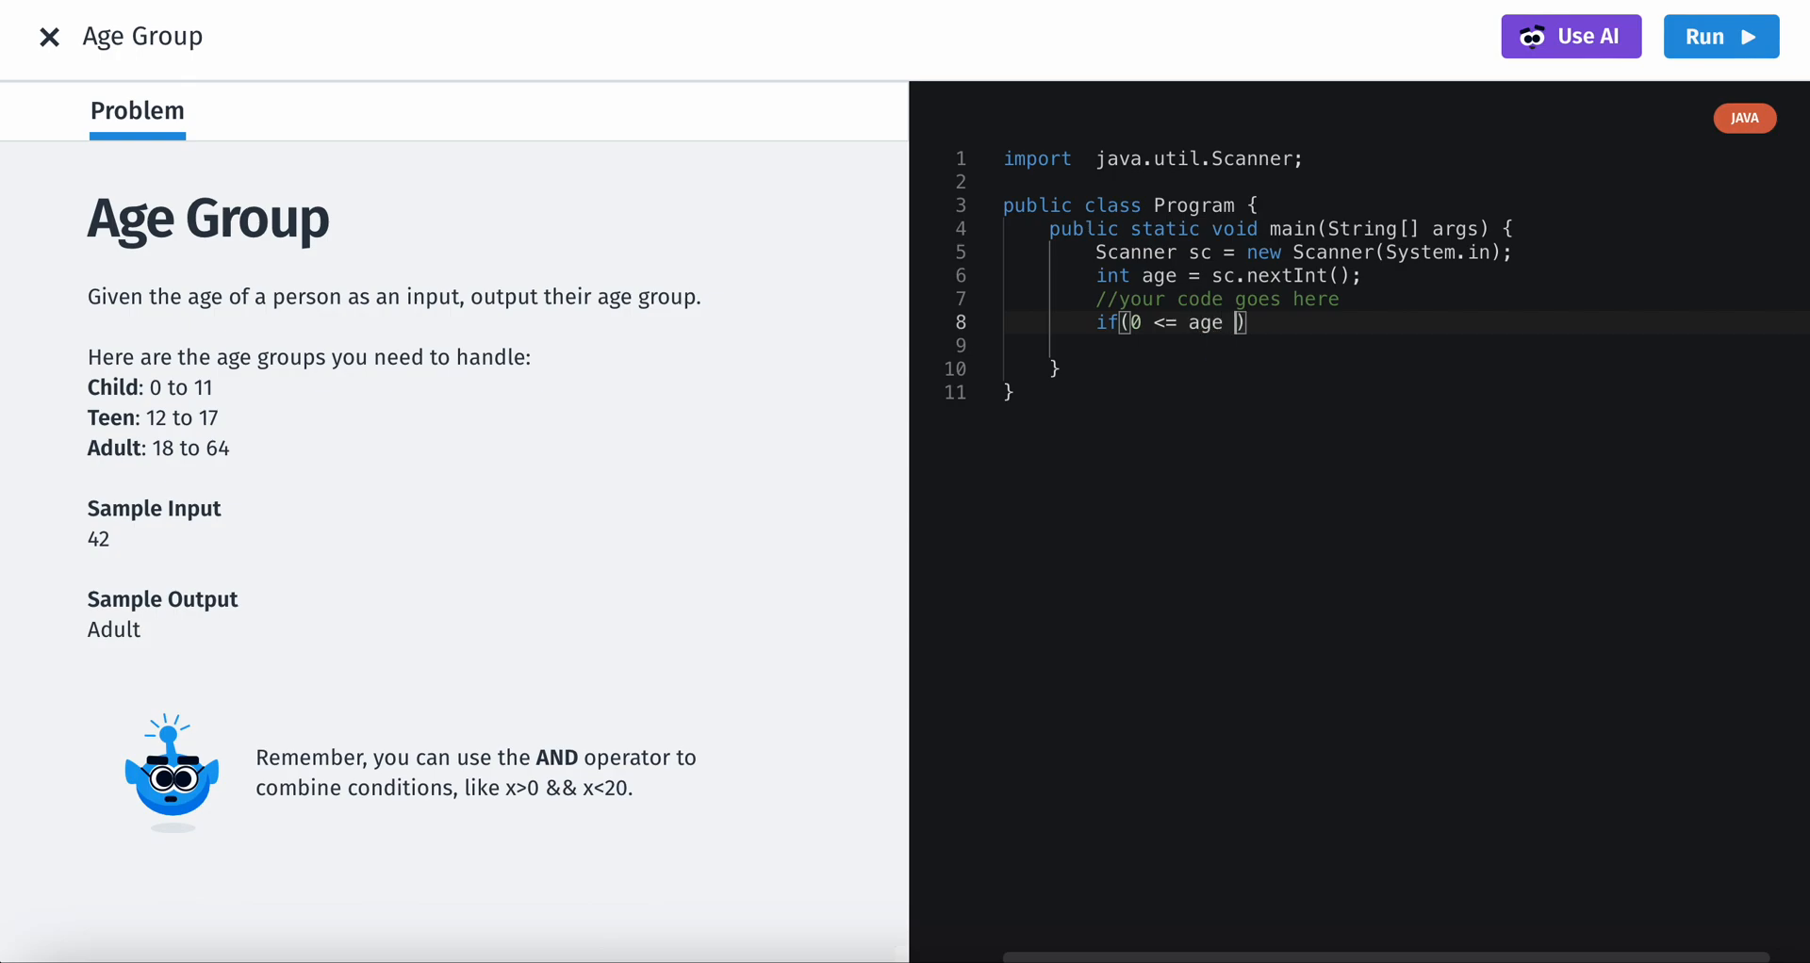
mouse_move(1144, 350)
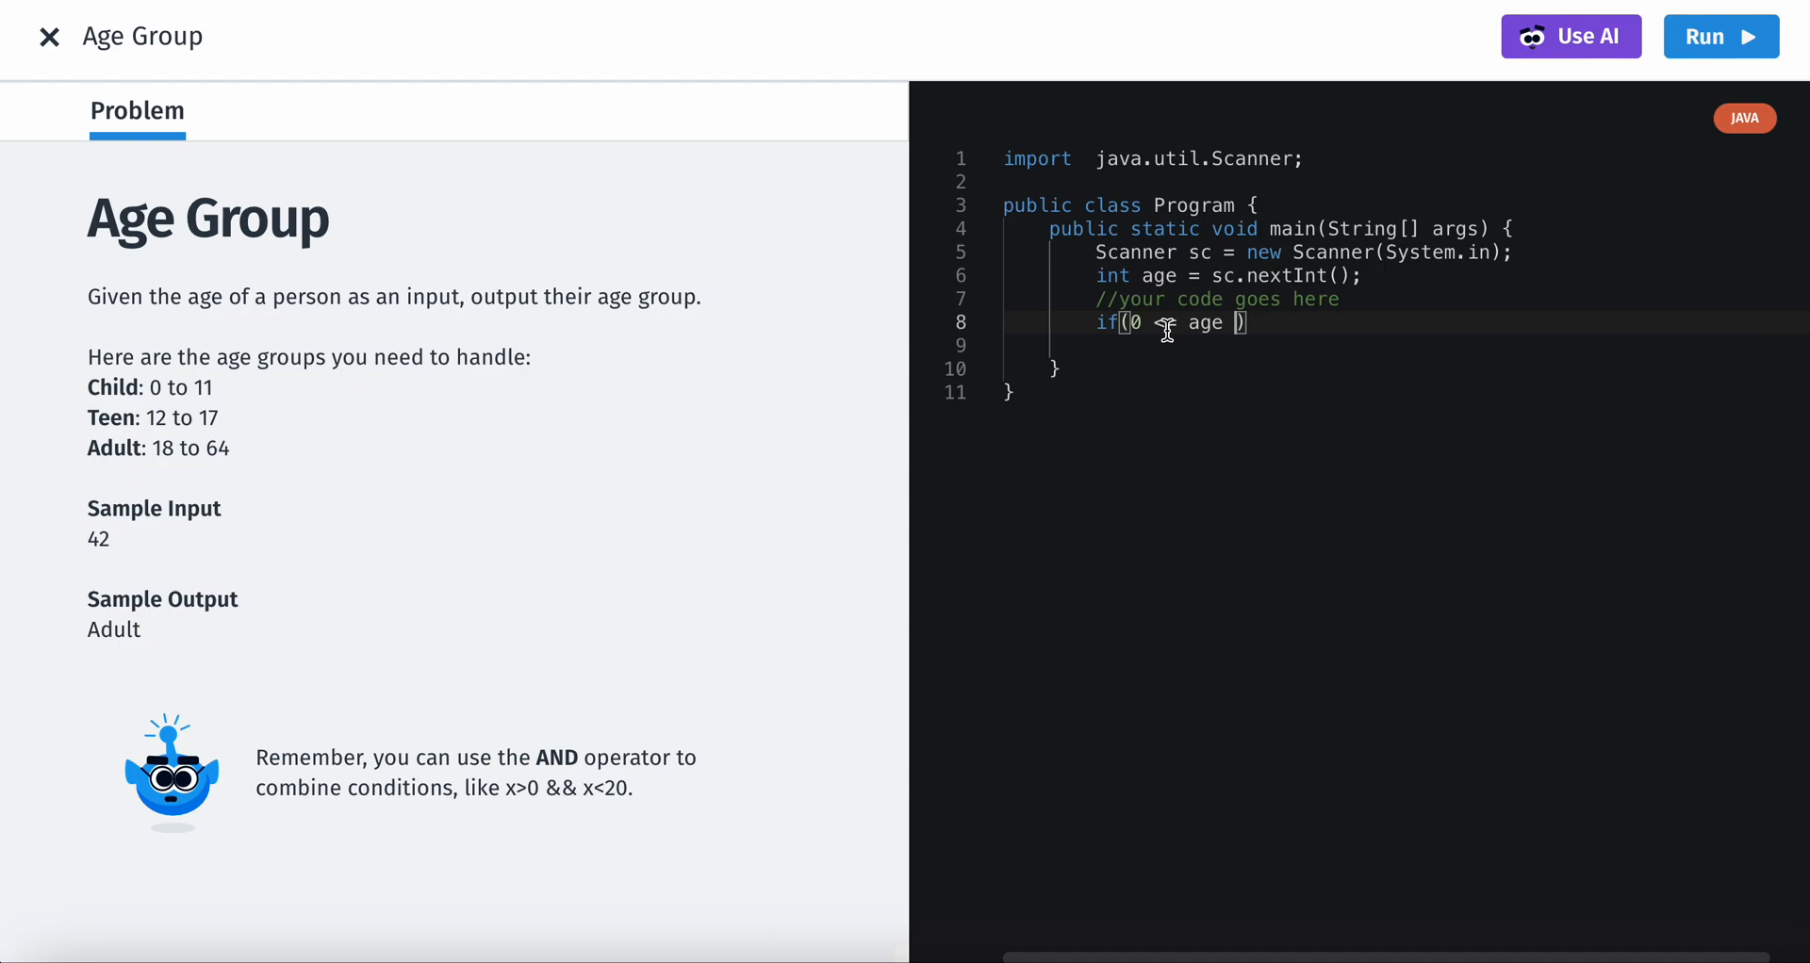
type("<=")
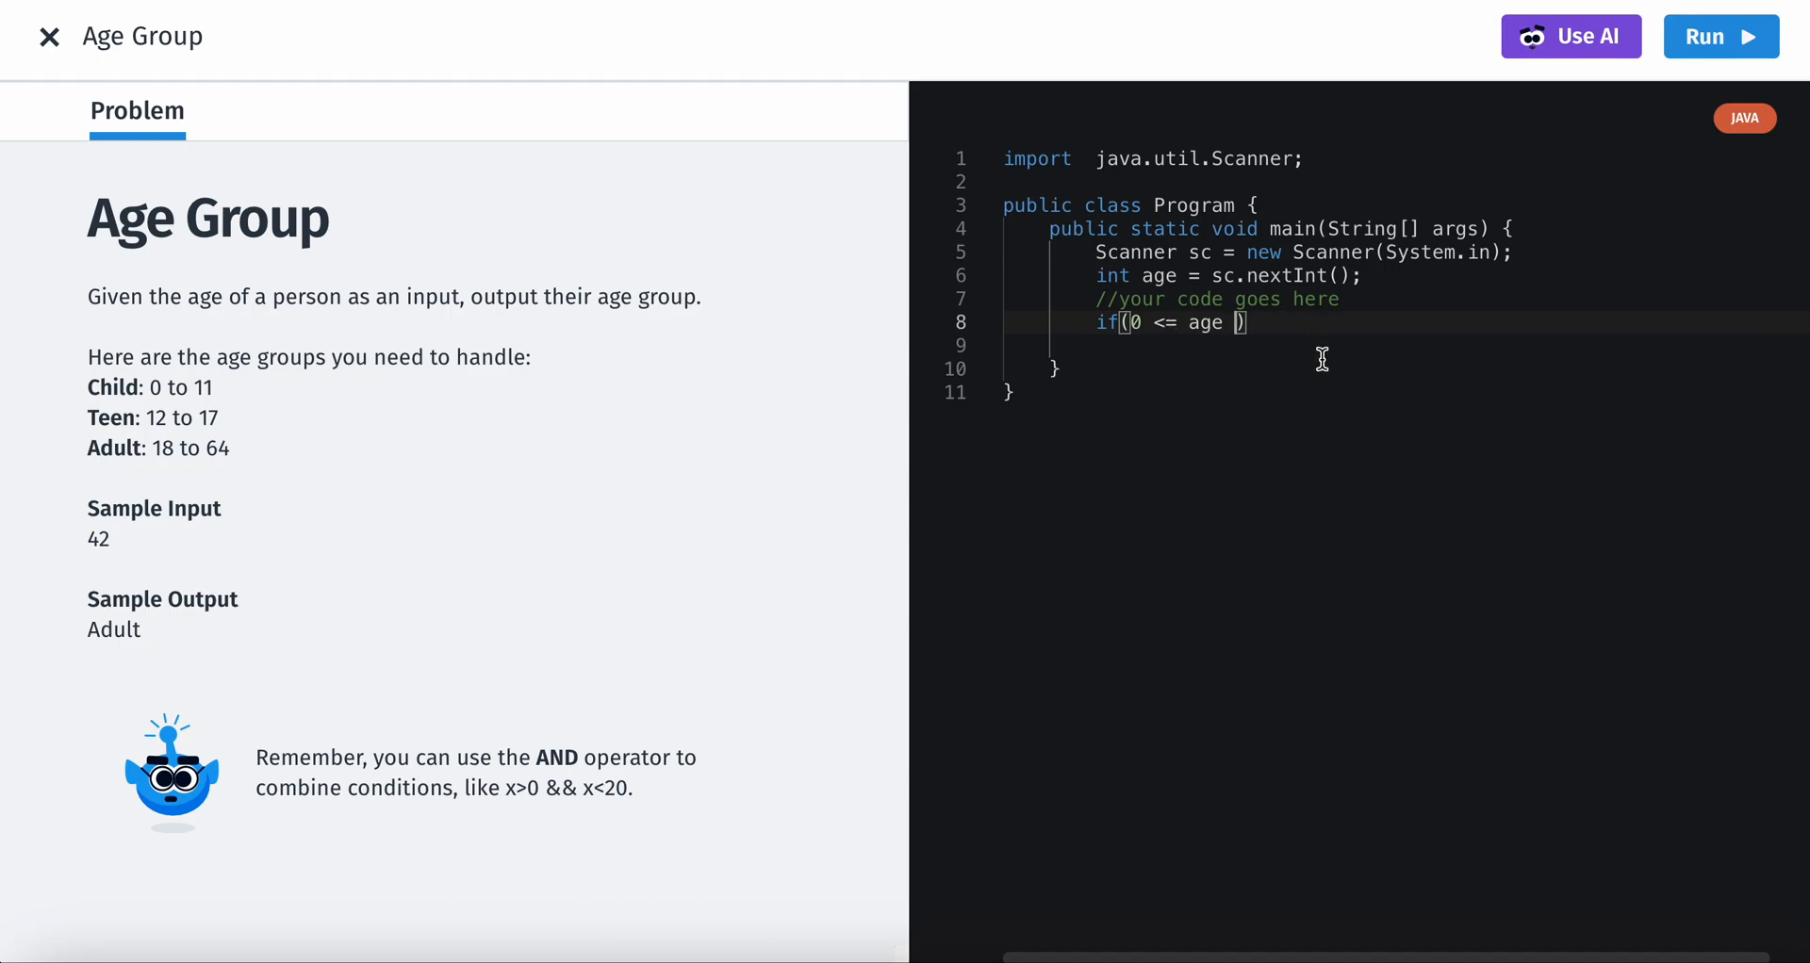
mouse_move(1166, 325)
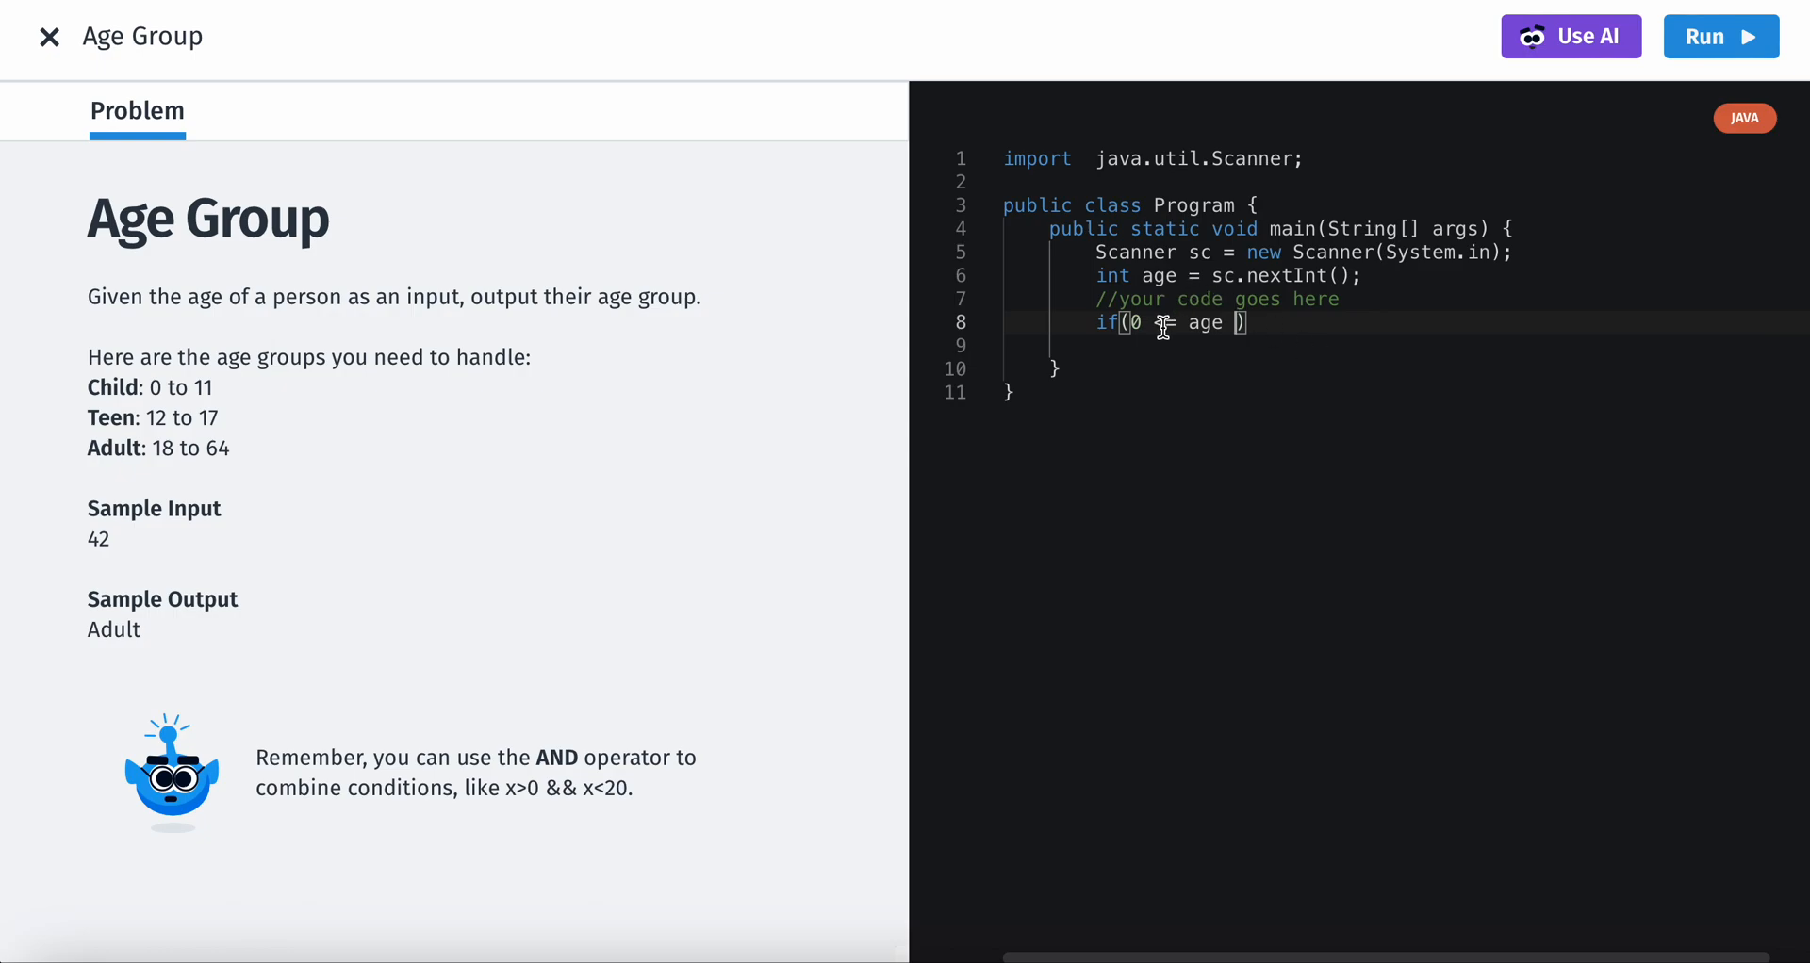
type("<=")
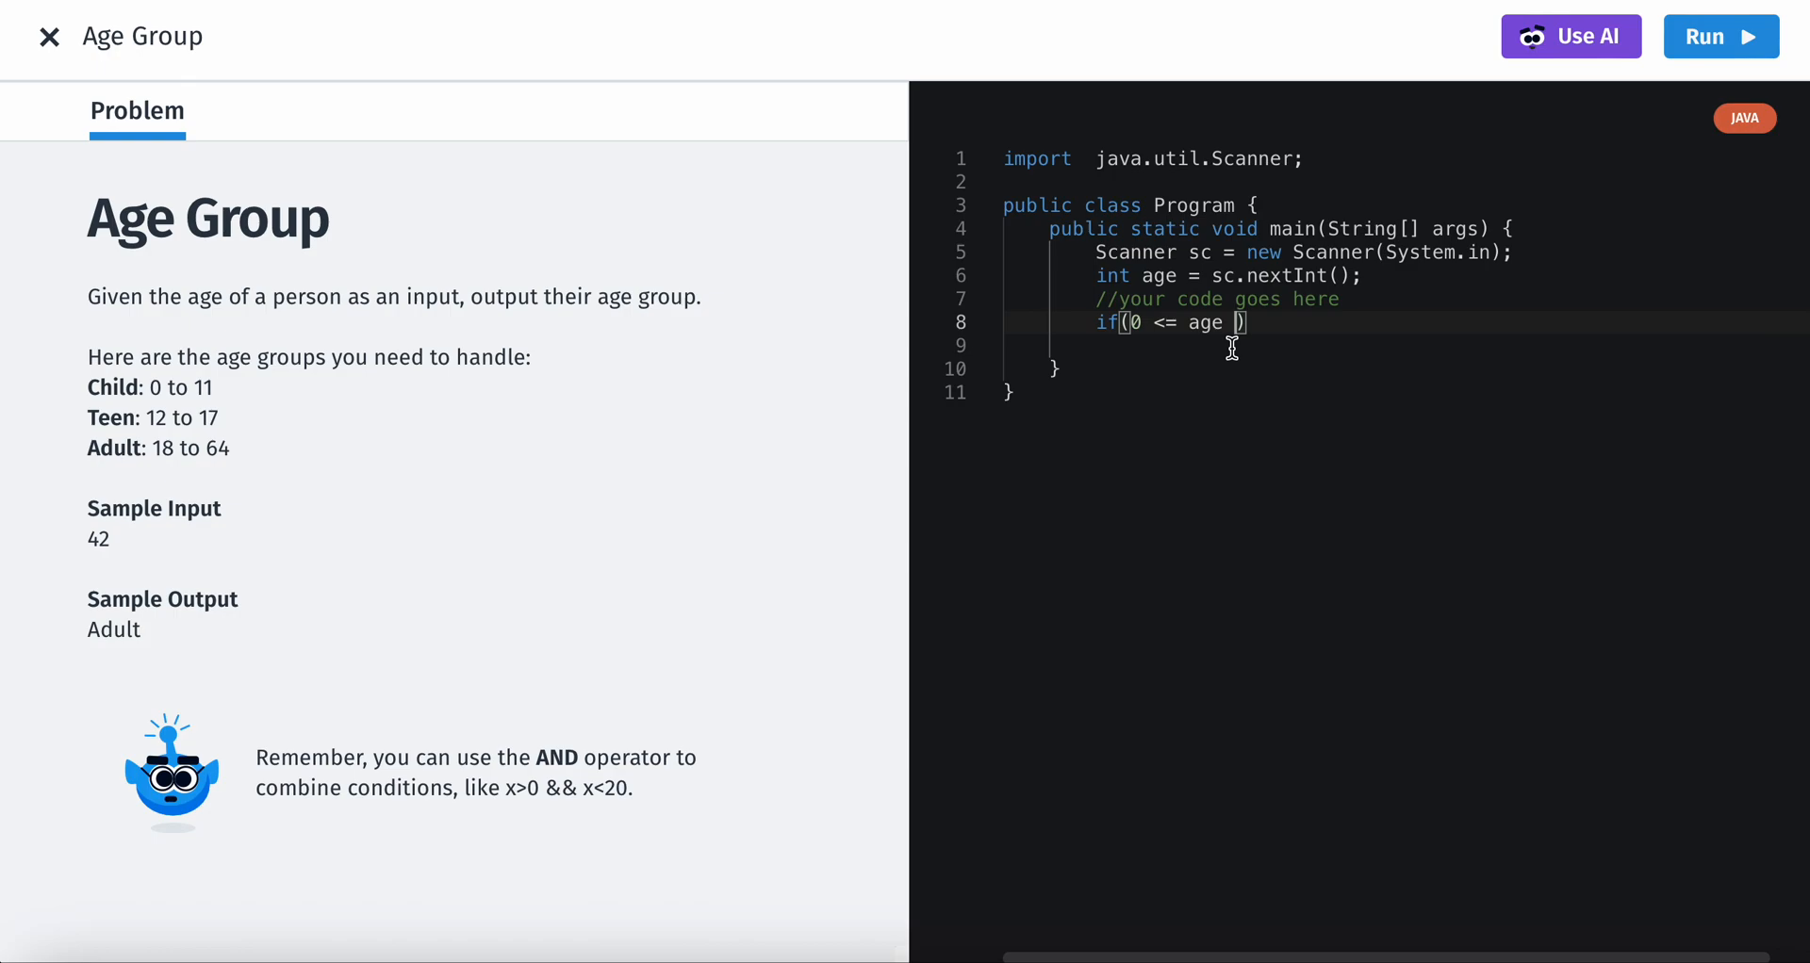
mouse_move(1260, 368)
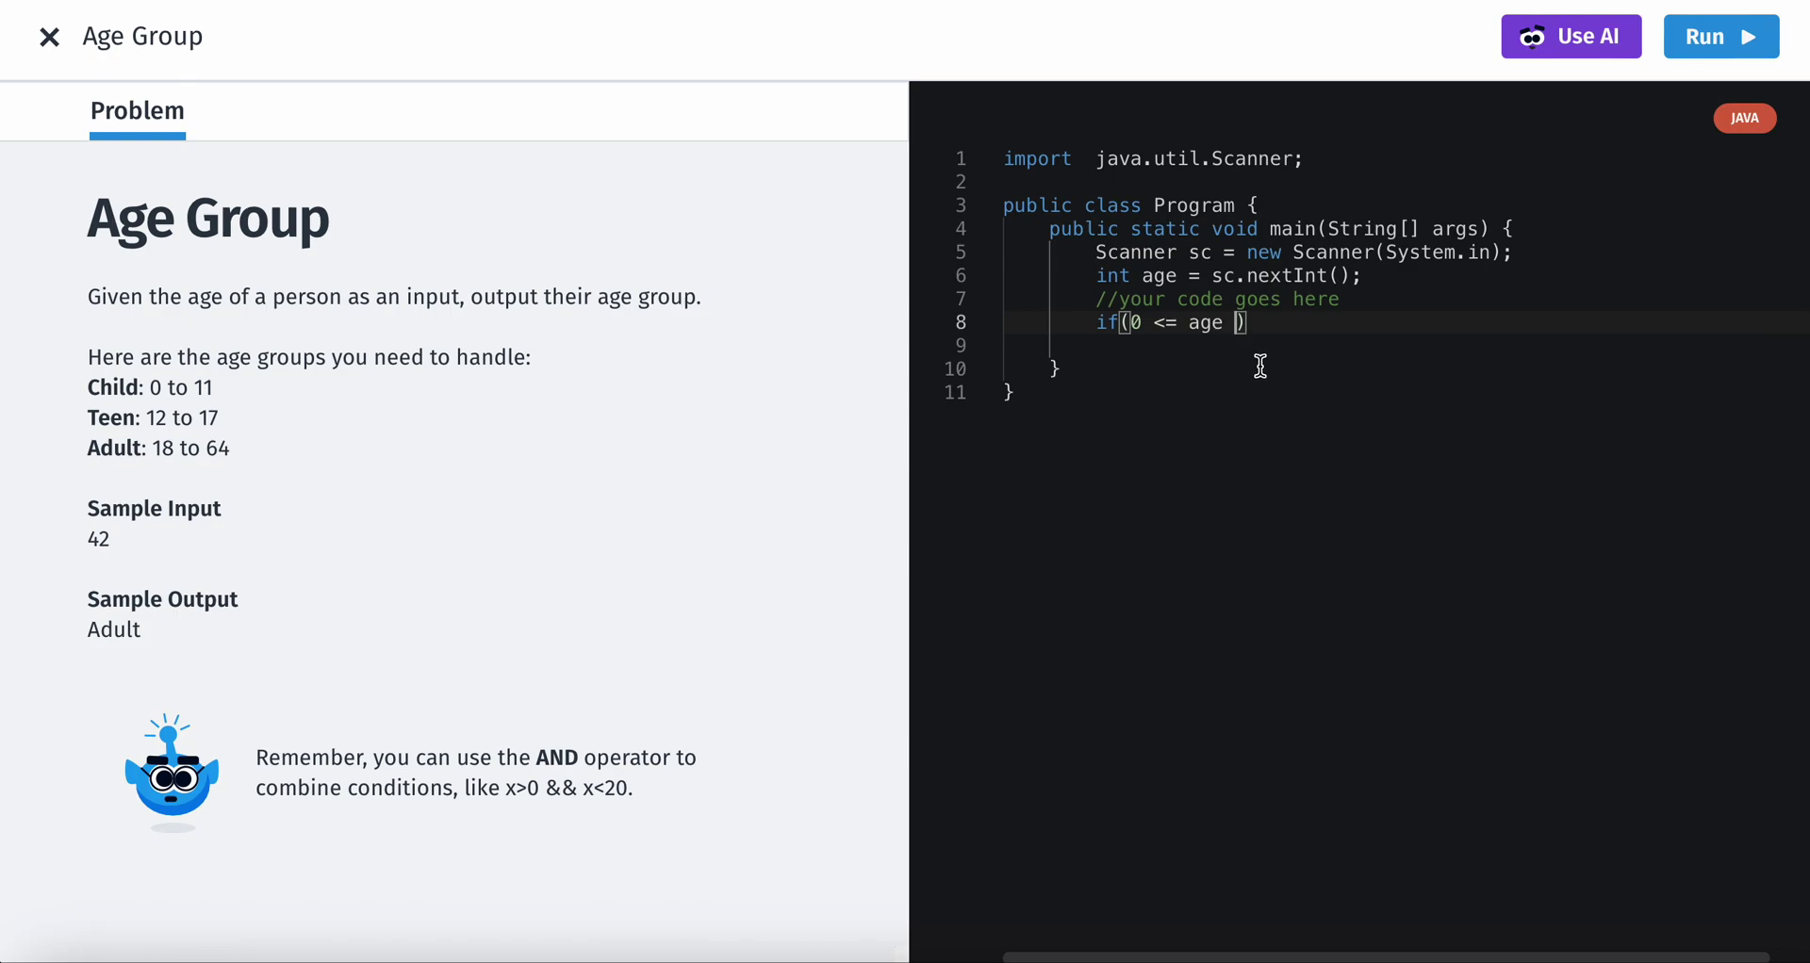
type("&&")
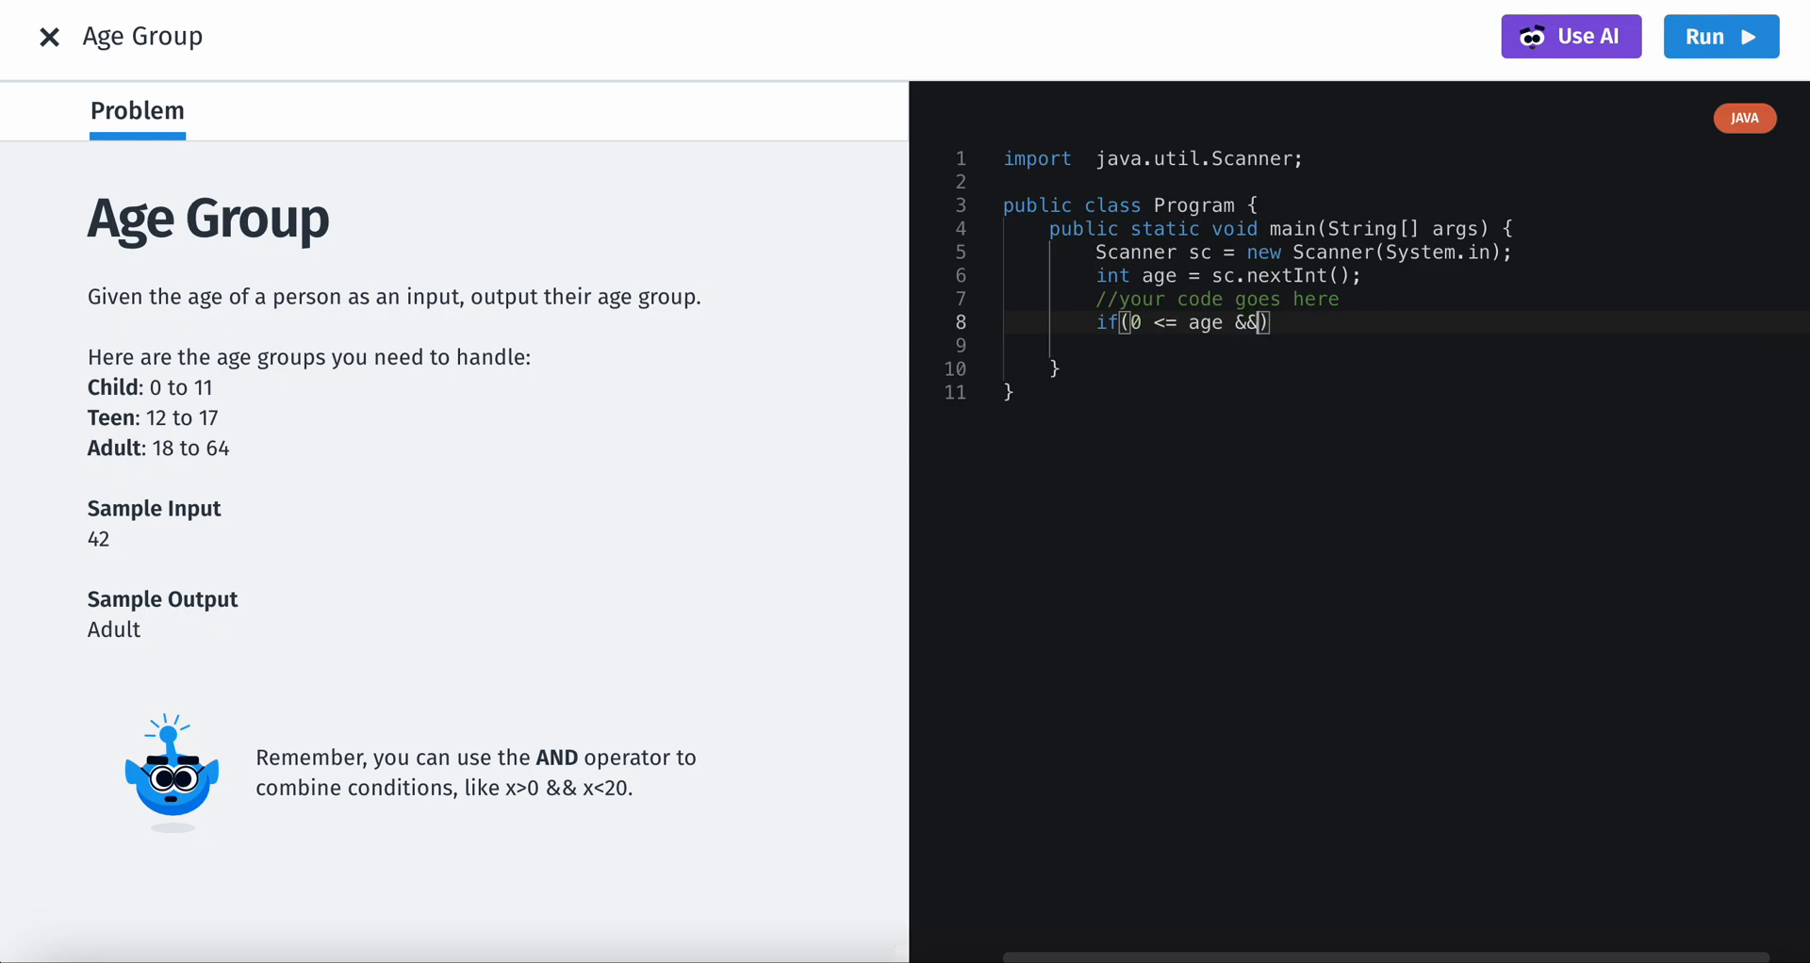
type("\" \"")
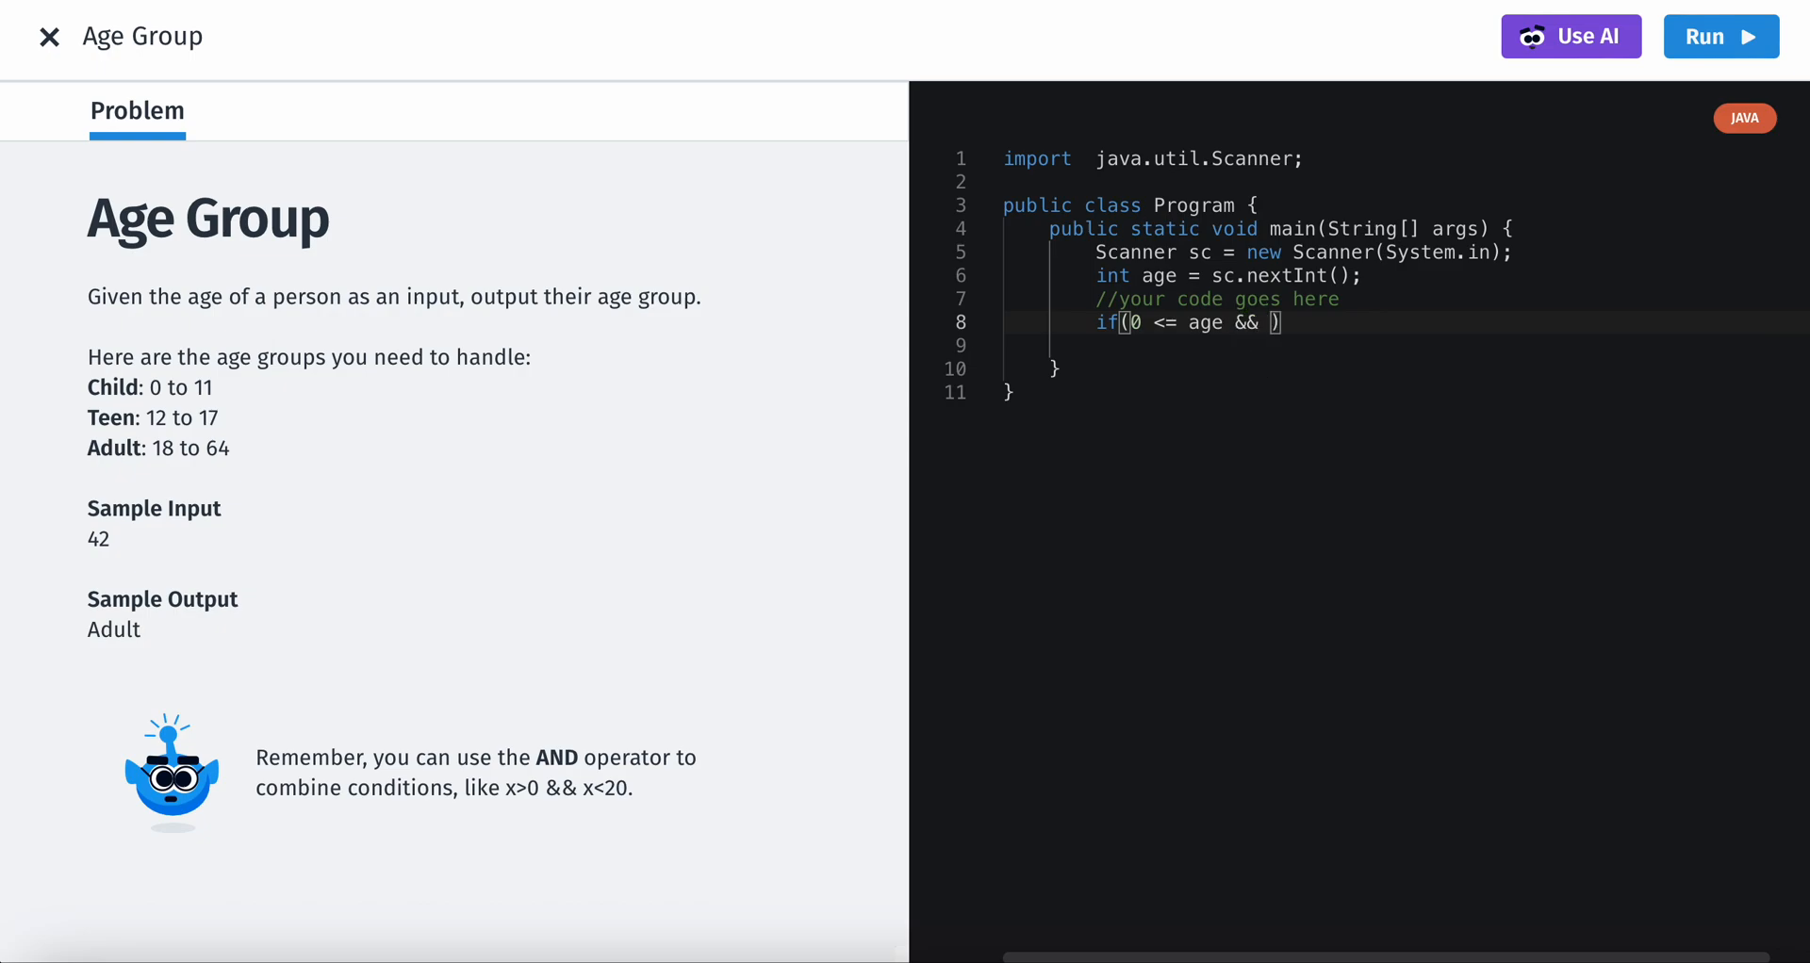
type("age")
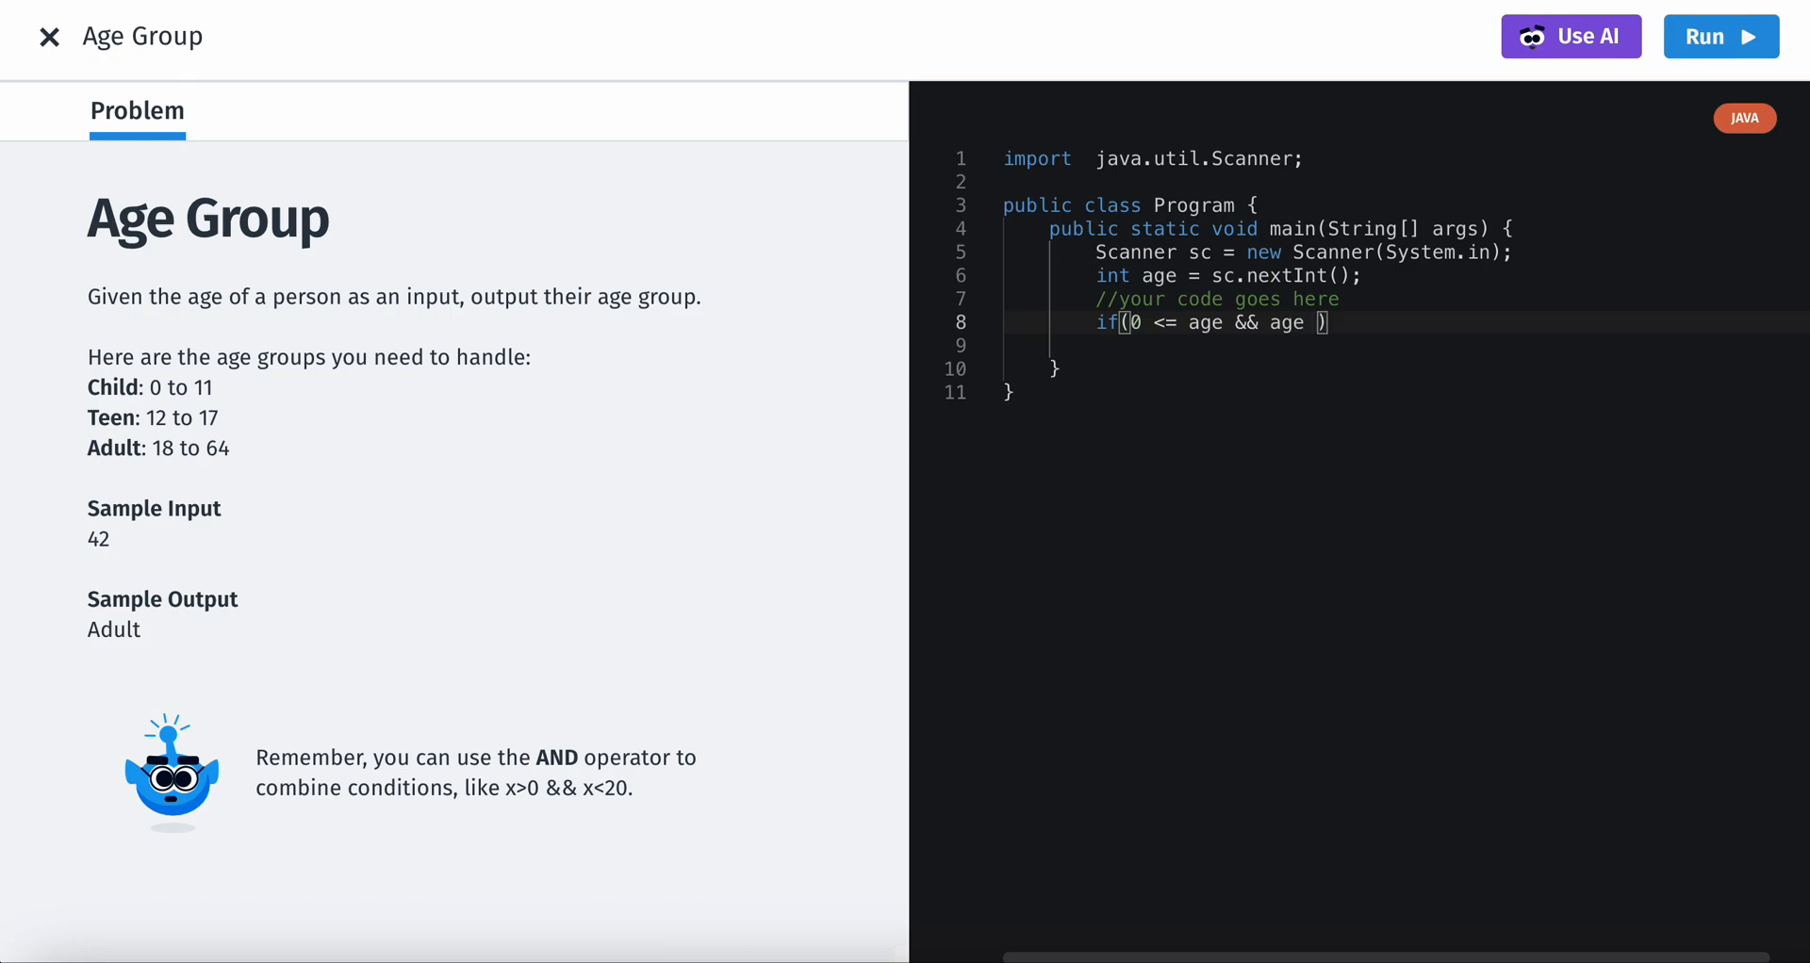
type("<=")
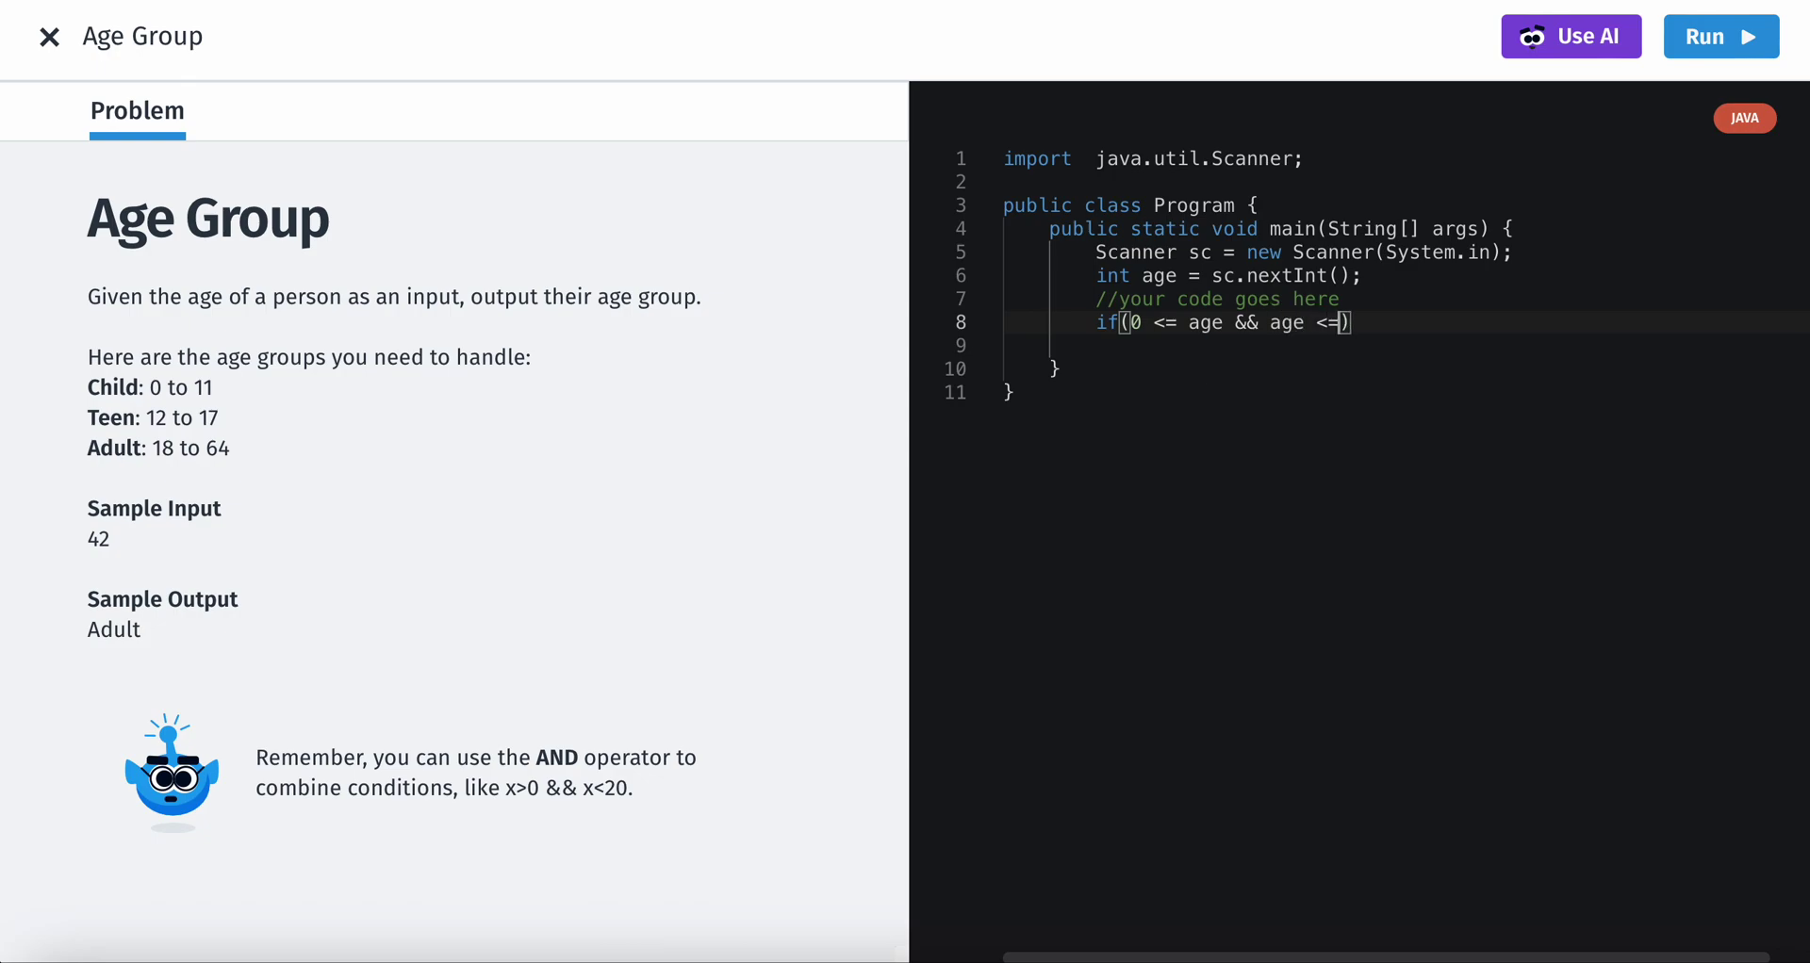
type("11")
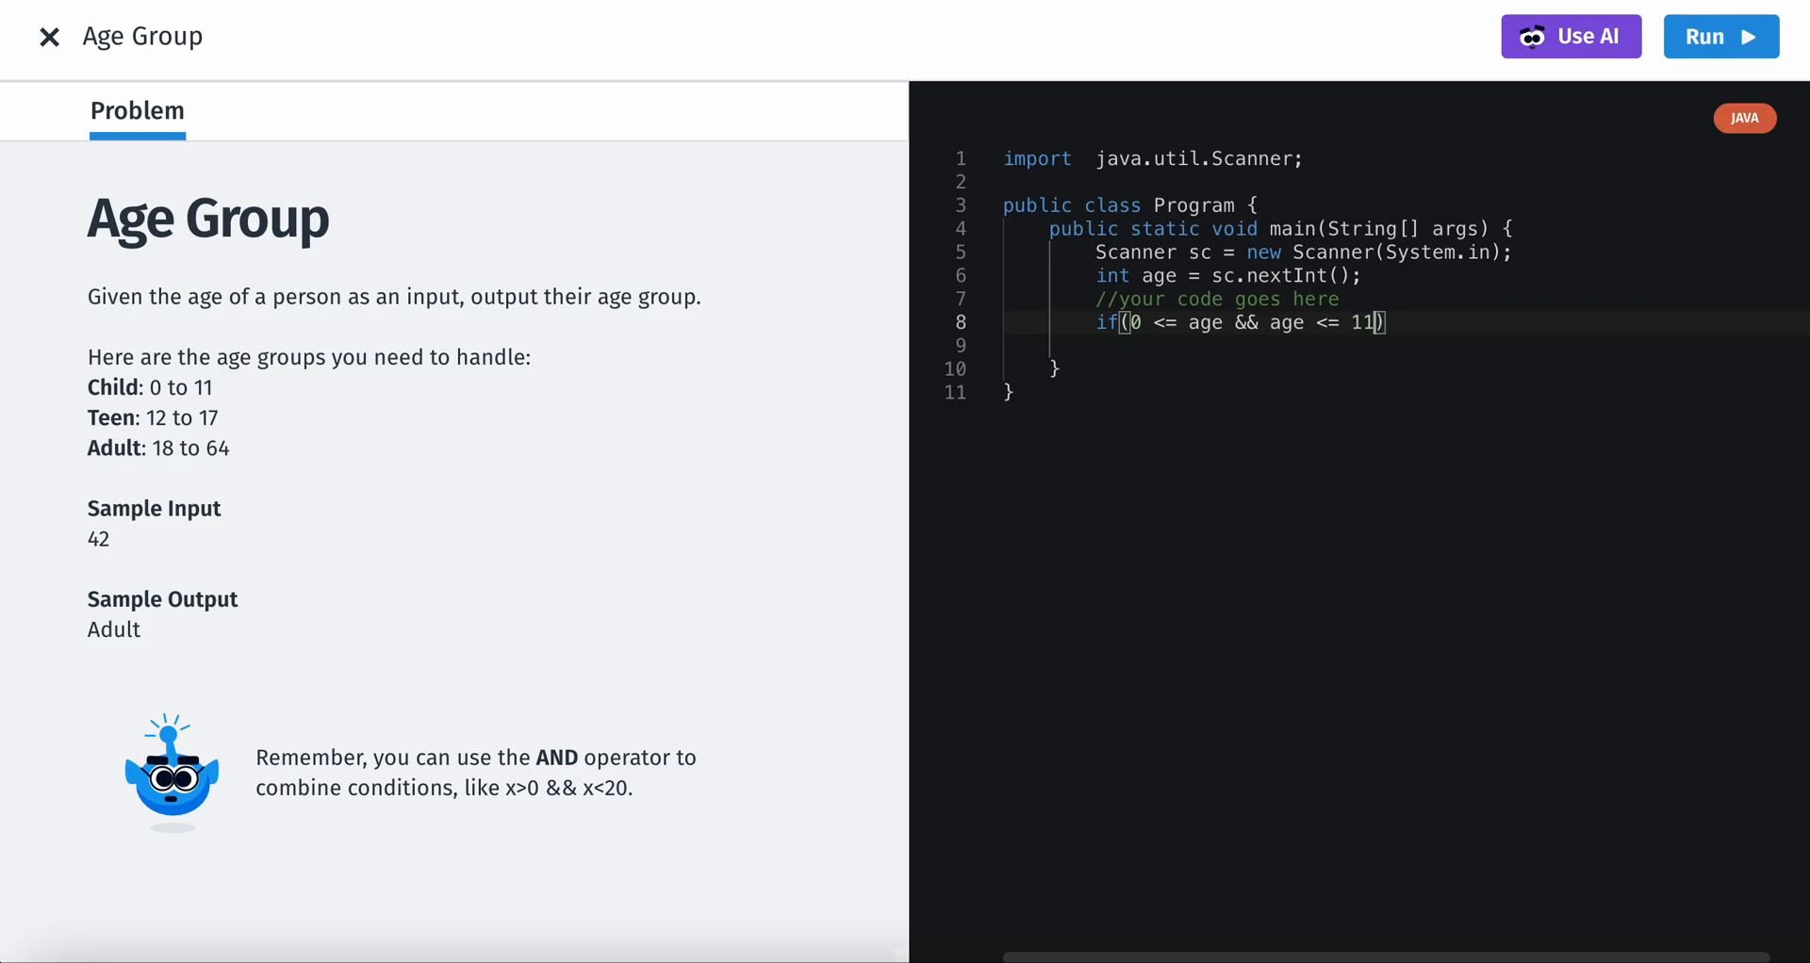
type("{")
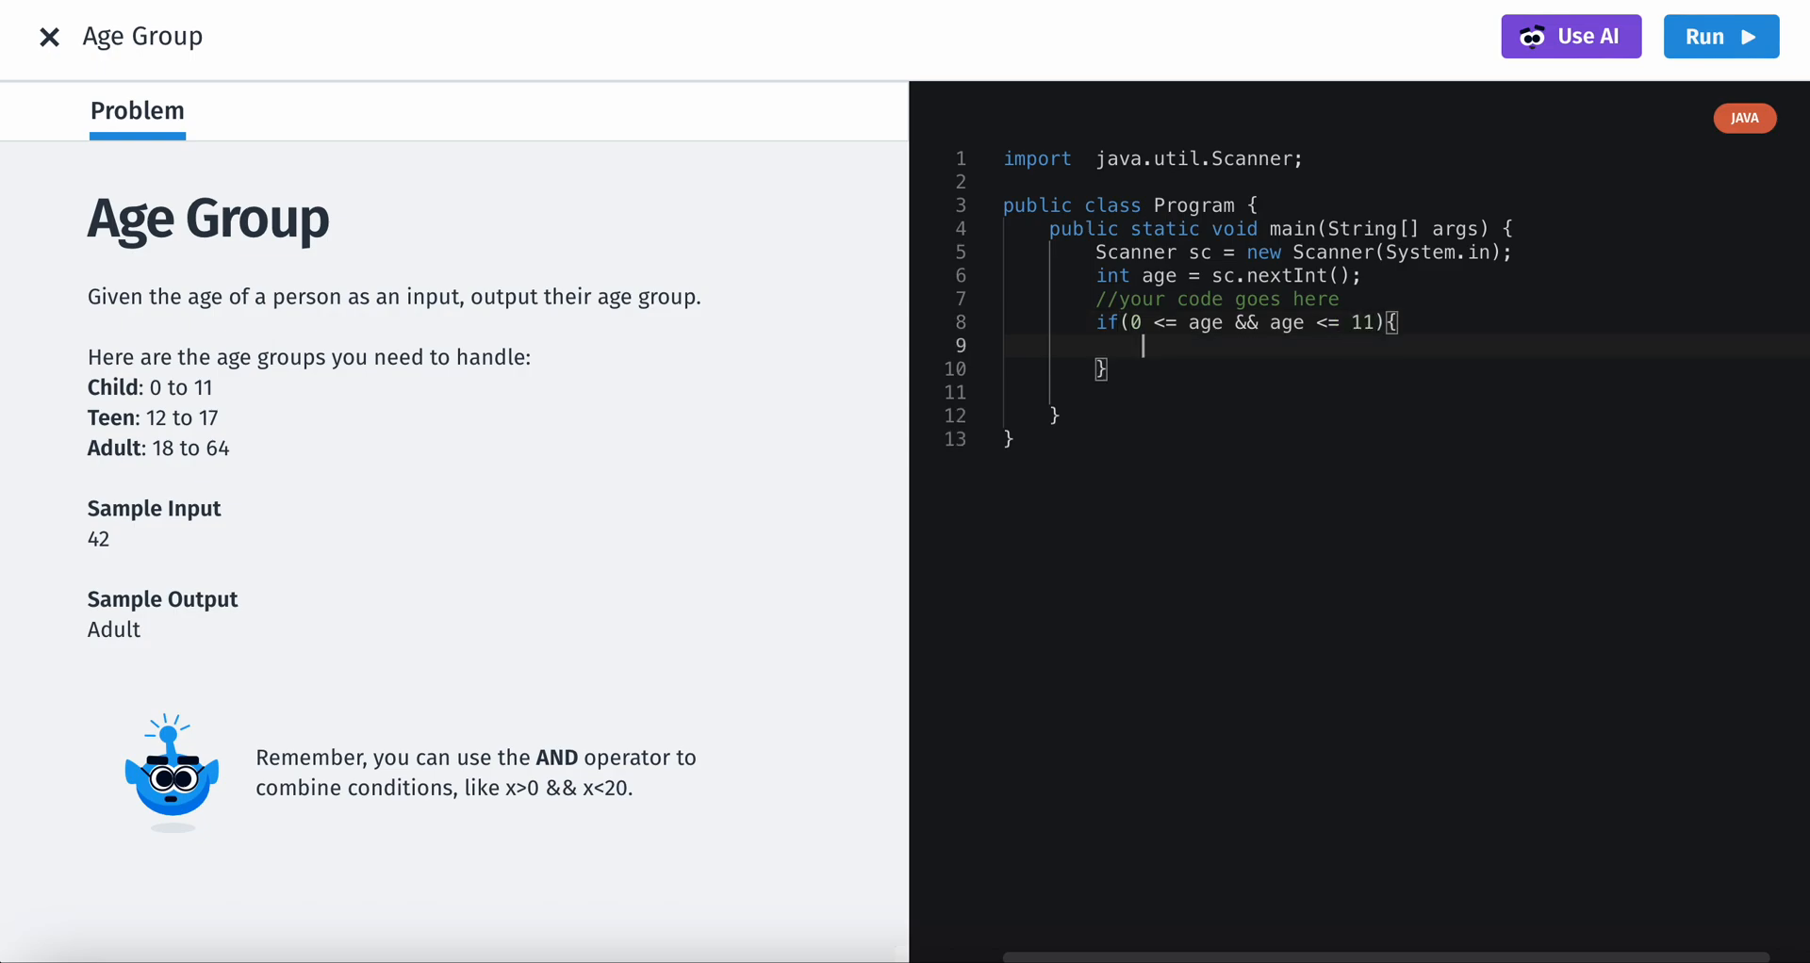
- Add the body System.out.println("Child"); inside the if block
type("System.out")
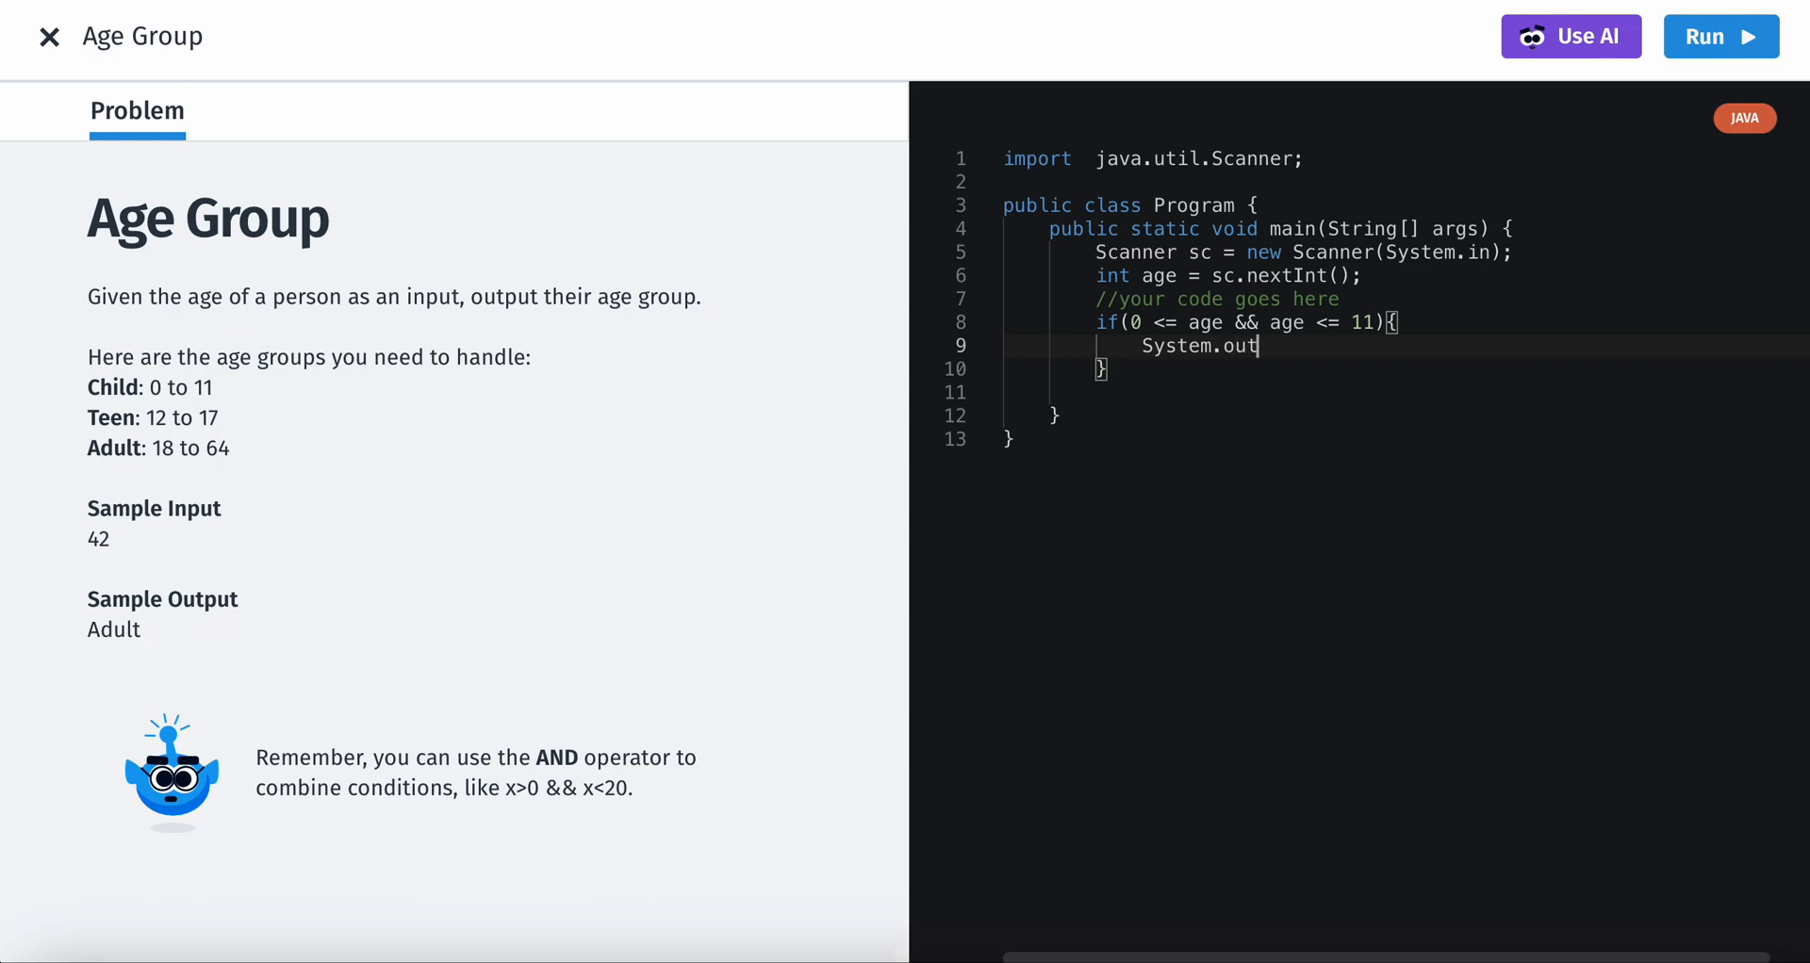
type(".print")
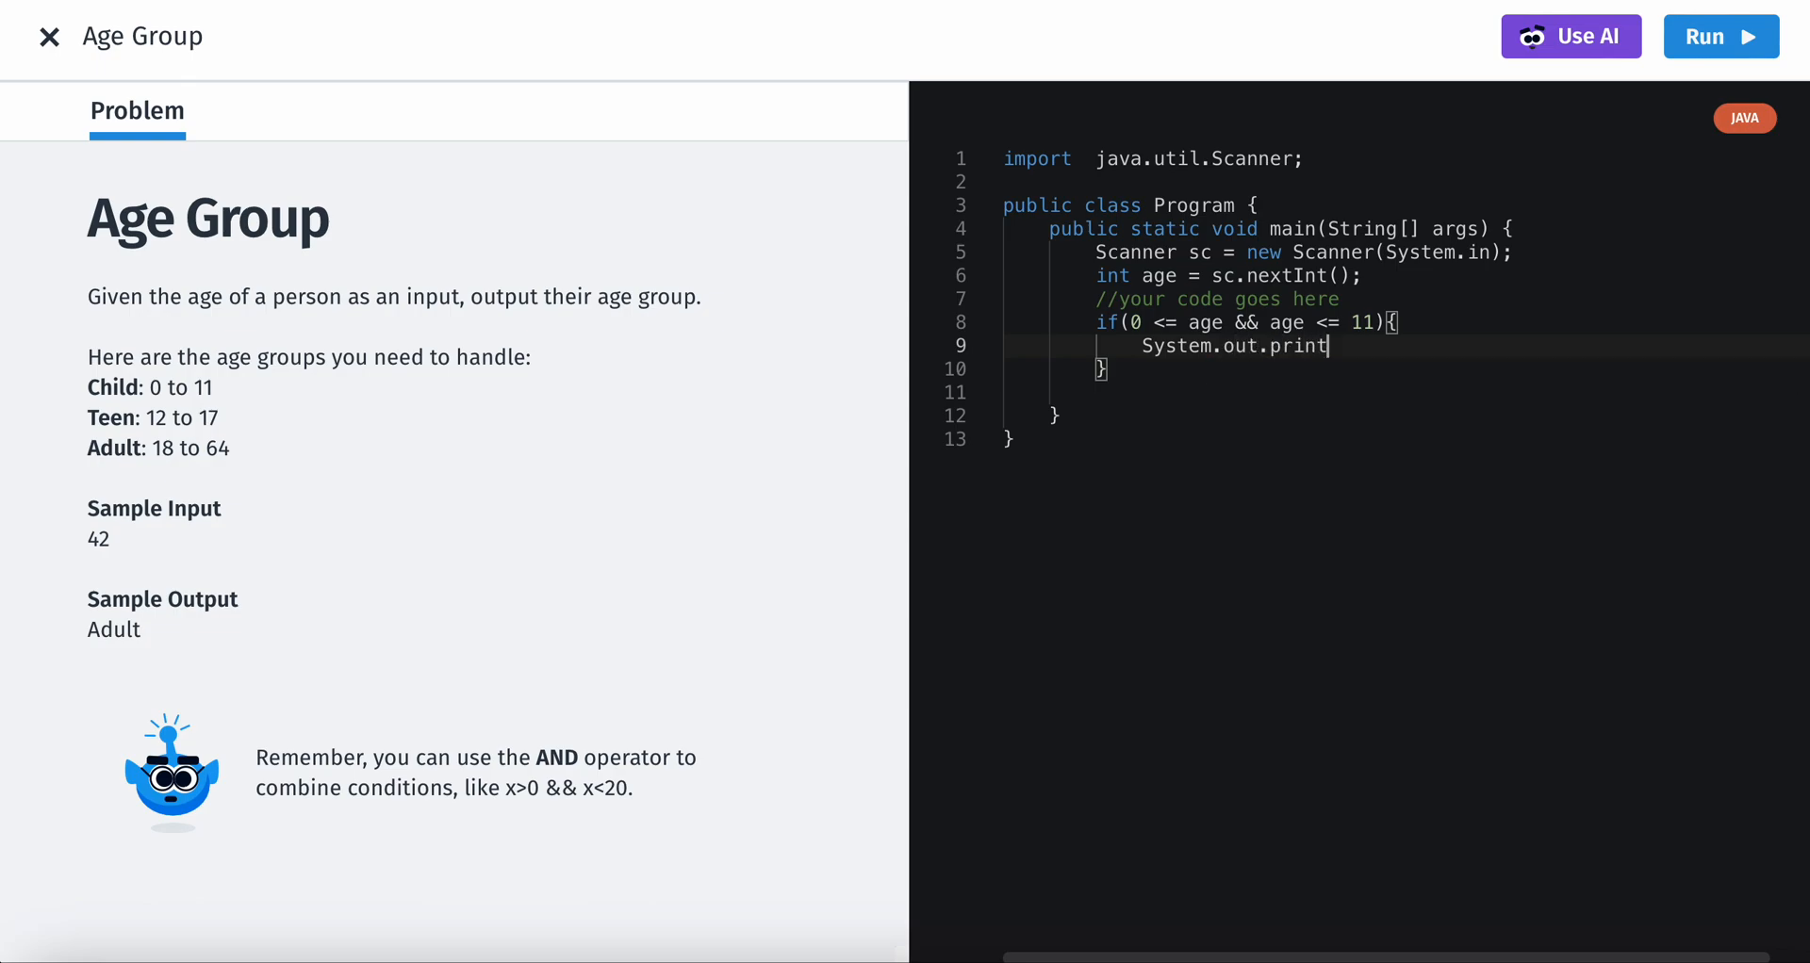
type("ln()")
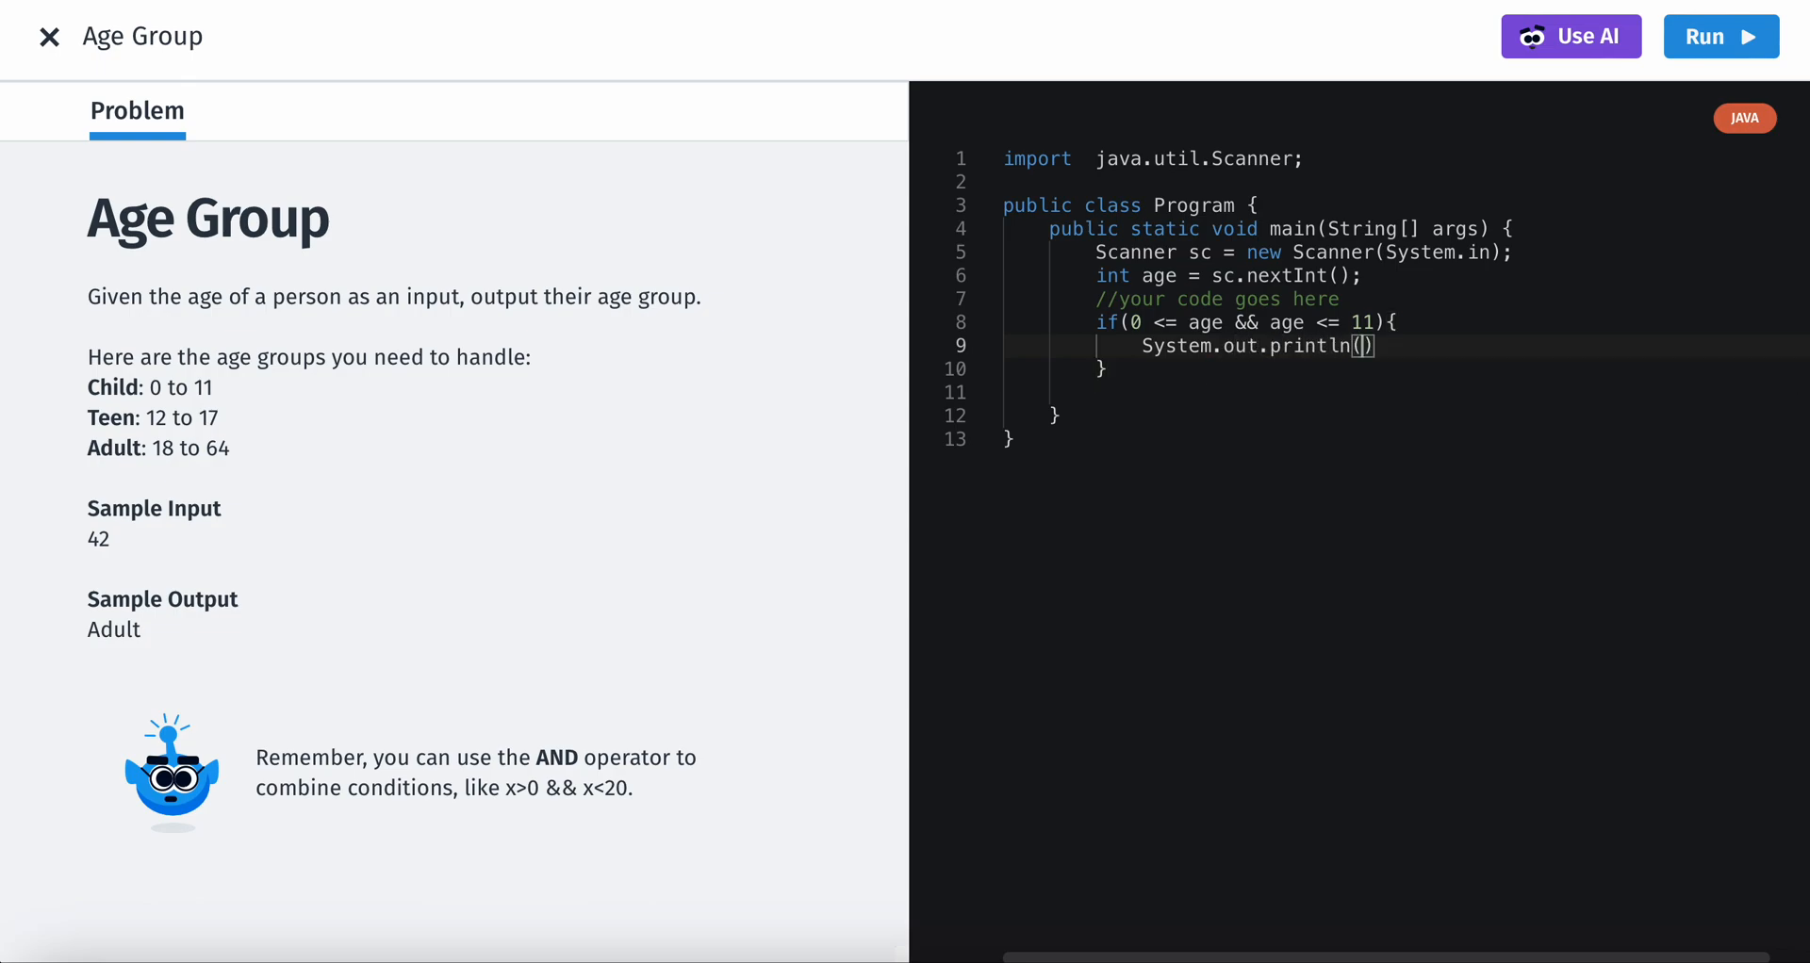
type("\"Child\"")
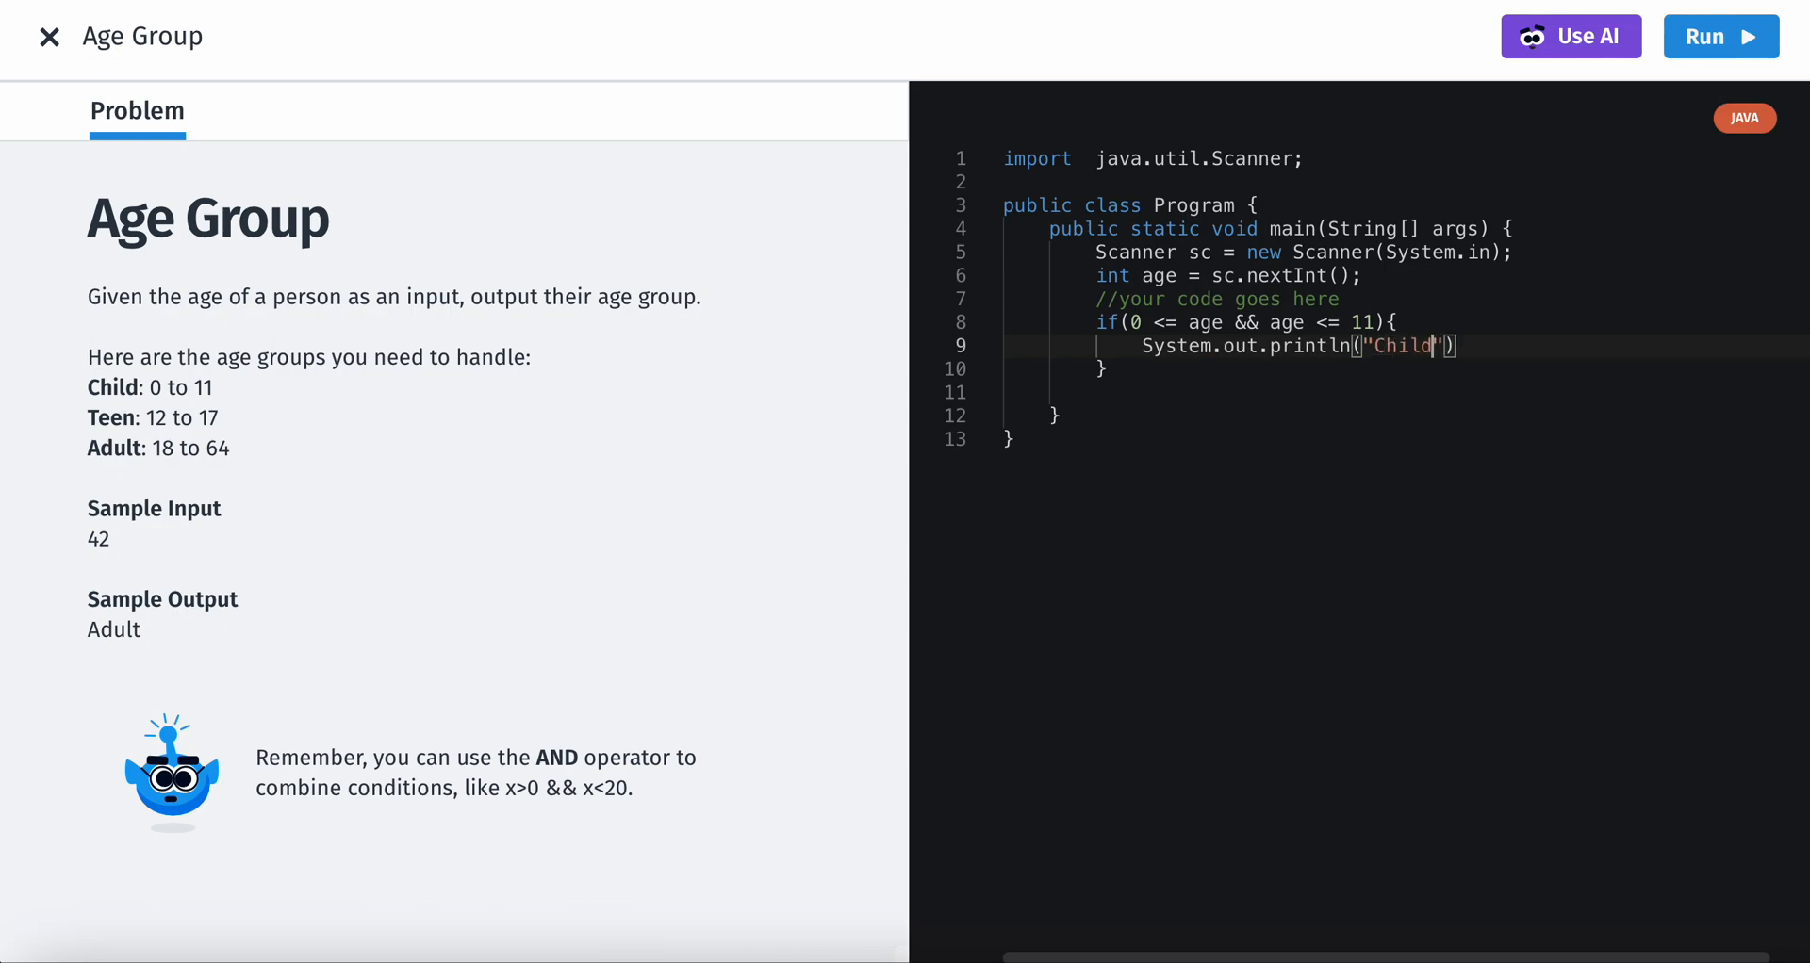
type(";")
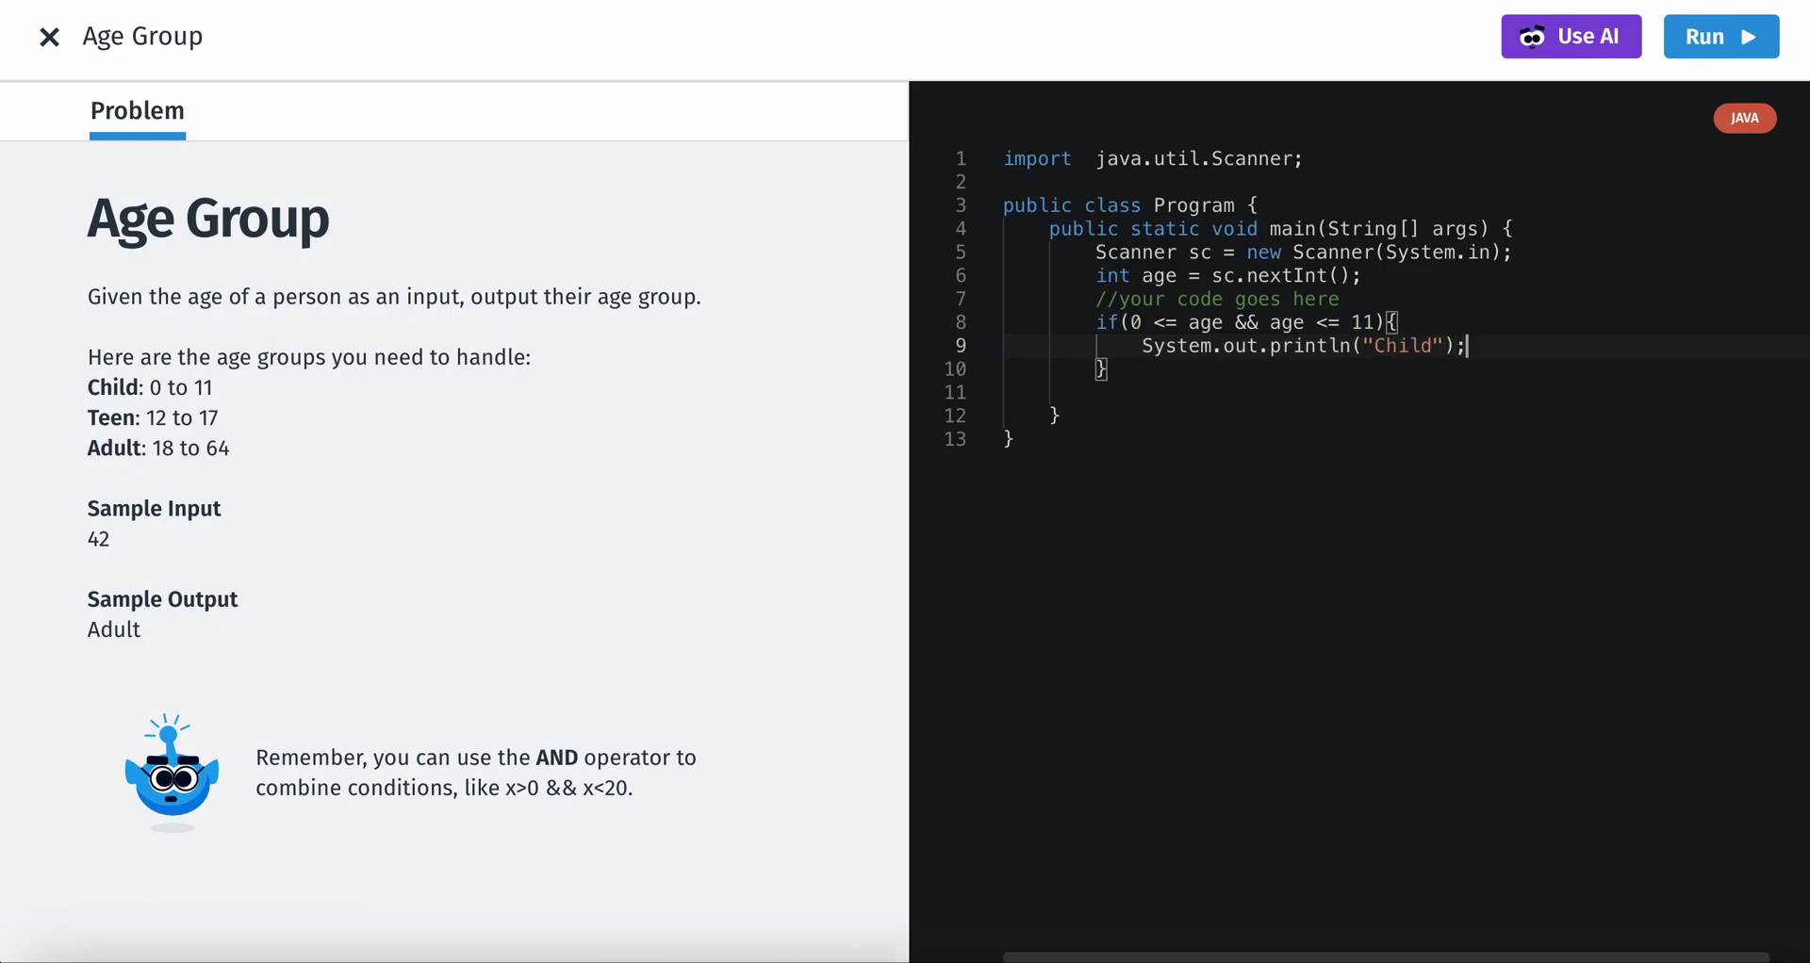
mouse_move(1532, 335)
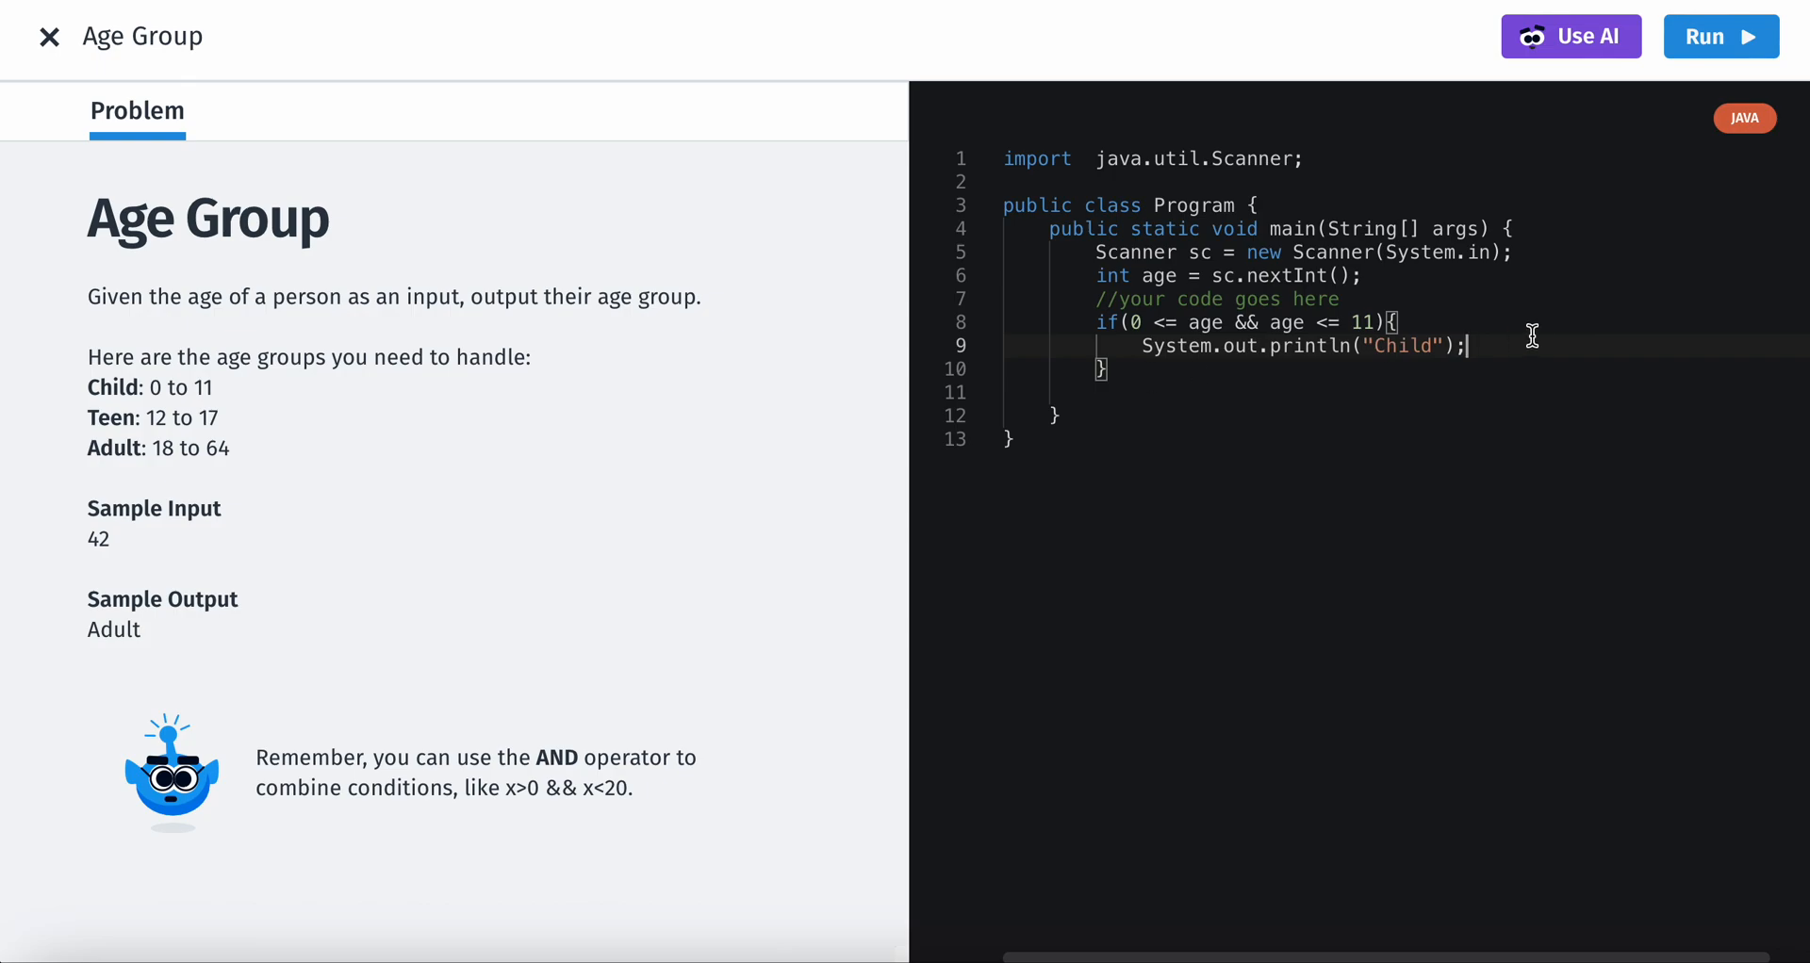
- Add an else-if branch from the copied Child condition with bounds 12 and 17, printing Teen
key("Enter")
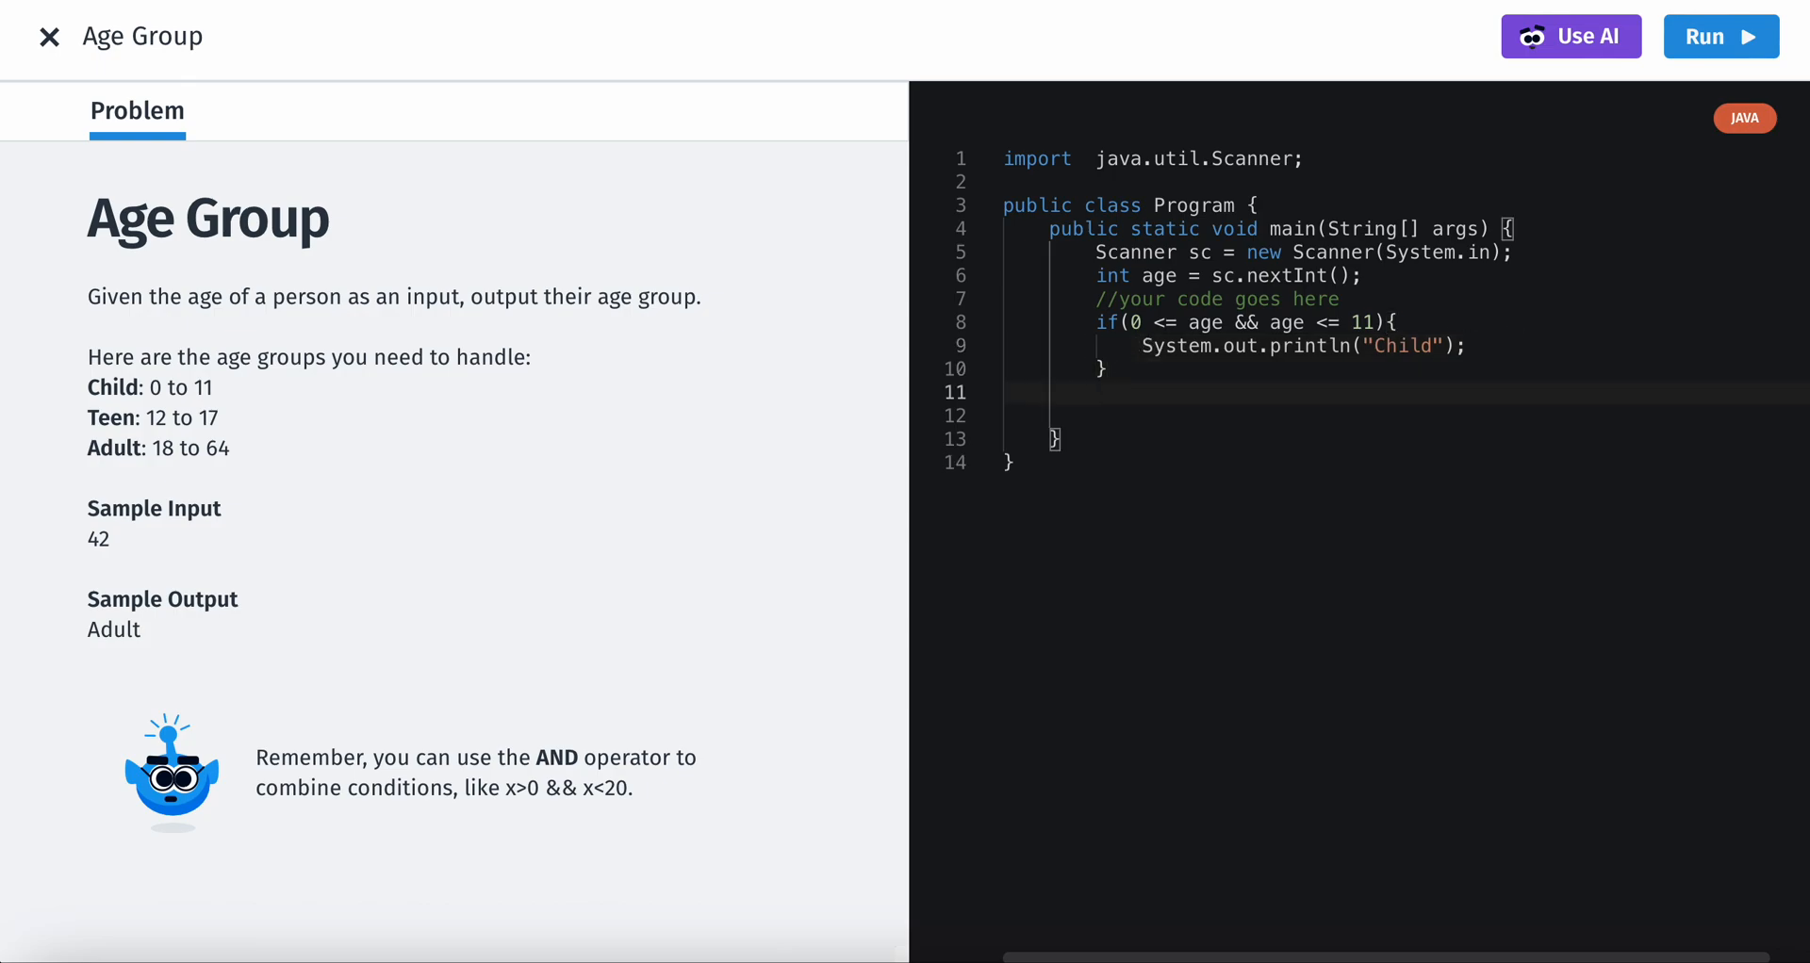
type("else{")
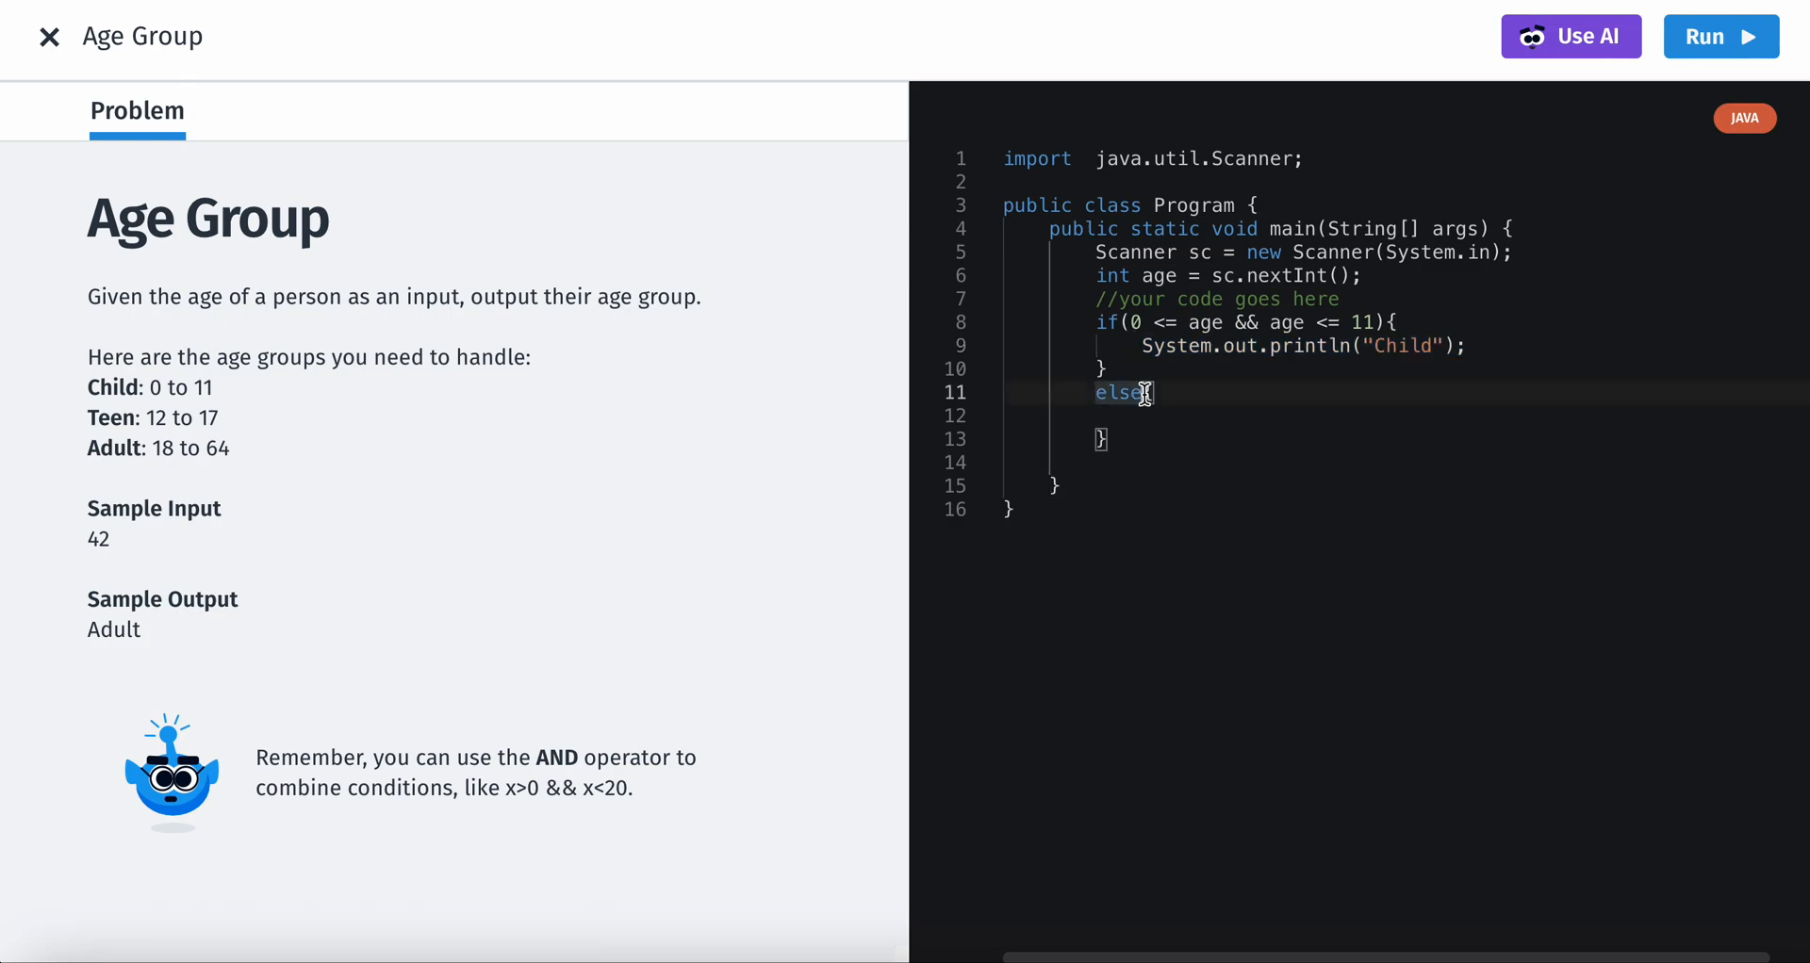
type("if")
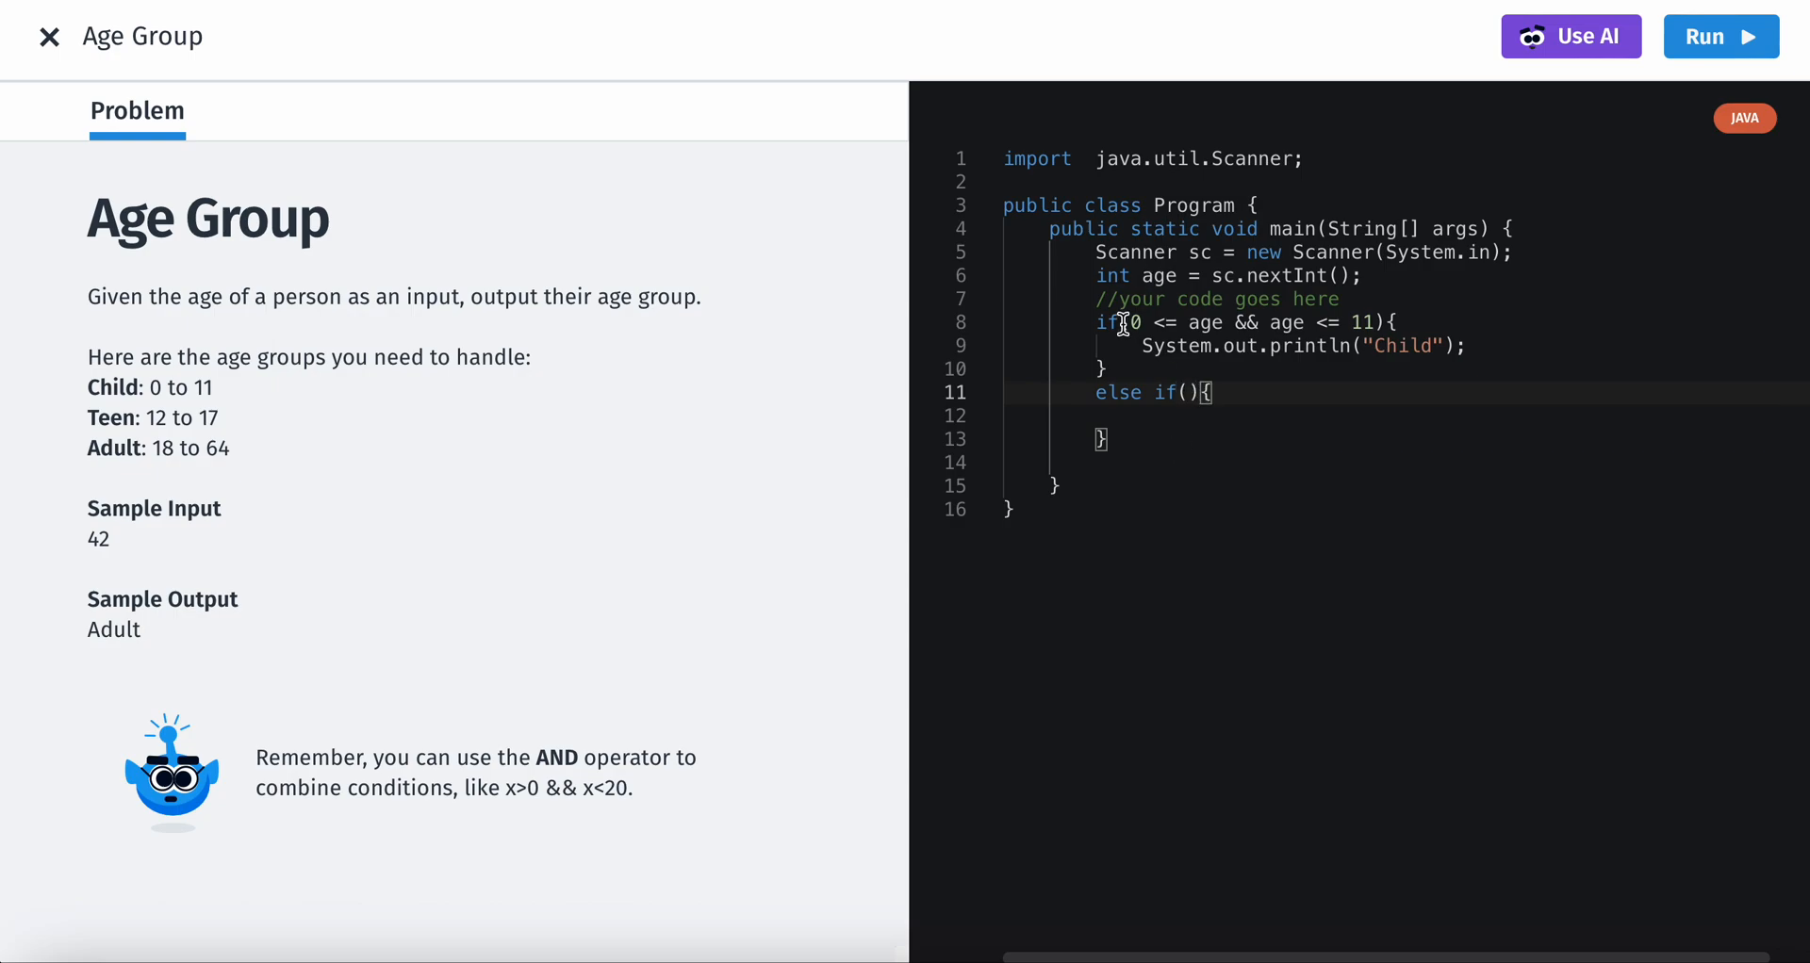
left_click_drag(1131, 322, 1253, 345)
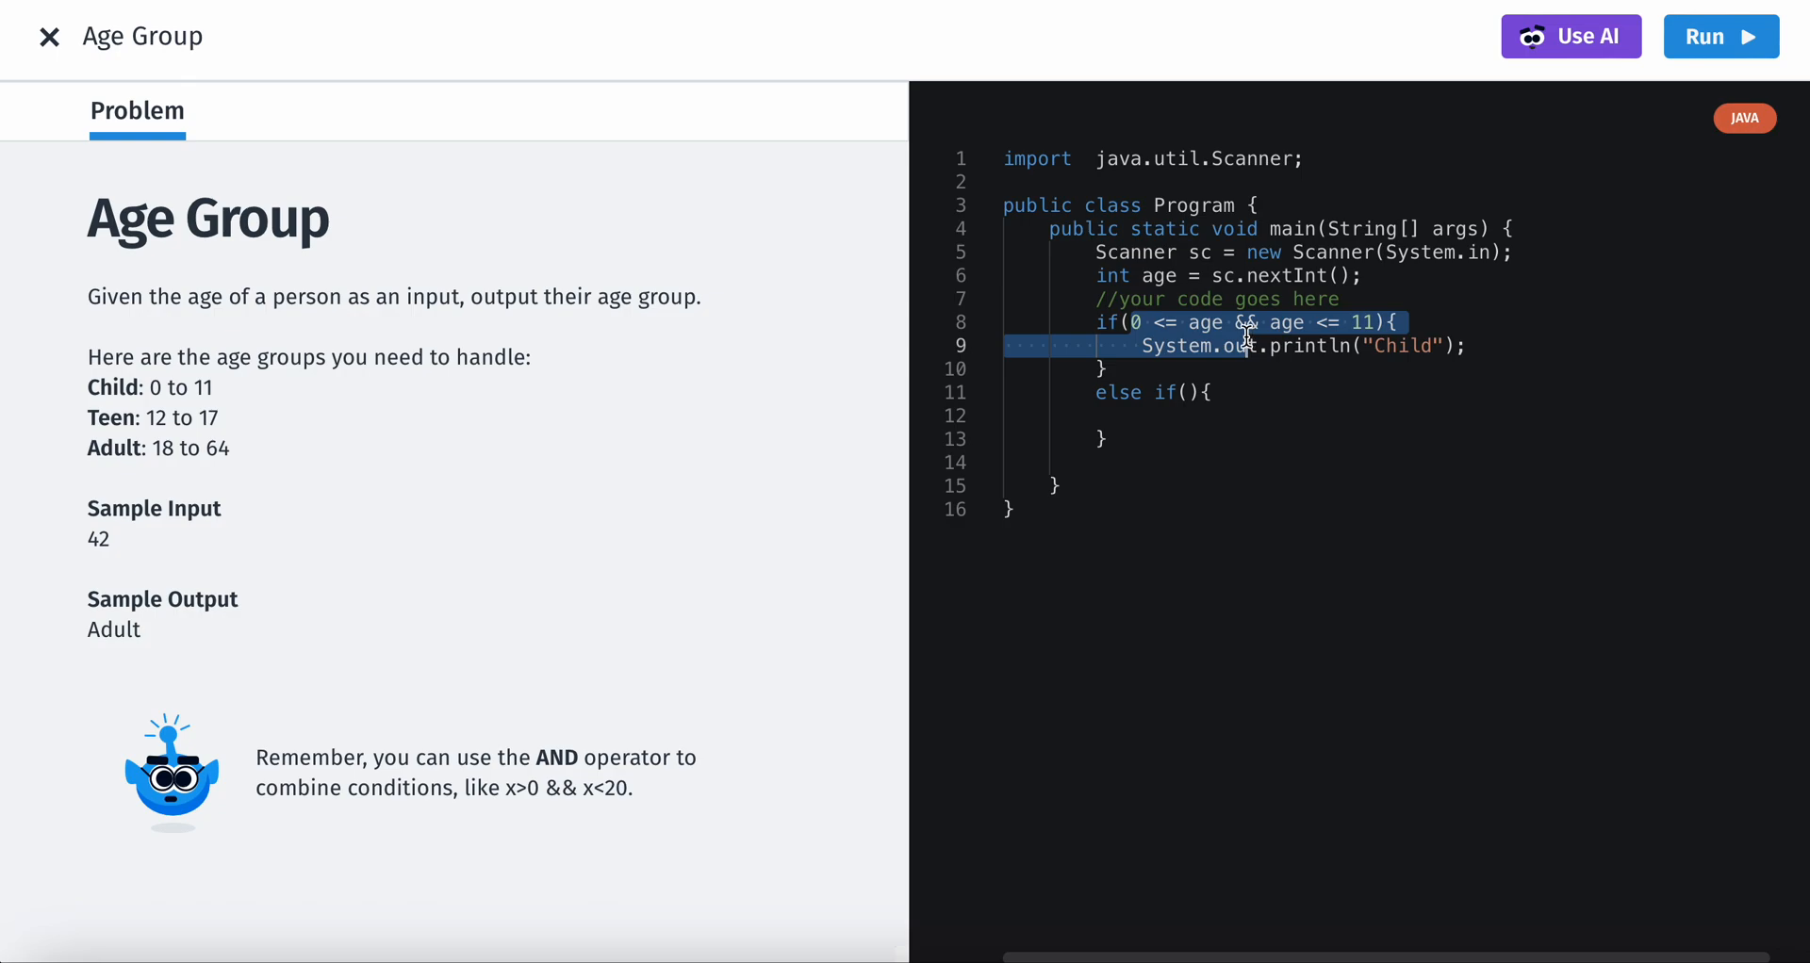
left_click(1130, 323)
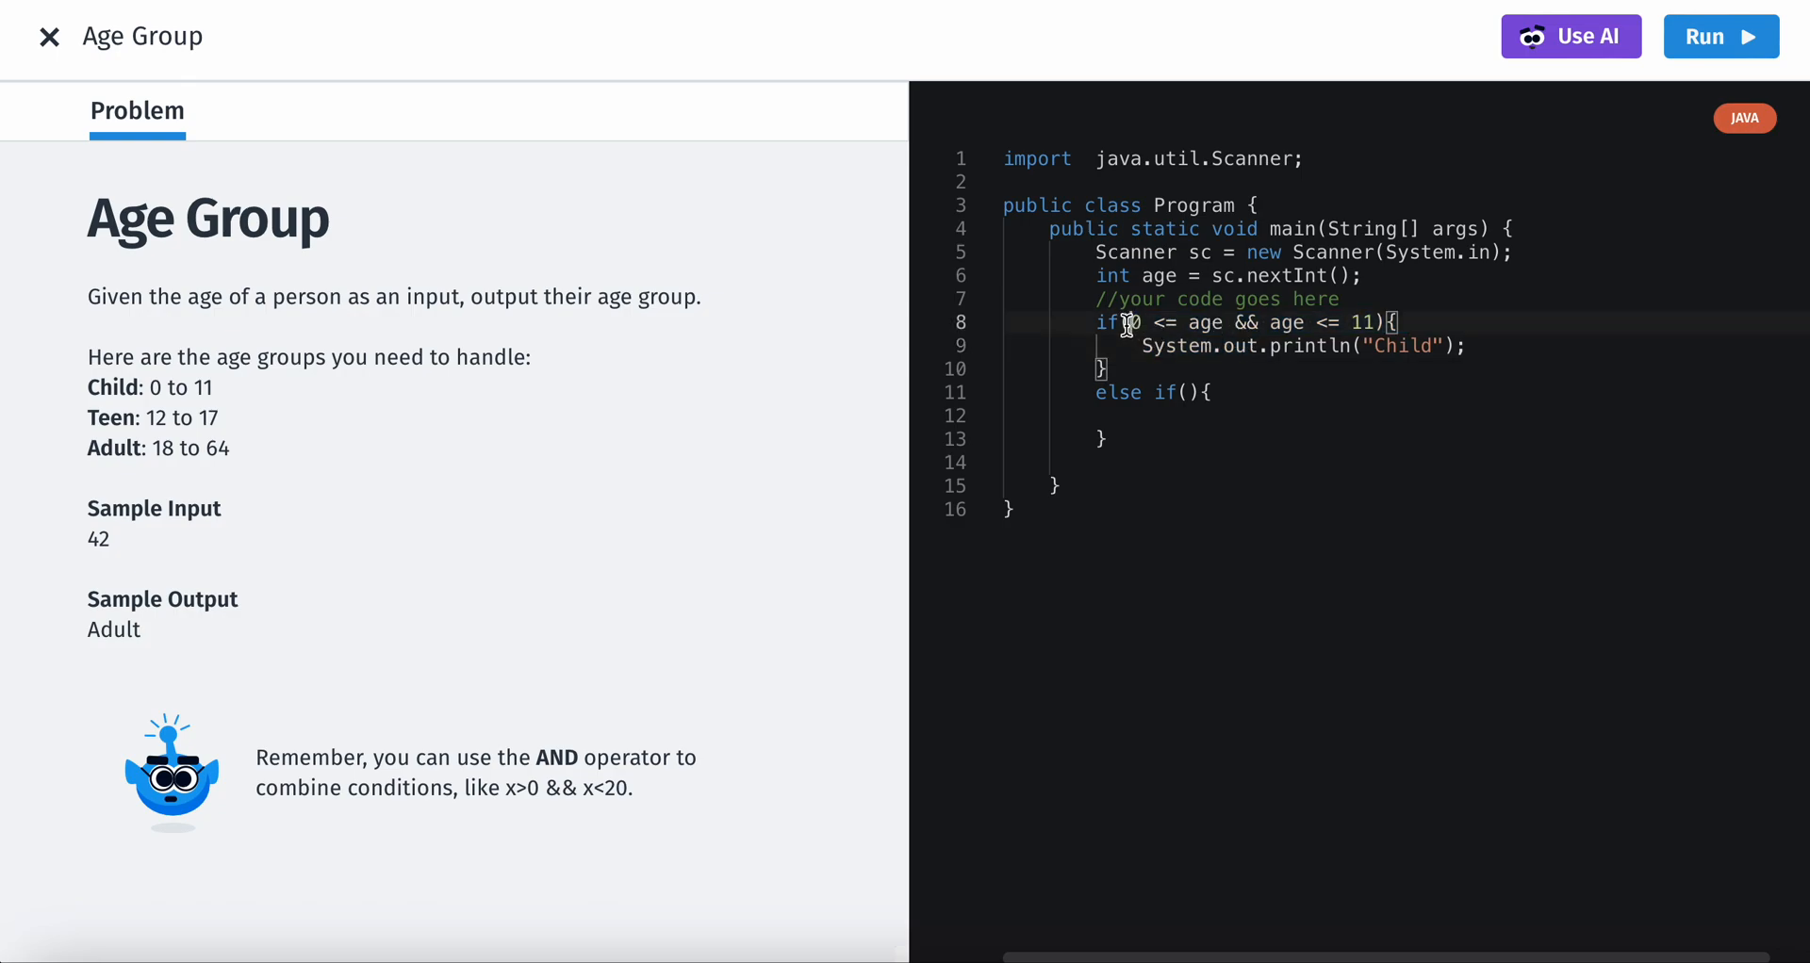
left_click_drag(1128, 323, 1466, 346)
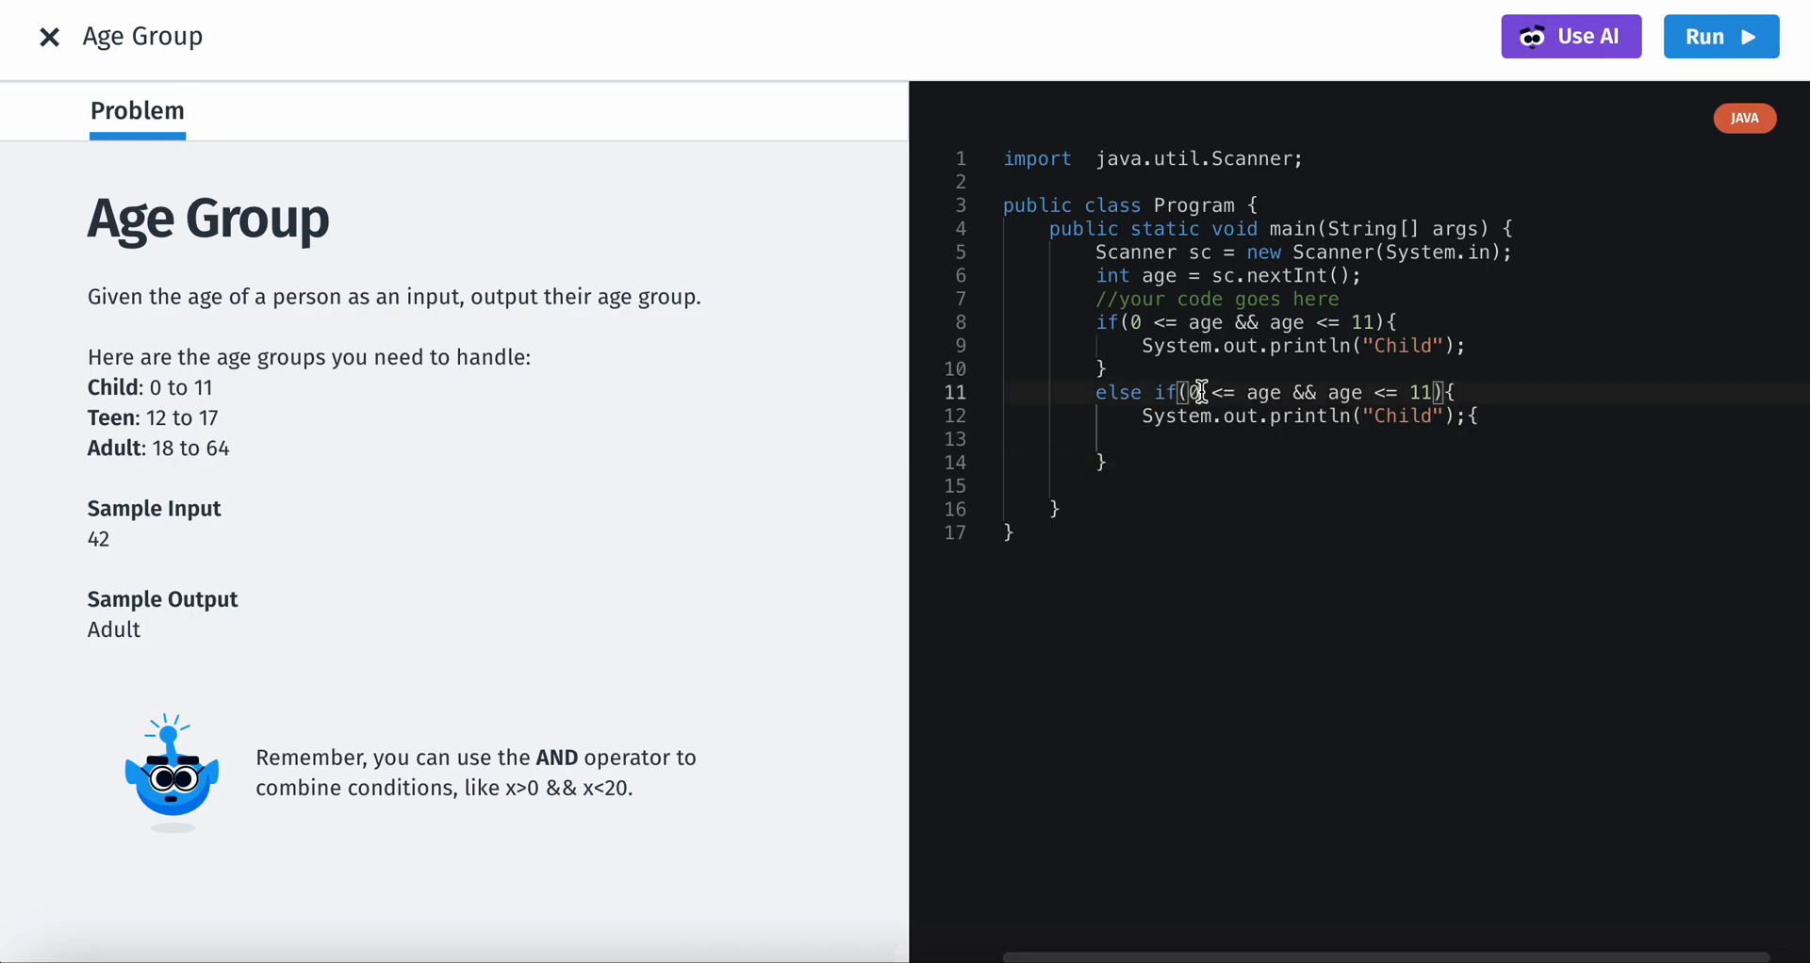
type("12")
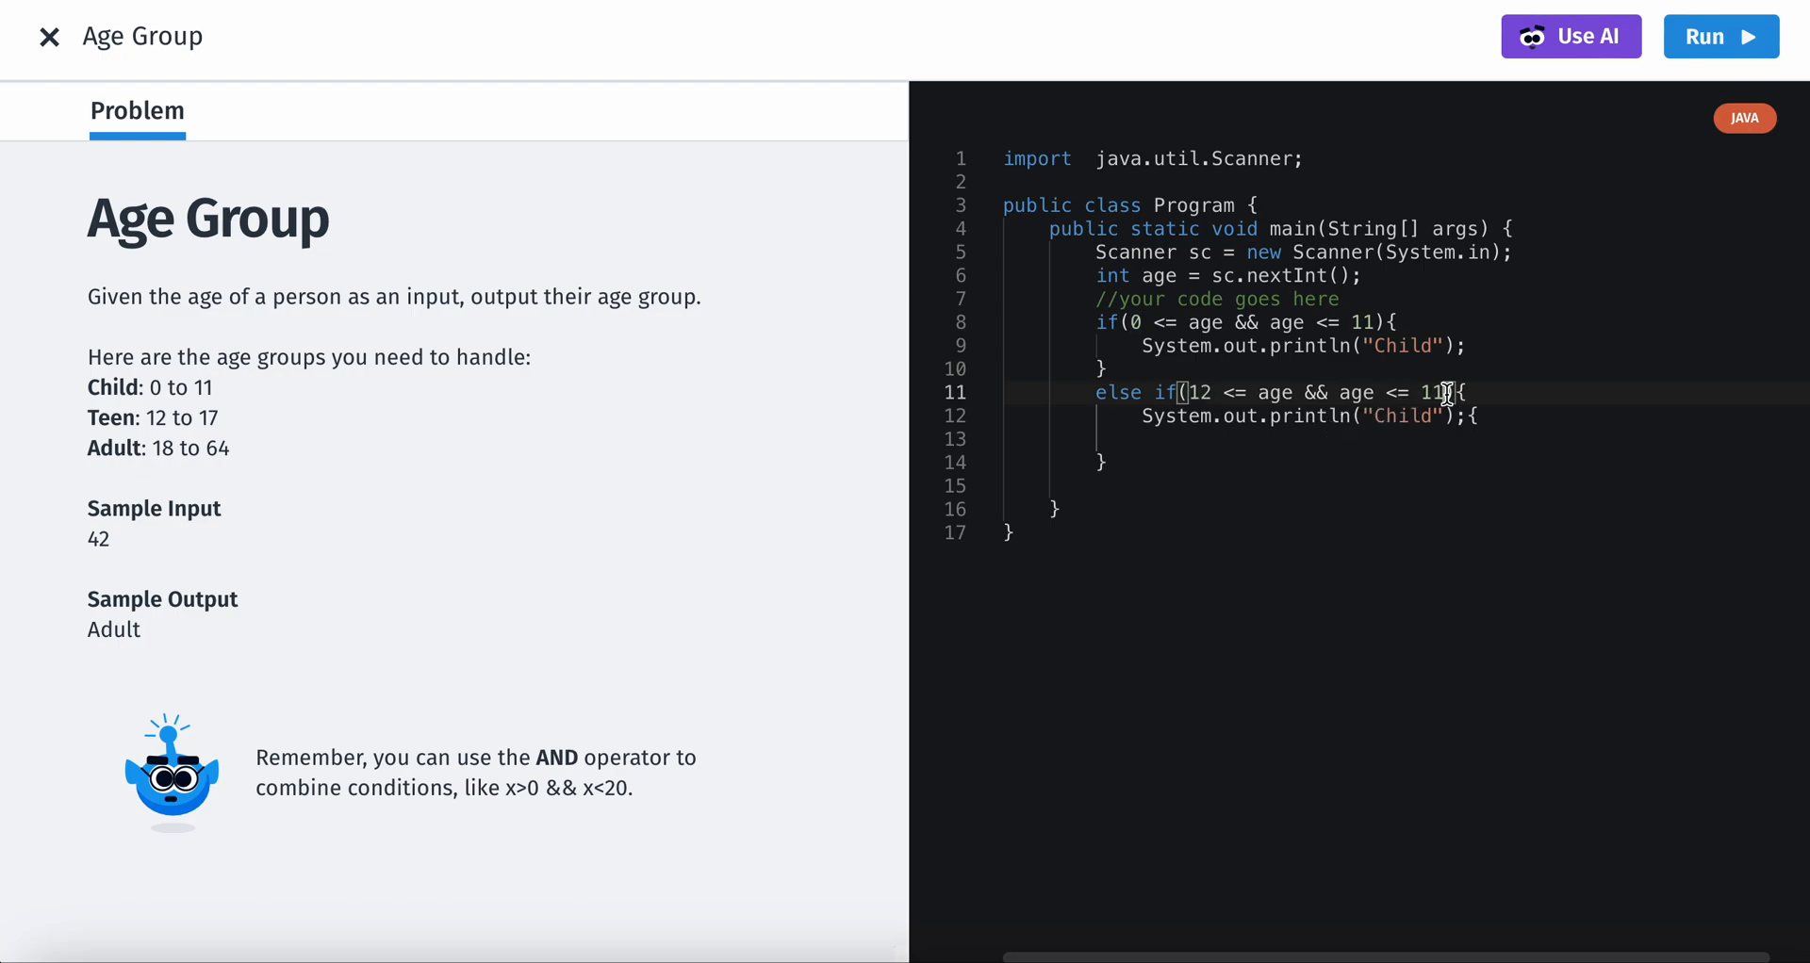
type("17")
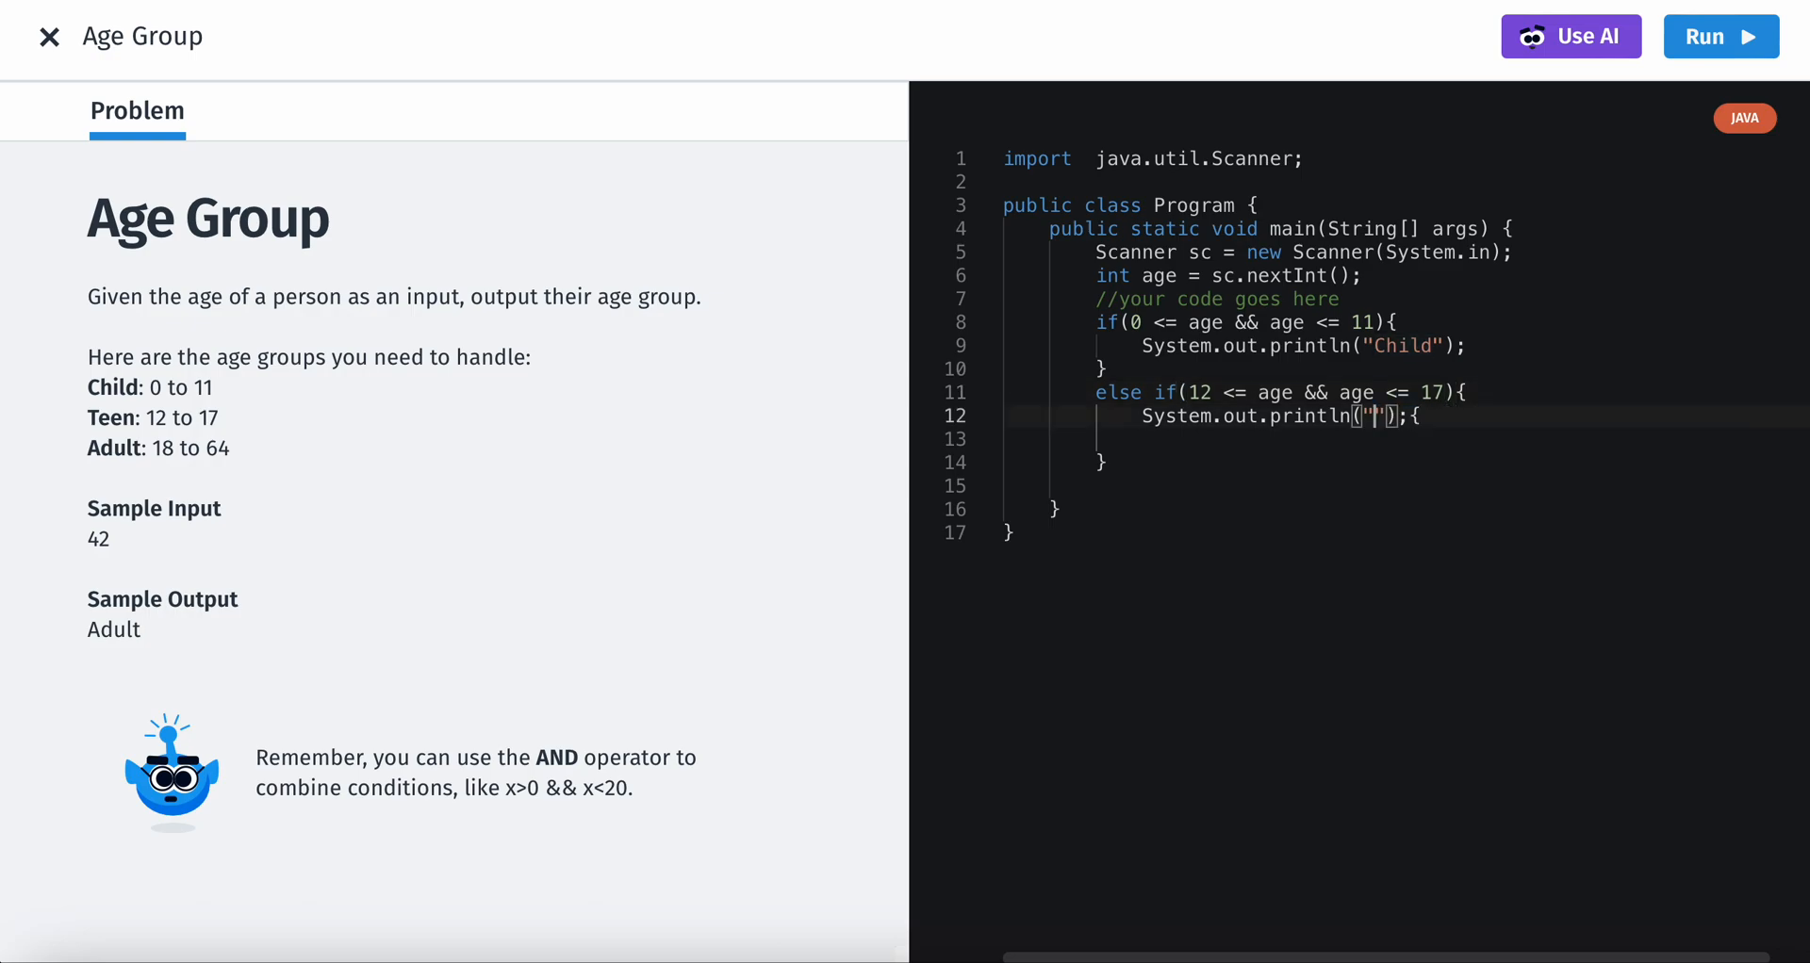
type("Teen")
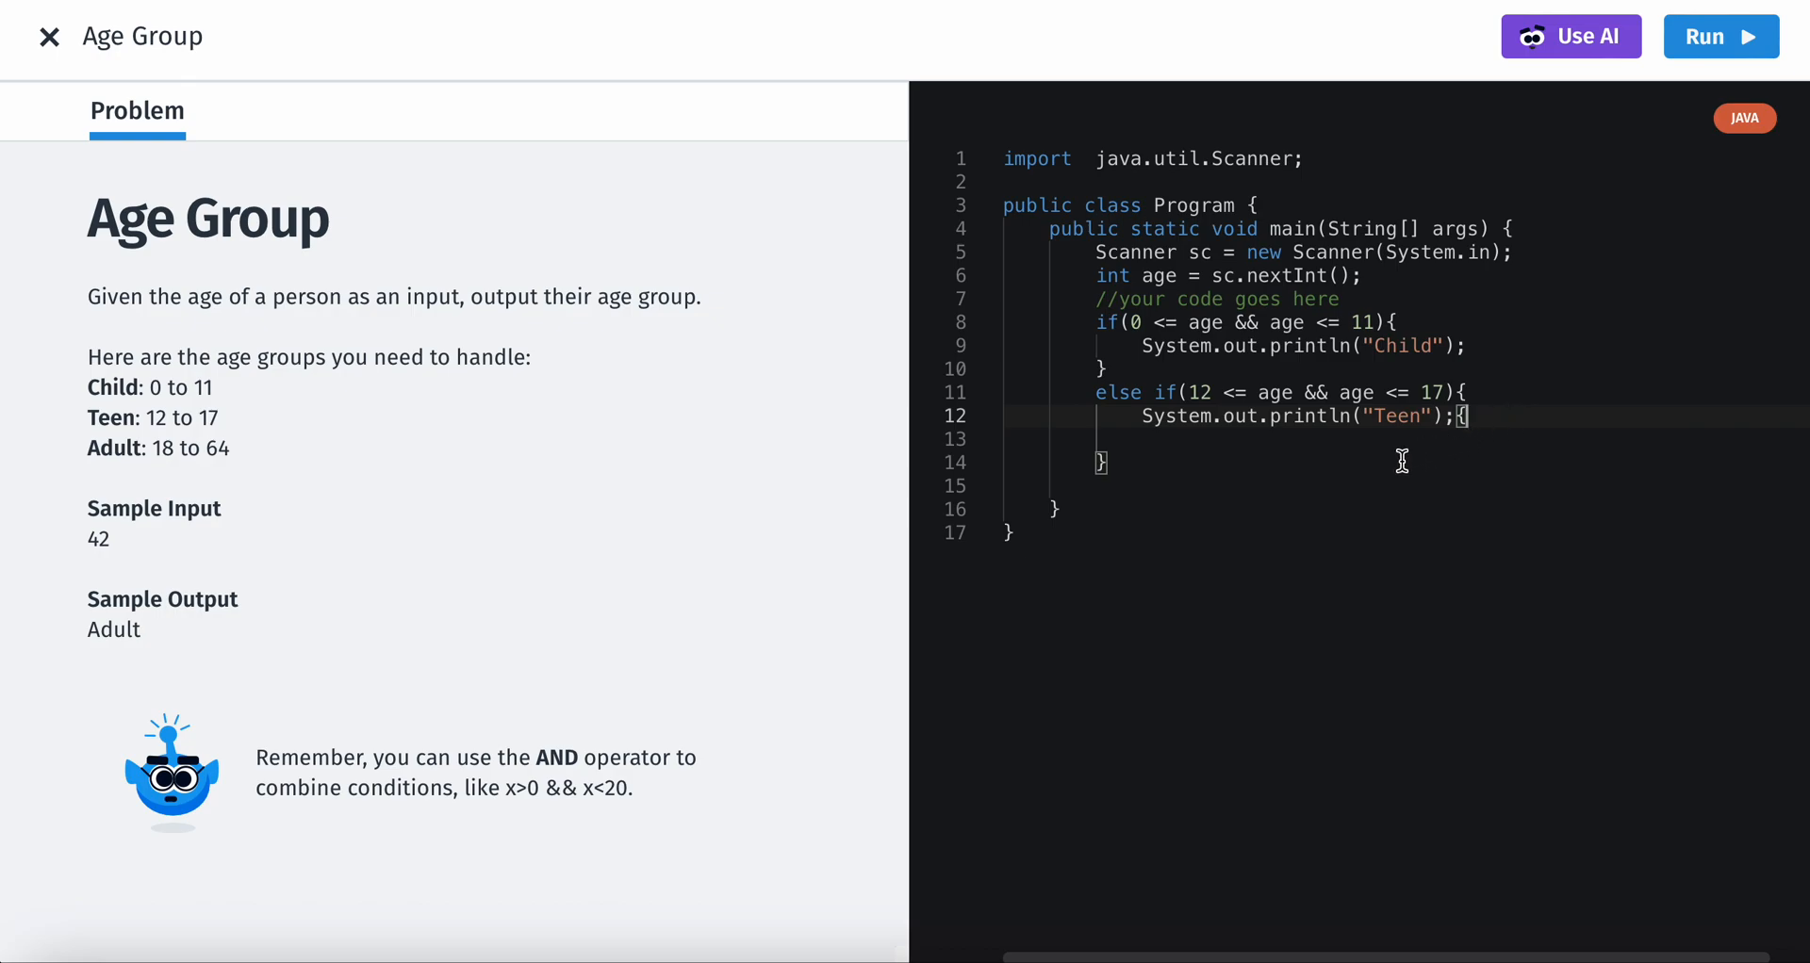
mouse_move(1322, 456)
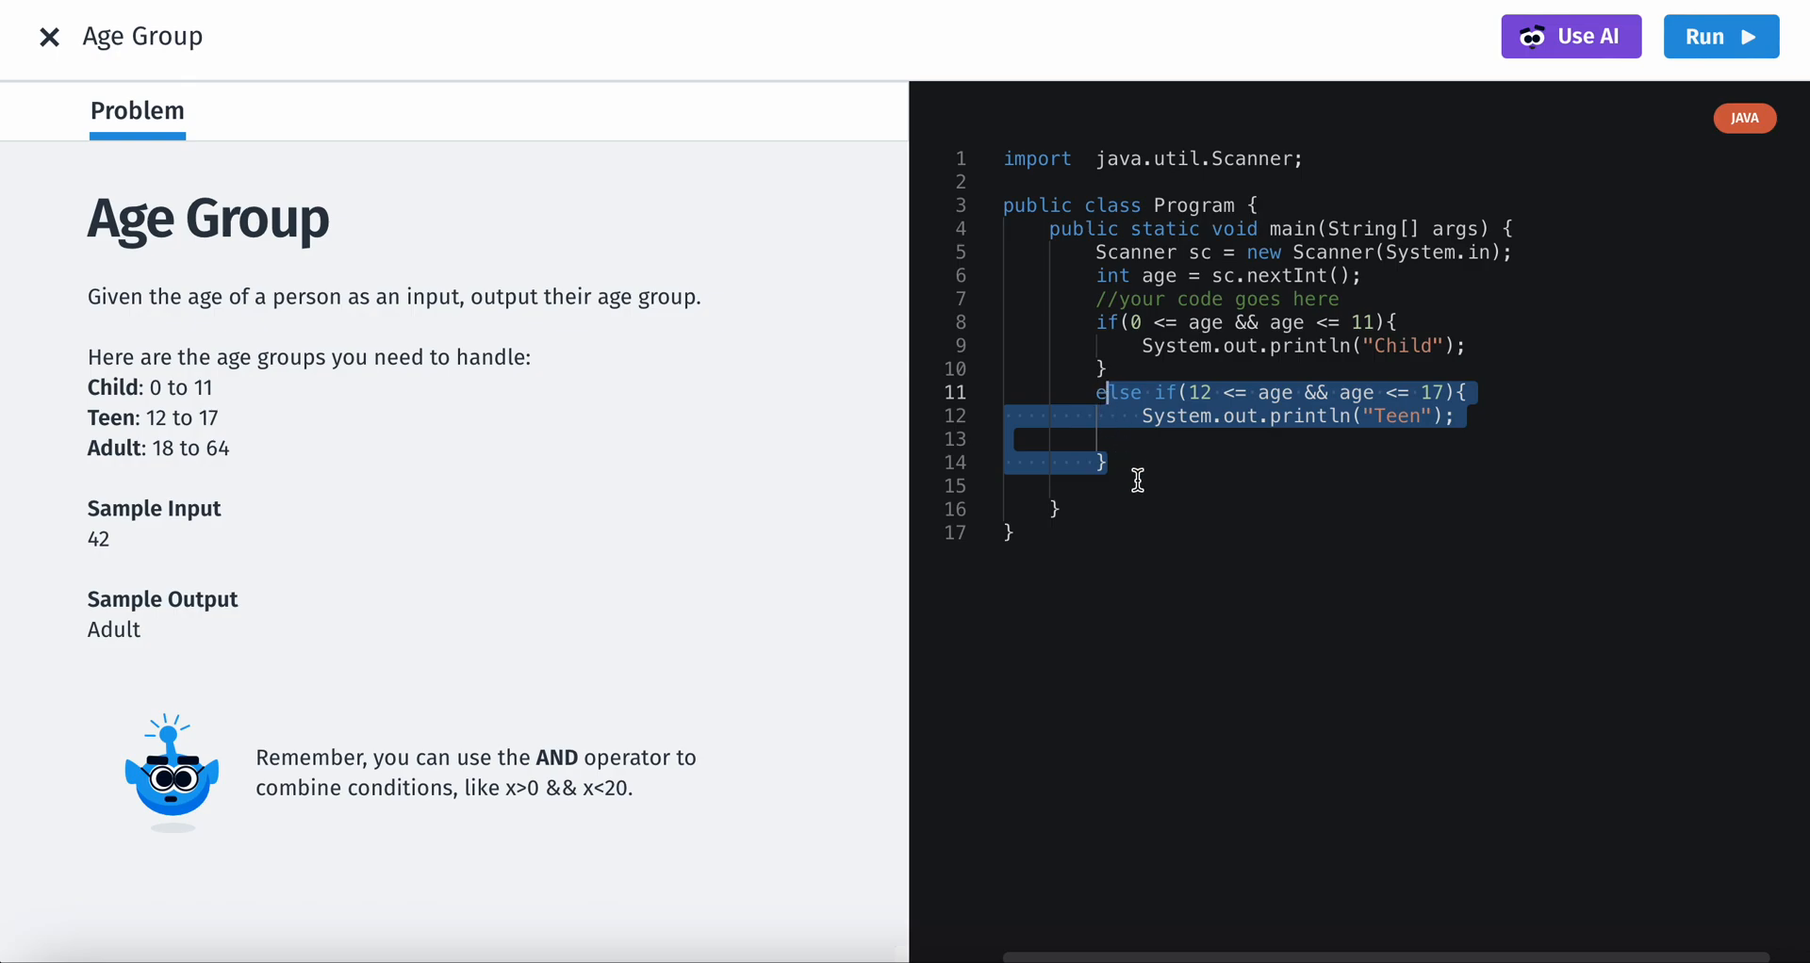
- Add a copied branch with upper bound 64 that prints Adult
left_click(1116, 463)
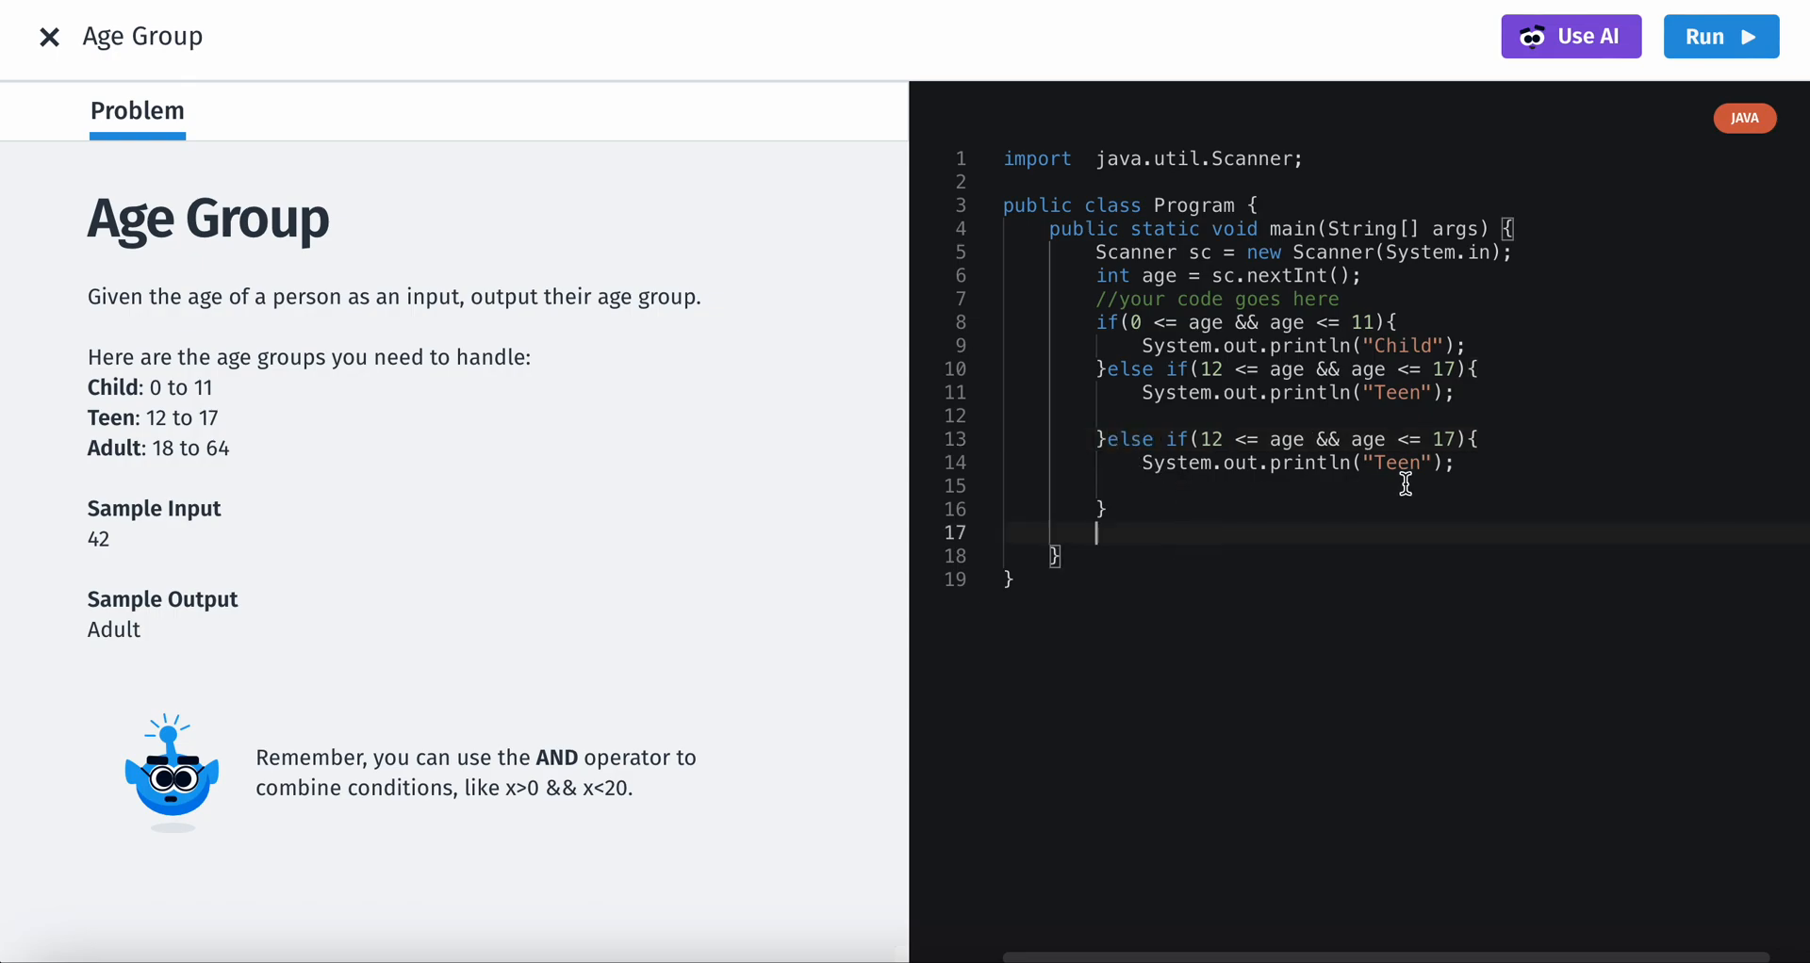
mouse_move(1229, 439)
type("8")
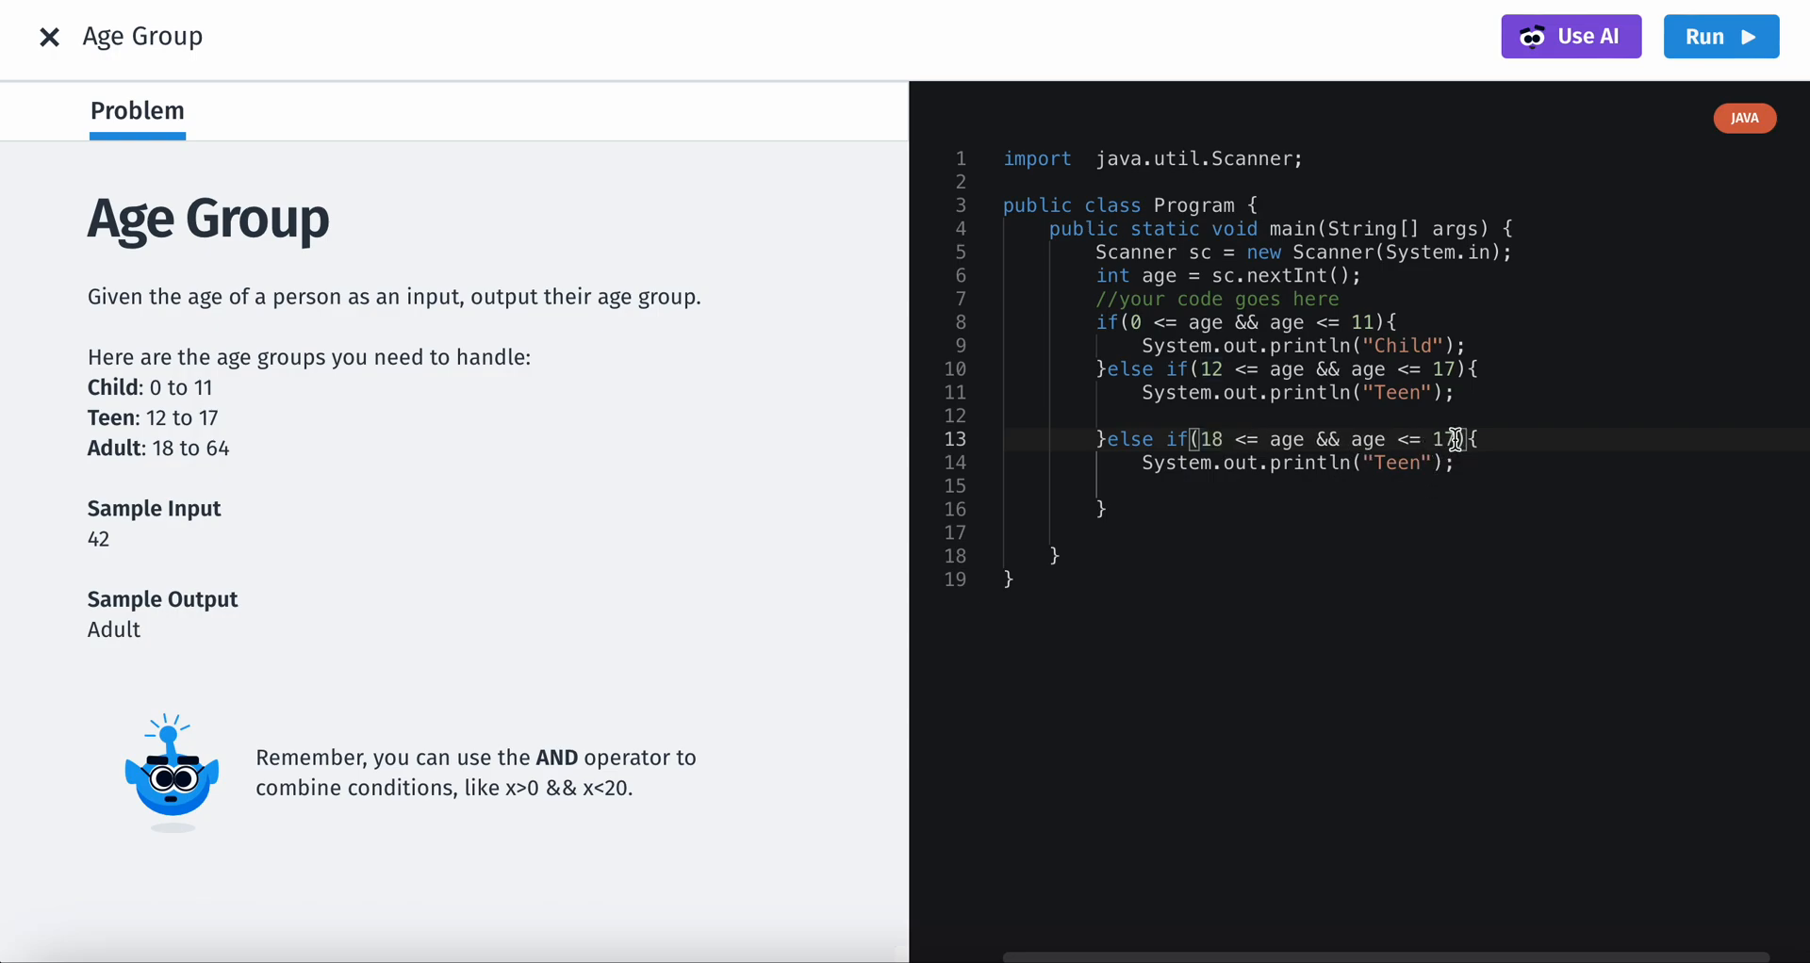
key("Backspace")
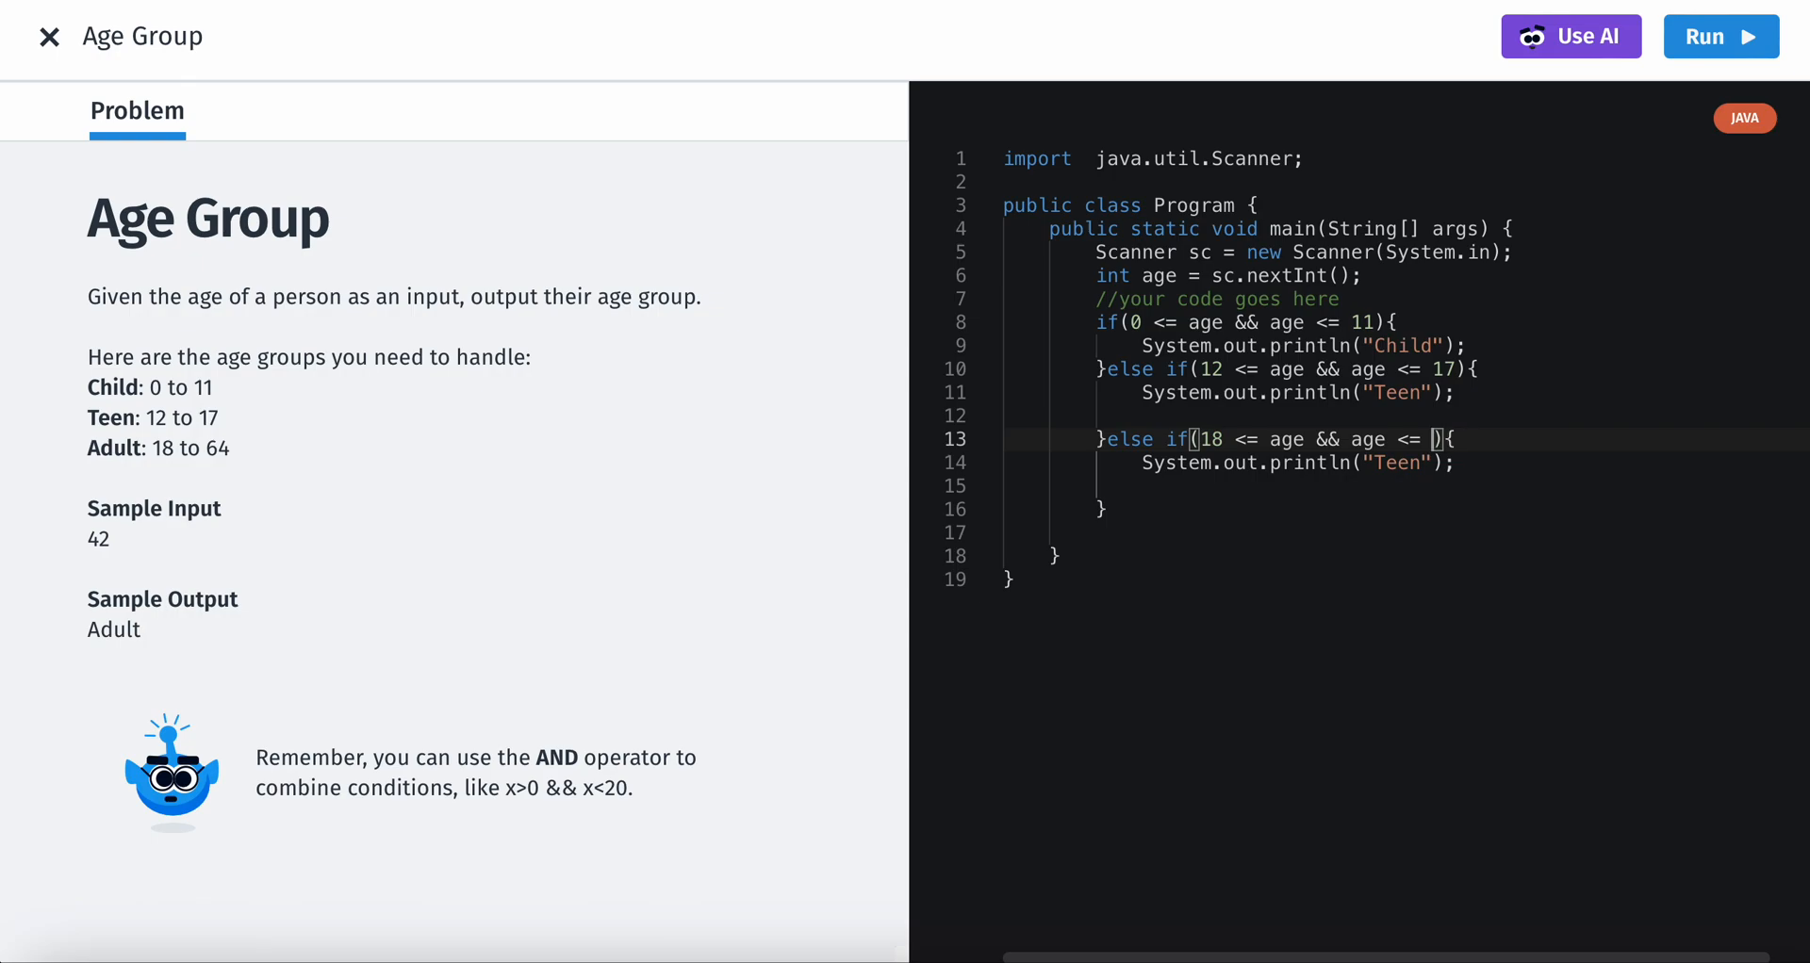
type("64")
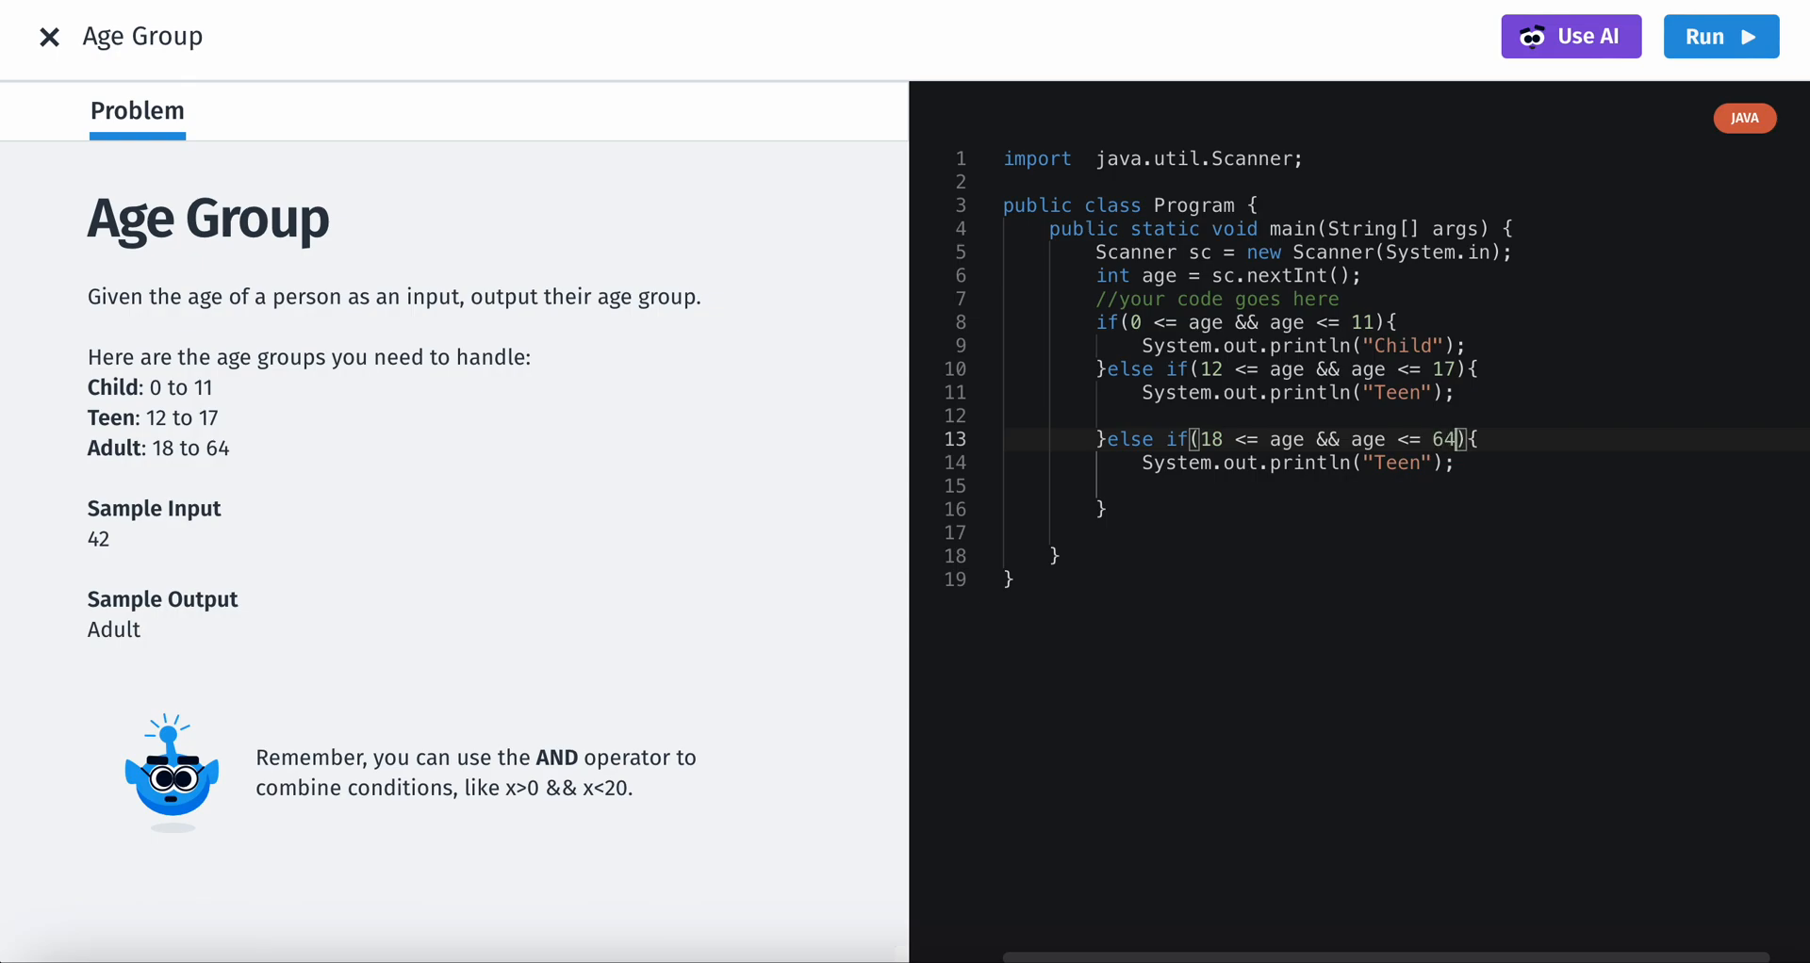
double_click(1398, 464)
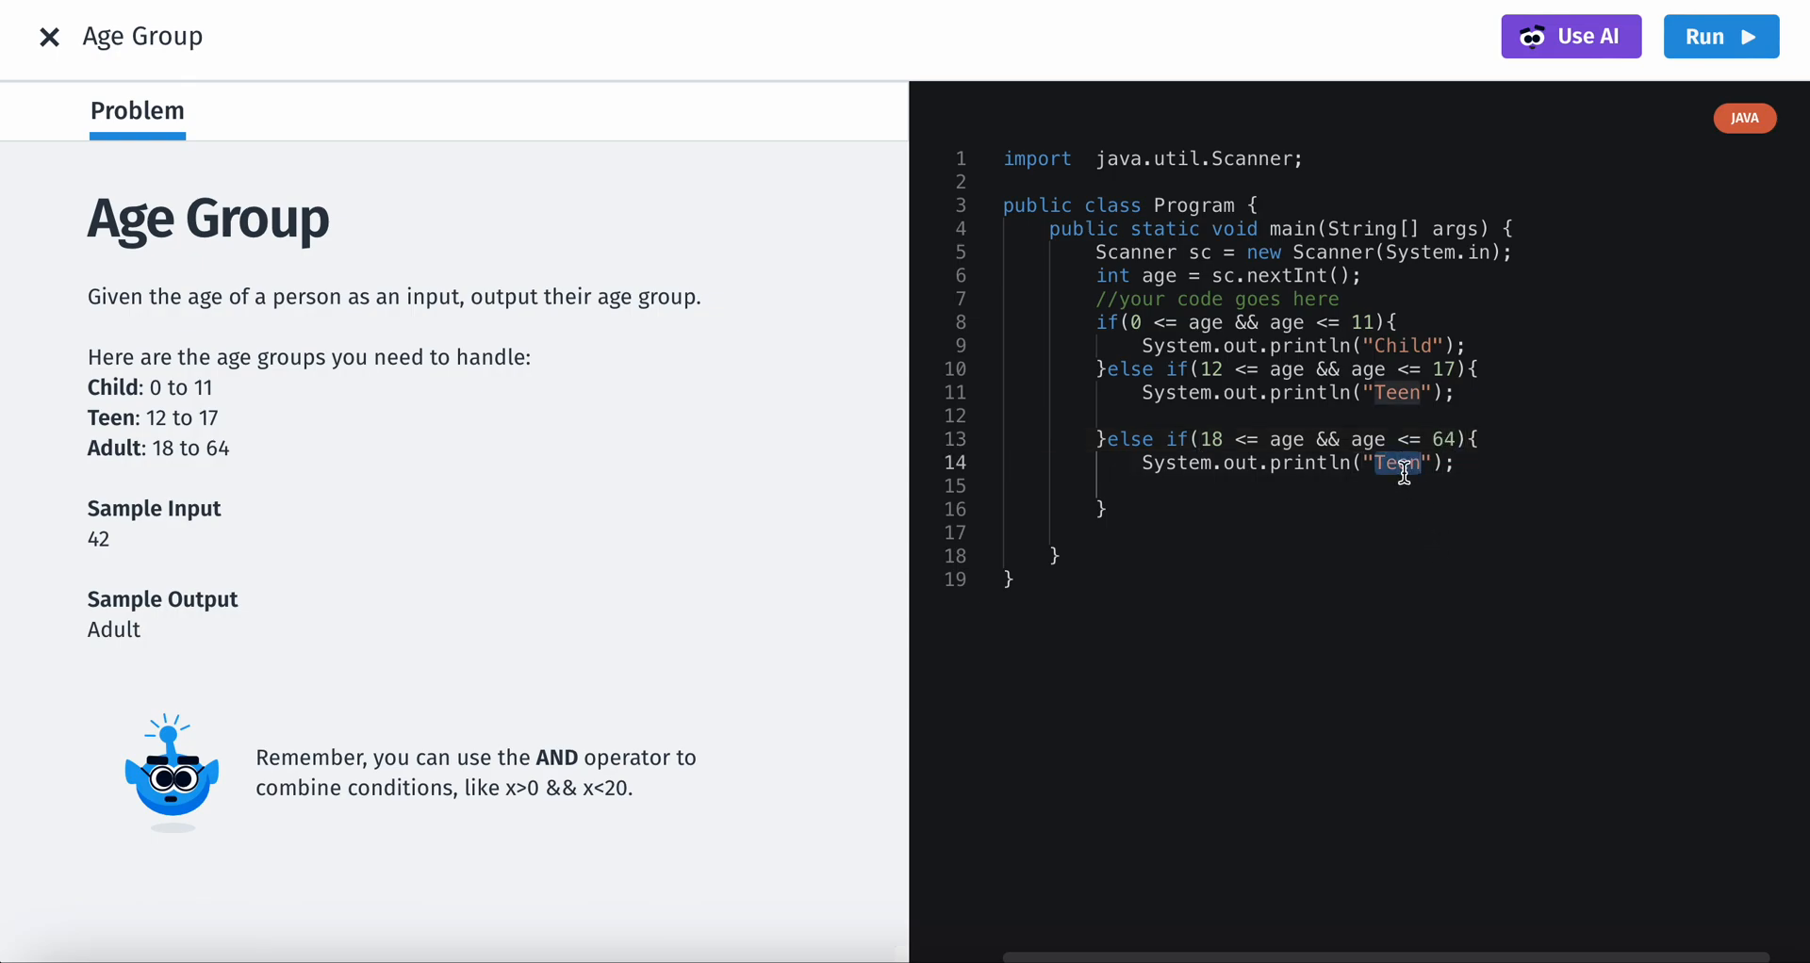
type("Adult")
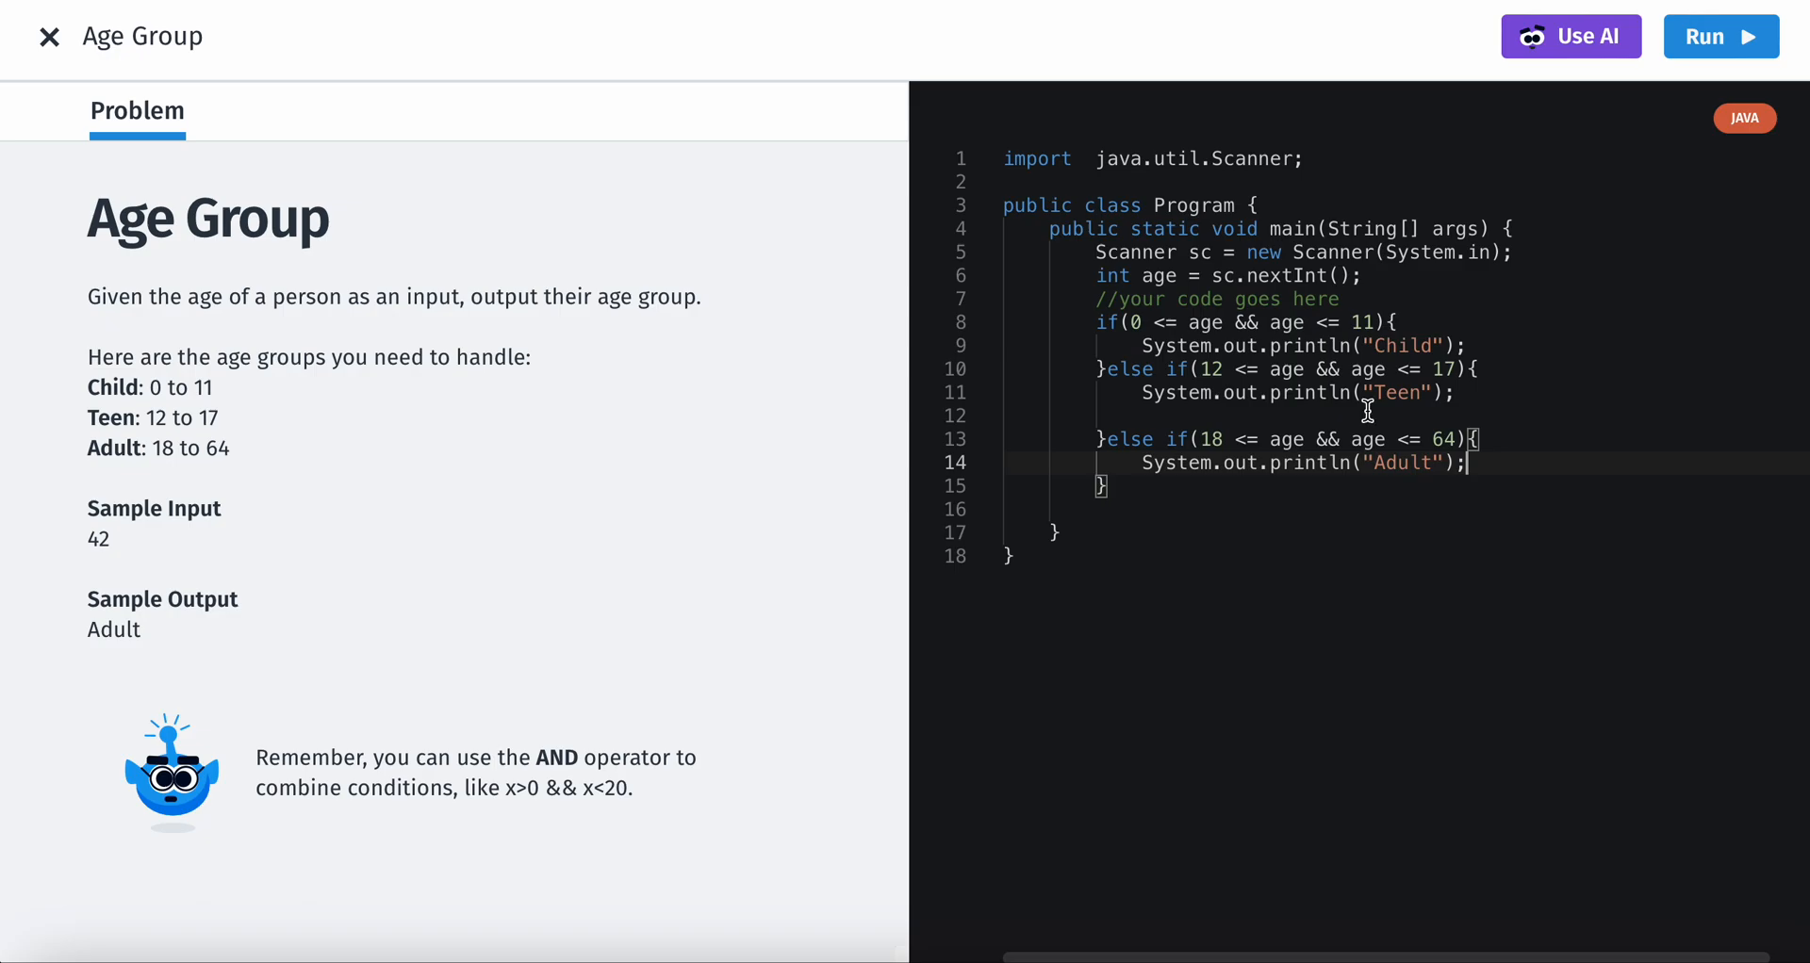
- Run the code against the test cases and continue past the solved challenge
left_click(1720, 36)
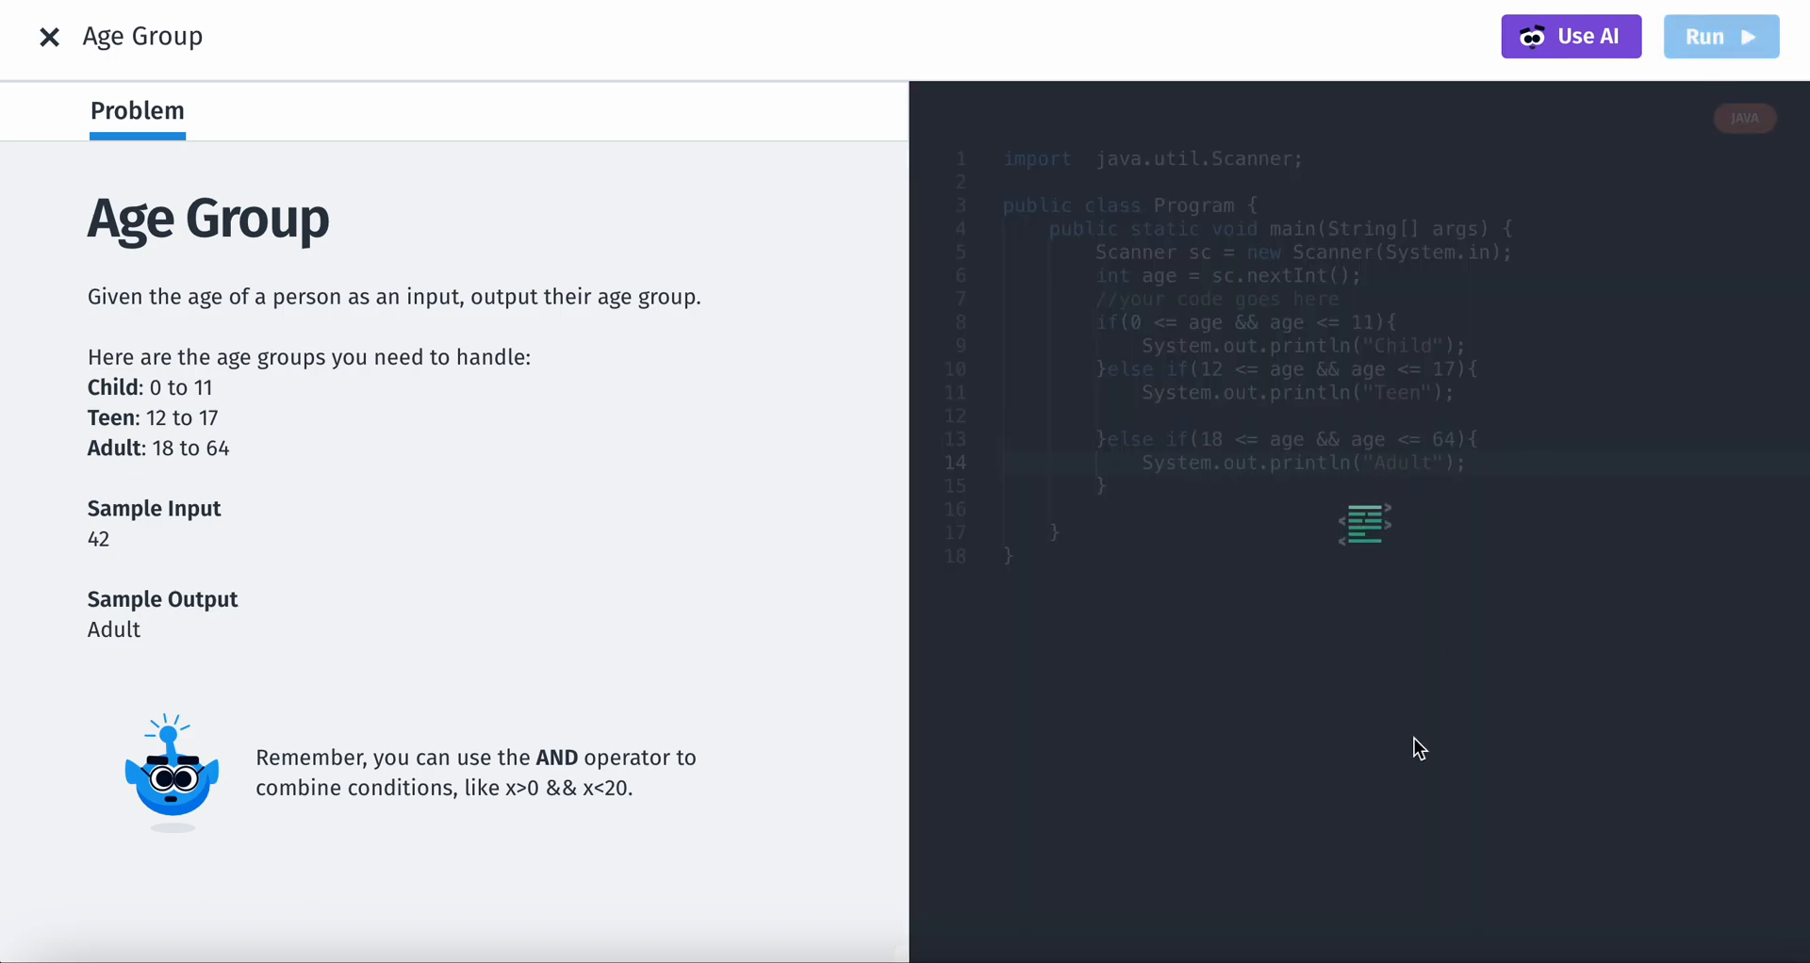
left_click(1722, 37)
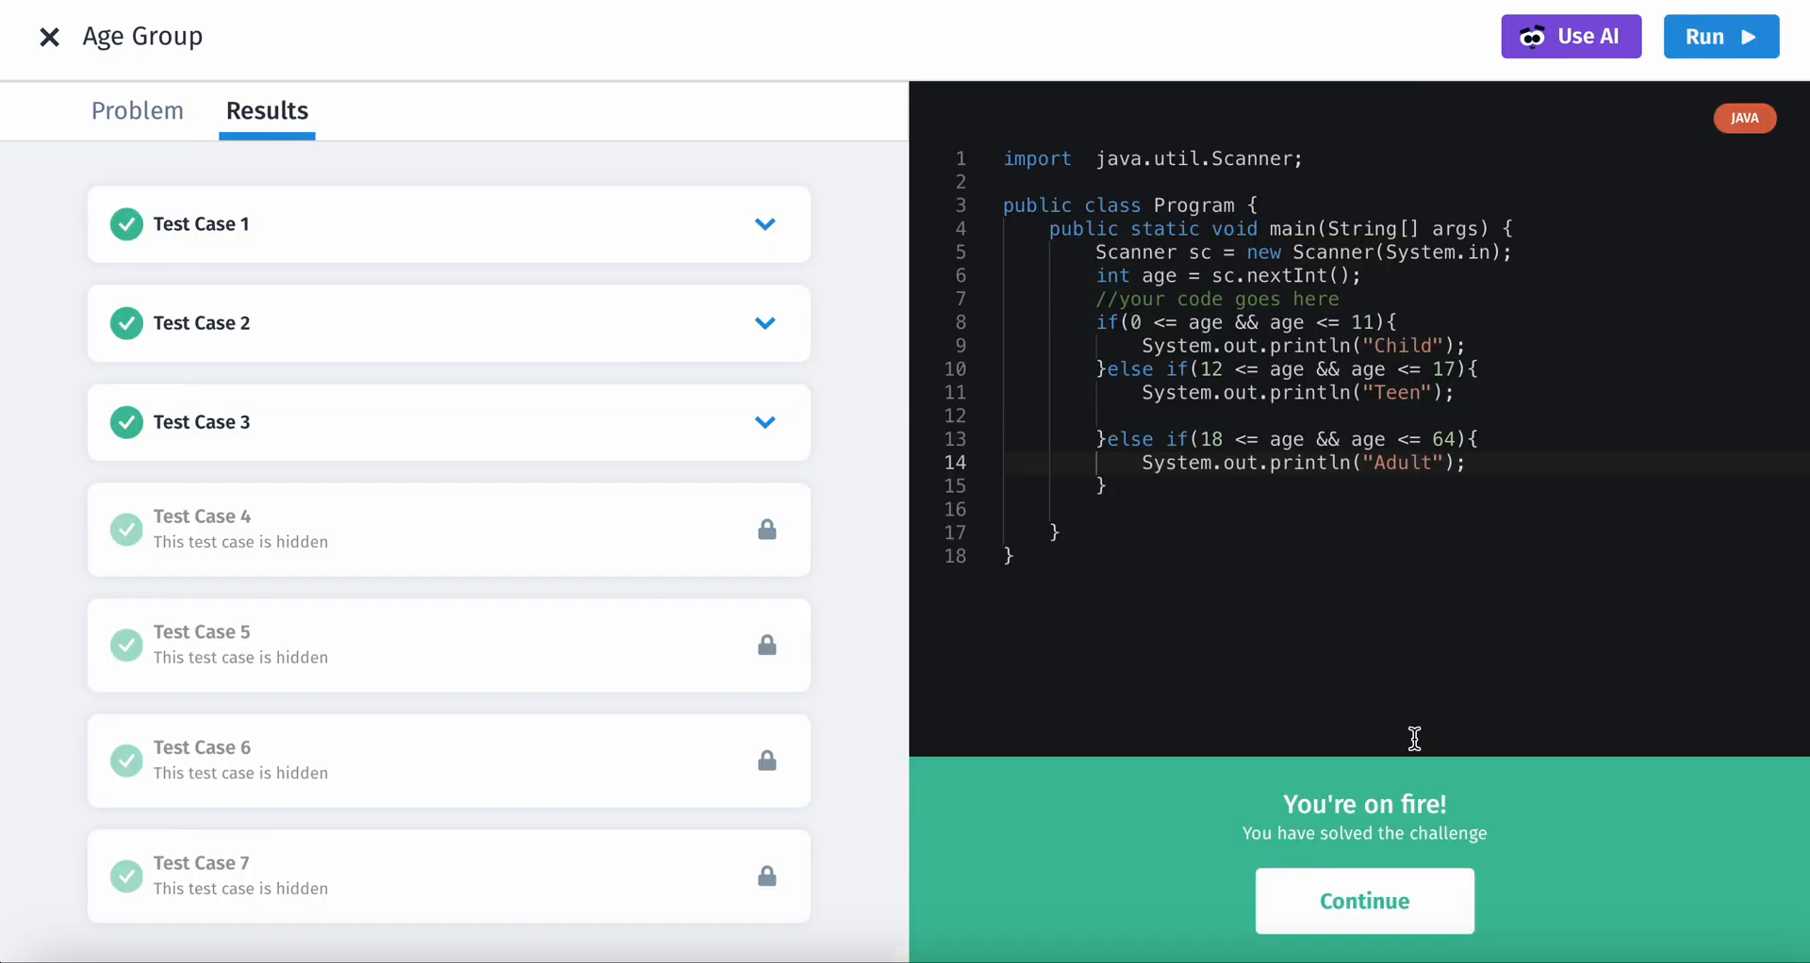
mouse_move(1125, 836)
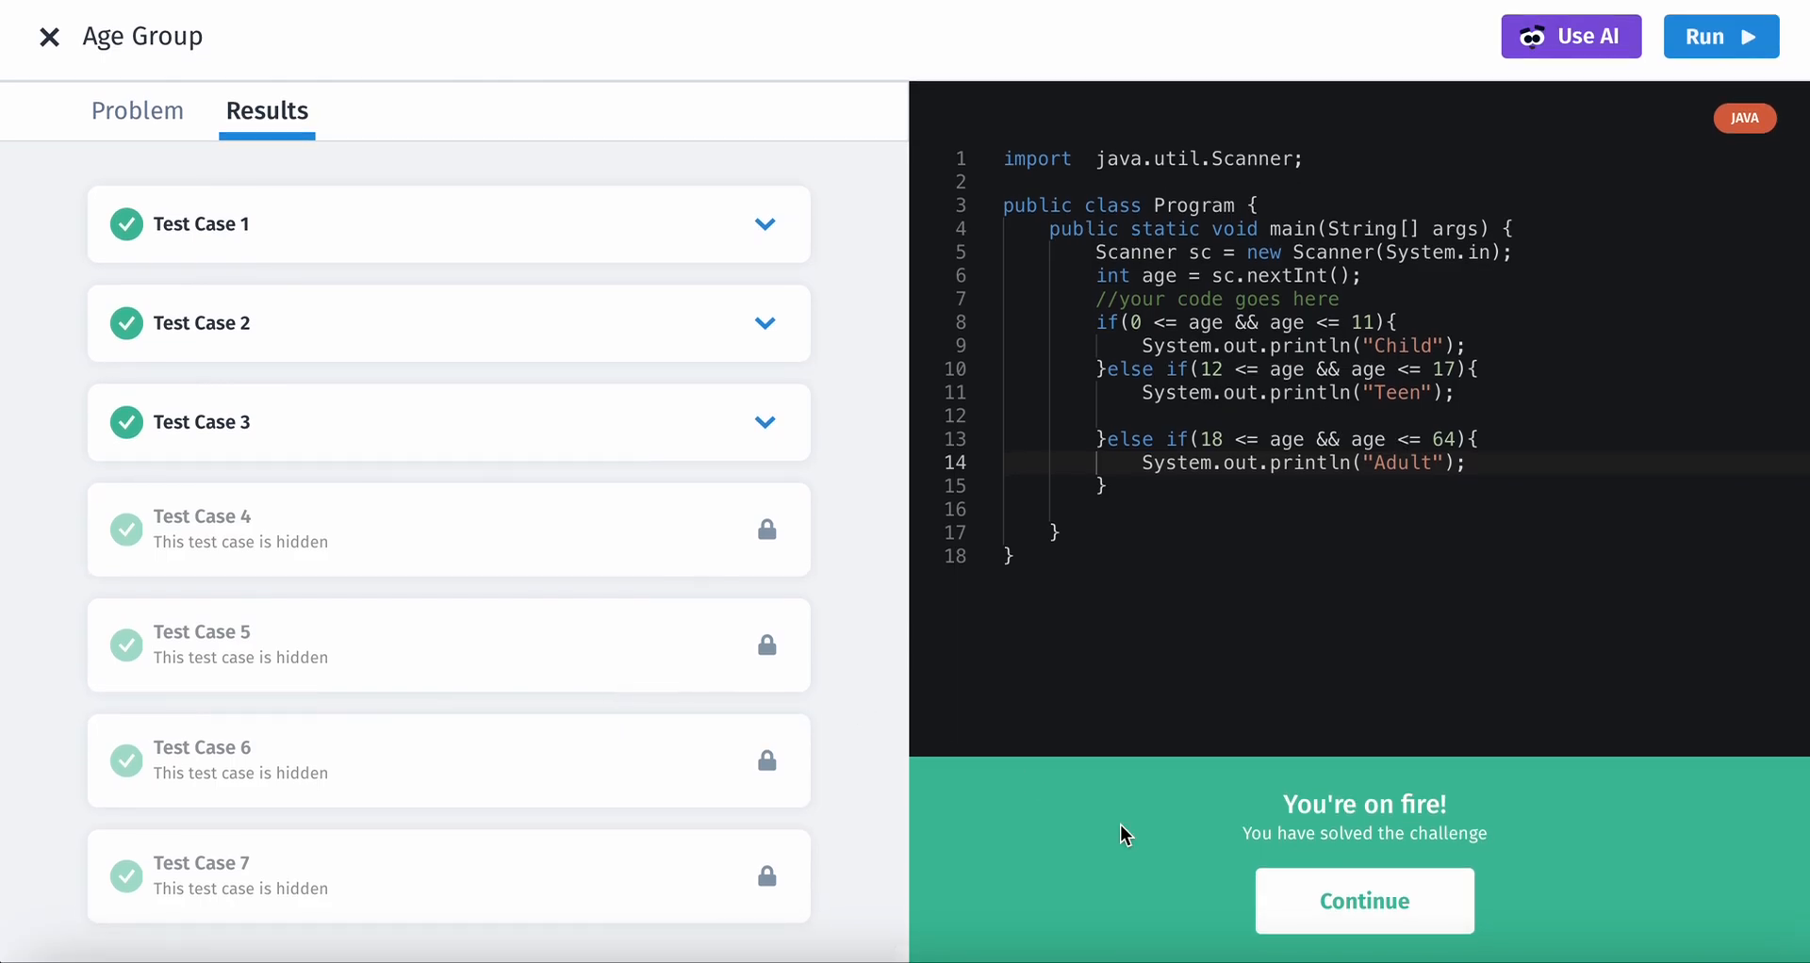
left_click(1363, 901)
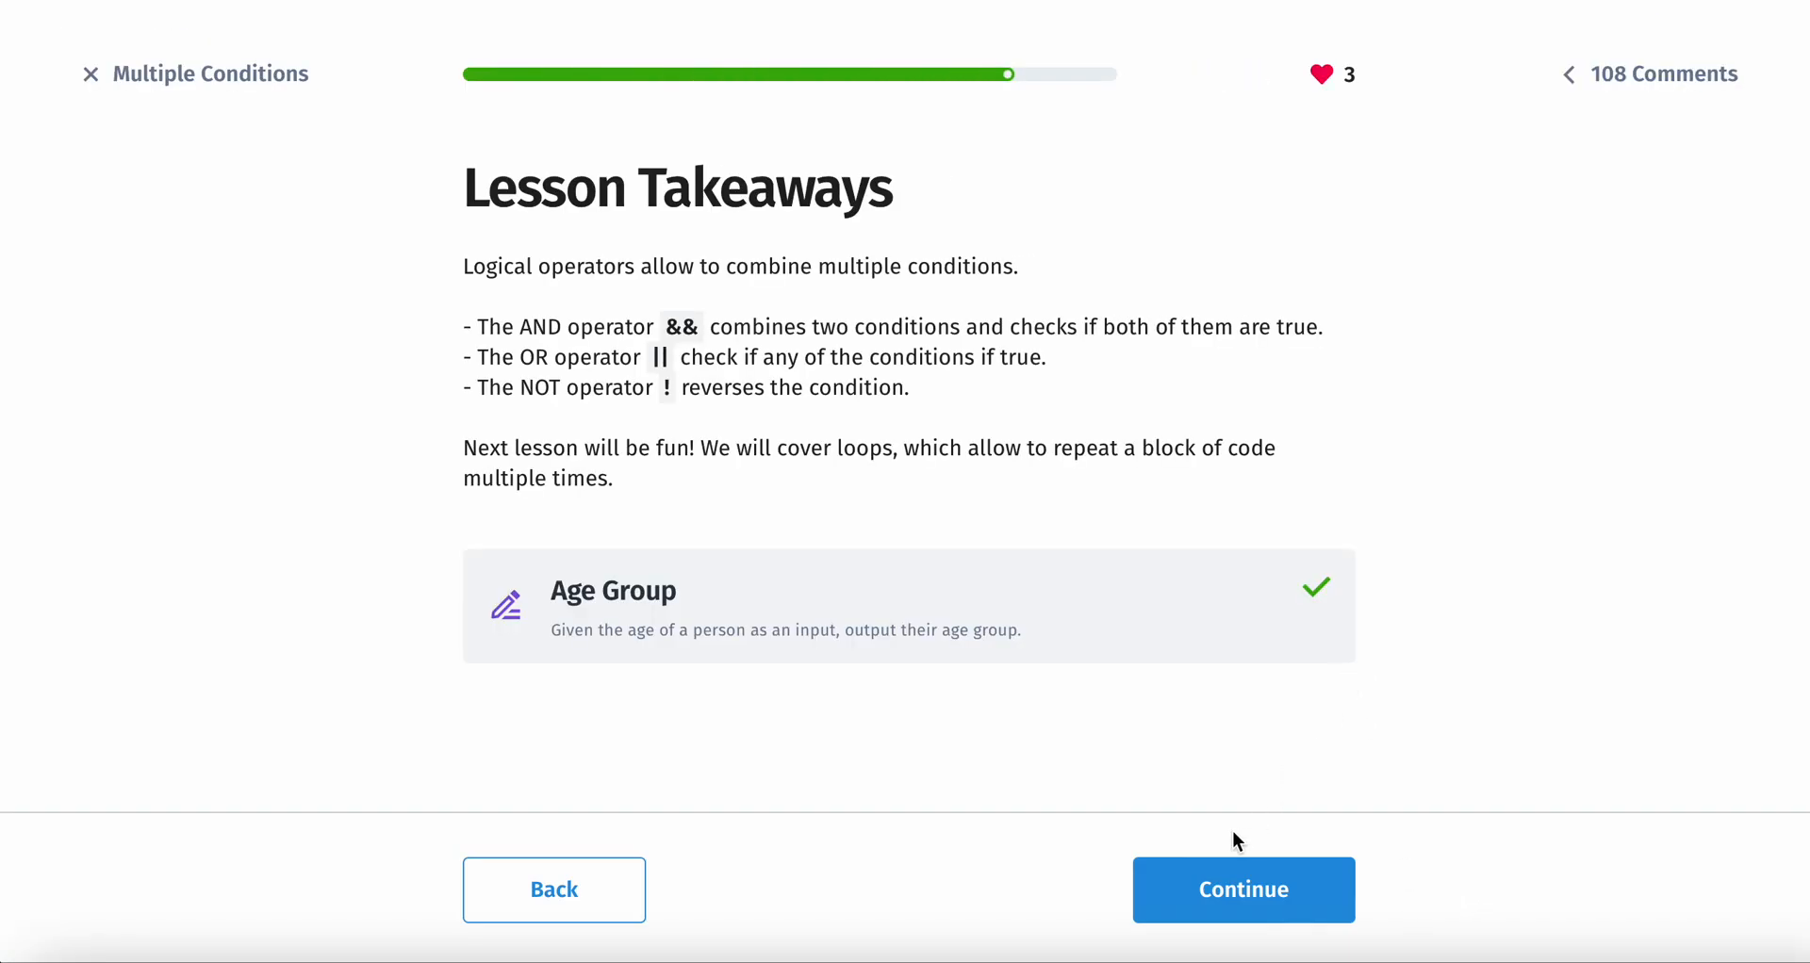
- Examine the hour < 8 condition, answer false to the hour/day question, and finish the lesson
left_click(1244, 890)
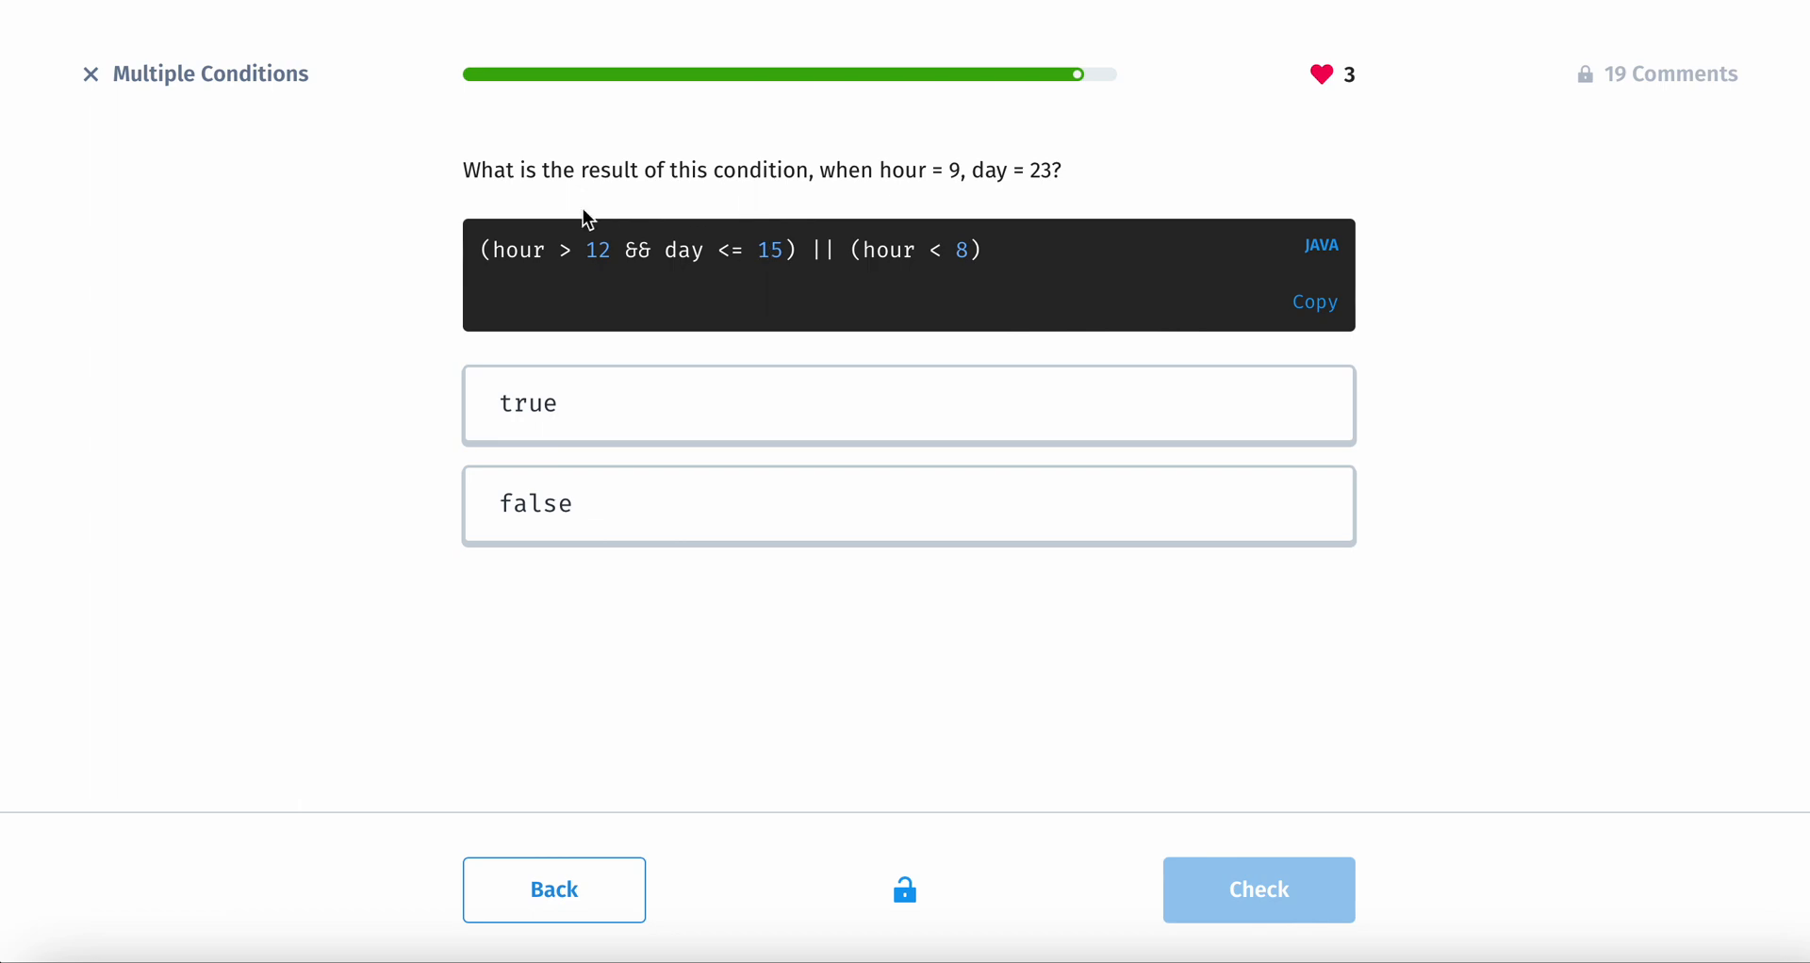
mouse_move(723, 182)
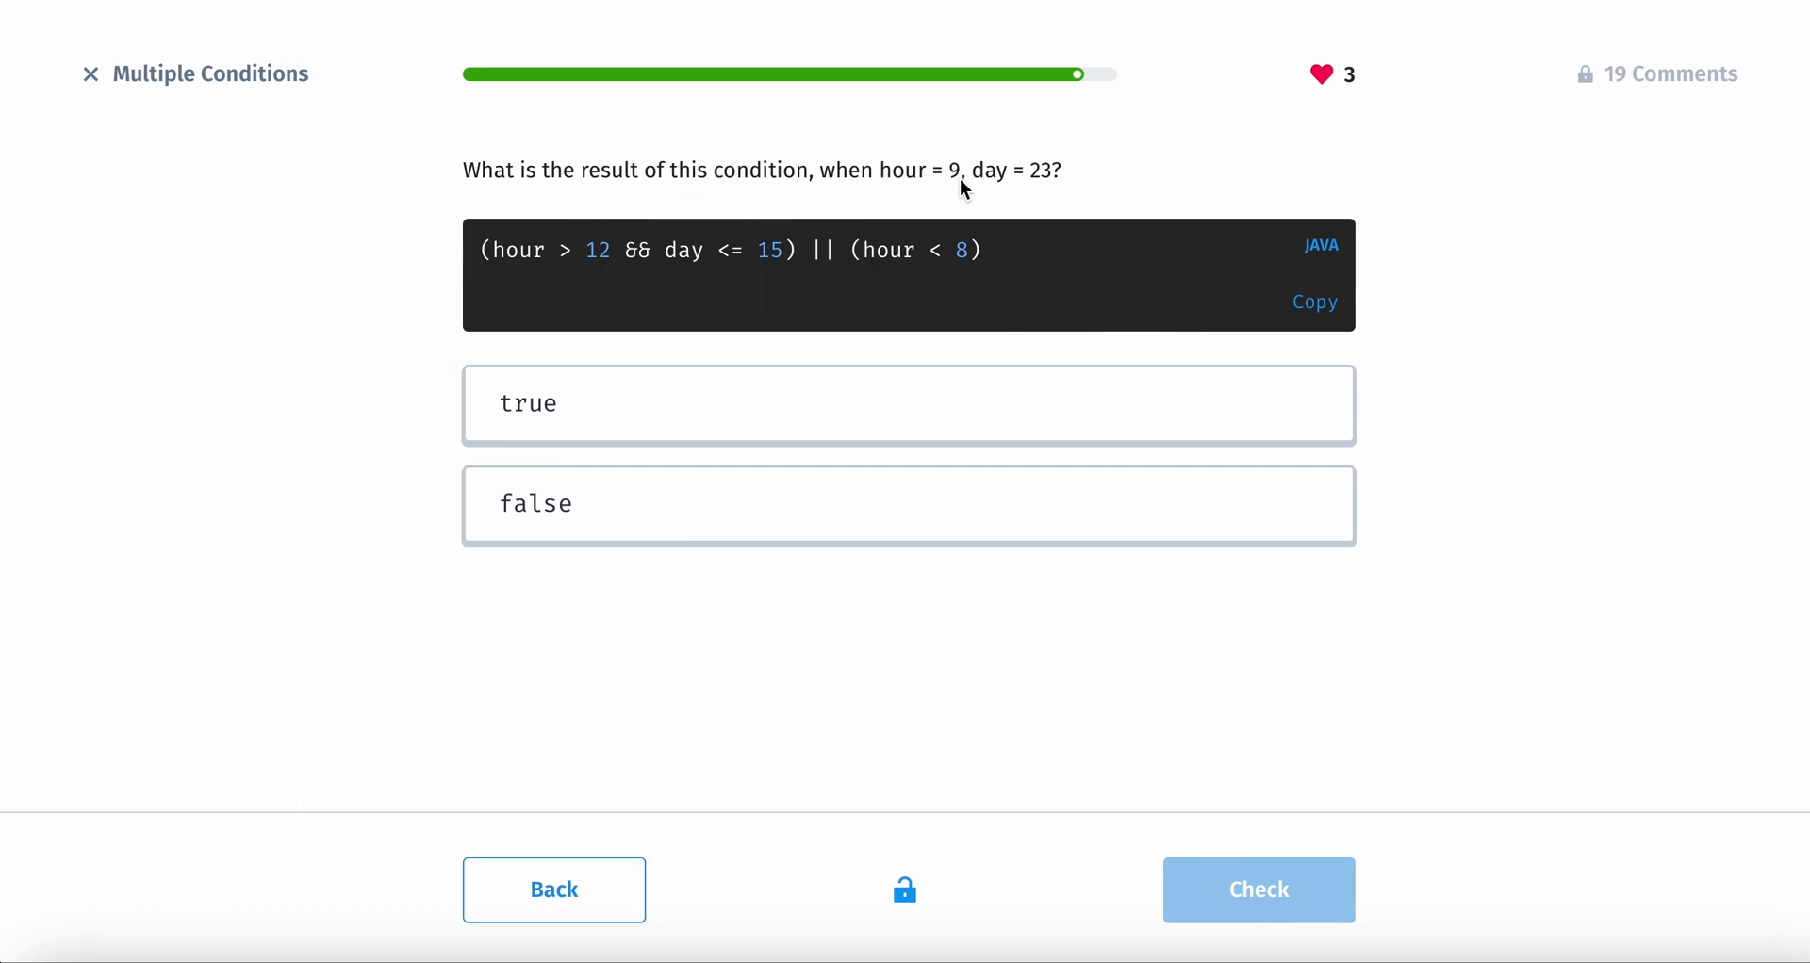
mouse_move(1048, 188)
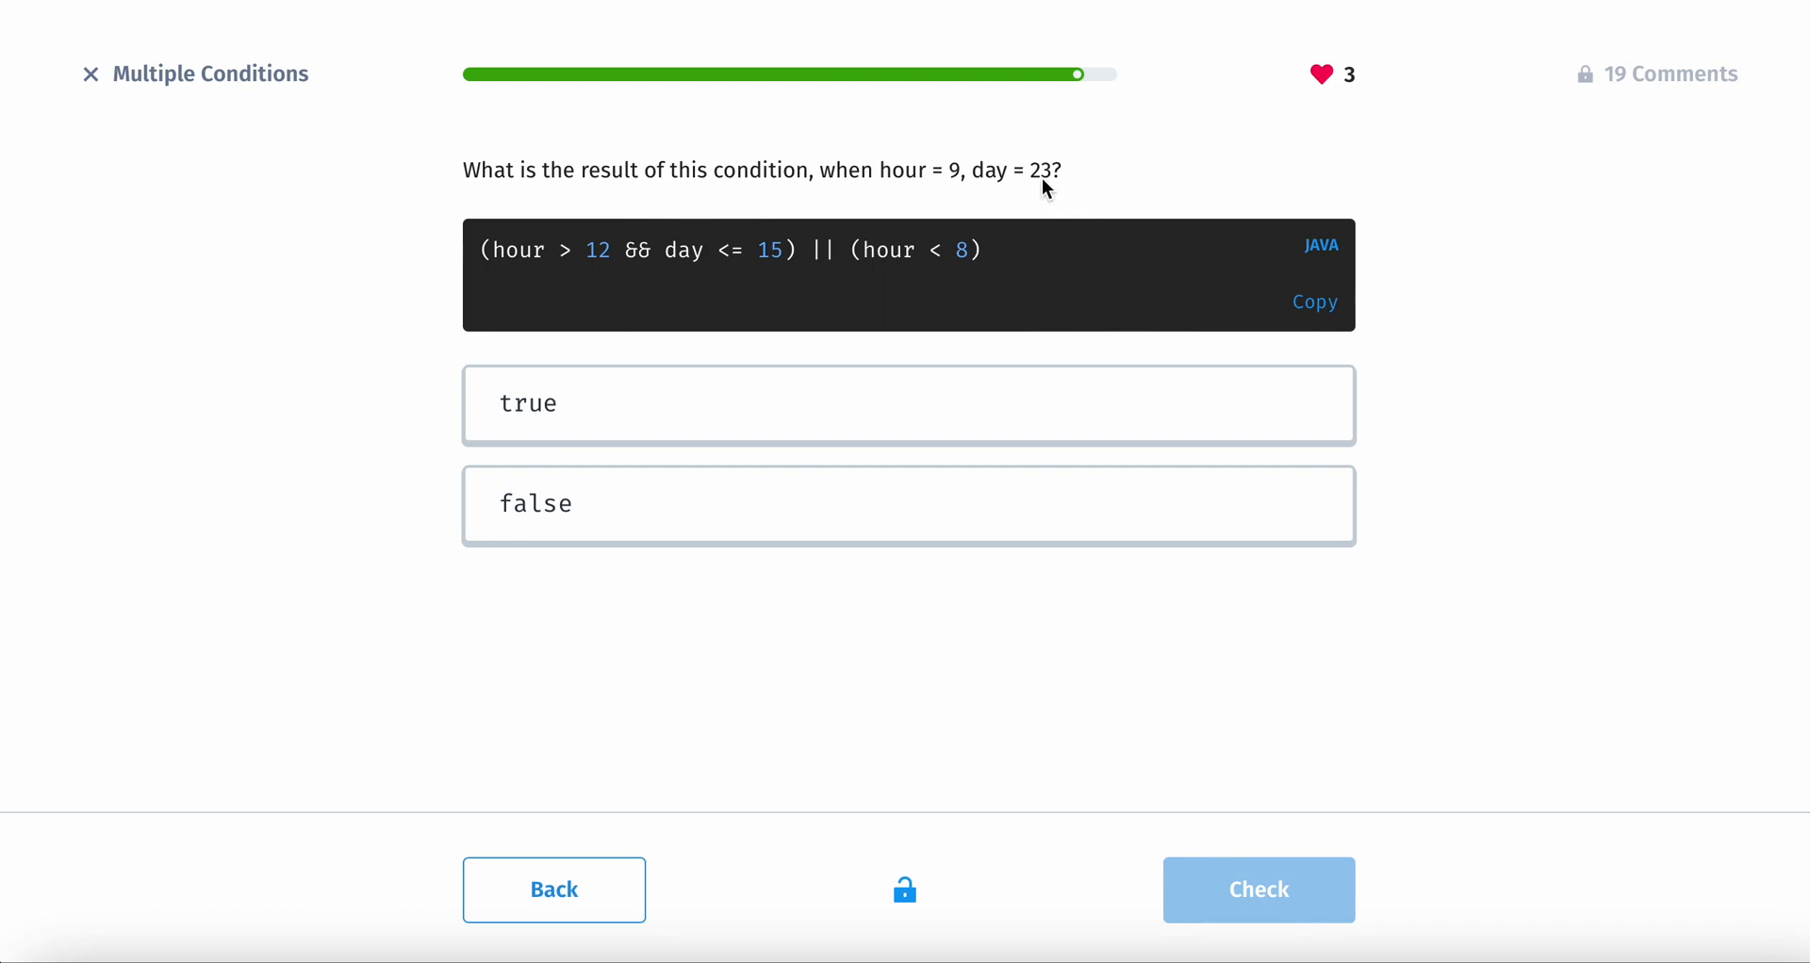
mouse_move(520, 256)
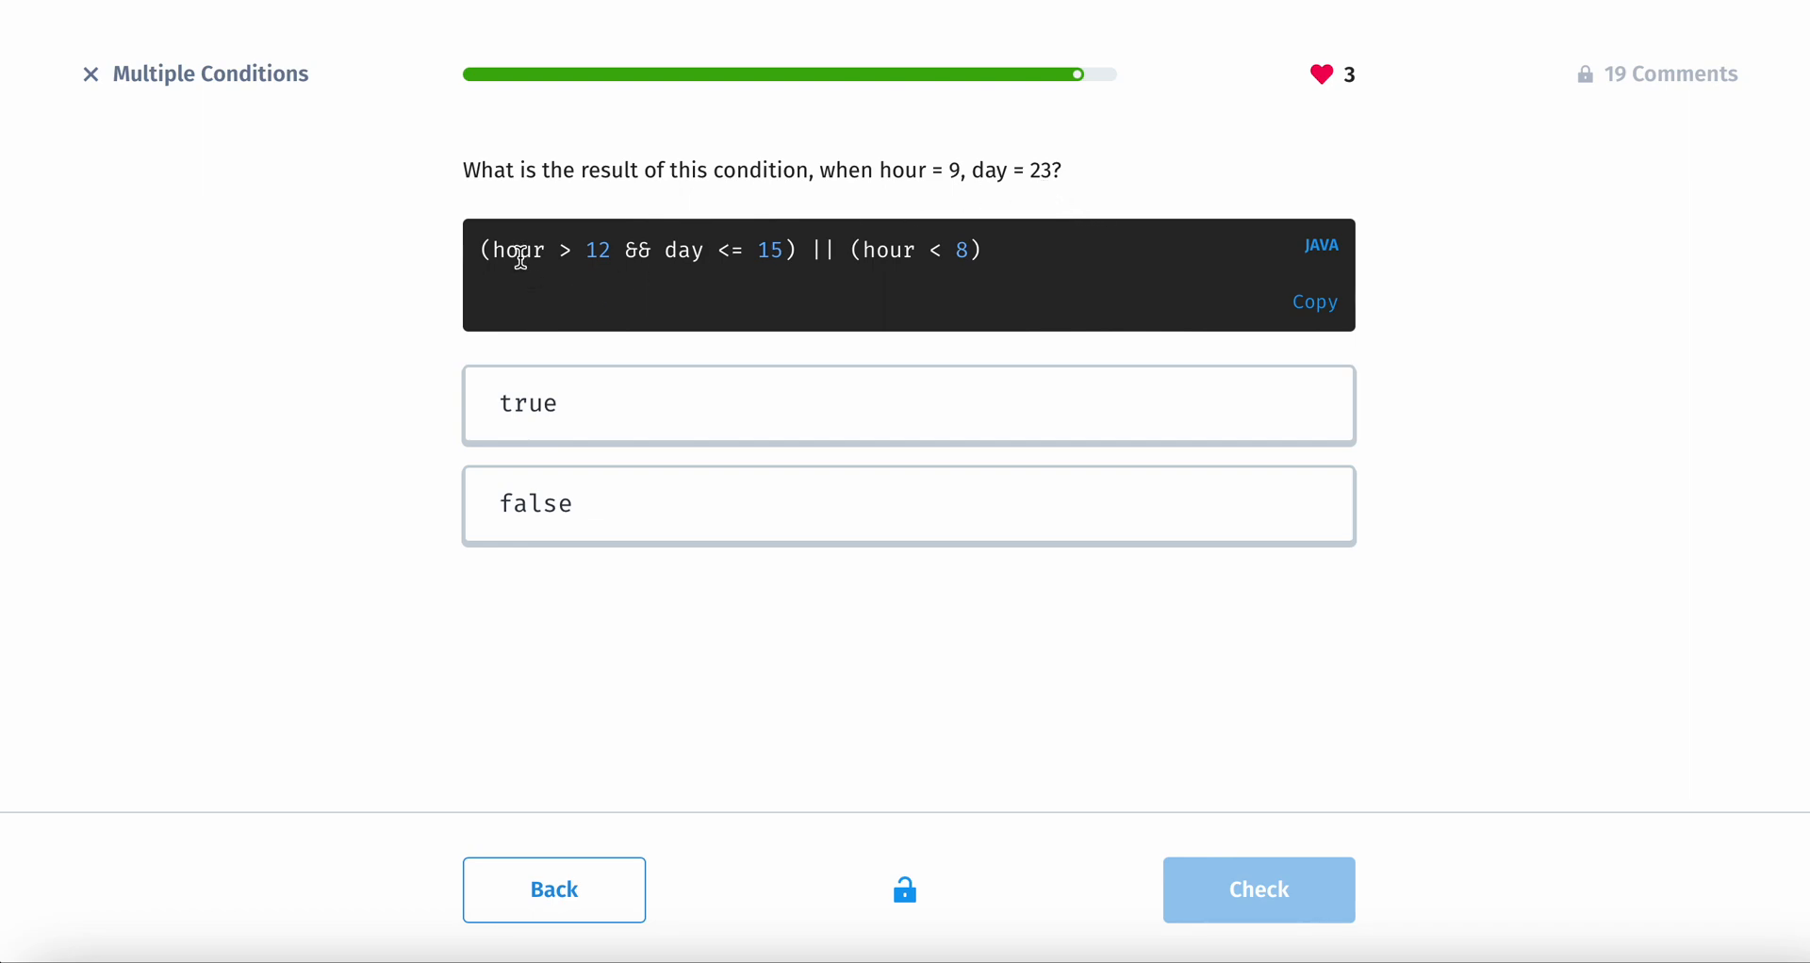
mouse_move(549, 254)
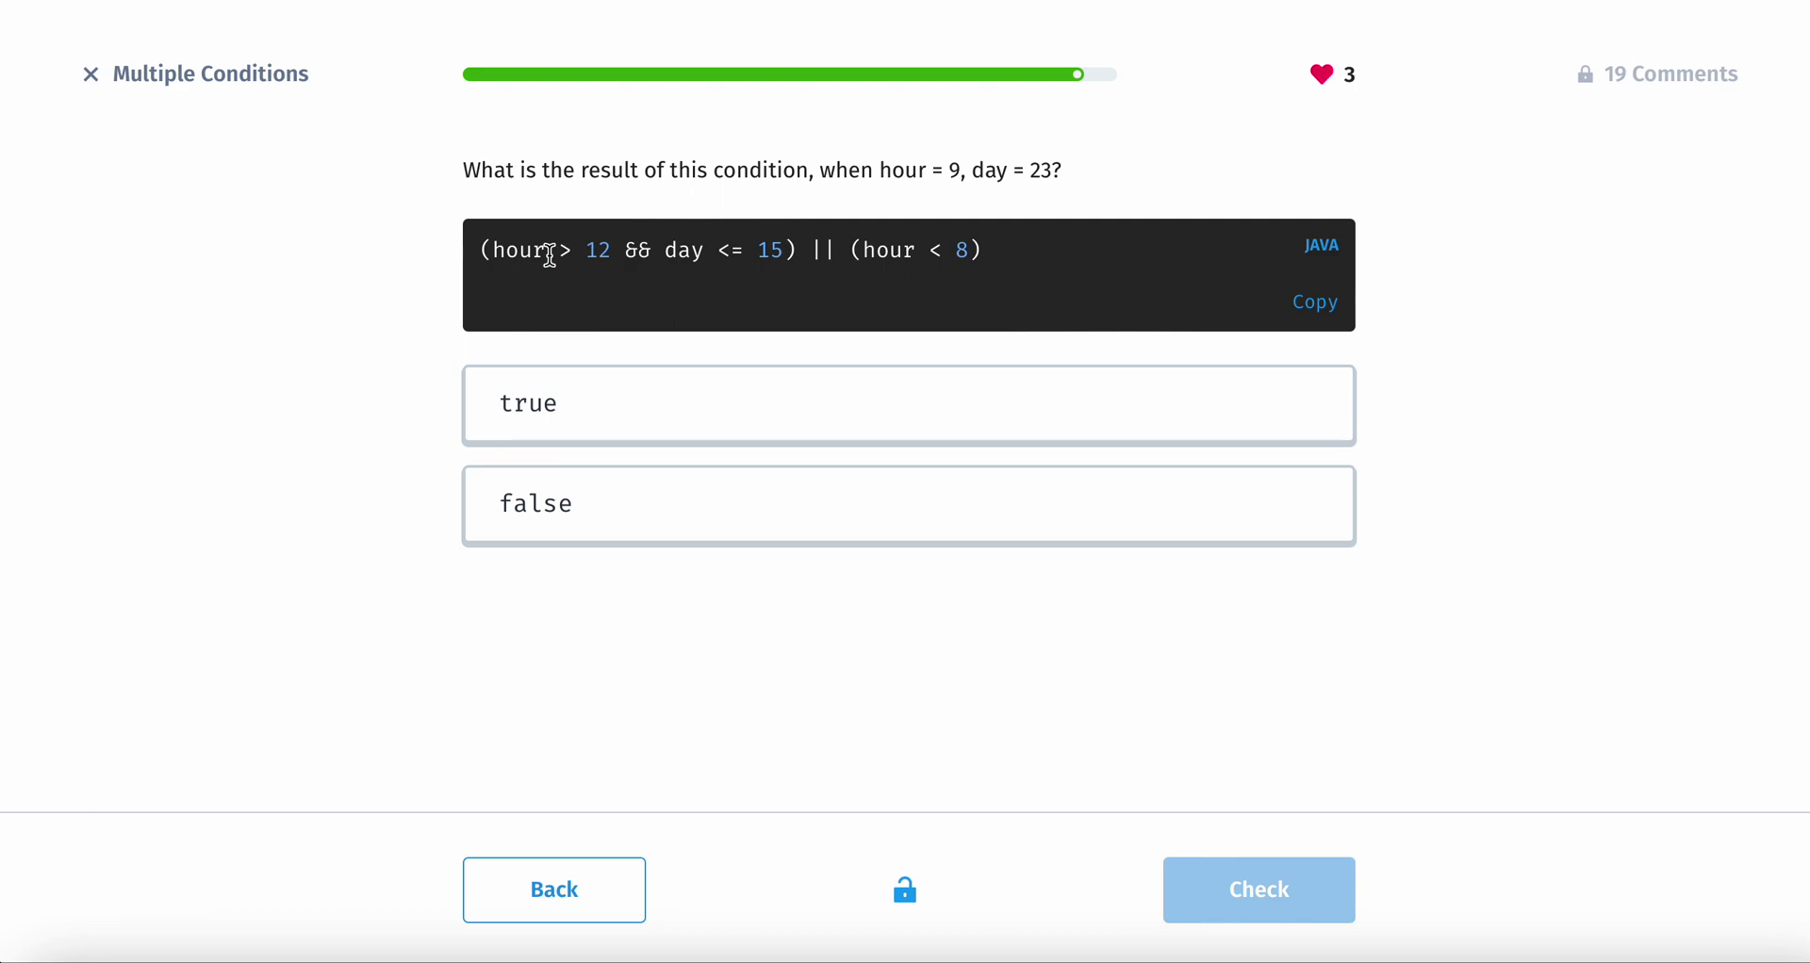
mouse_move(502, 253)
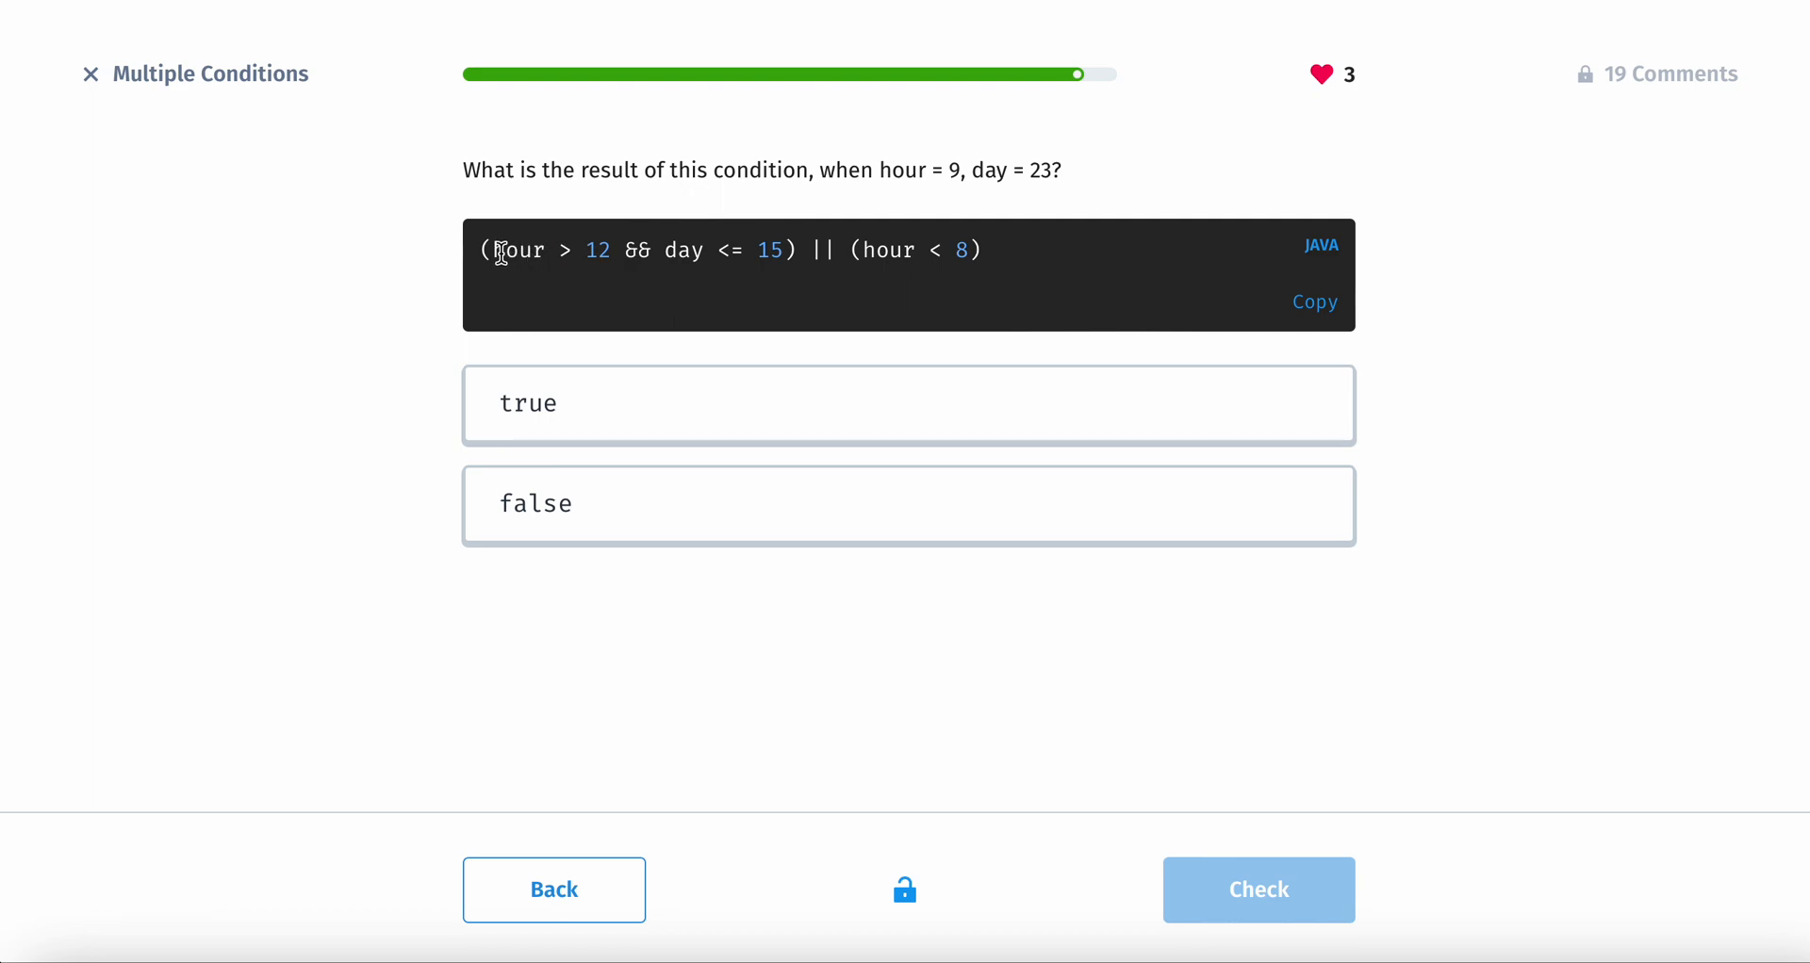
left_click_drag(493, 249, 600, 249)
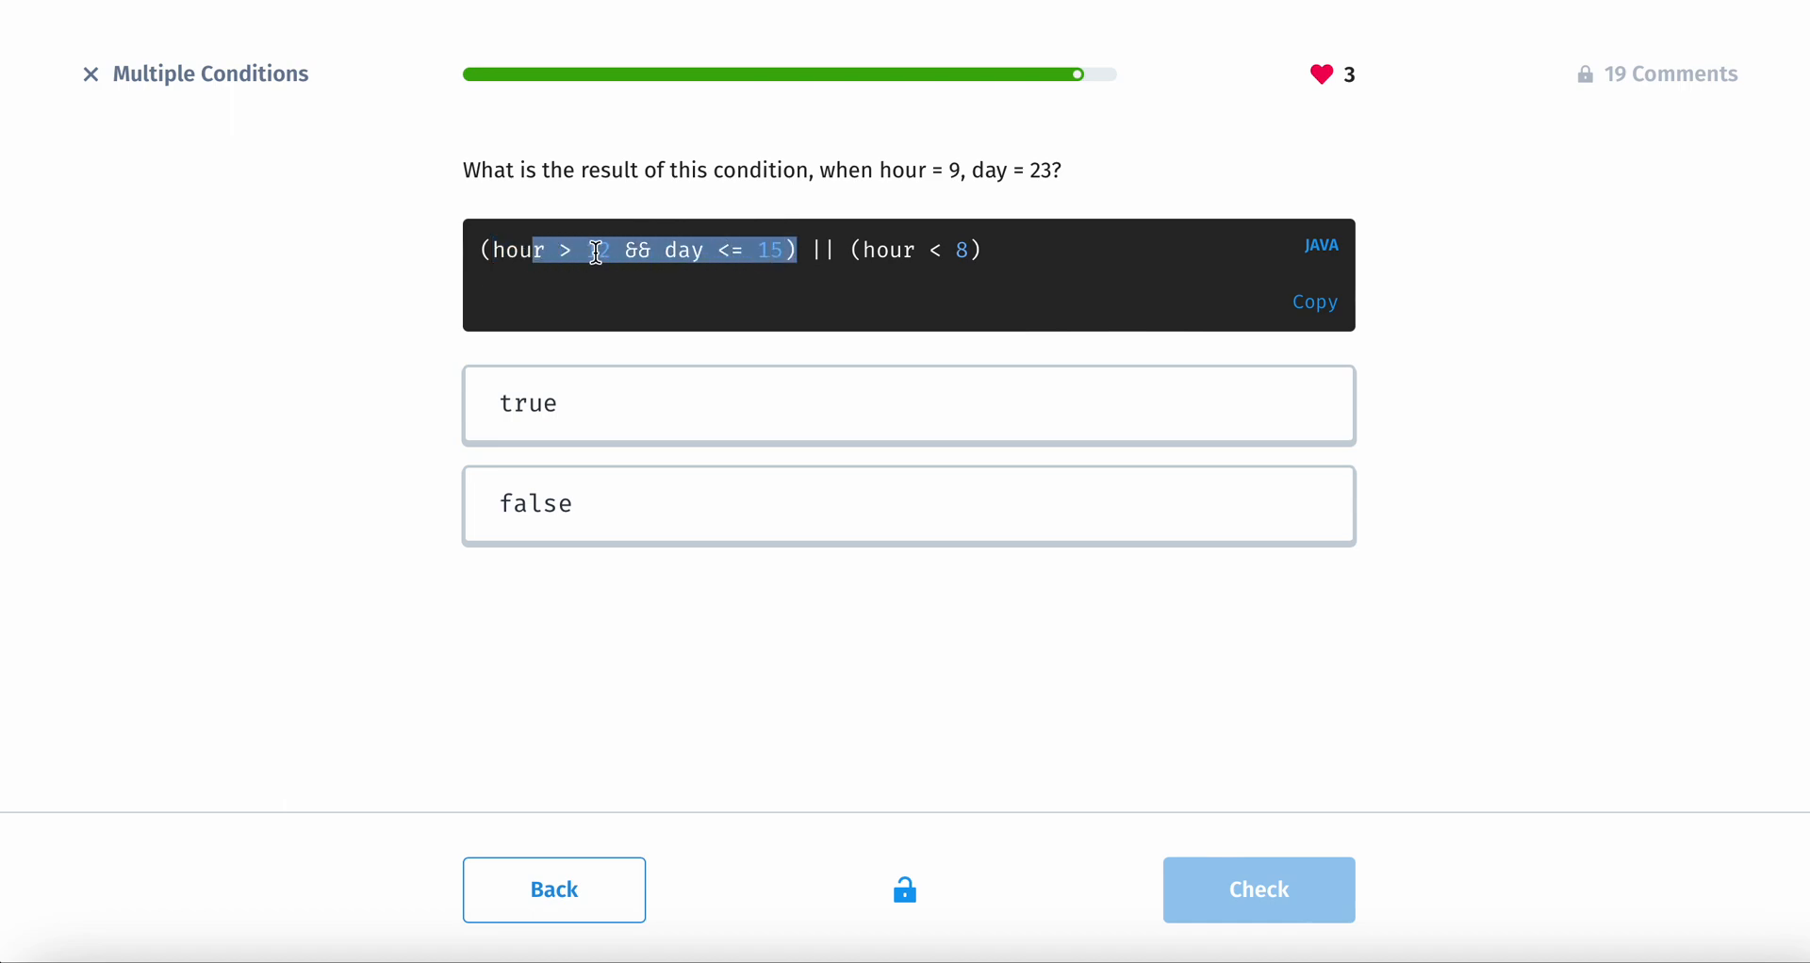
left_click(860, 251)
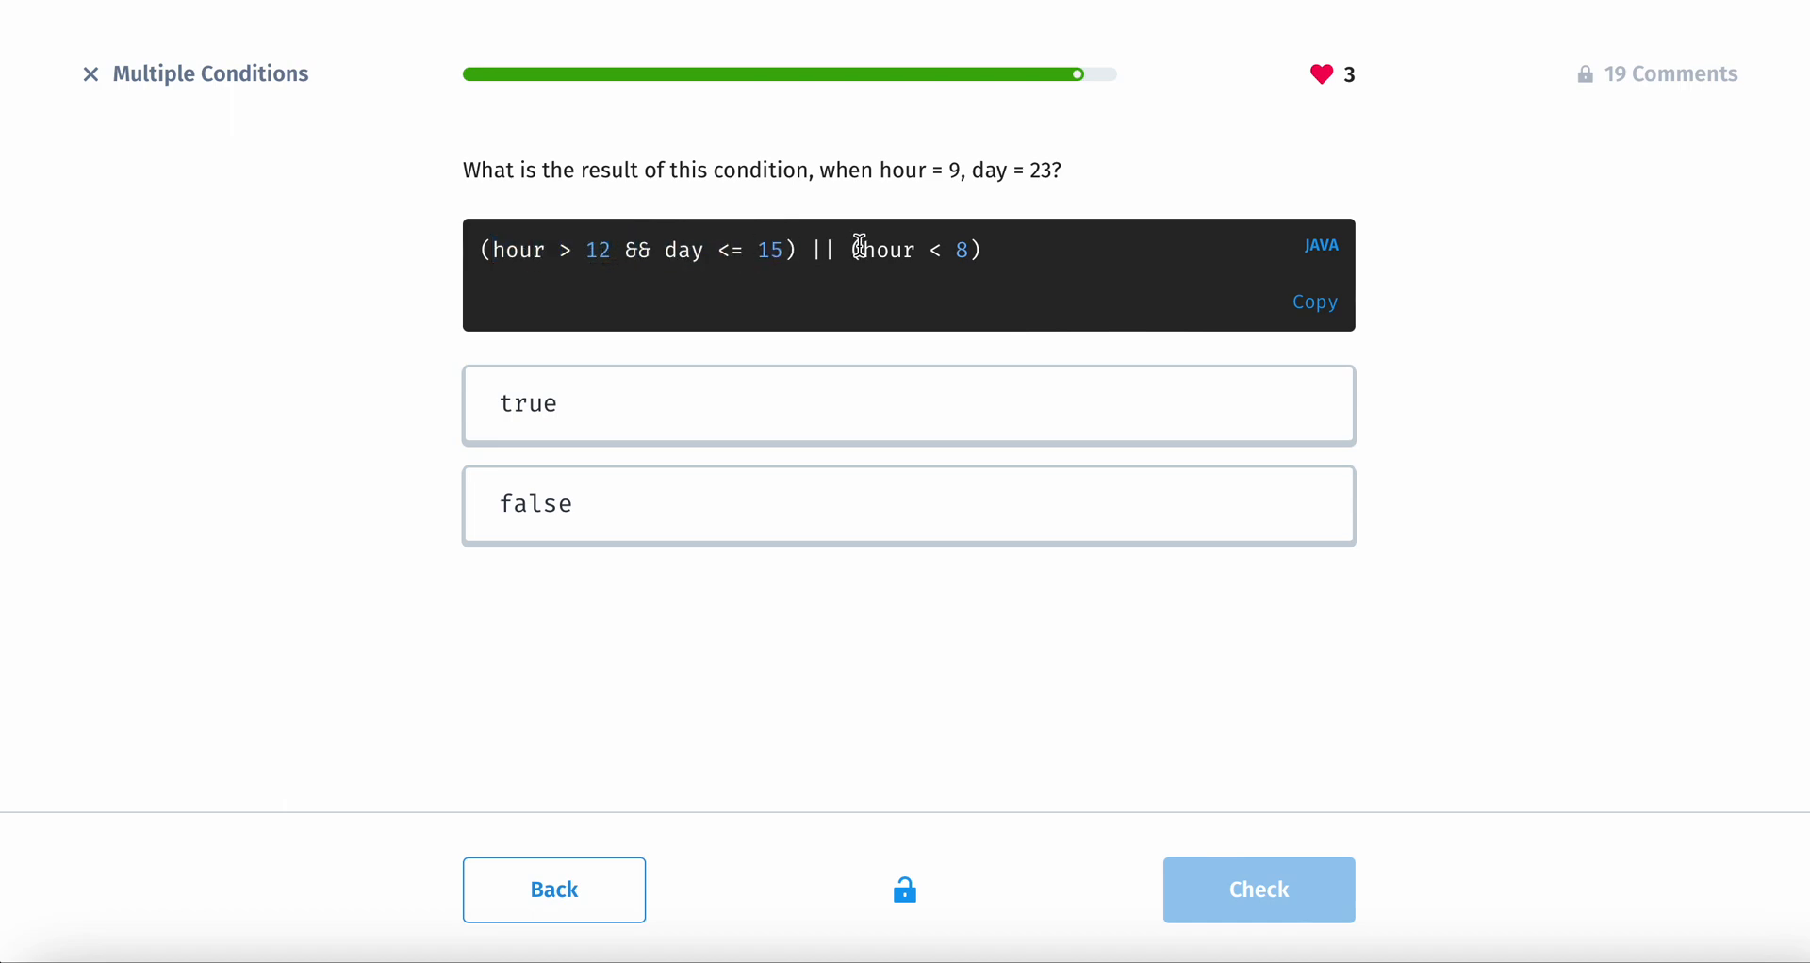
left_click_drag(864, 249, 970, 249)
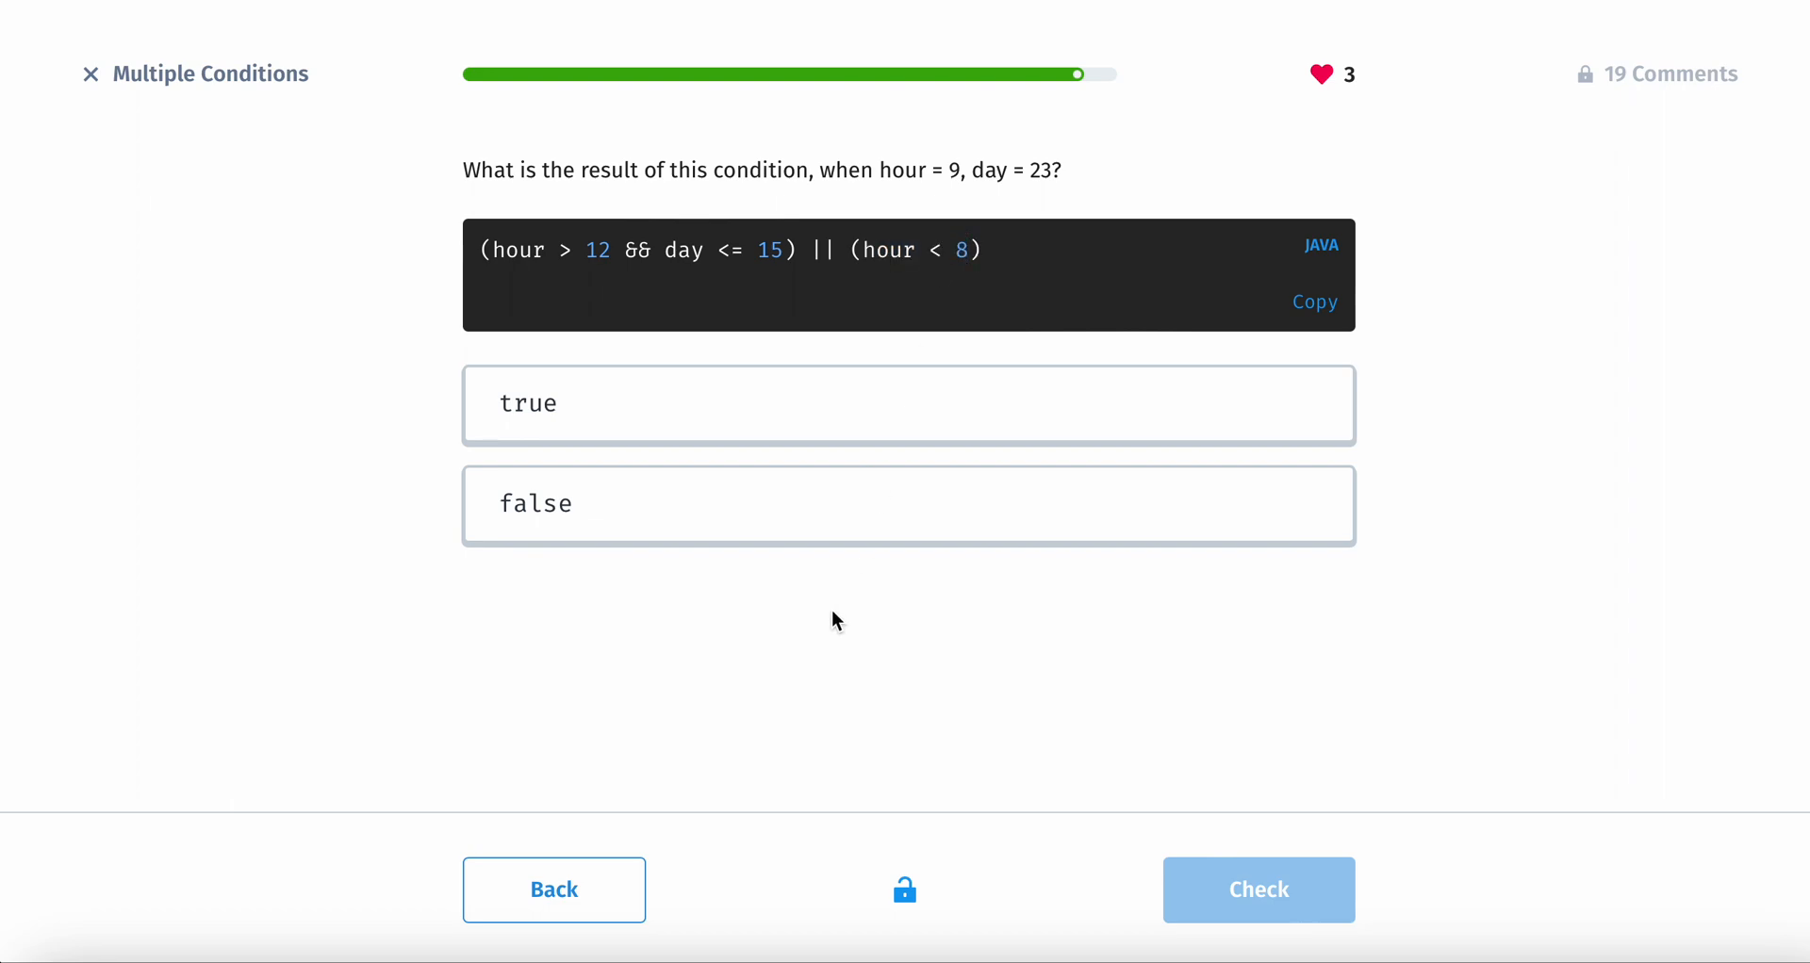
left_click(907, 533)
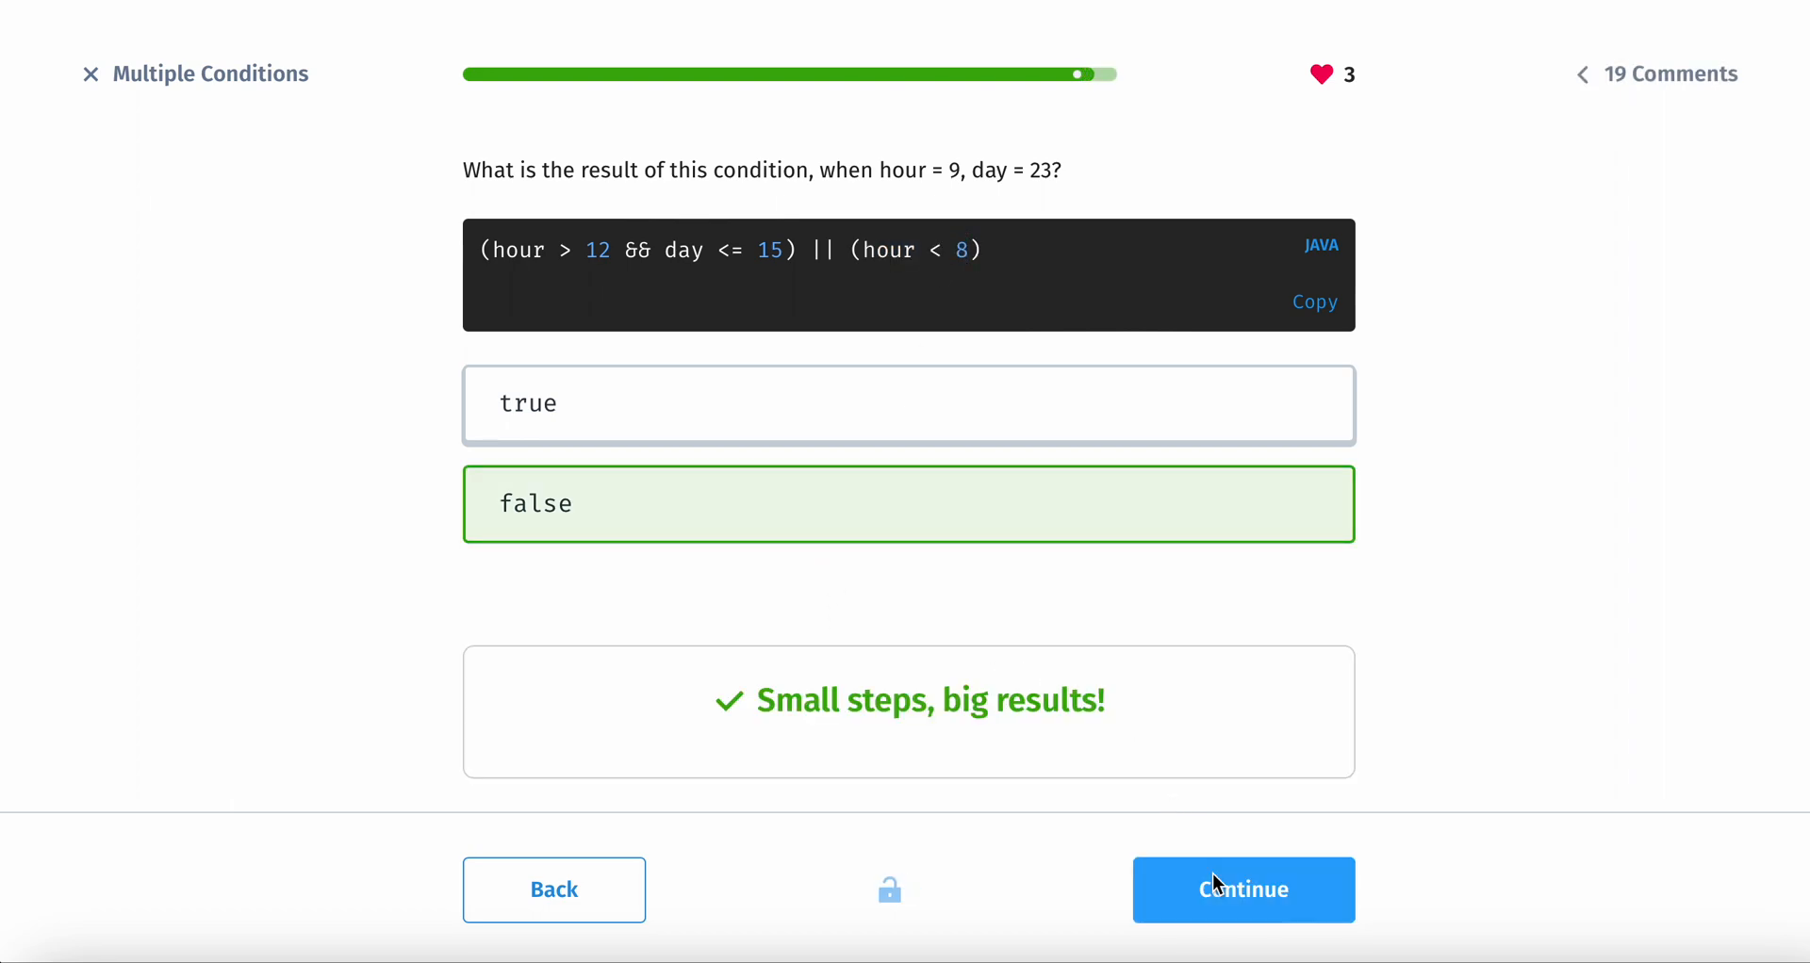
left_click(1243, 889)
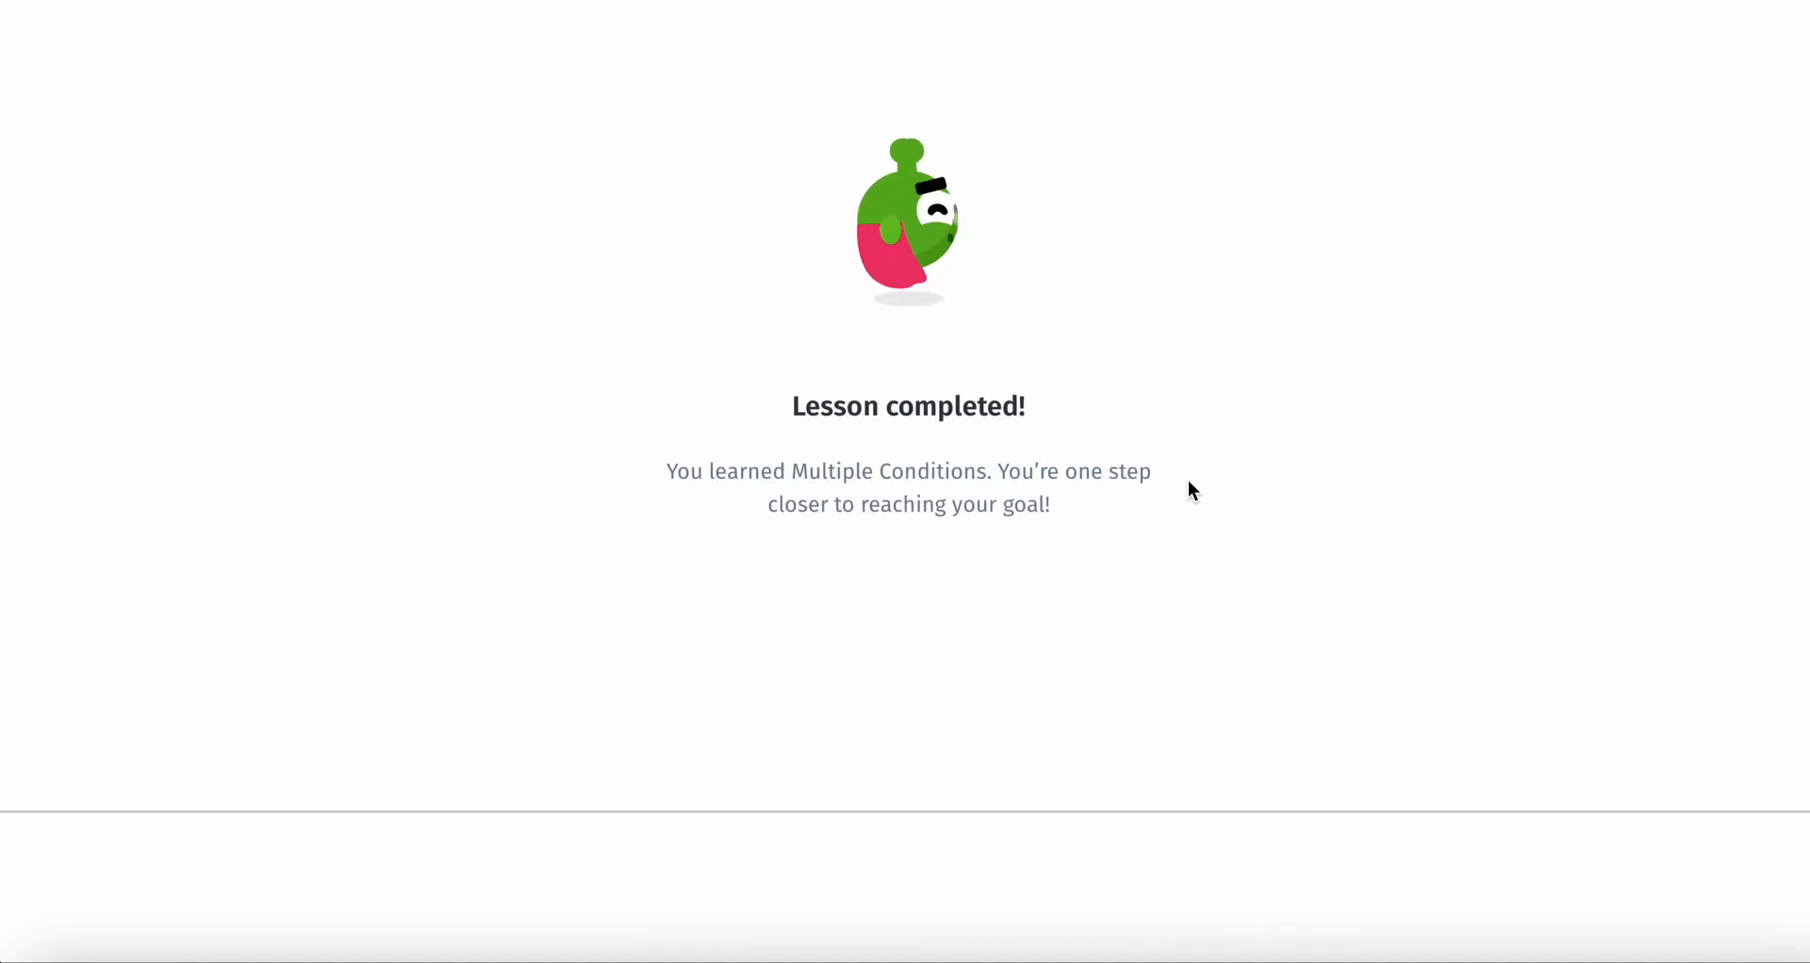